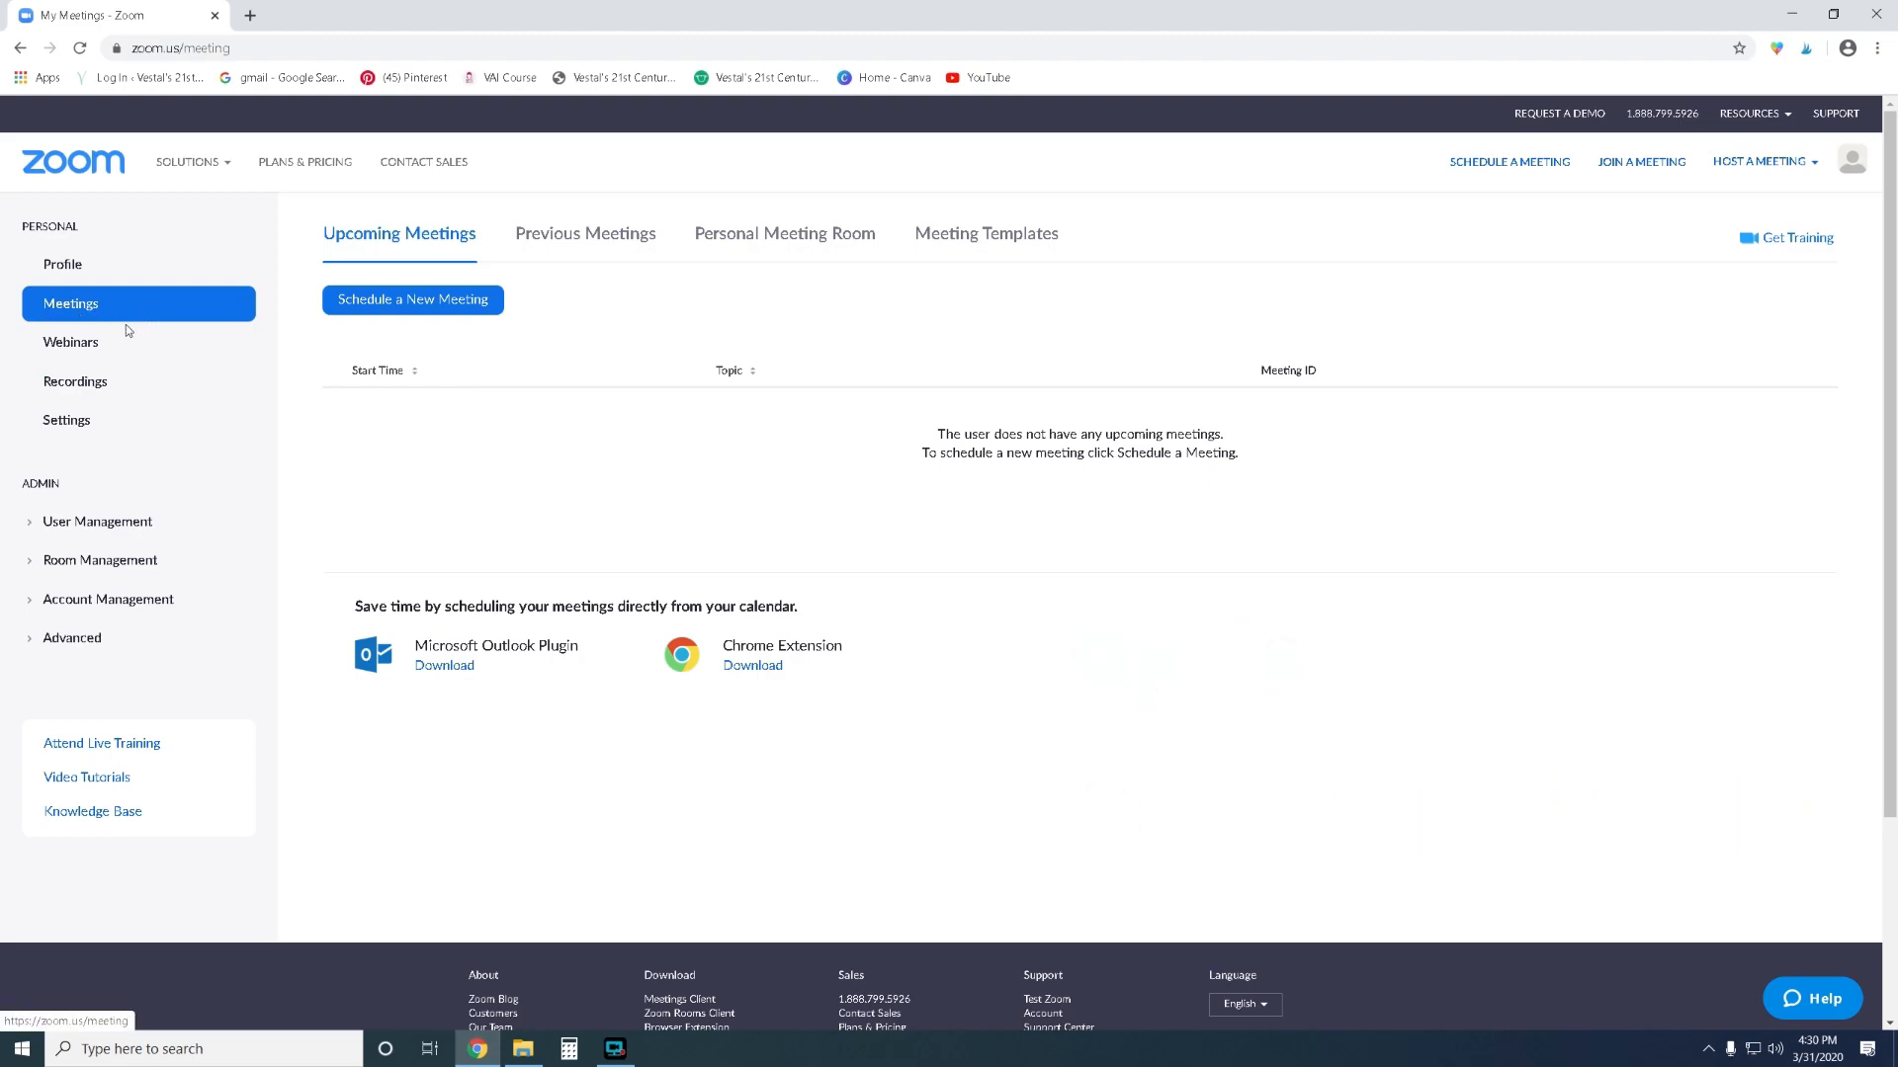
{"action": "mouse_move", "coordinate": [139, 446]}
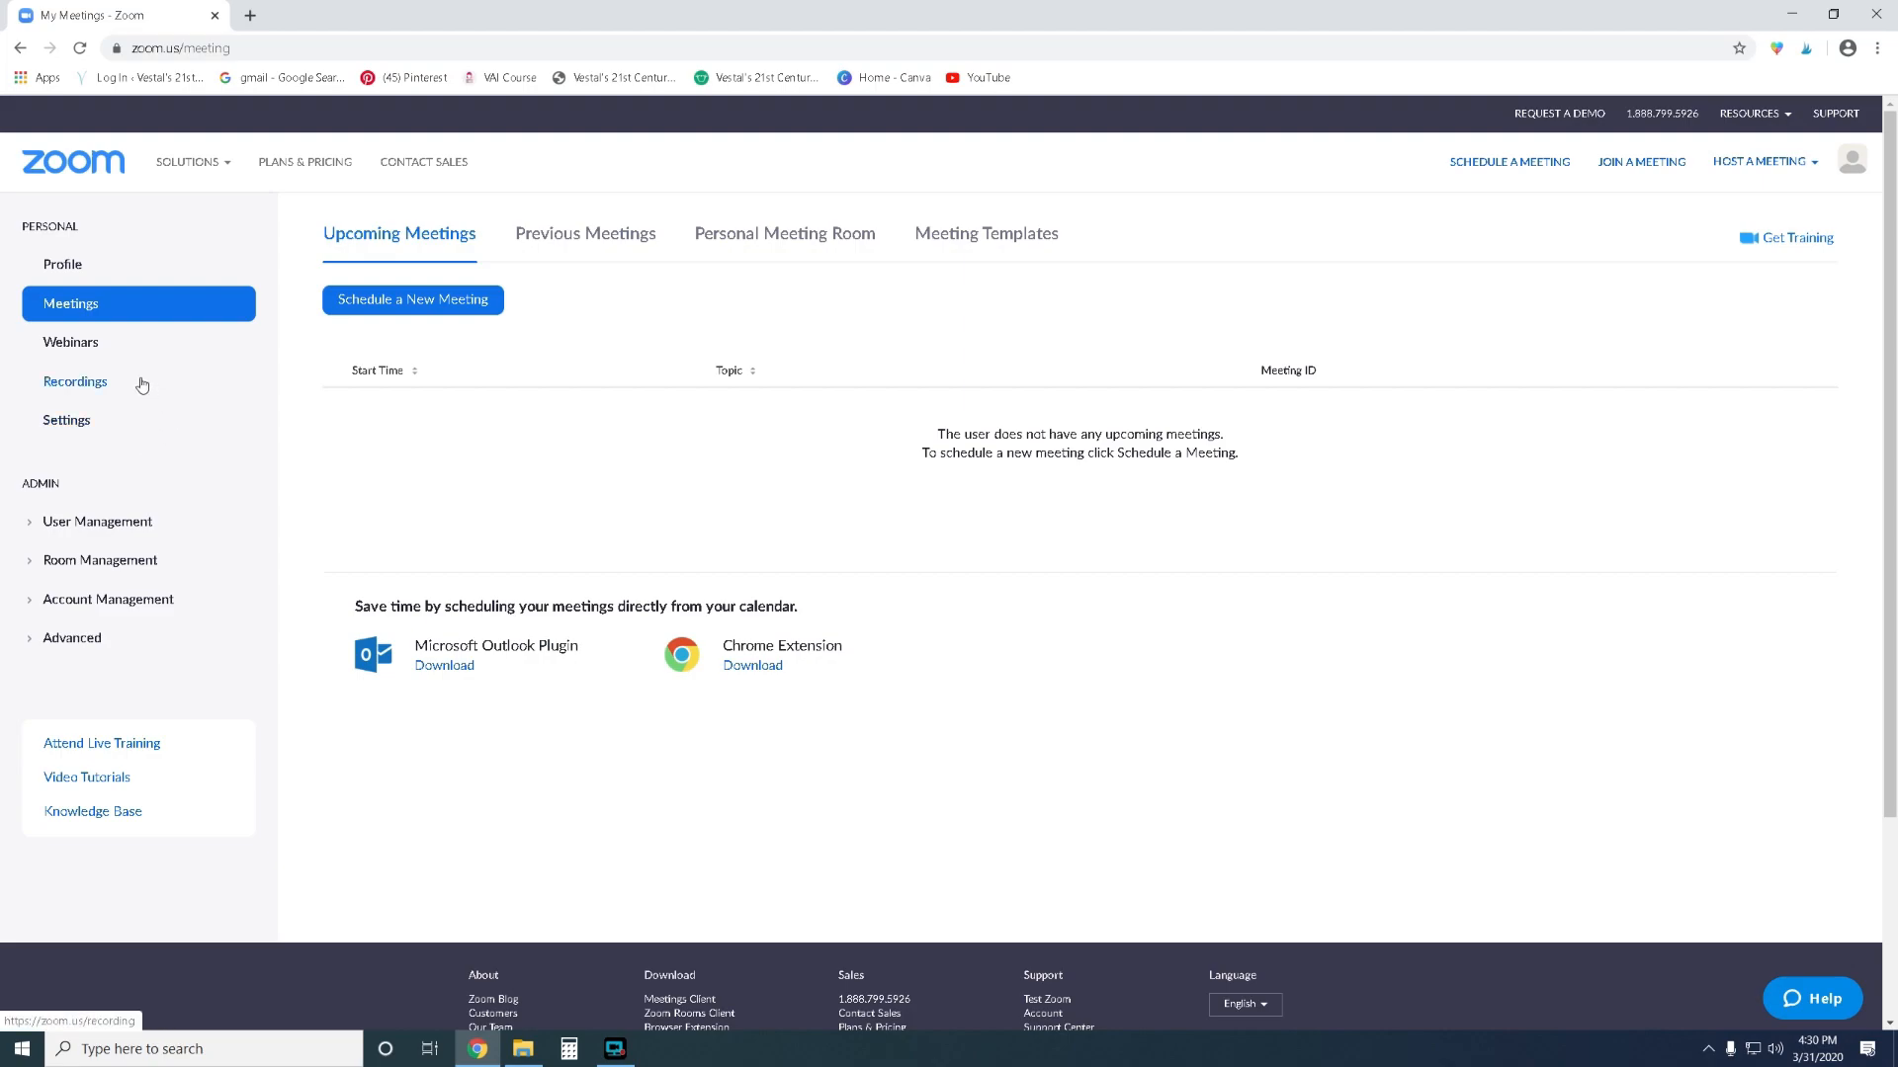
{"action": "mouse_move", "coordinate": [270, 376]}
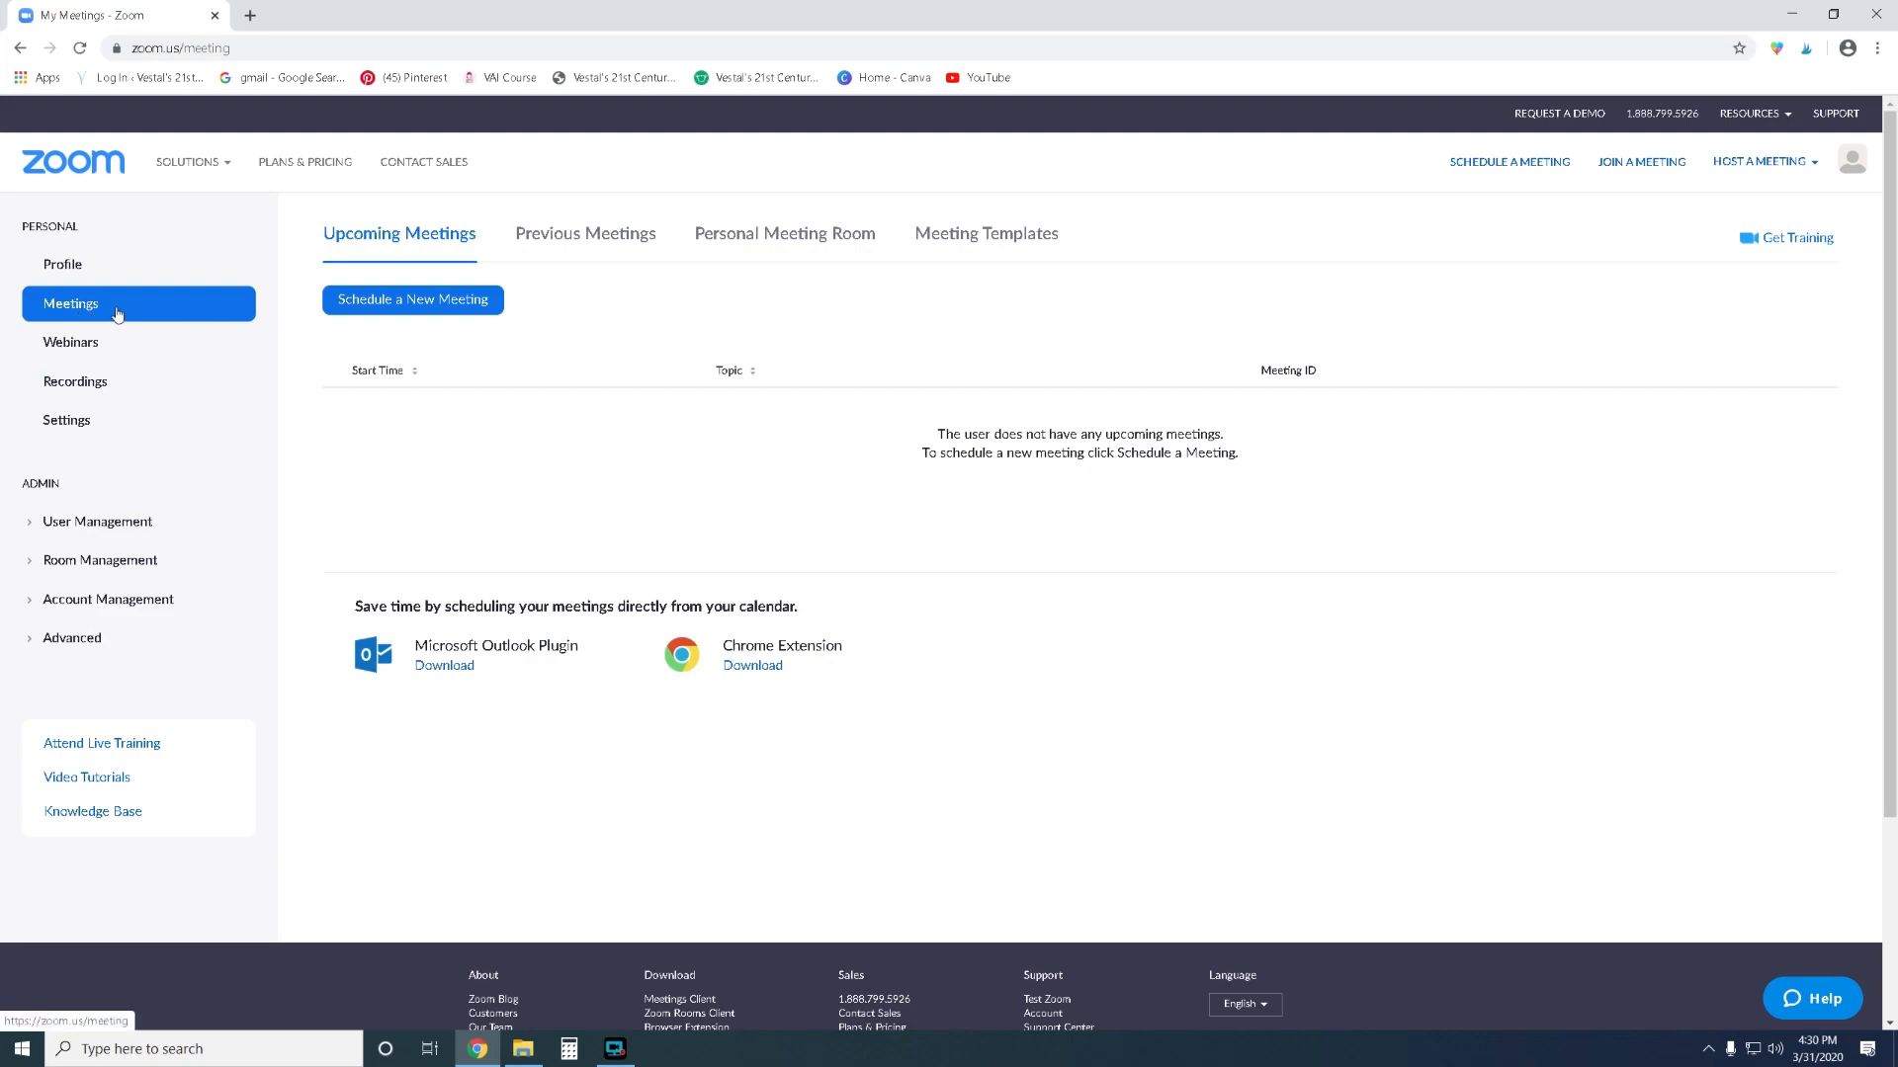
{"action": "mouse_move", "coordinate": [85, 312]}
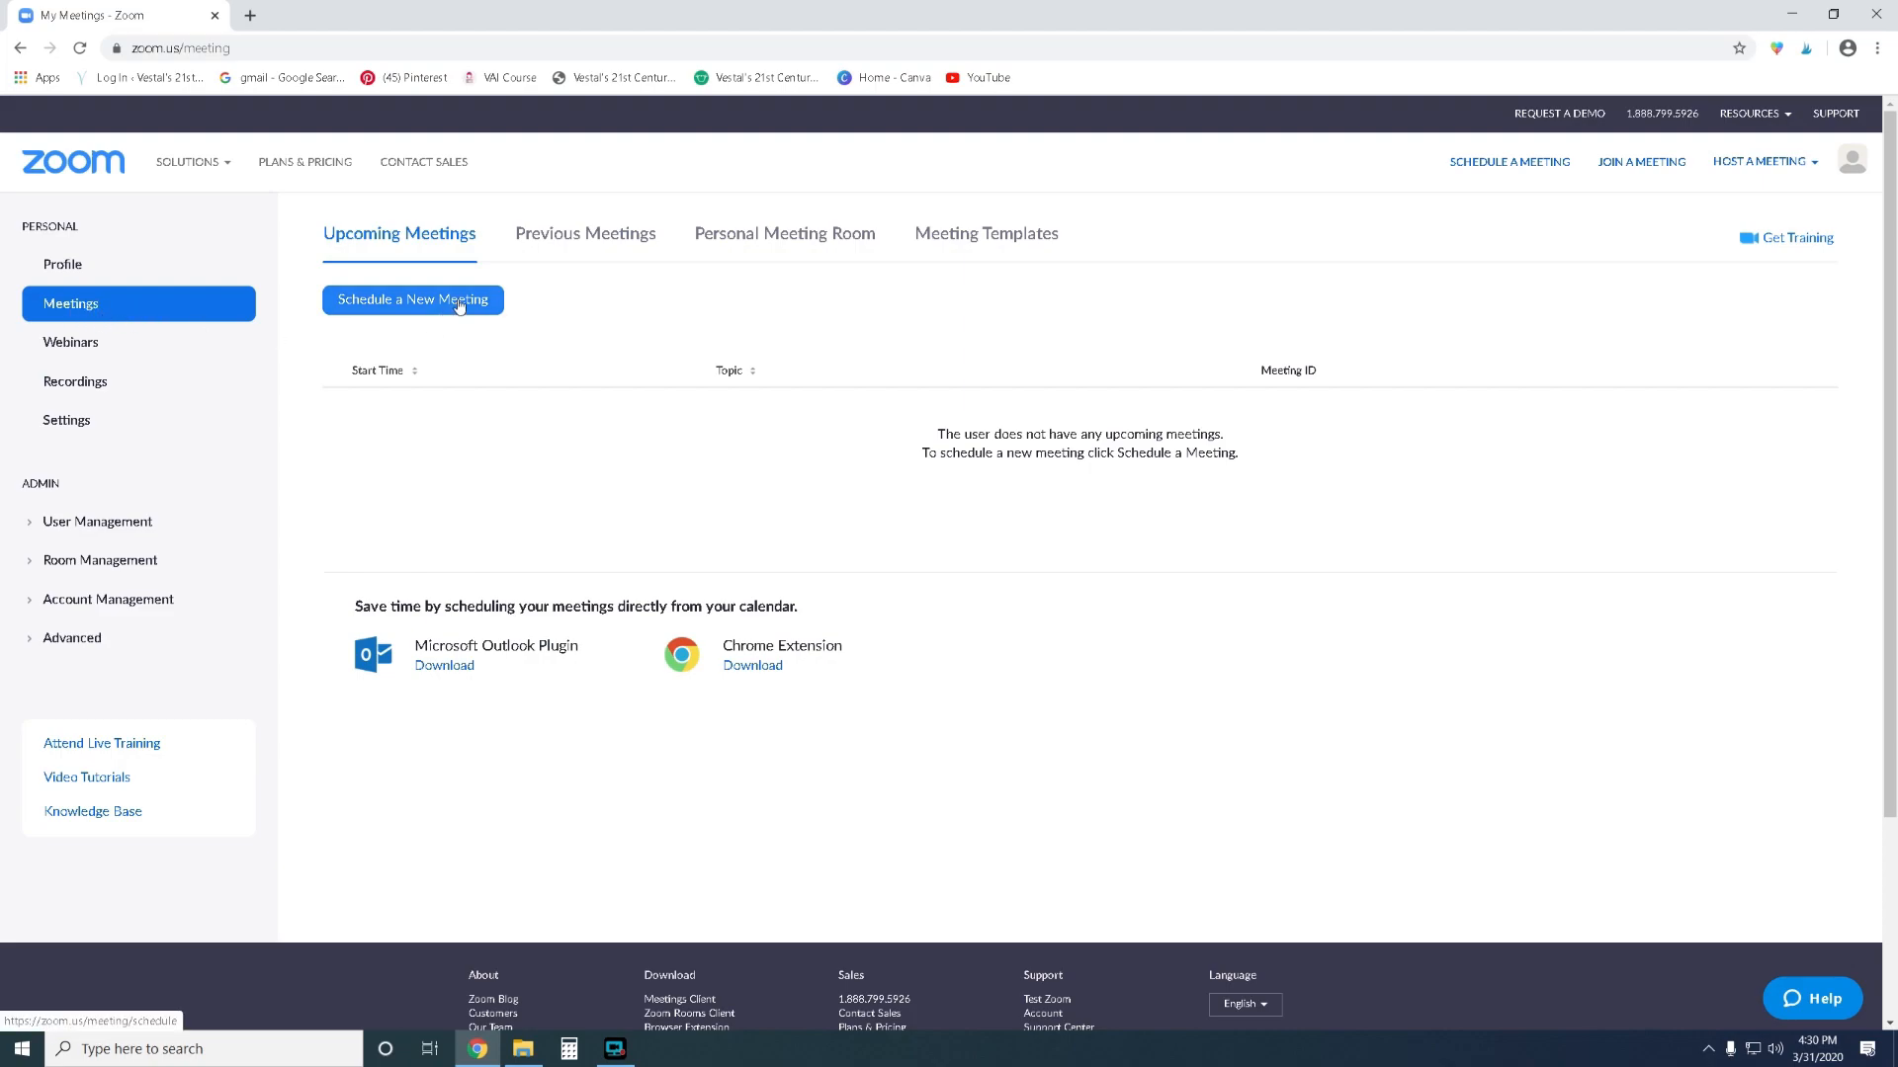
Schedule a new meeting and enter the topic 'Mrs. Vestal's Class'.
{"action": "left_click", "coordinate": [411, 298]}
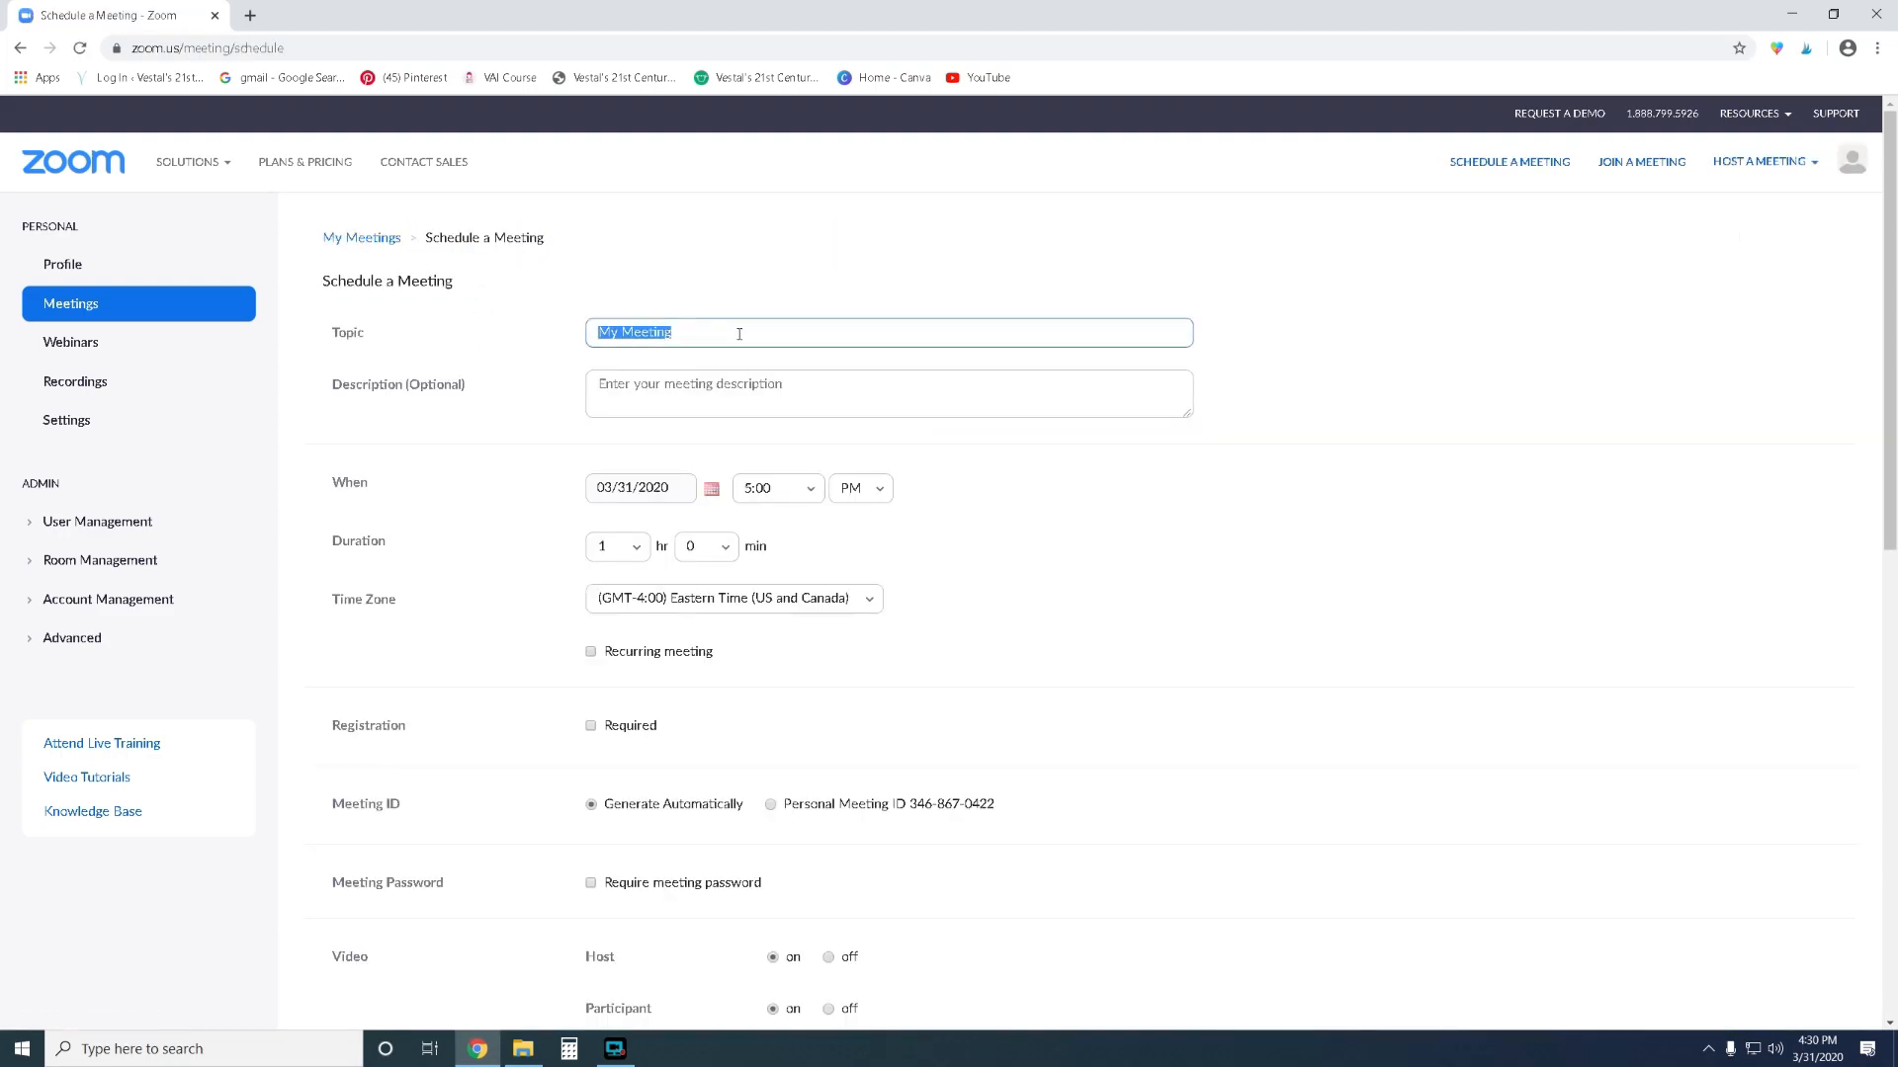
{"action": "mouse_move", "coordinate": [1380, 619]}
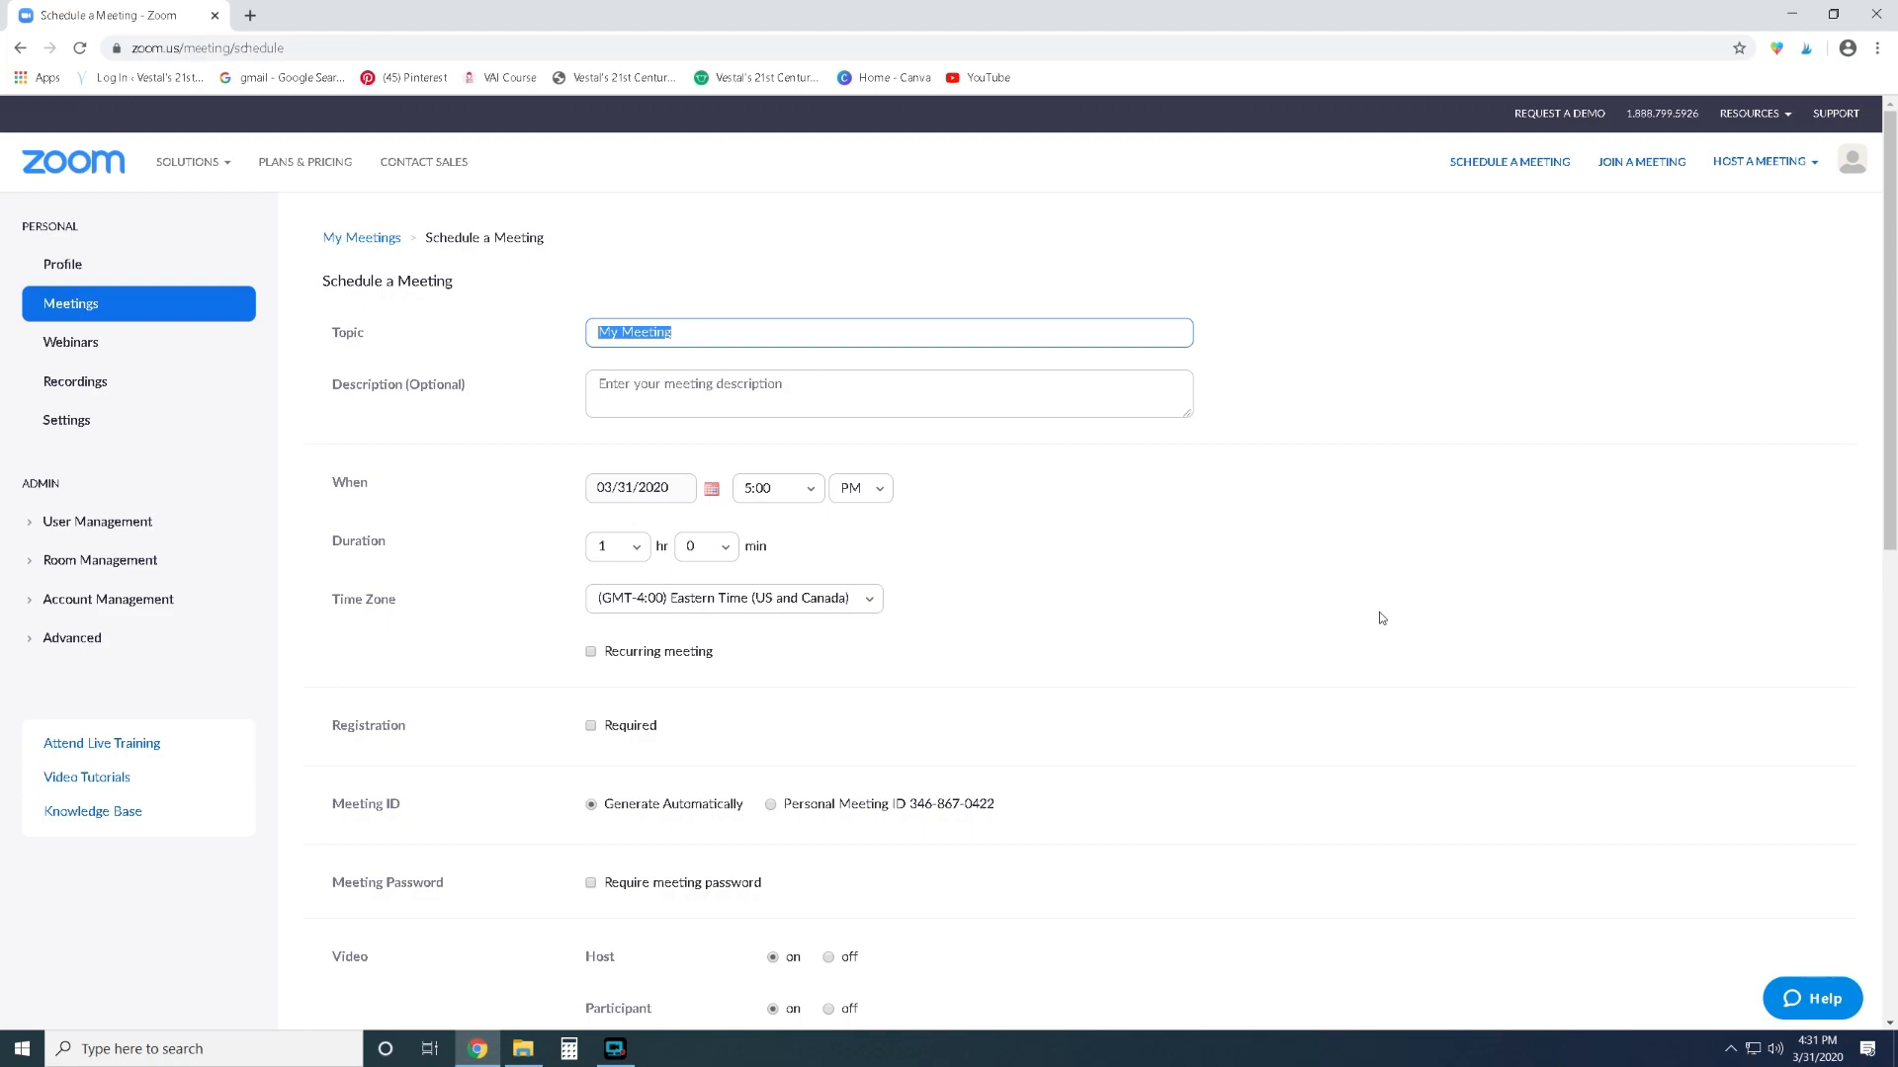
{"action": "type", "text": "Mrs."}
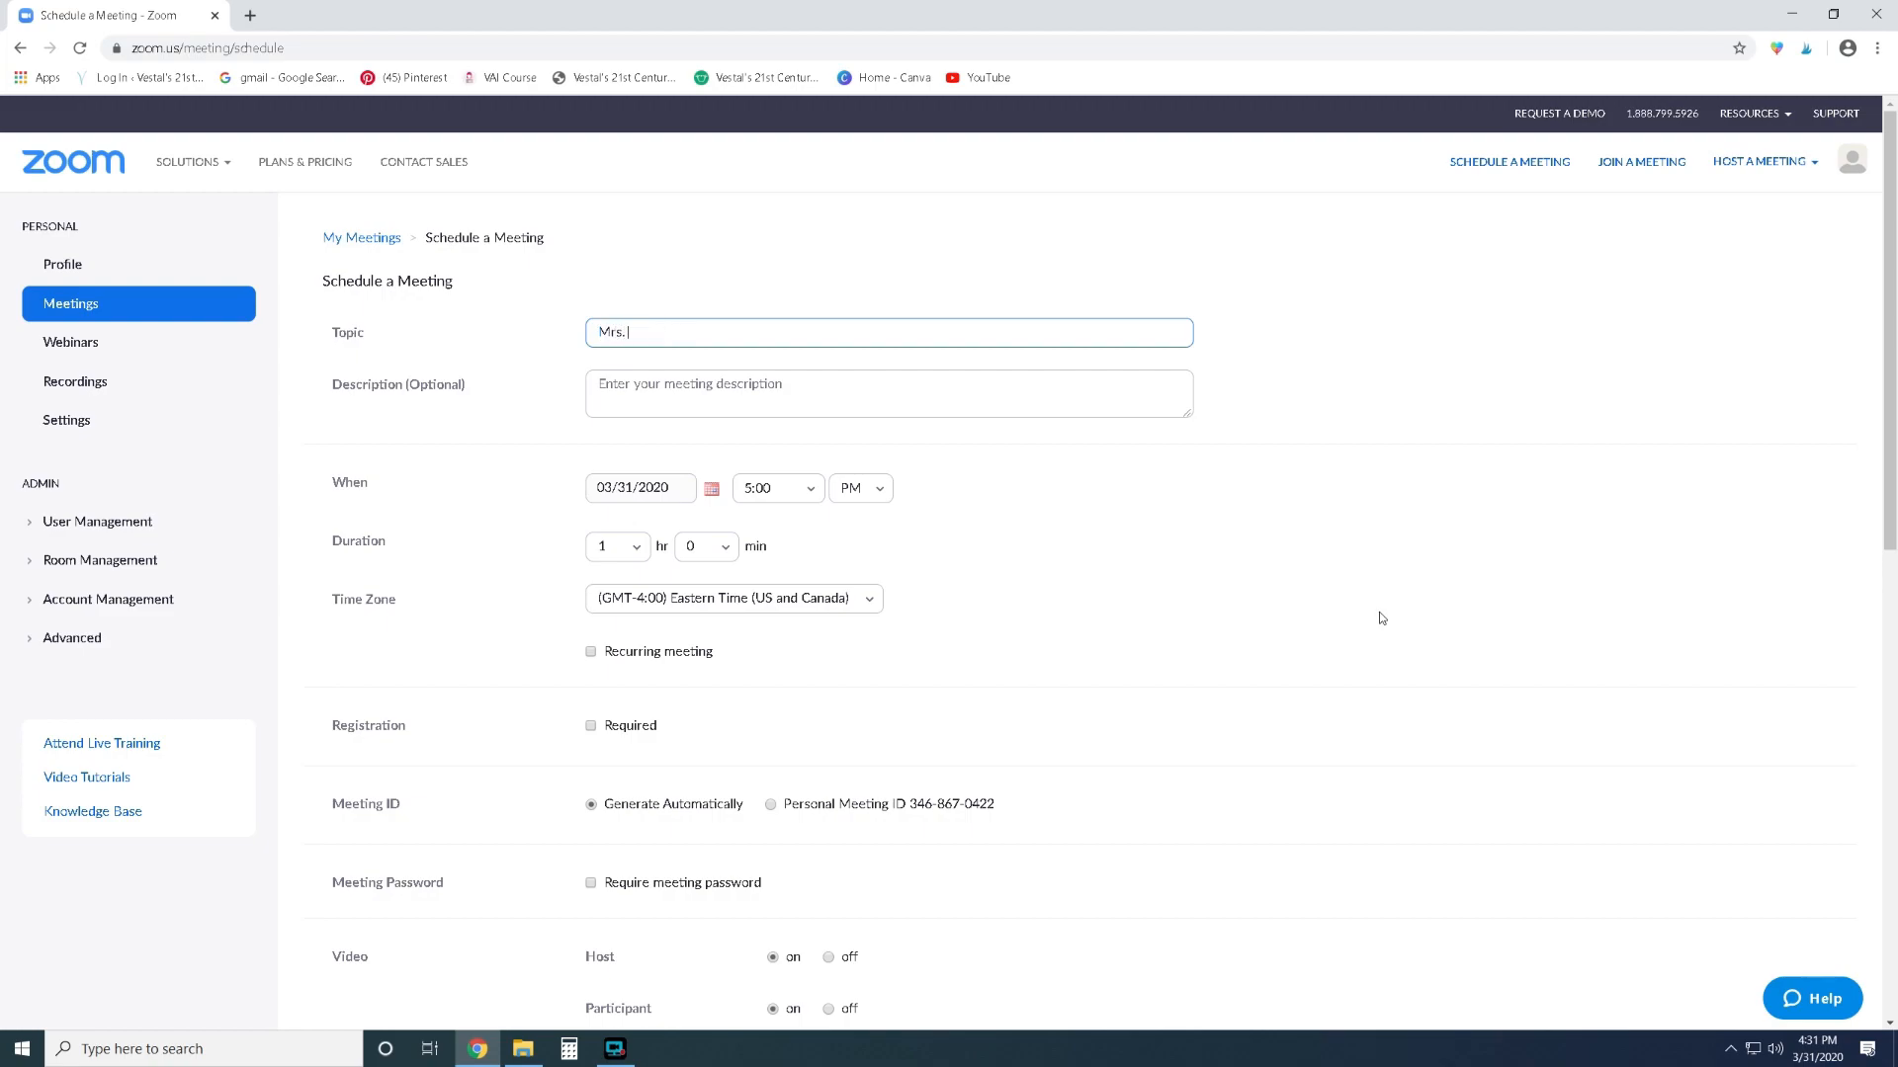
{"action": "type", "text": "Vestal's"}
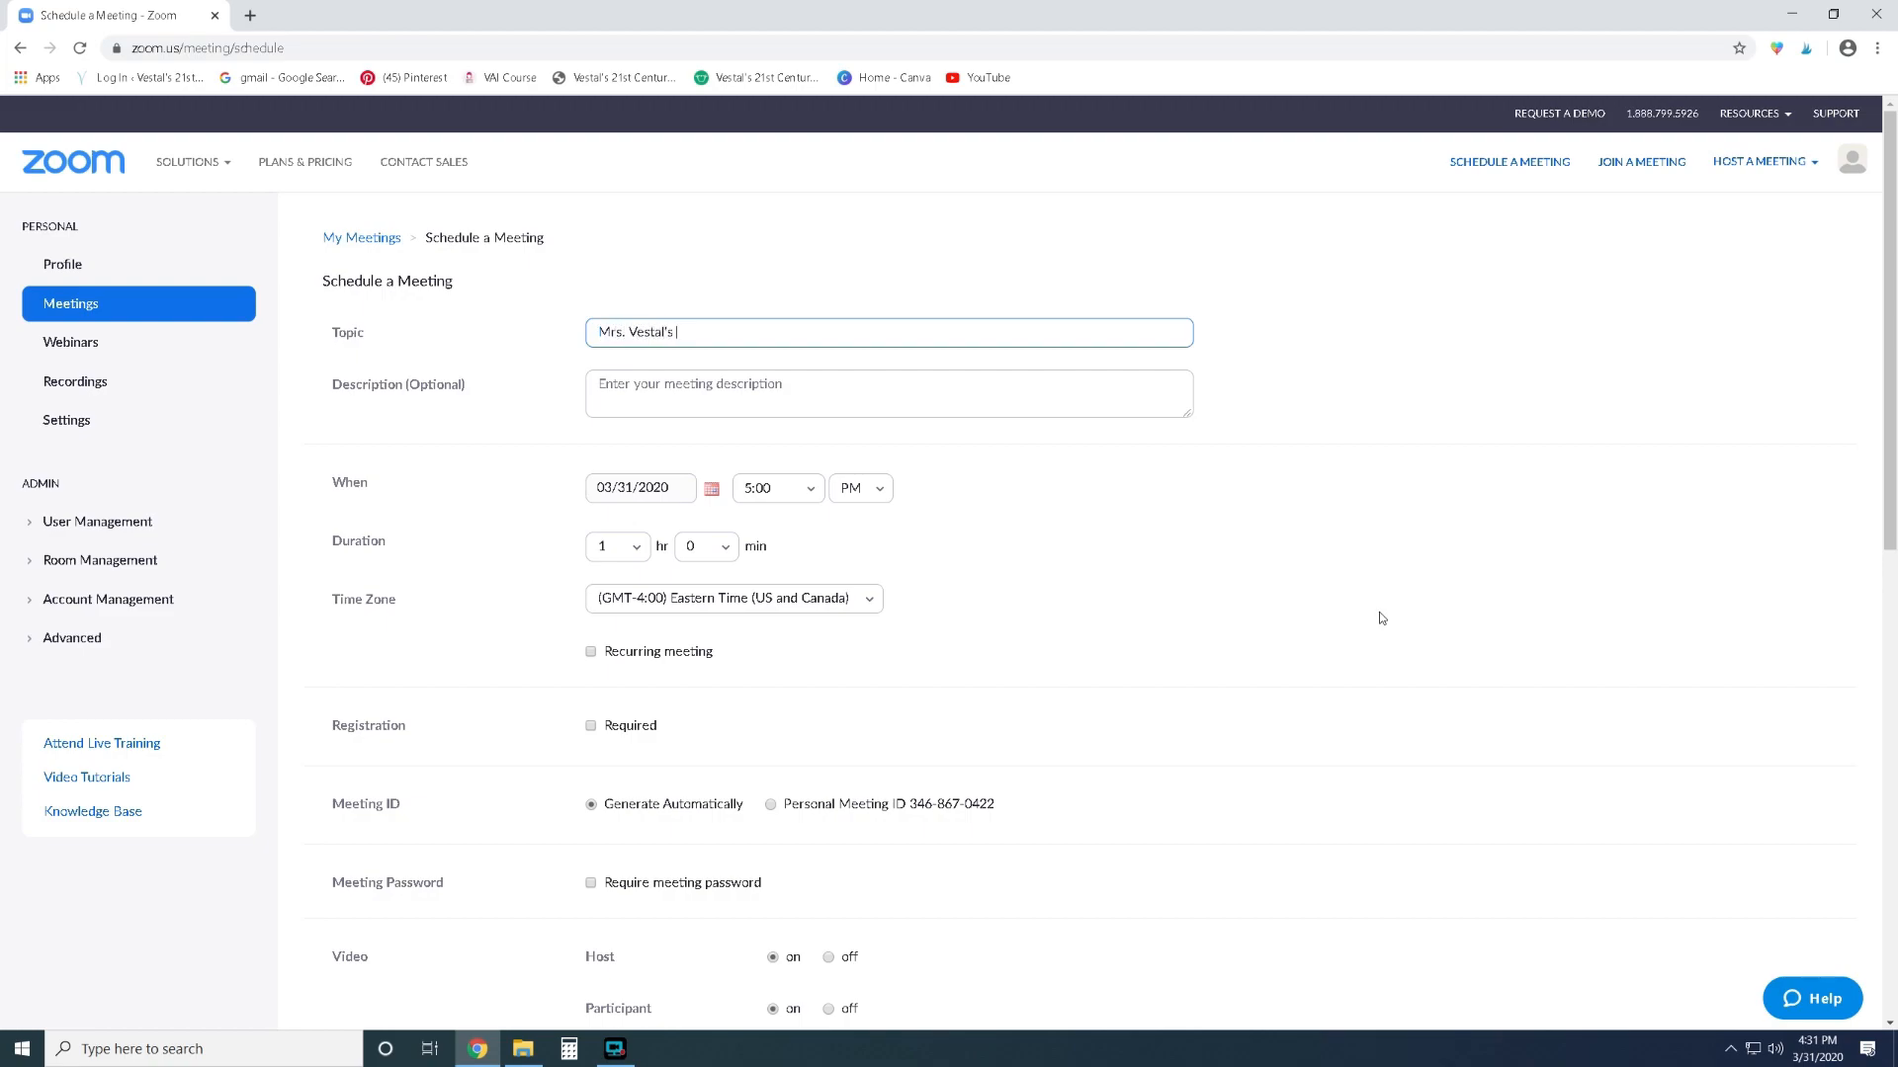
{"action": "type", "text": "Class"}
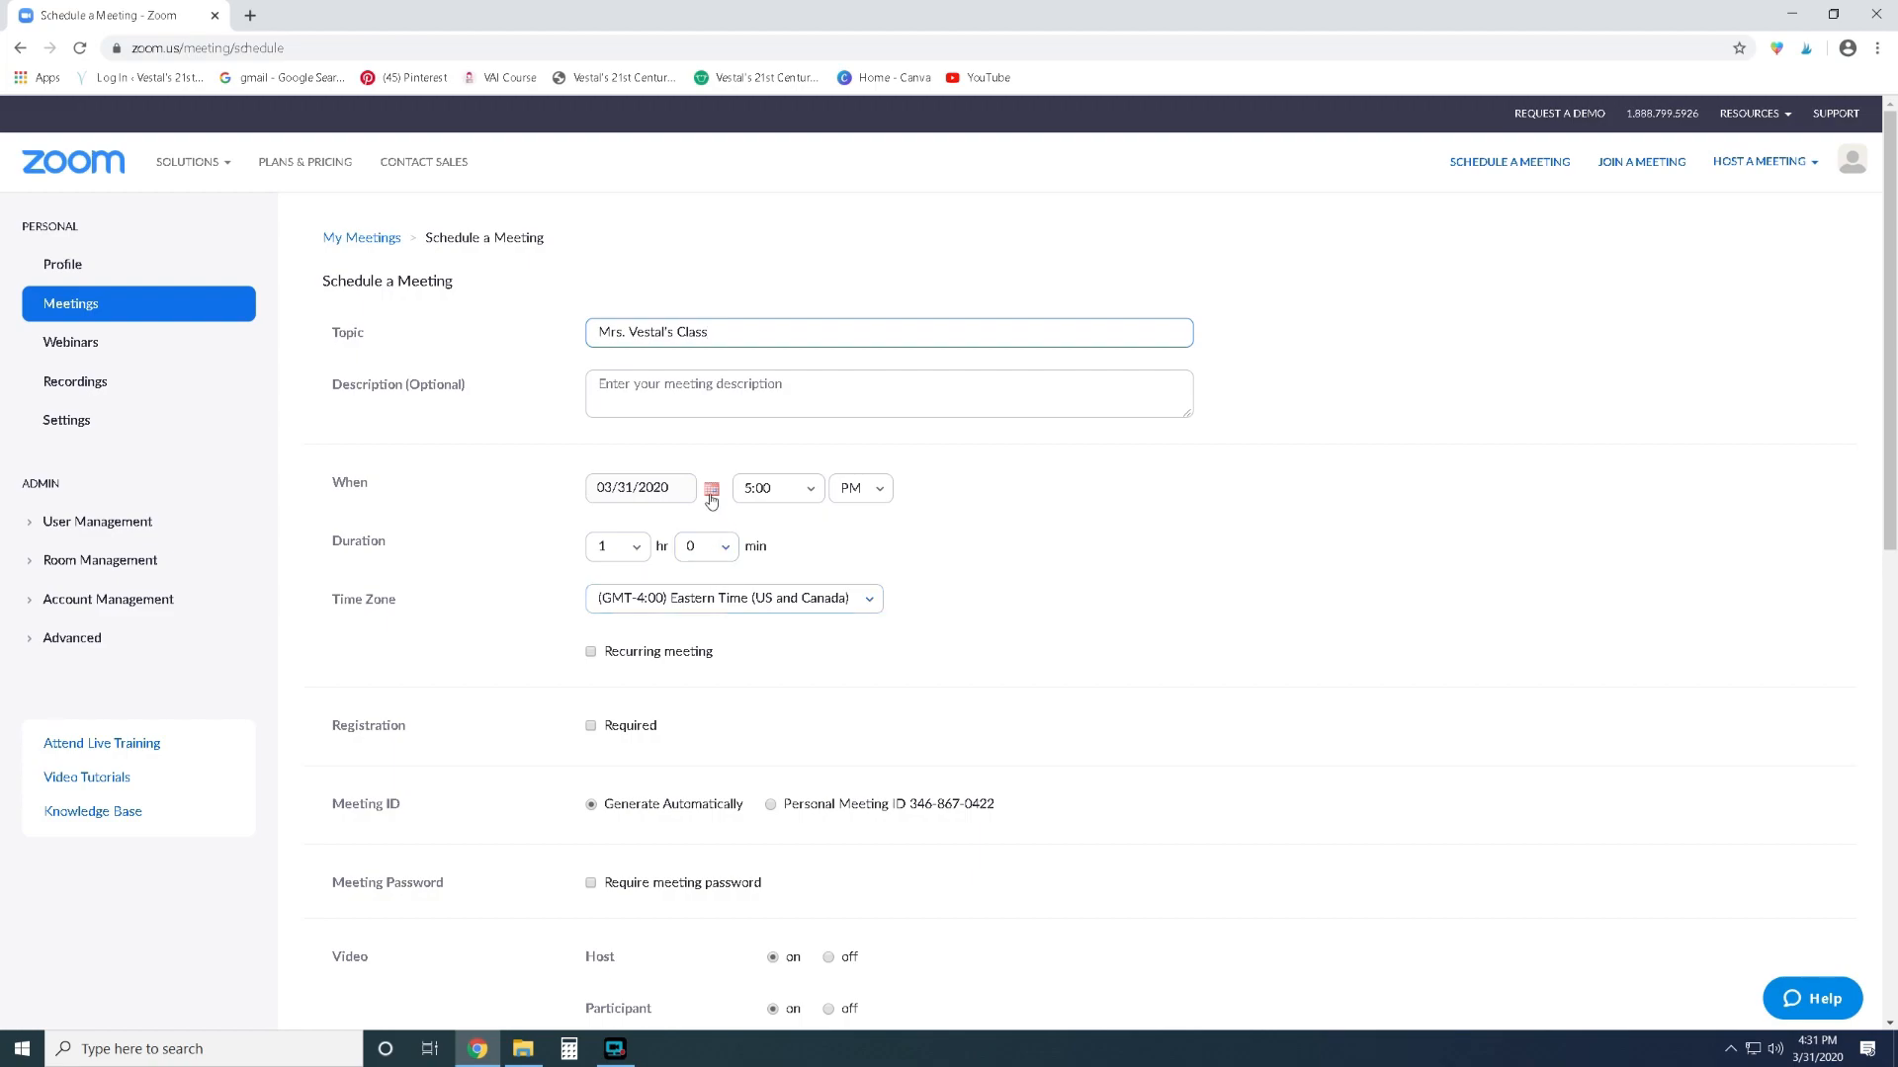
{"action": "mouse_move", "coordinate": [710, 487]}
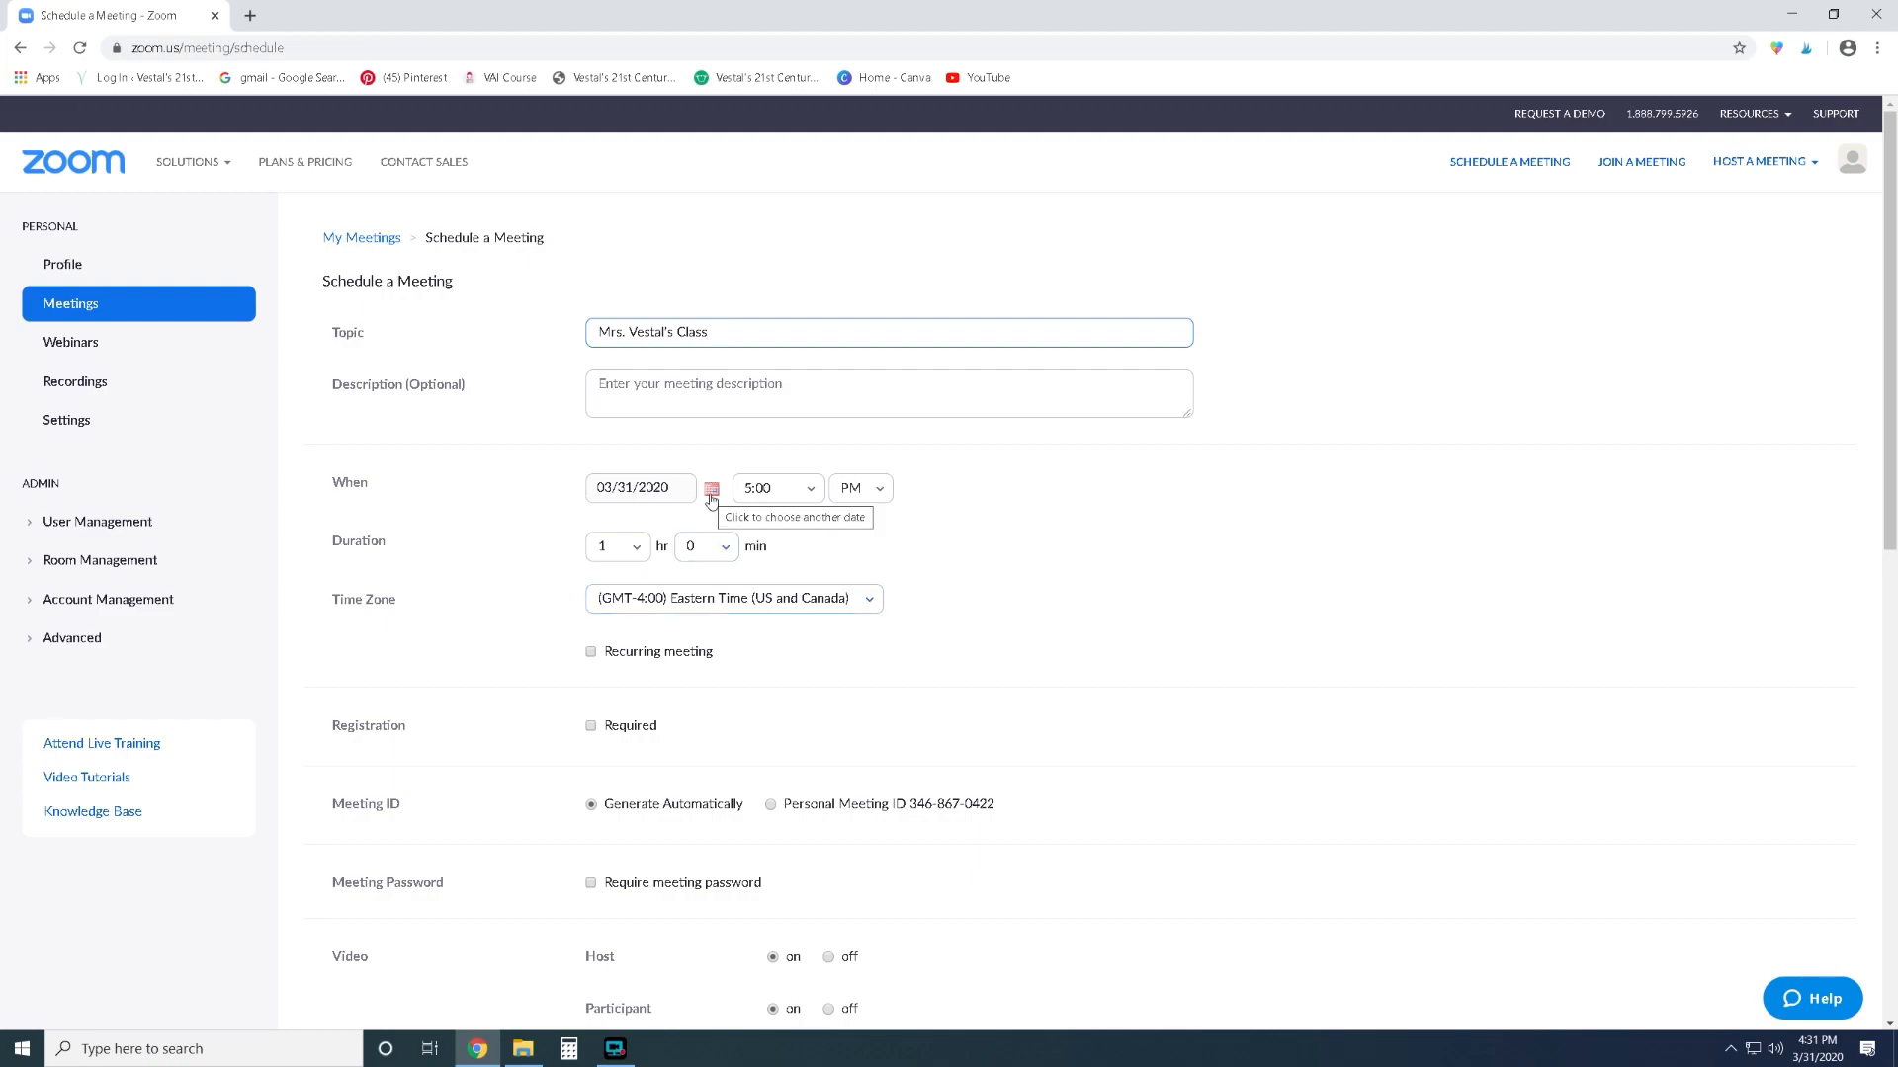
Pick April 1, 2020 as the meeting date from the calendar.
{"action": "left_click", "coordinate": [711, 488]}
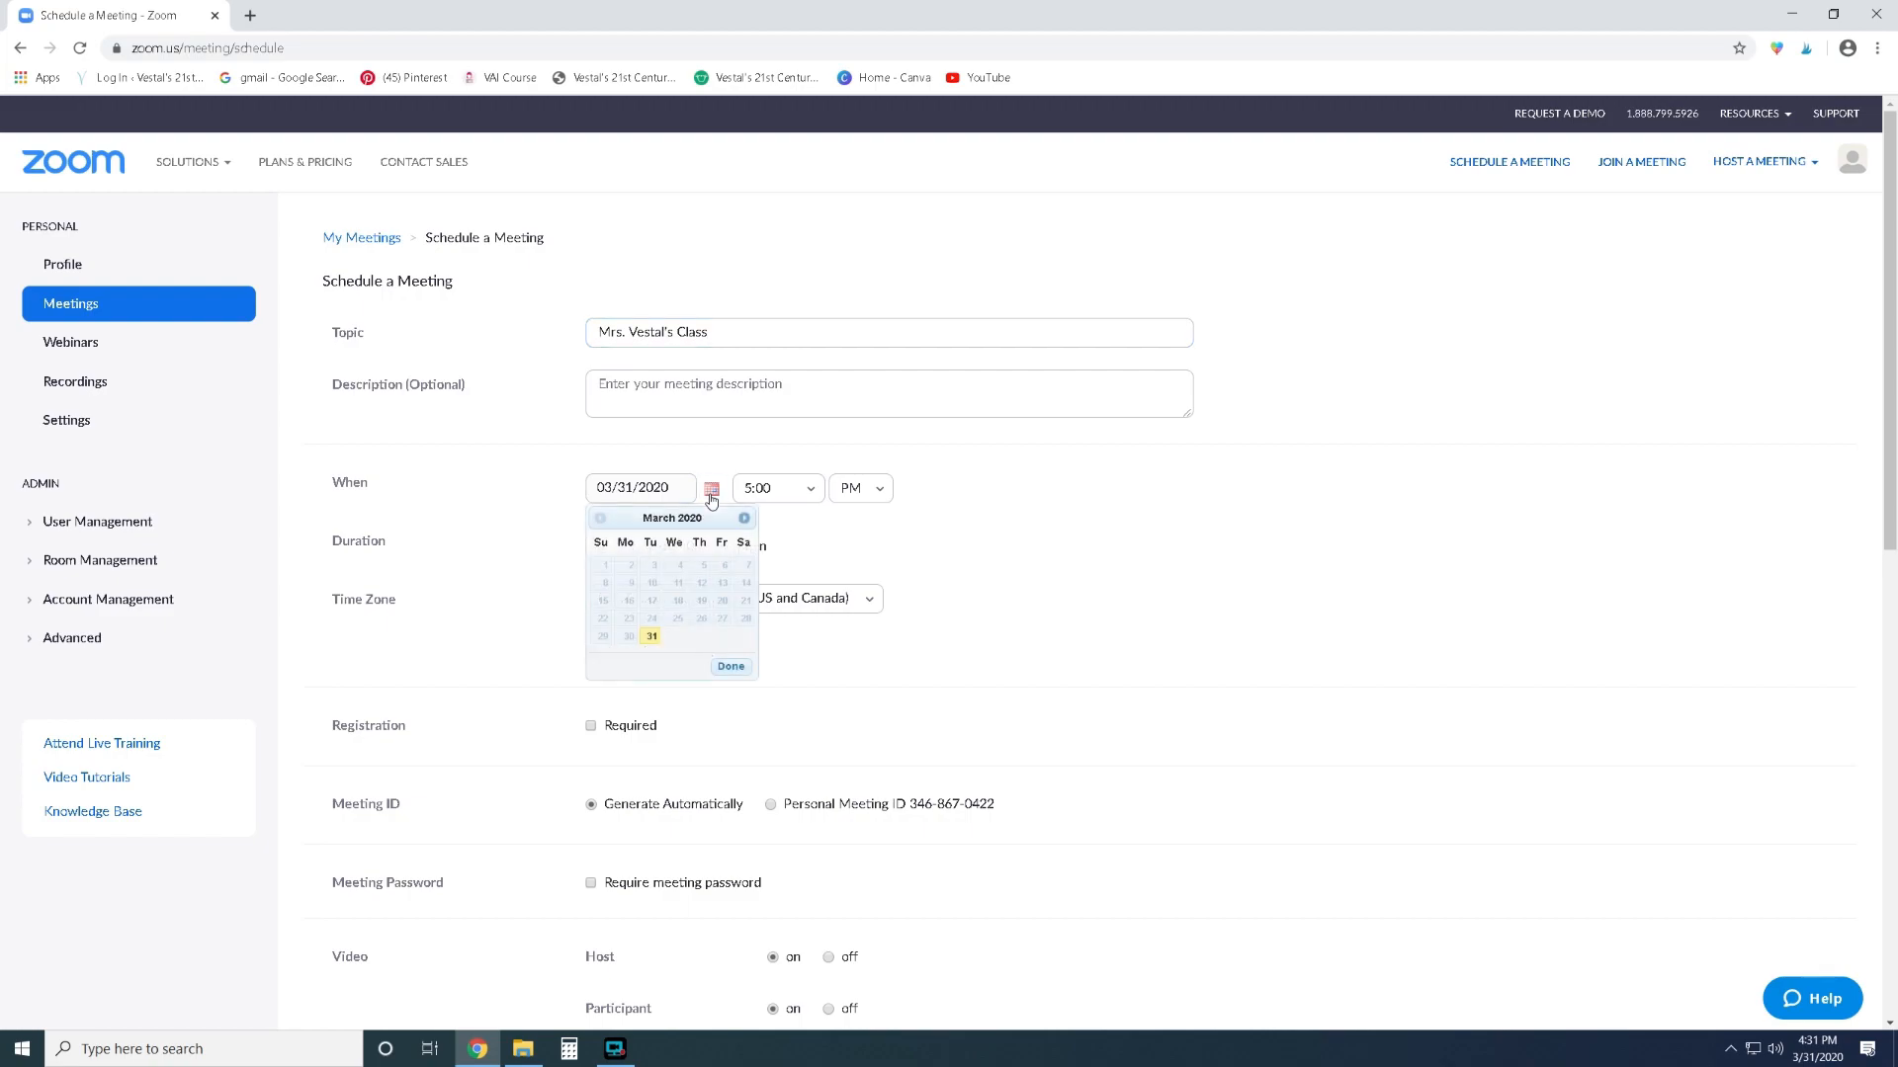
{"action": "left_click", "coordinate": [743, 518]}
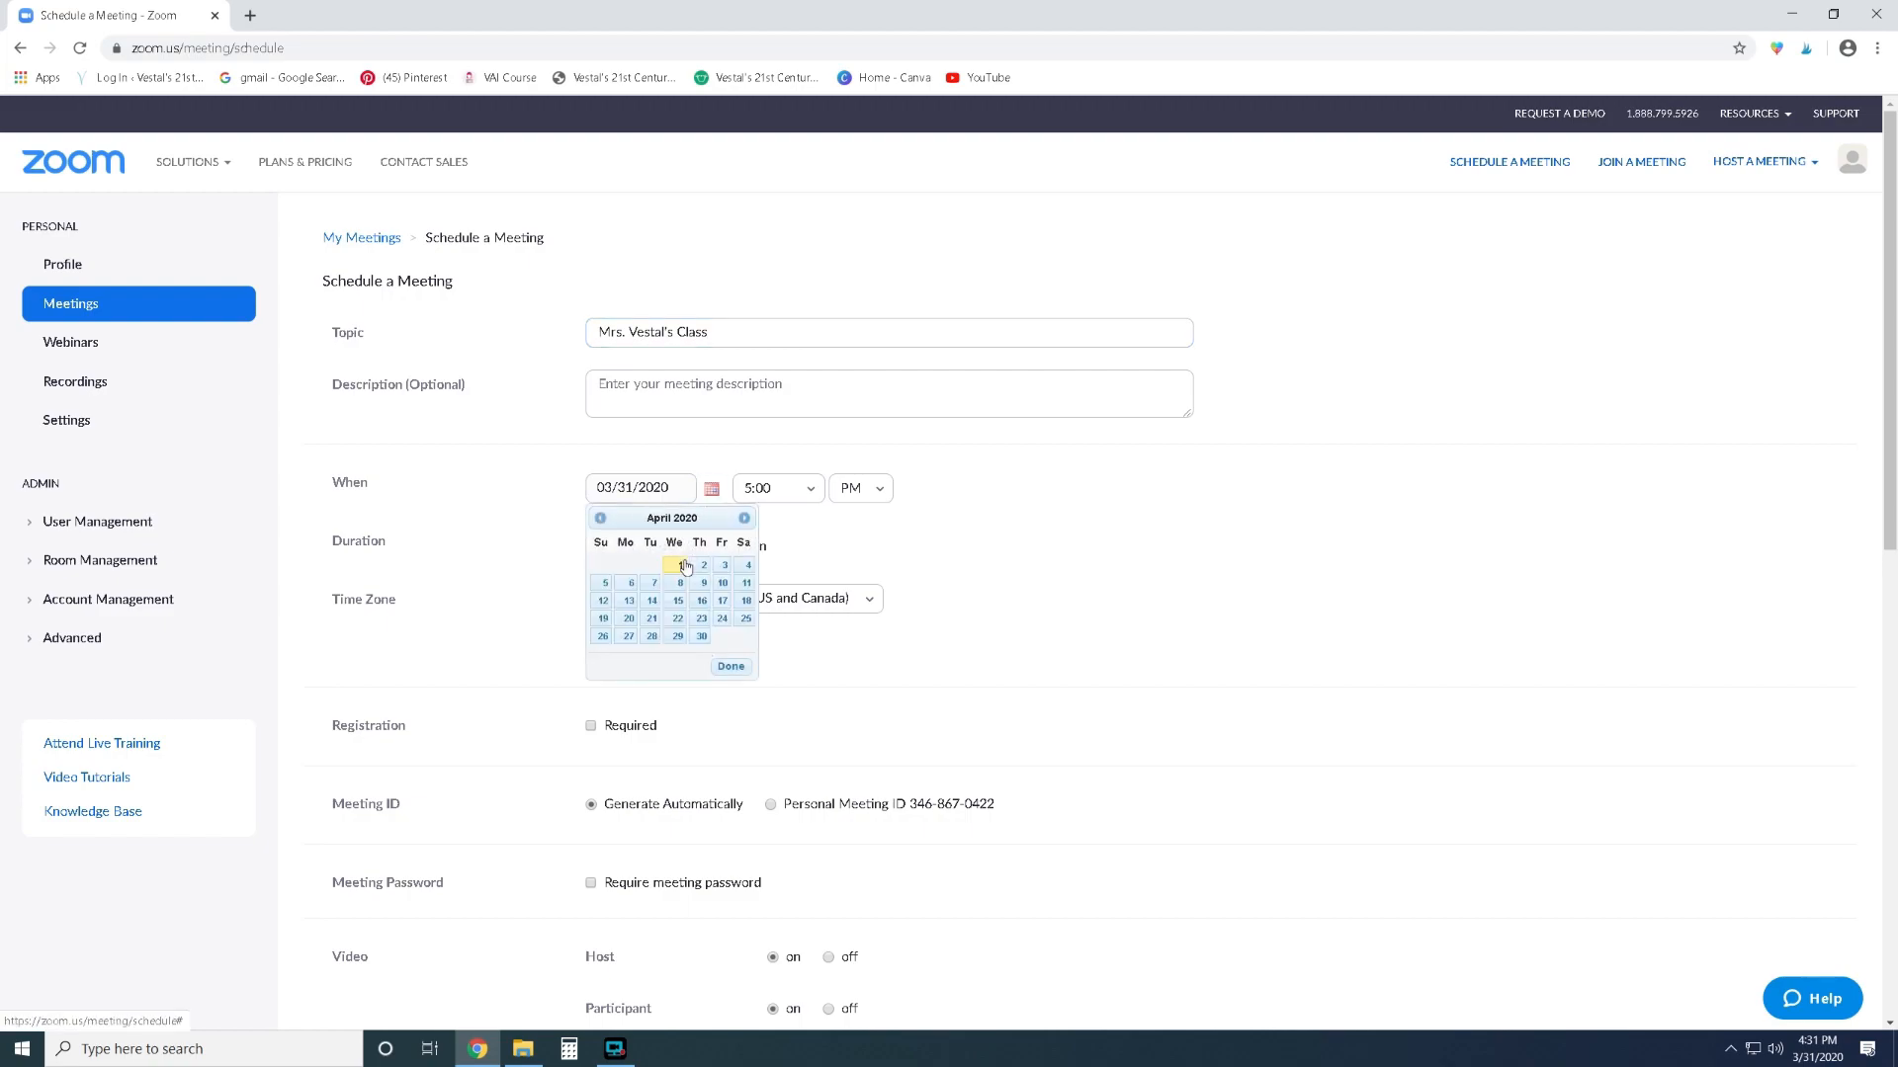
{"action": "left_click", "coordinate": [686, 565]}
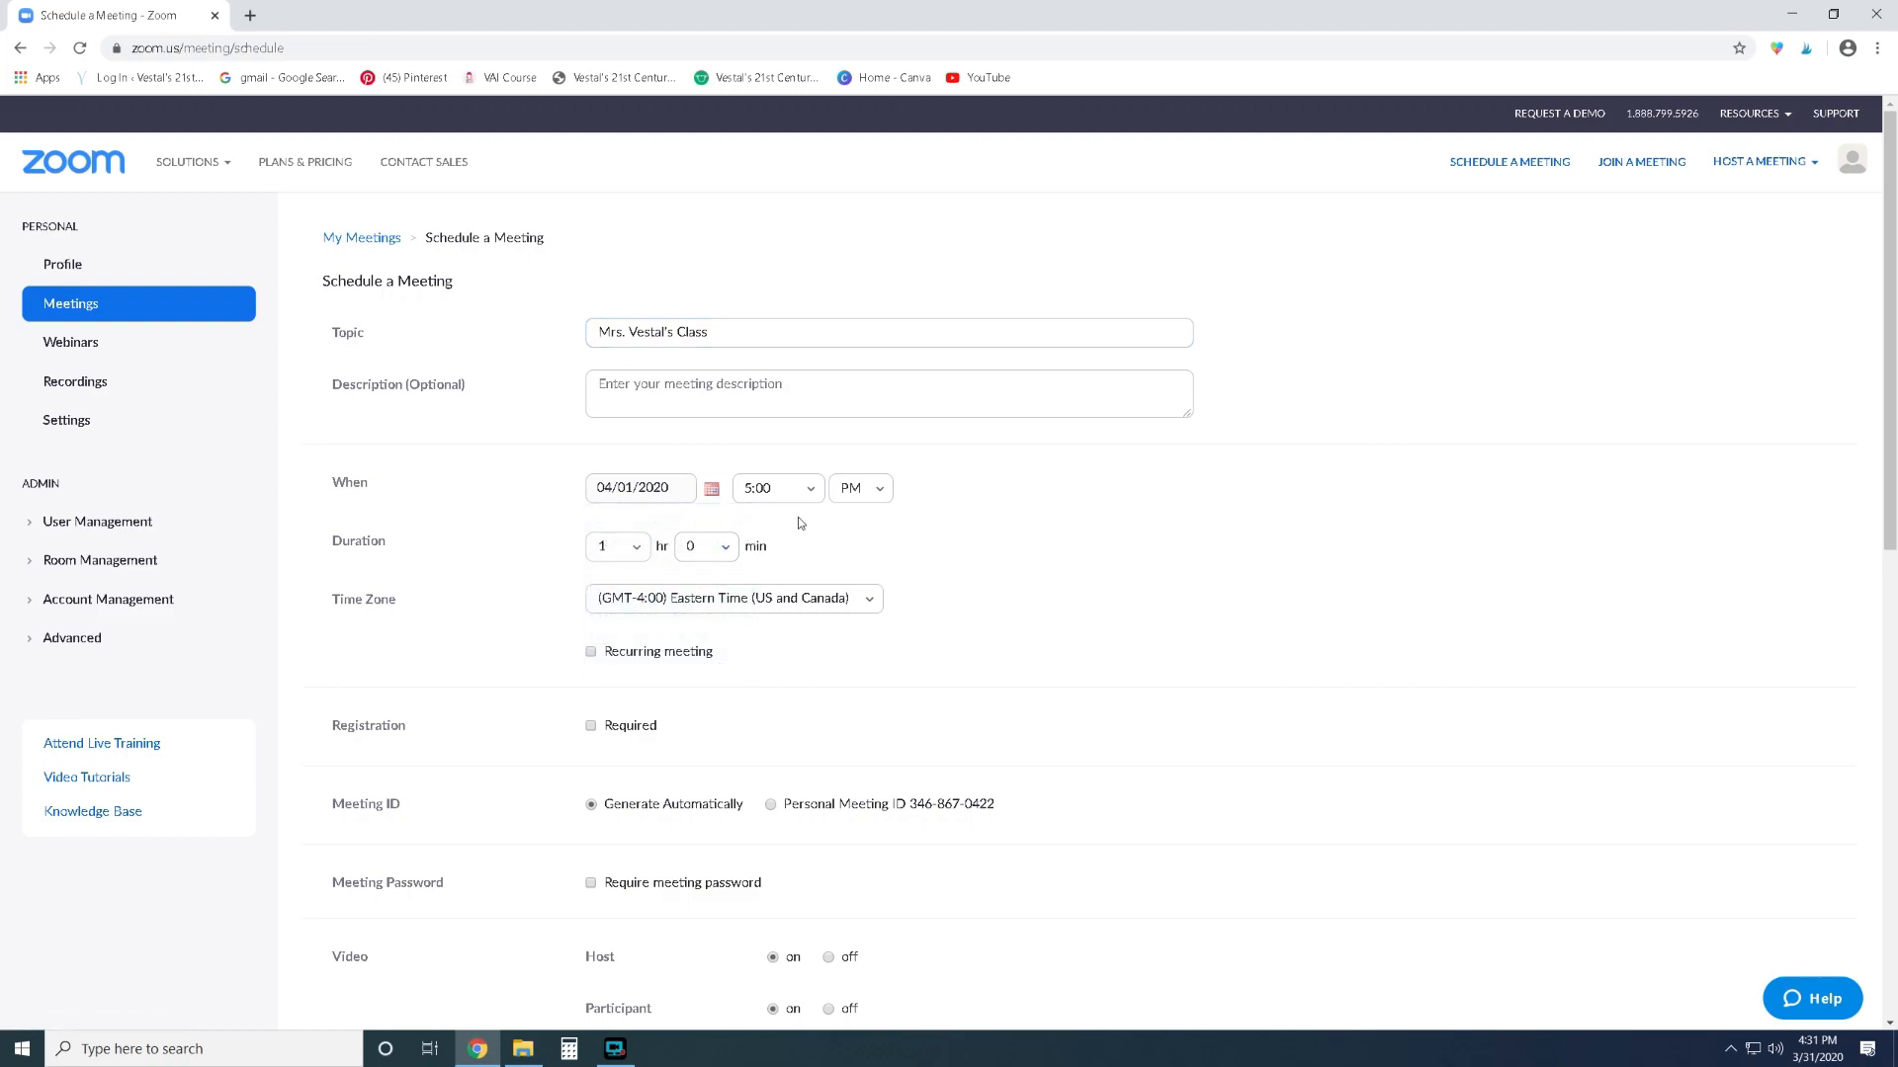
Set the start time to 10:00 and the duration hours to 0.
{"action": "left_click", "coordinate": [774, 487]}
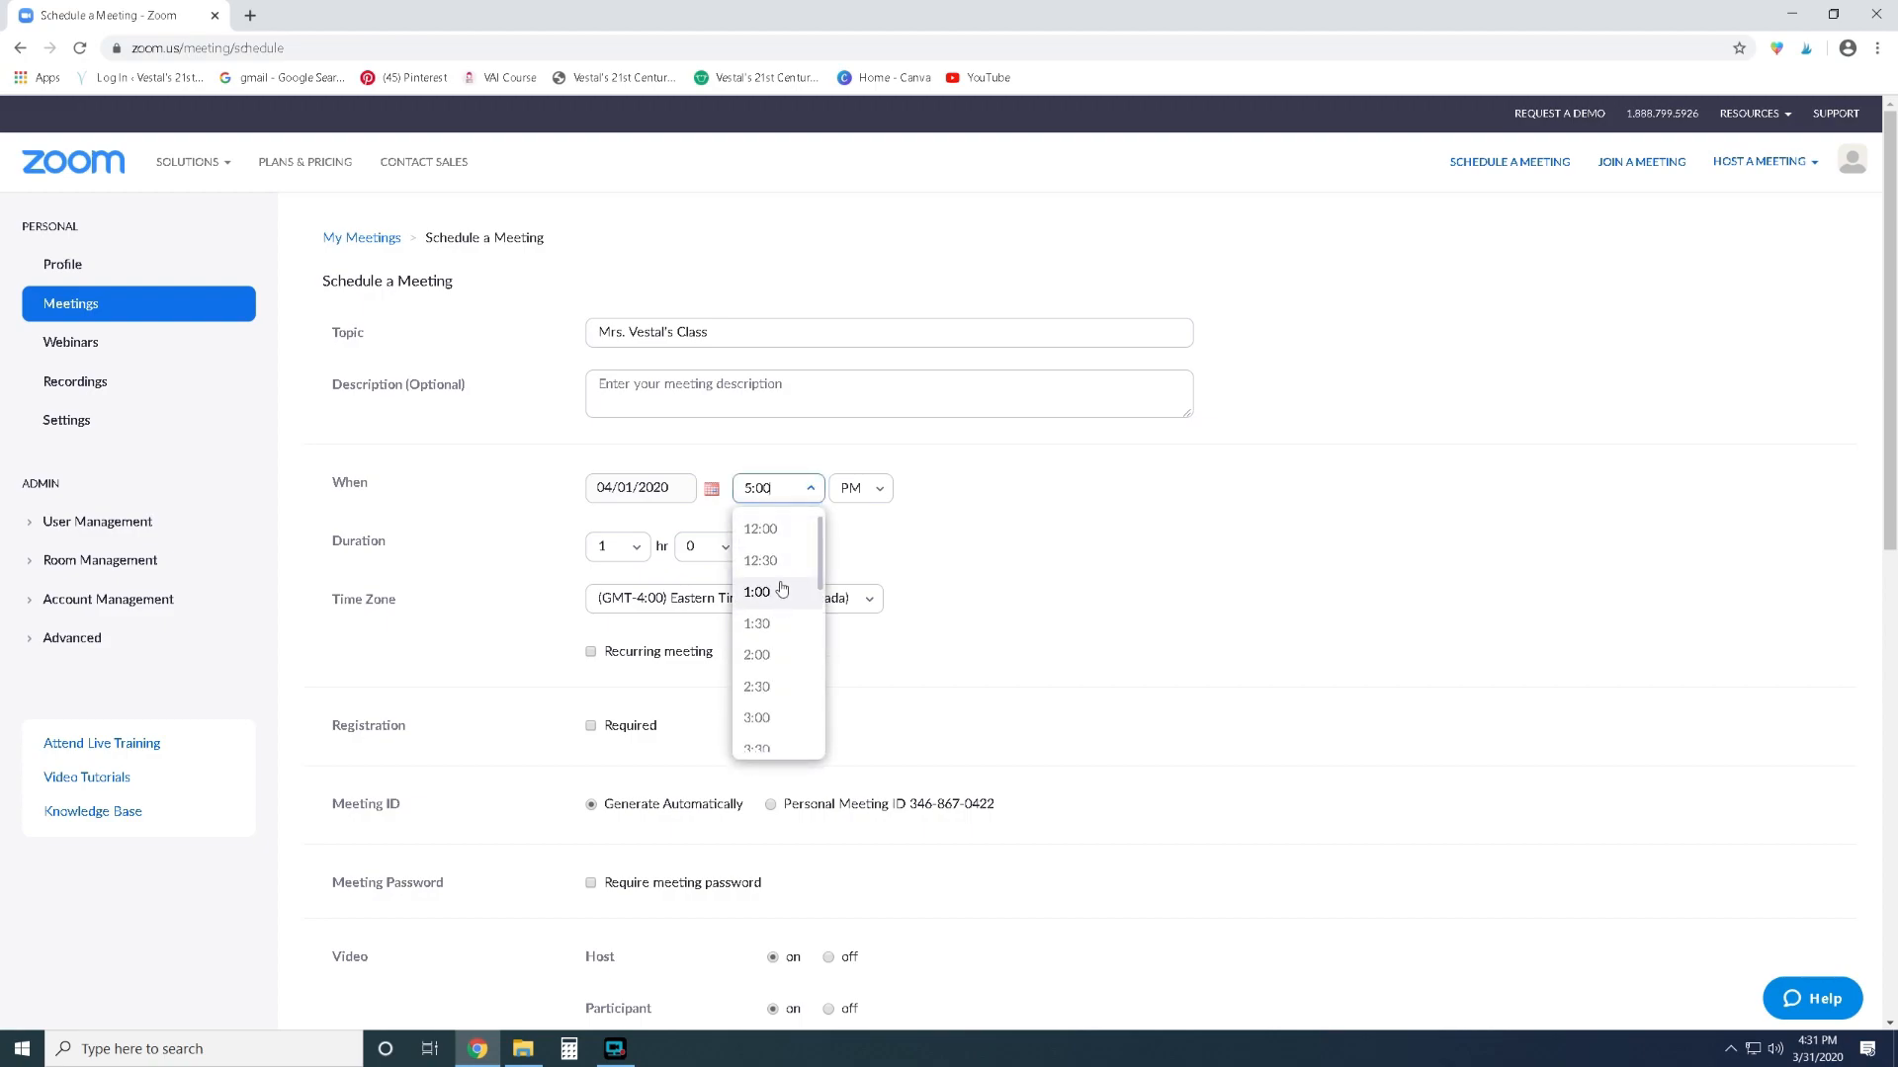
{"action": "scroll", "scroll_direction": "down", "scroll_amount": 3}
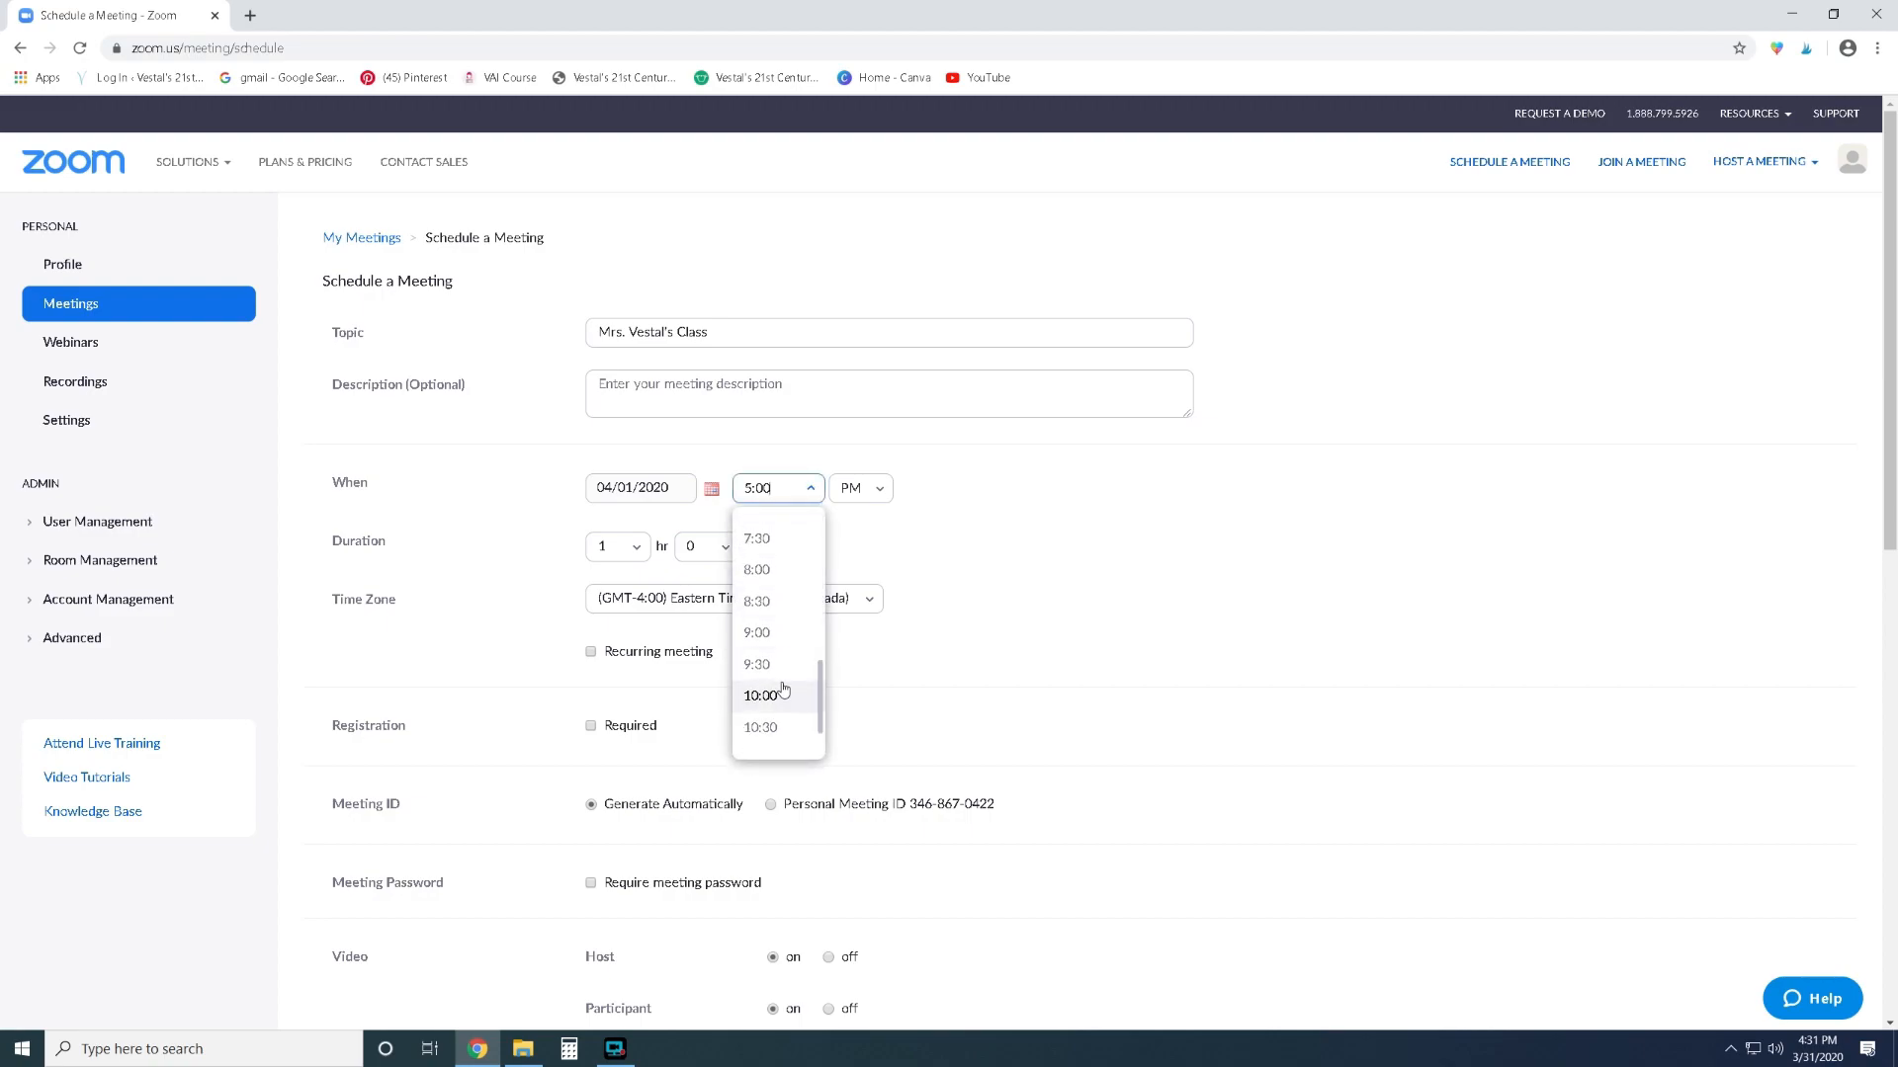
{"action": "left_click", "coordinate": [759, 694]}
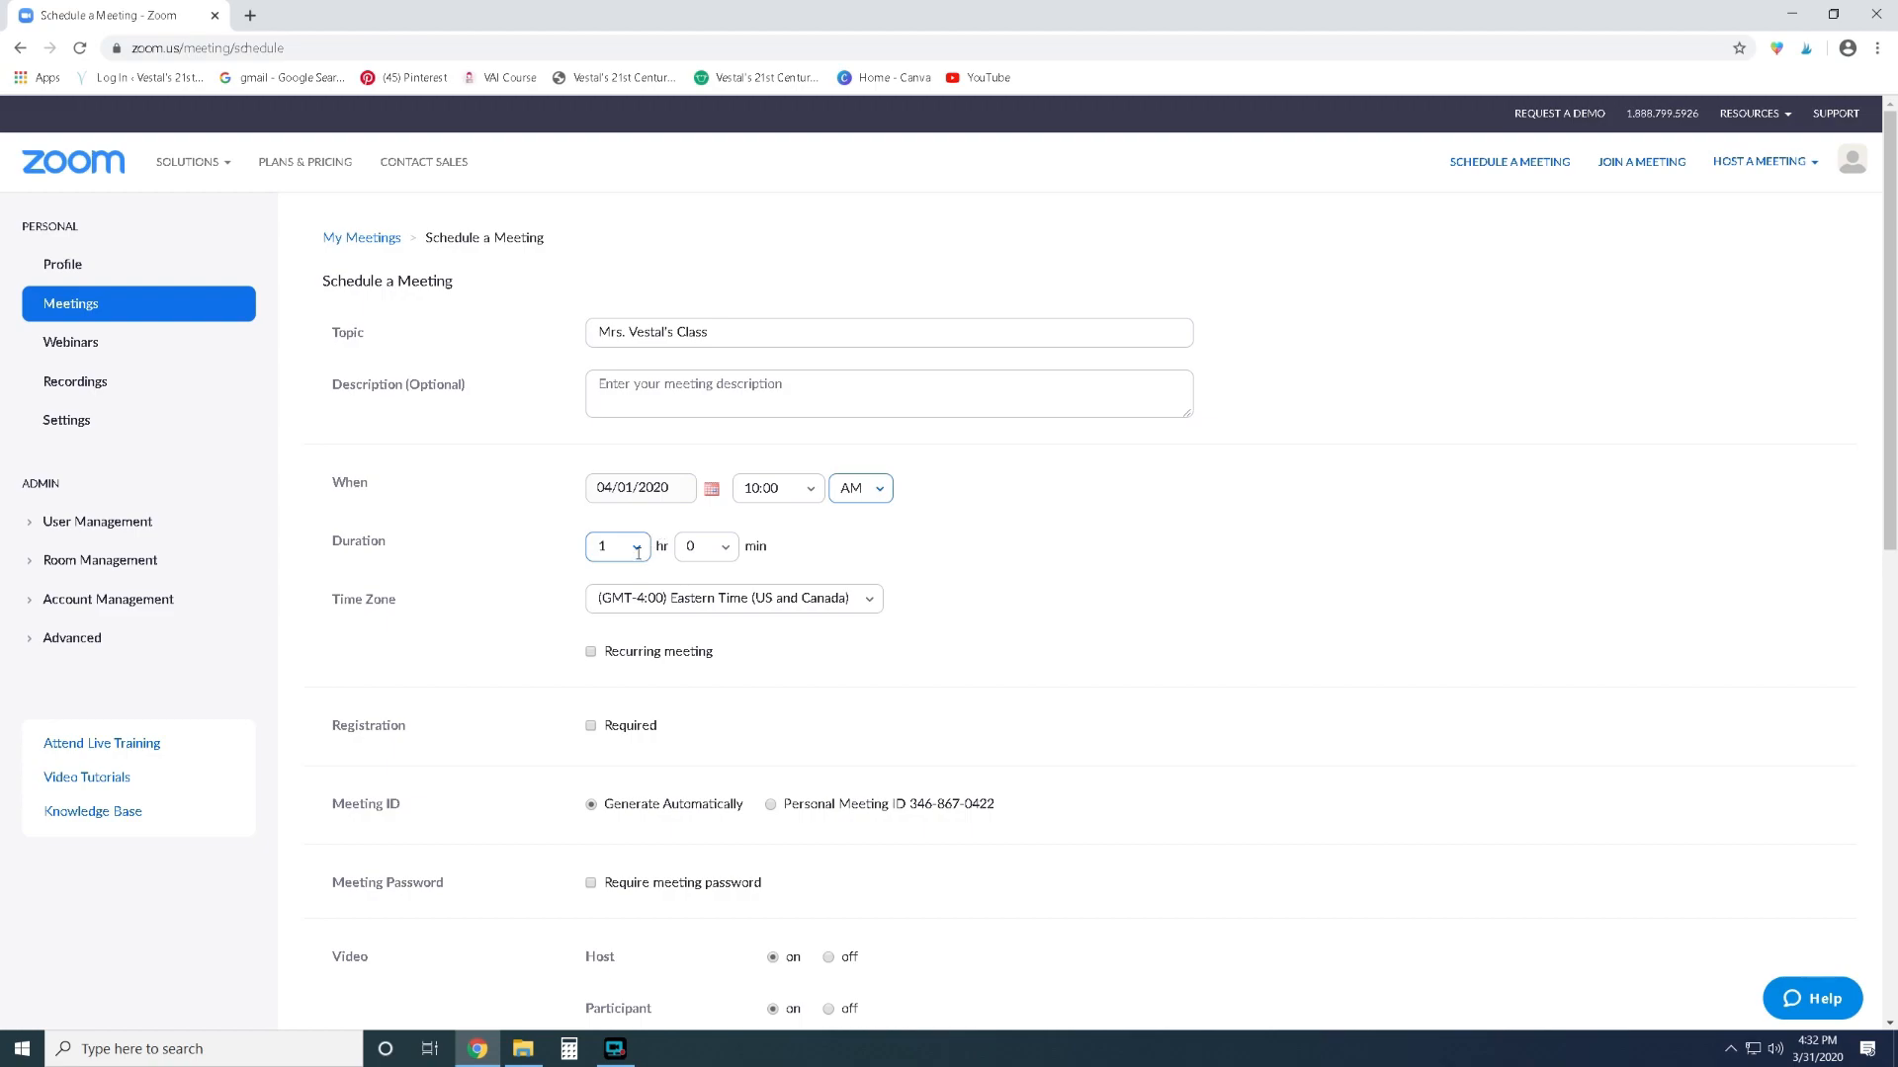
{"action": "left_click", "coordinate": [616, 546]}
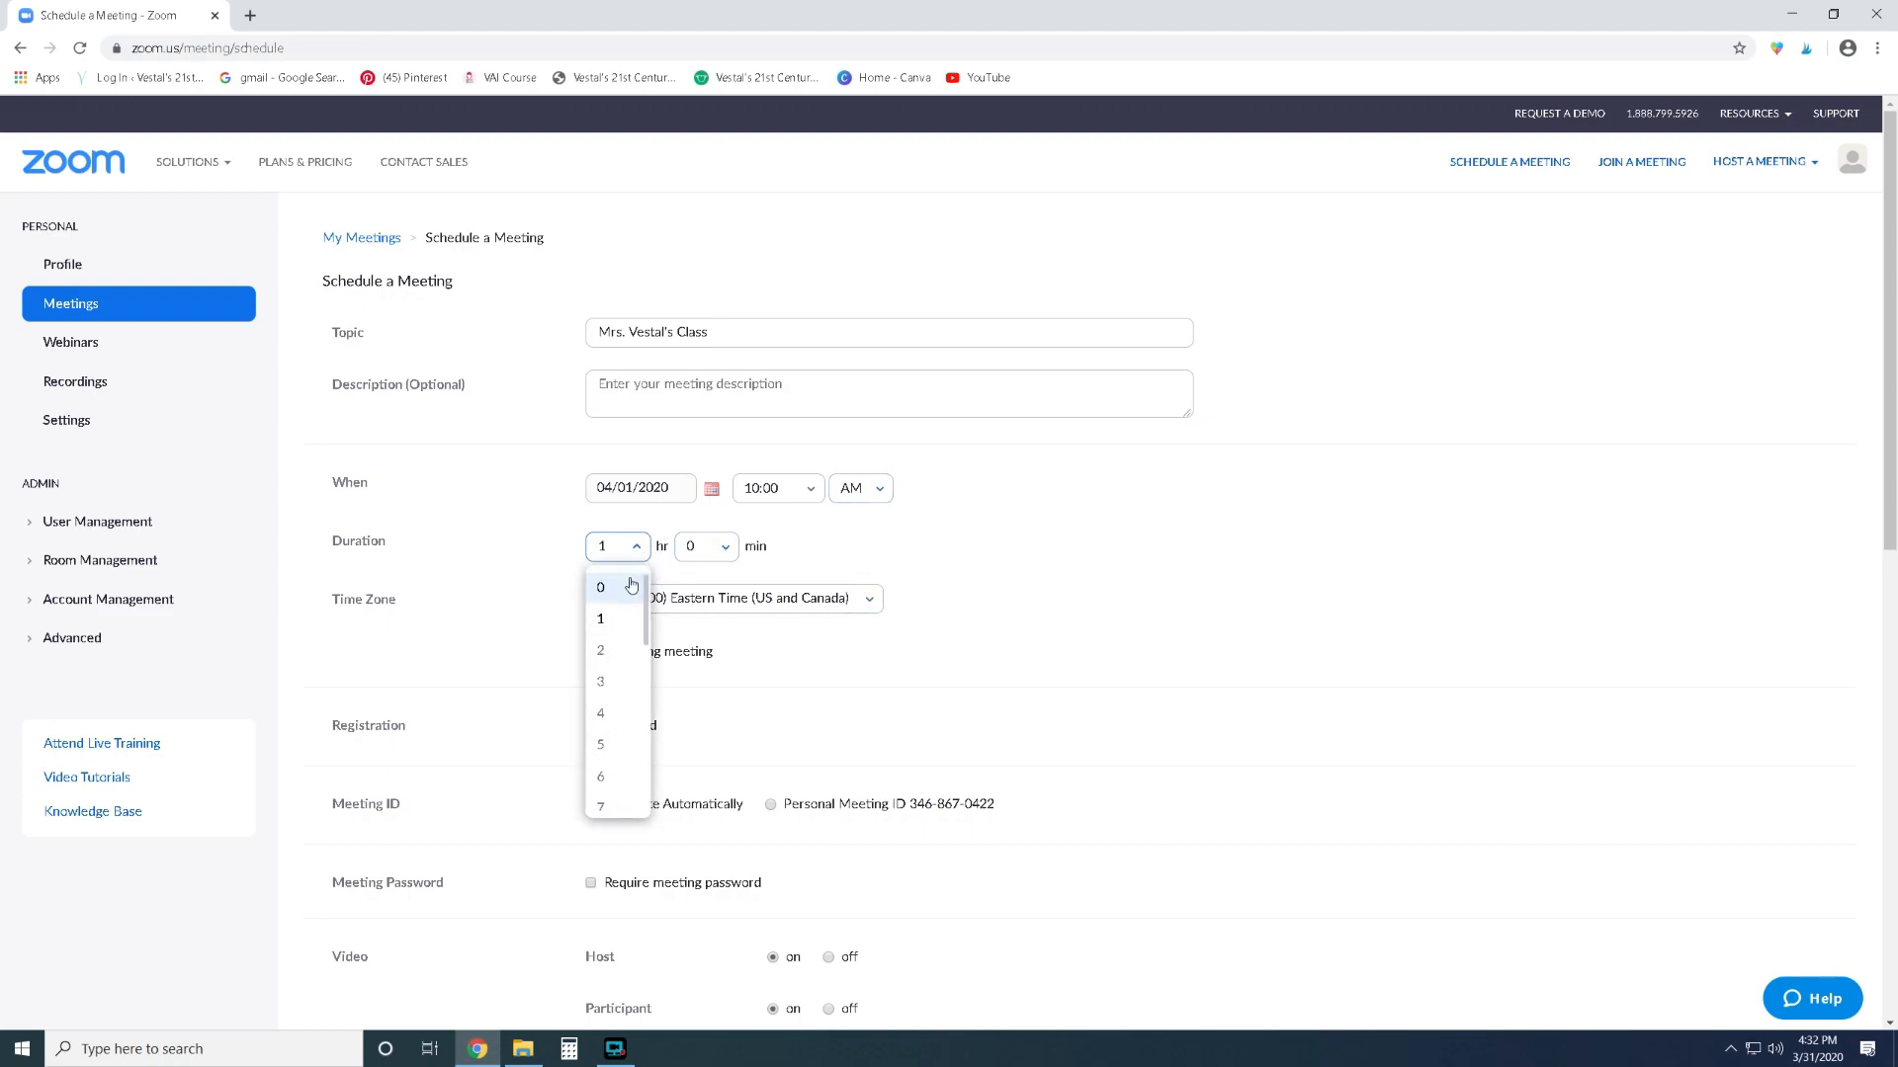
{"action": "left_click", "coordinate": [599, 587]}
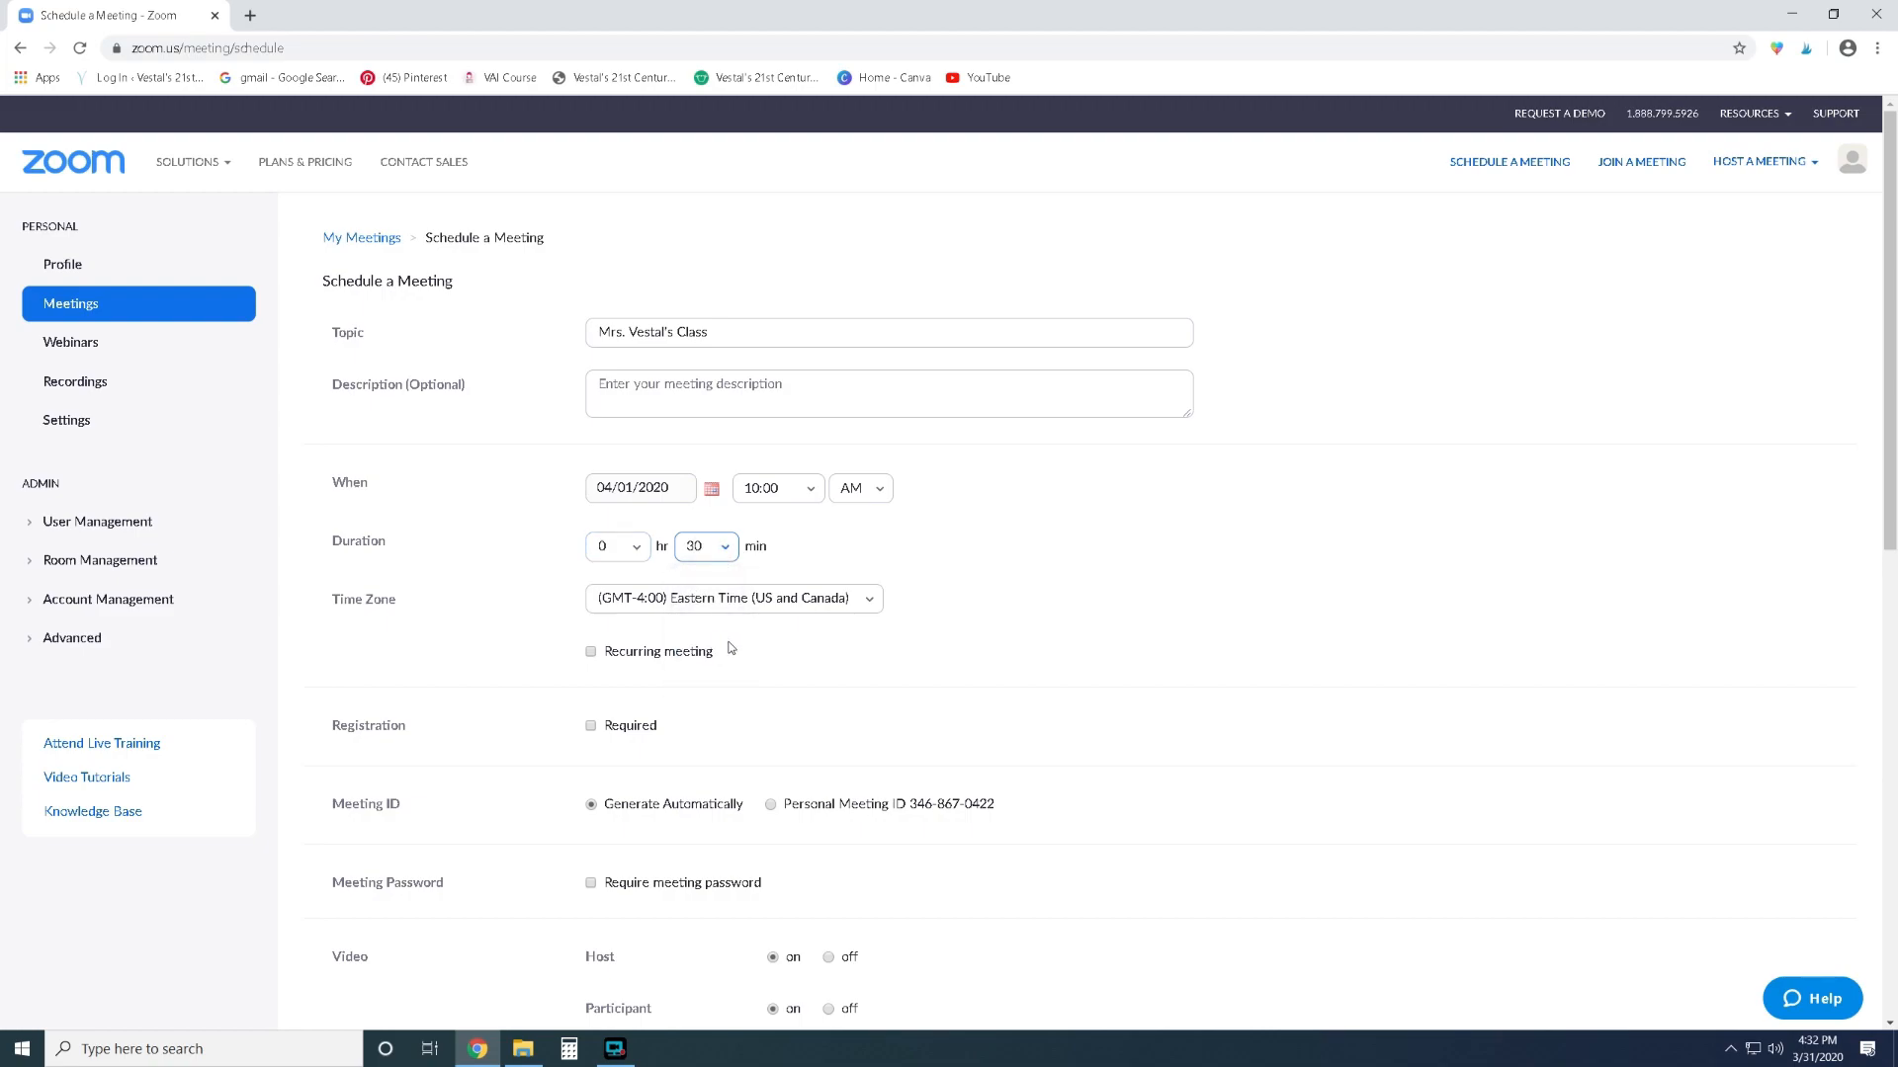
{"action": "mouse_move", "coordinate": [765, 632]}
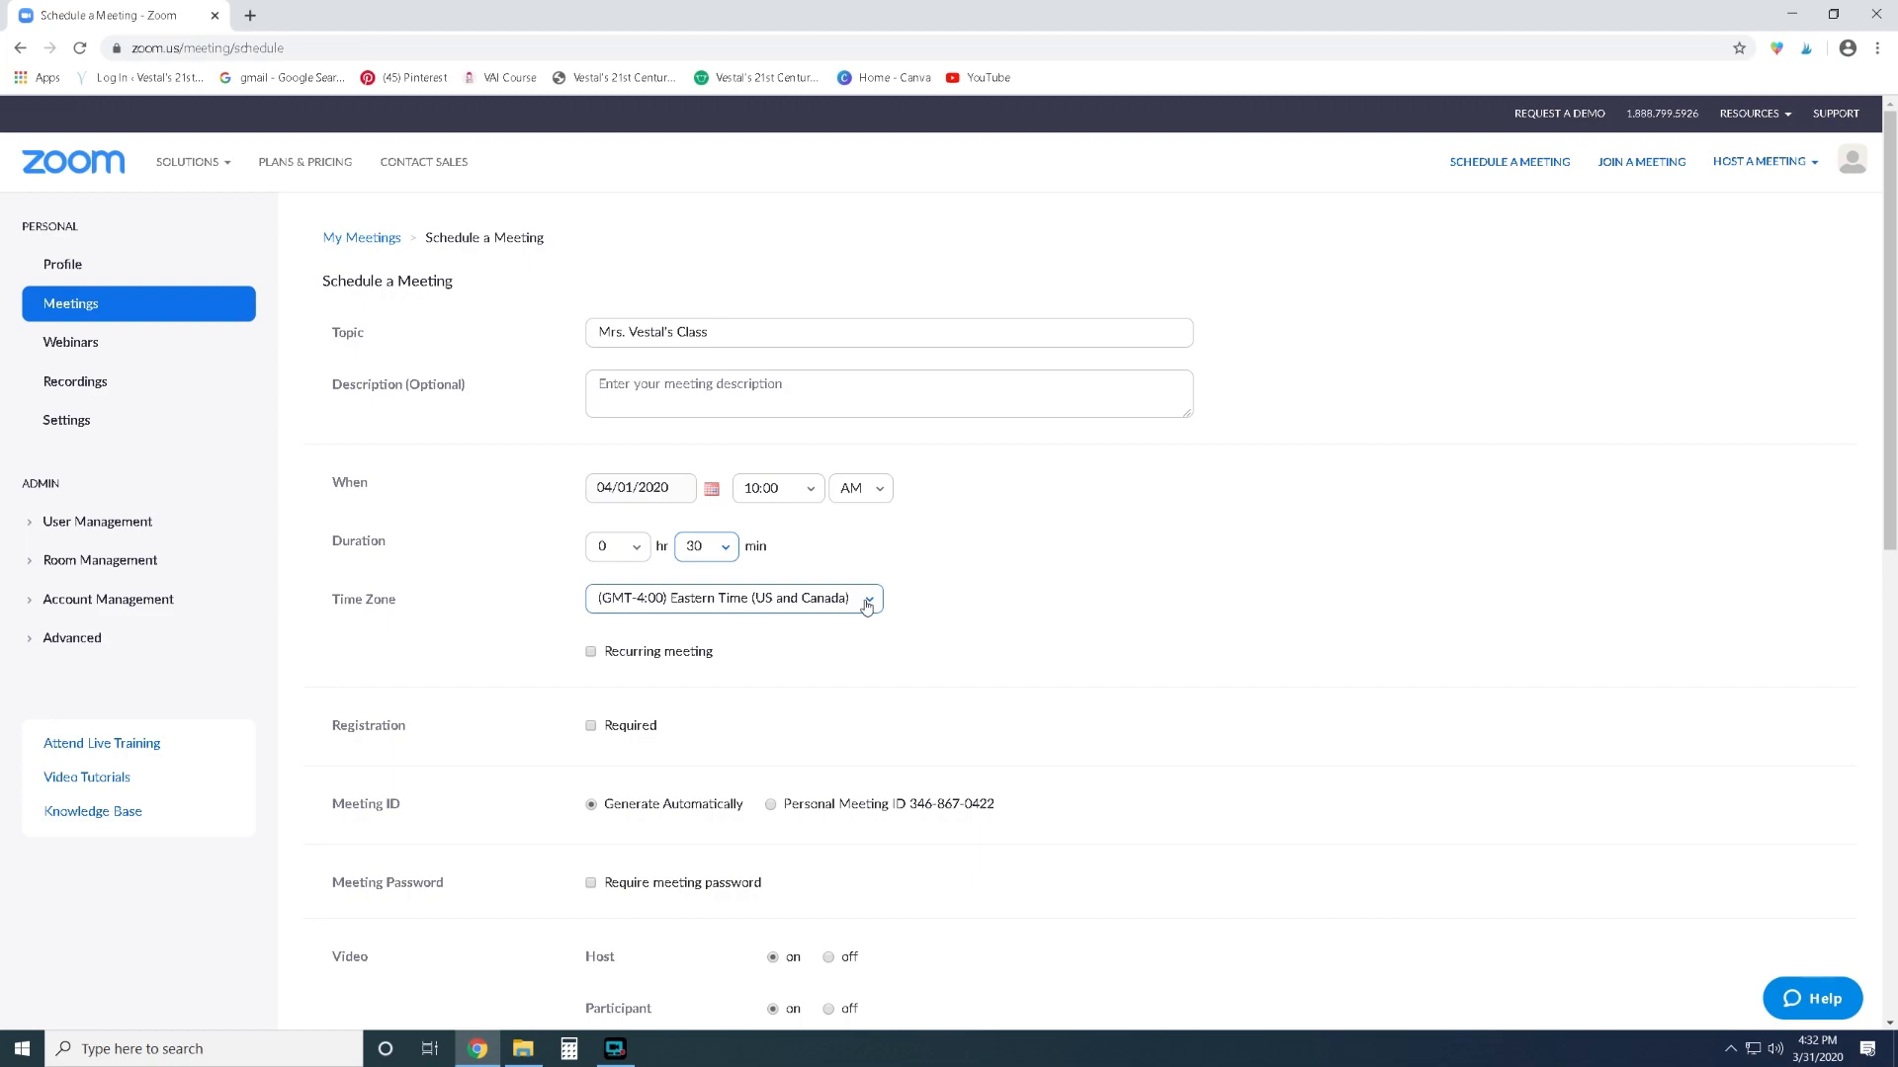
{"action": "mouse_move", "coordinate": [874, 594]}
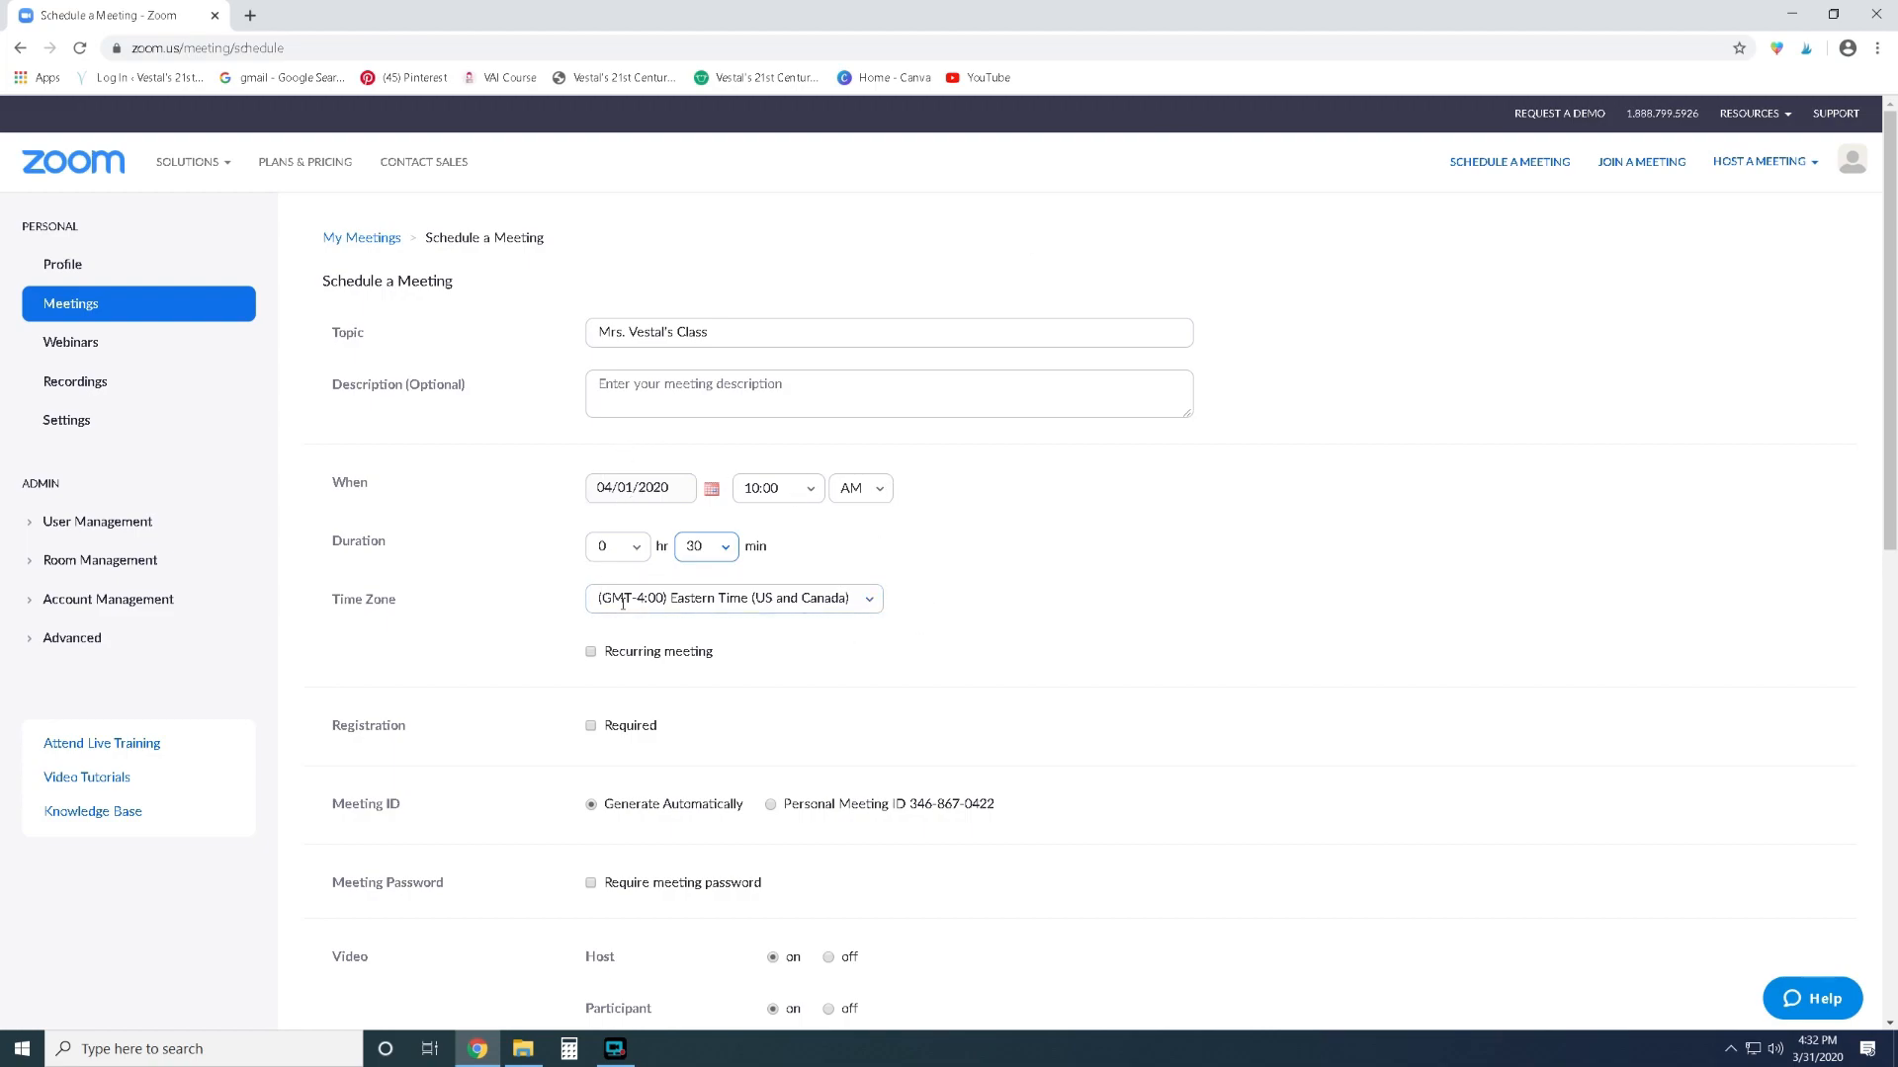
{"action": "mouse_move", "coordinate": [906, 605]}
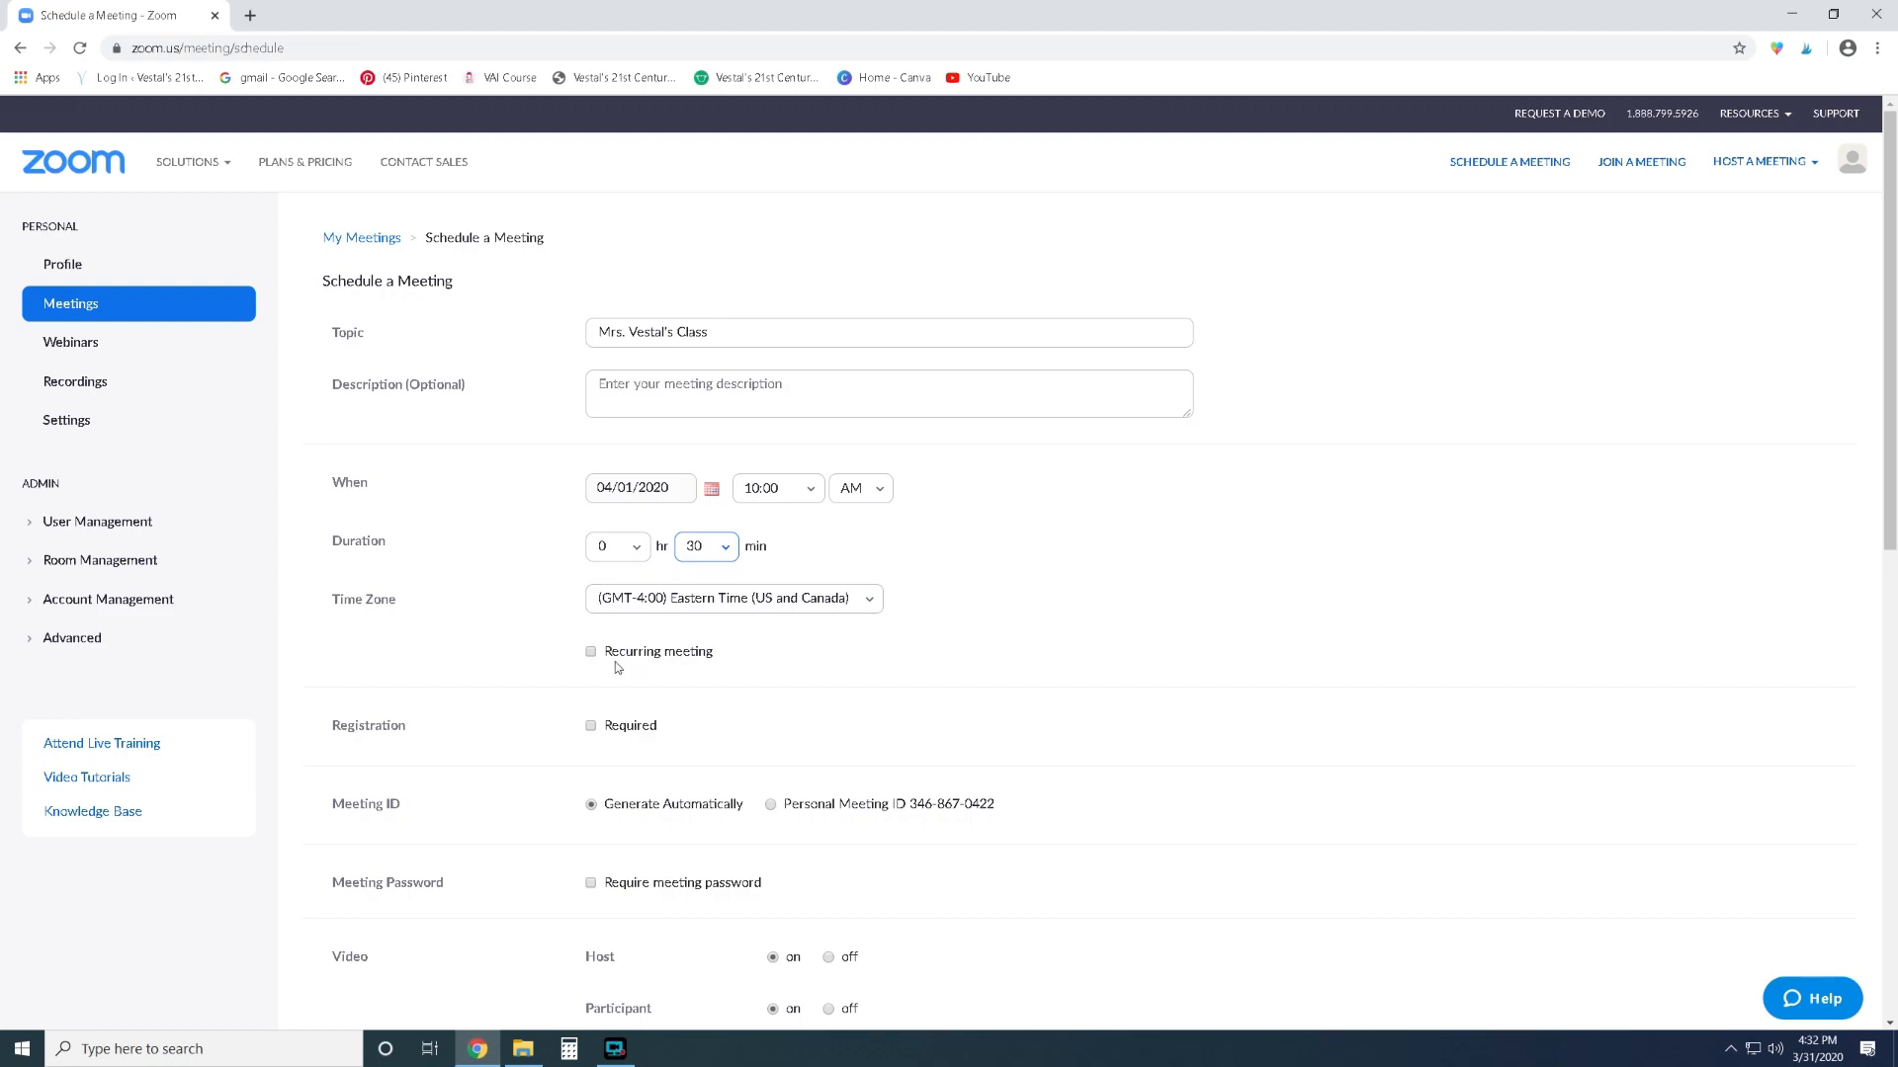
{"action": "mouse_move", "coordinate": [594, 659]}
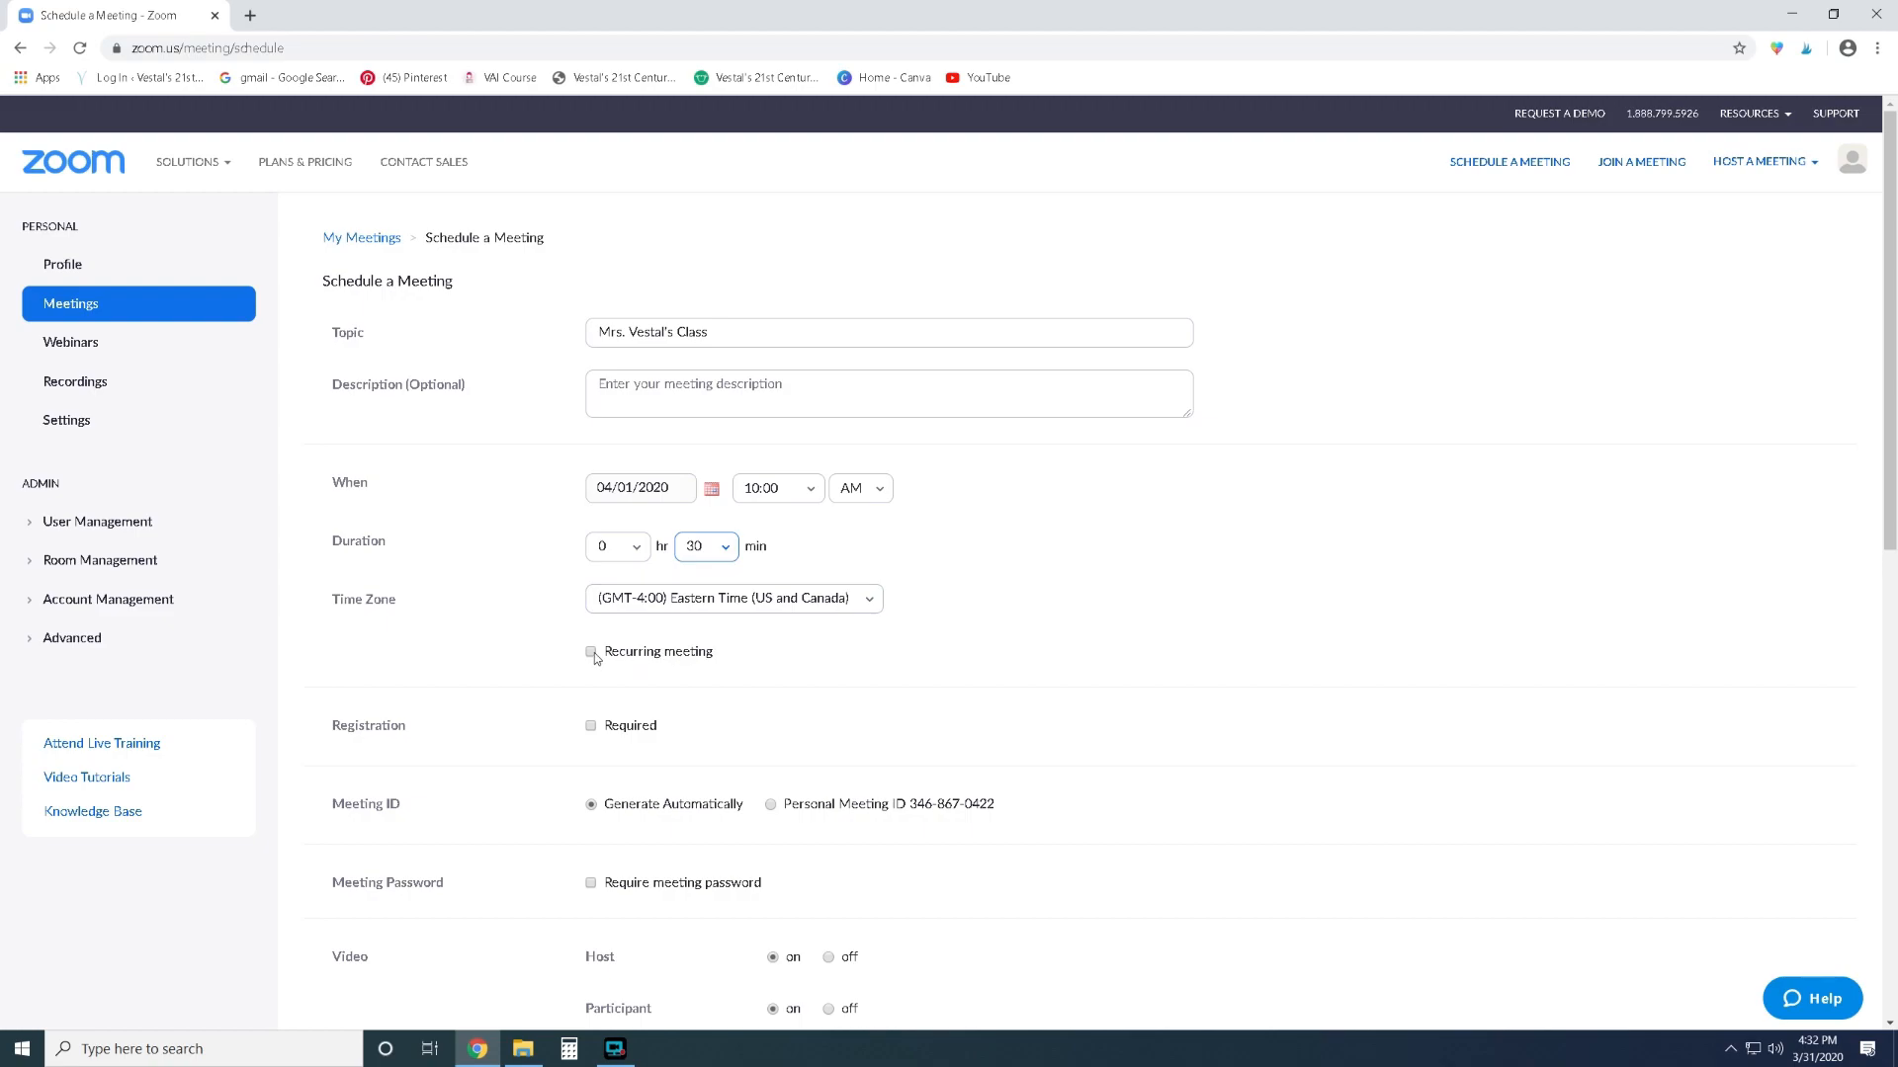
Make the meeting recur daily, ending May 21, 2020 for 50 occurrences.
{"action": "left_click", "coordinate": [592, 652]}
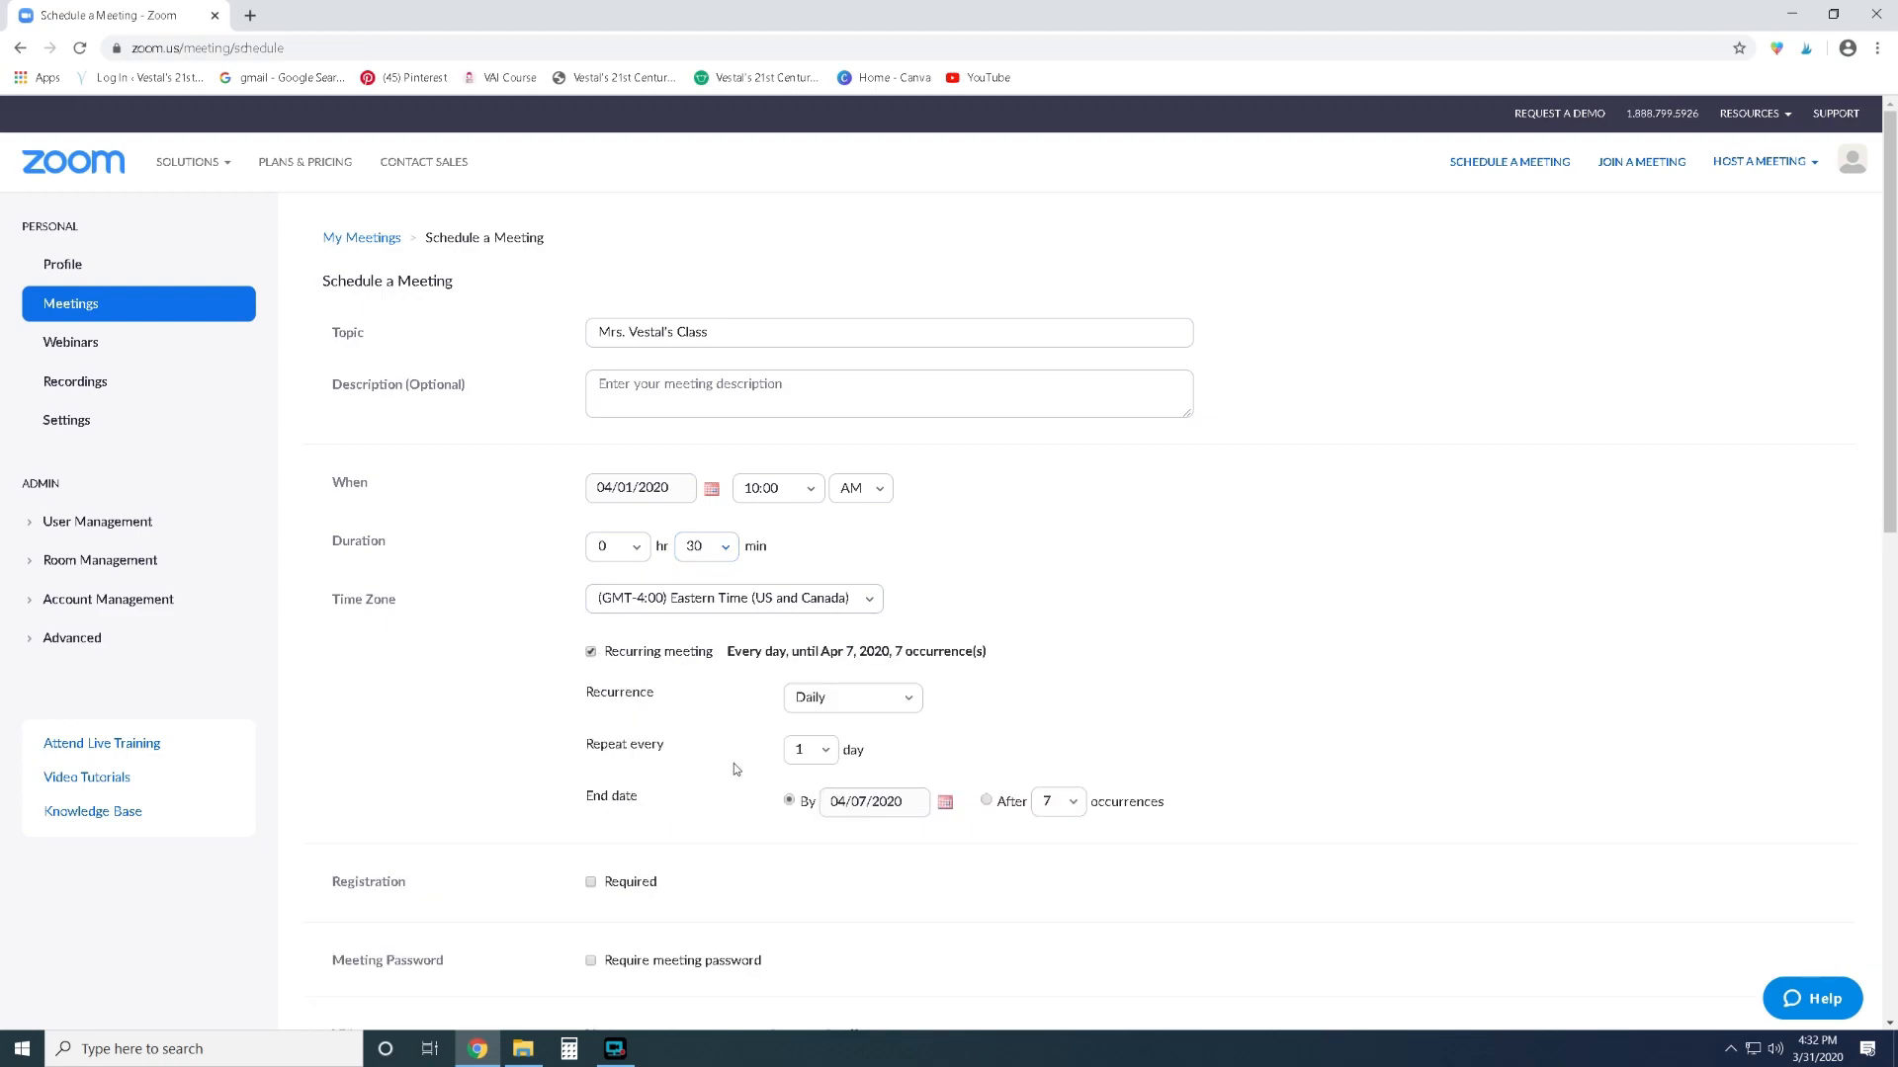
{"action": "scroll", "scroll_direction": "down", "scroll_amount": 3}
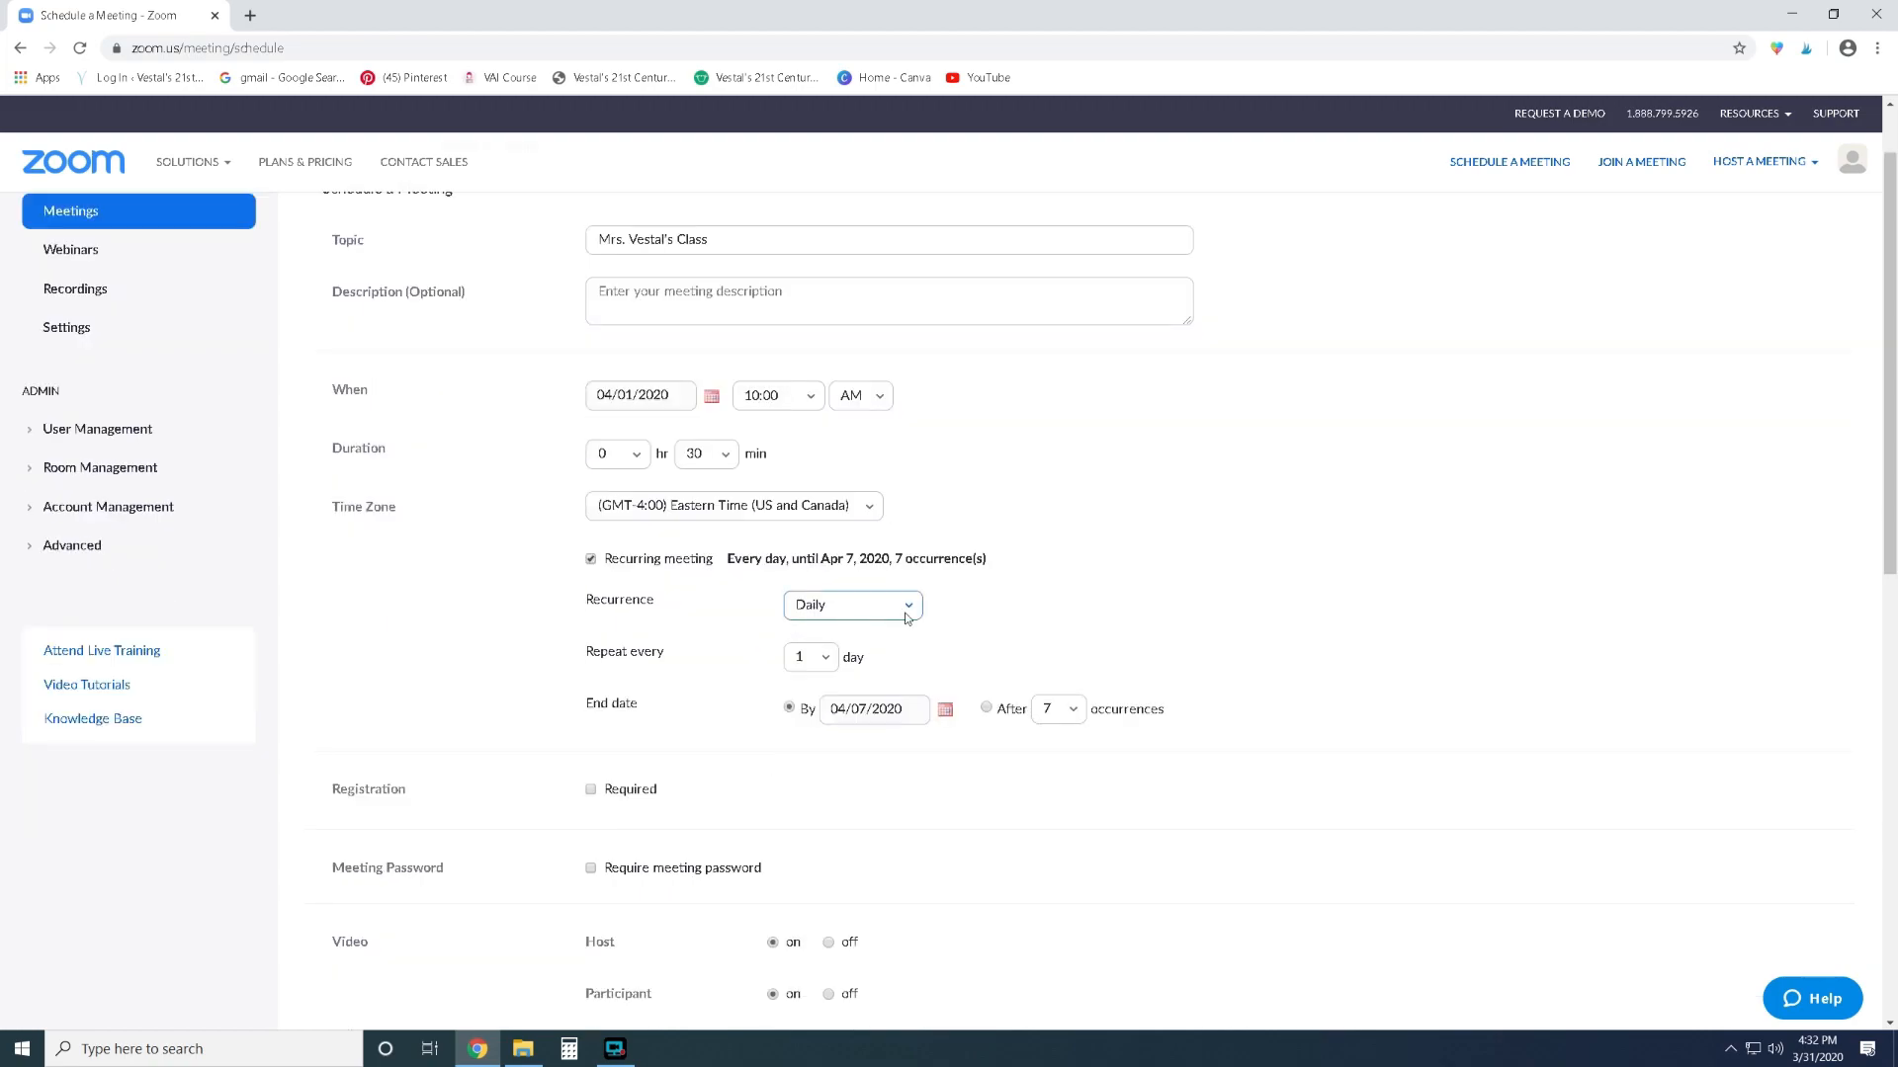
{"action": "mouse_move", "coordinate": [880, 642]}
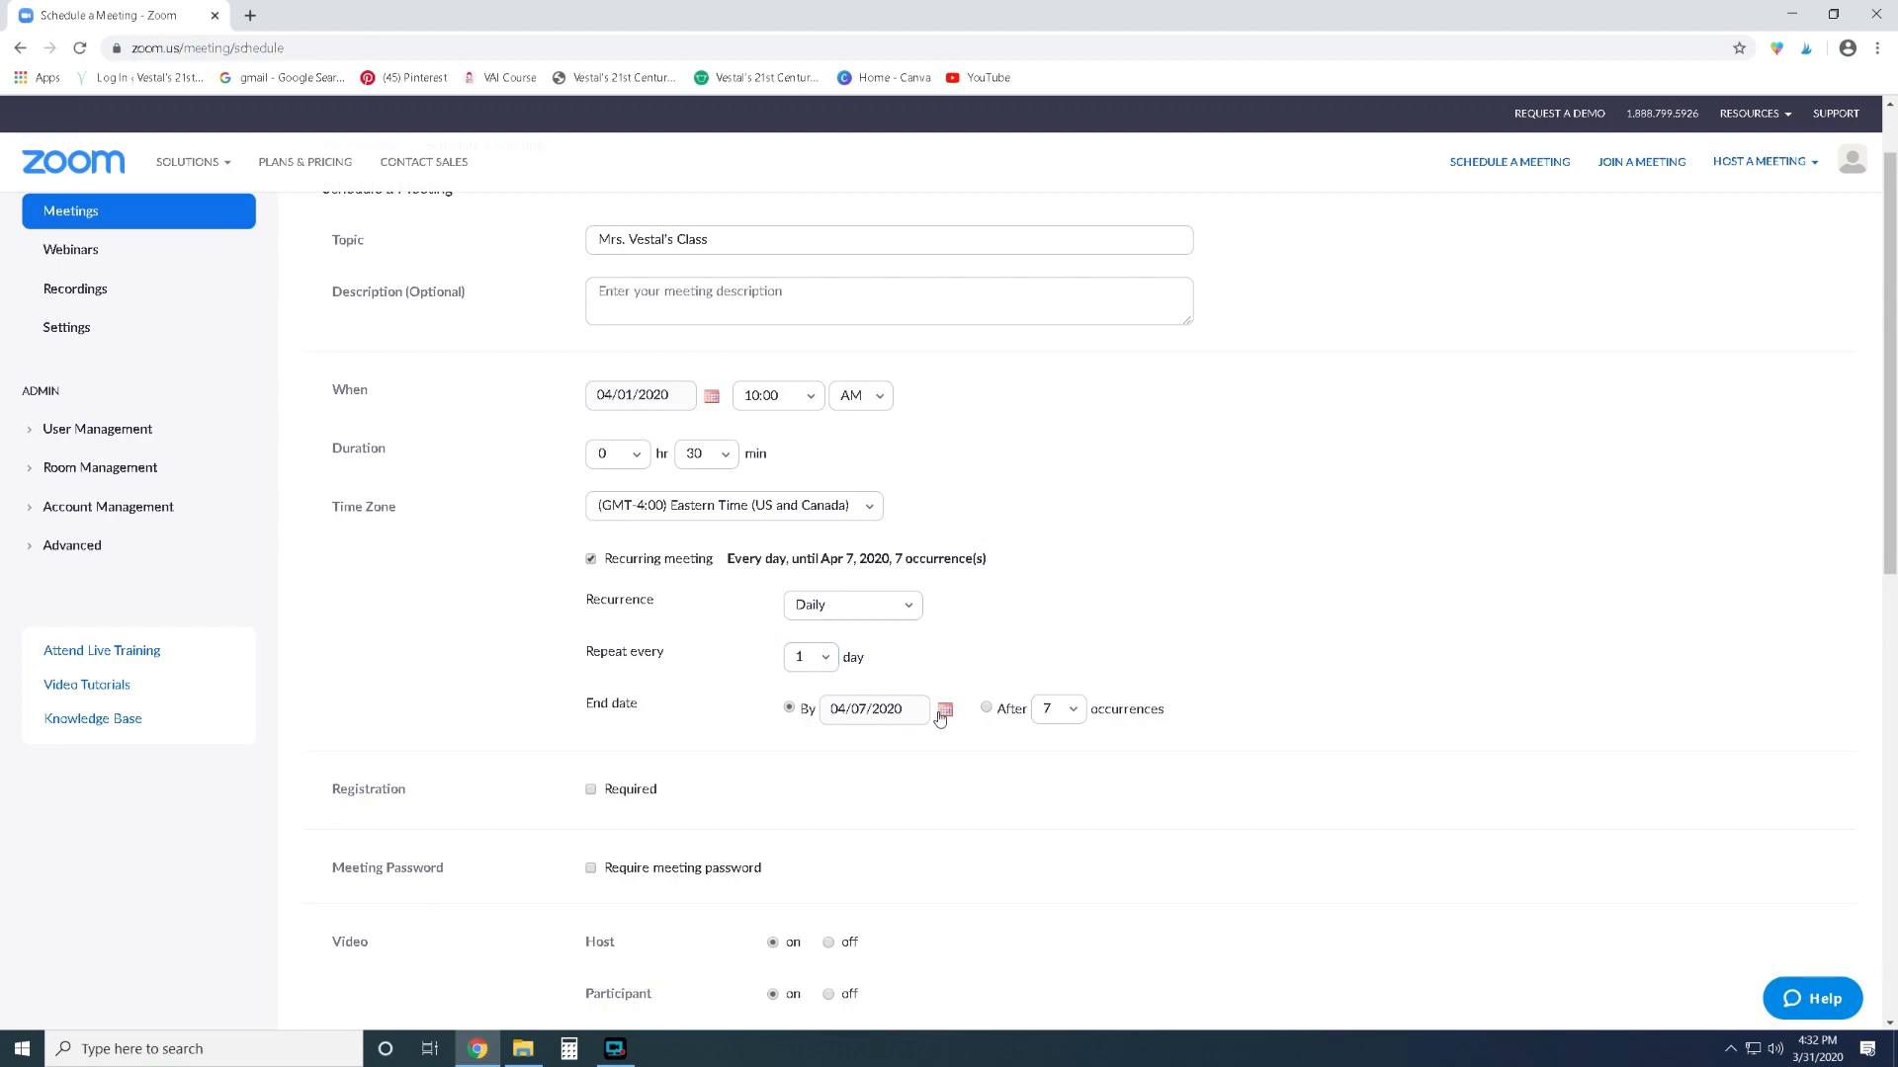
{"action": "left_click", "coordinate": [944, 710]}
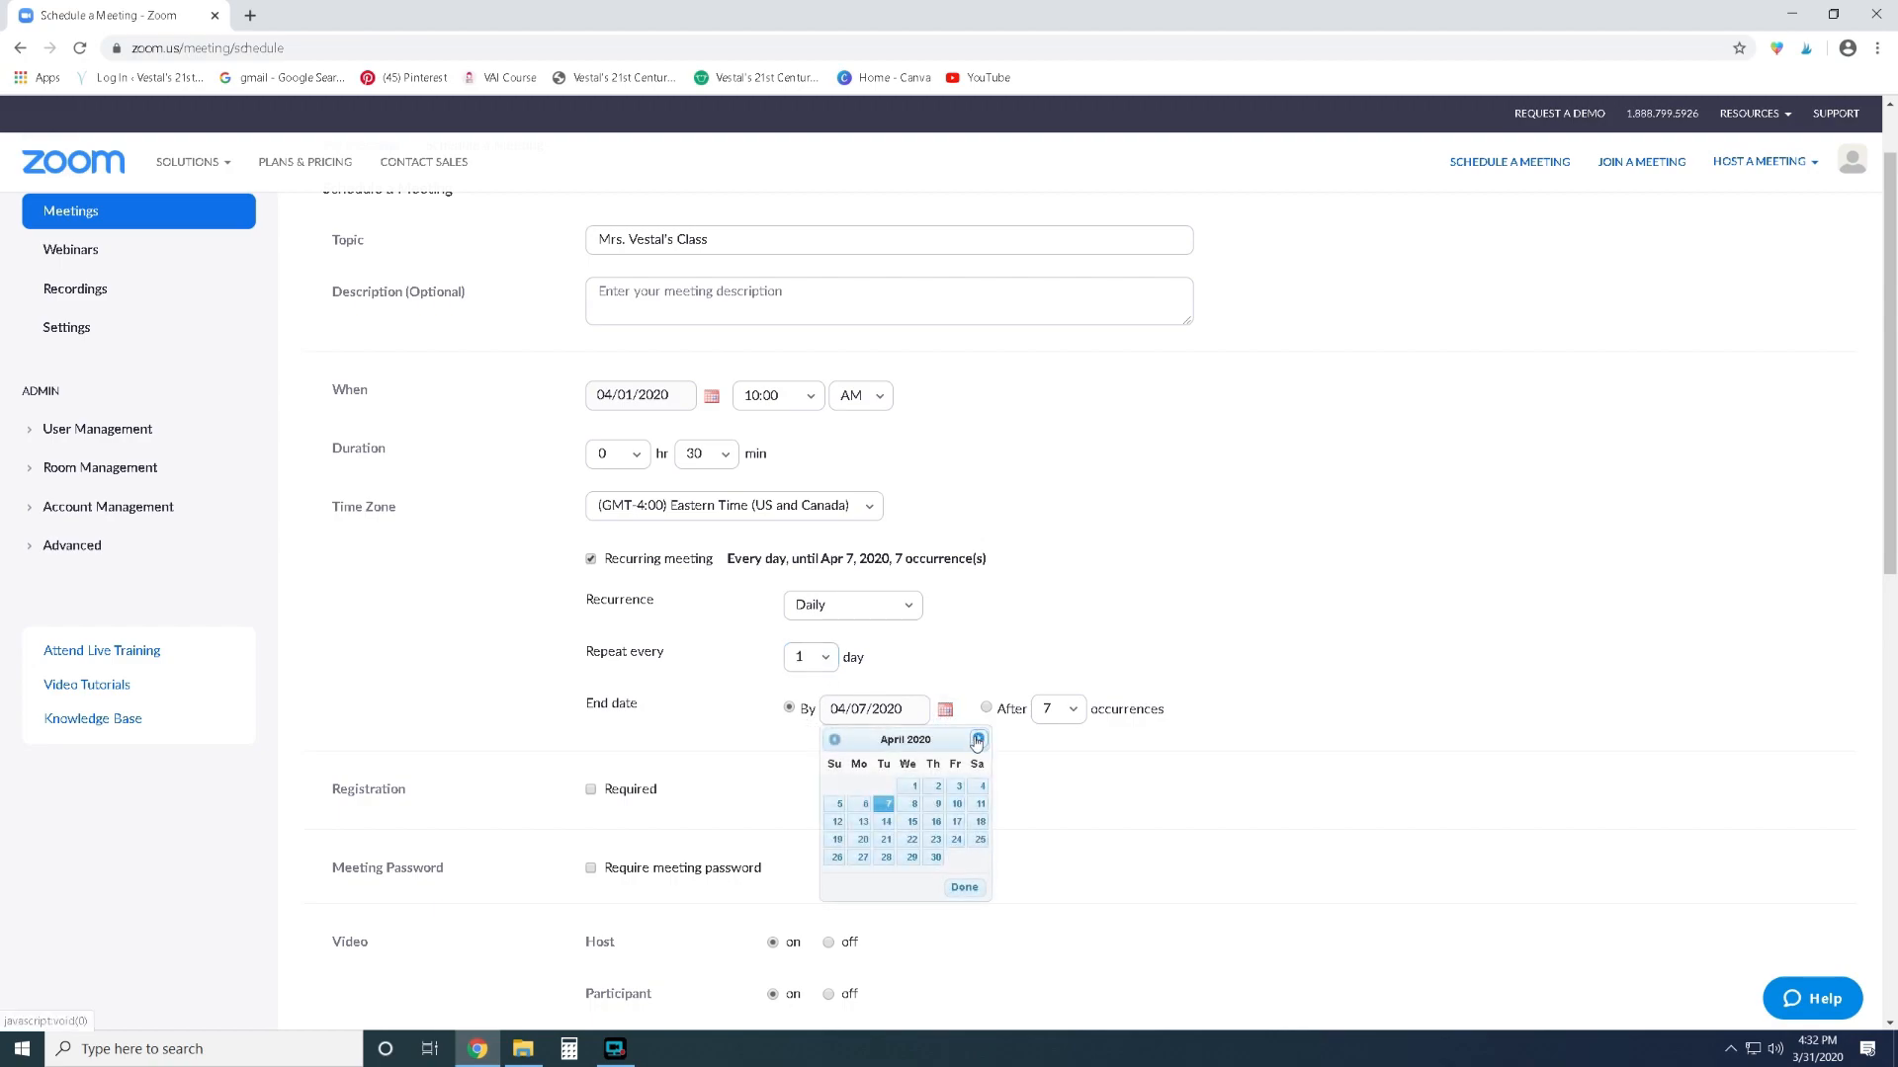
{"action": "left_click", "coordinate": [976, 739]}
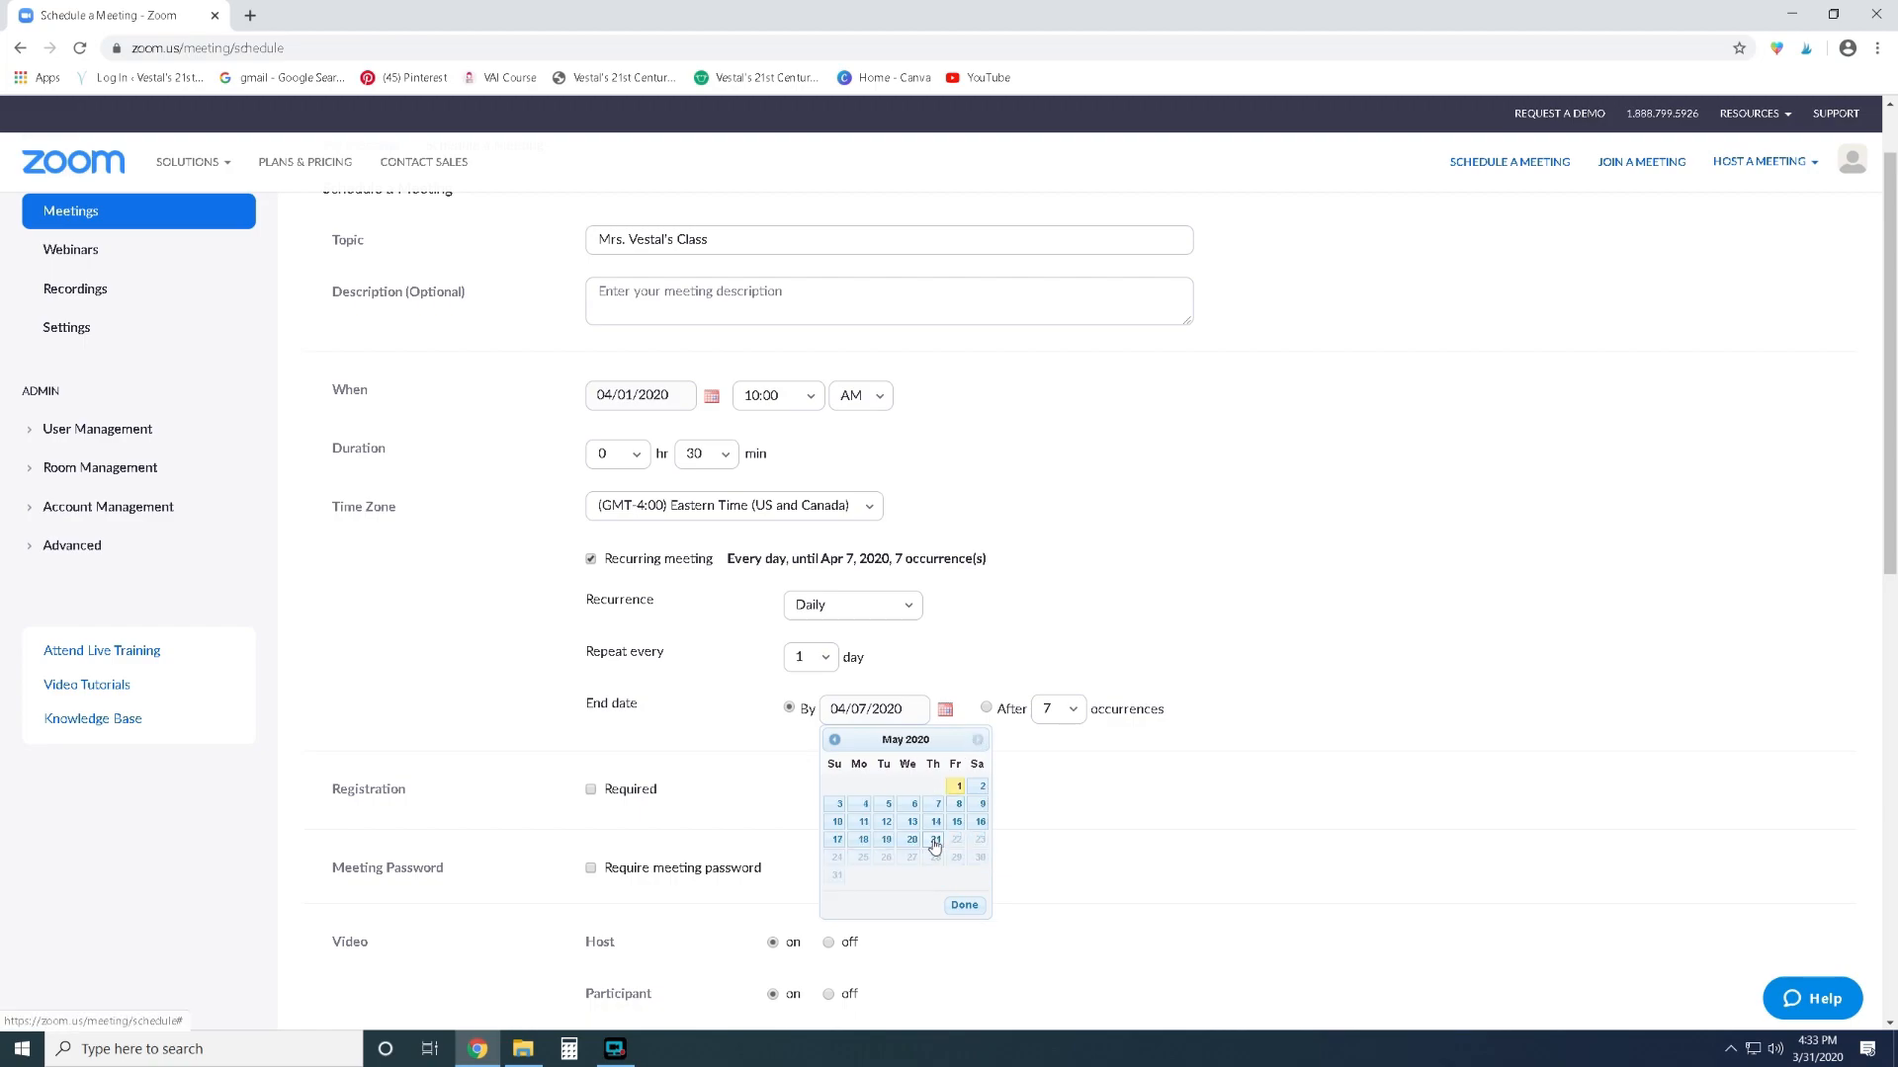
{"action": "left_click", "coordinate": [933, 839]}
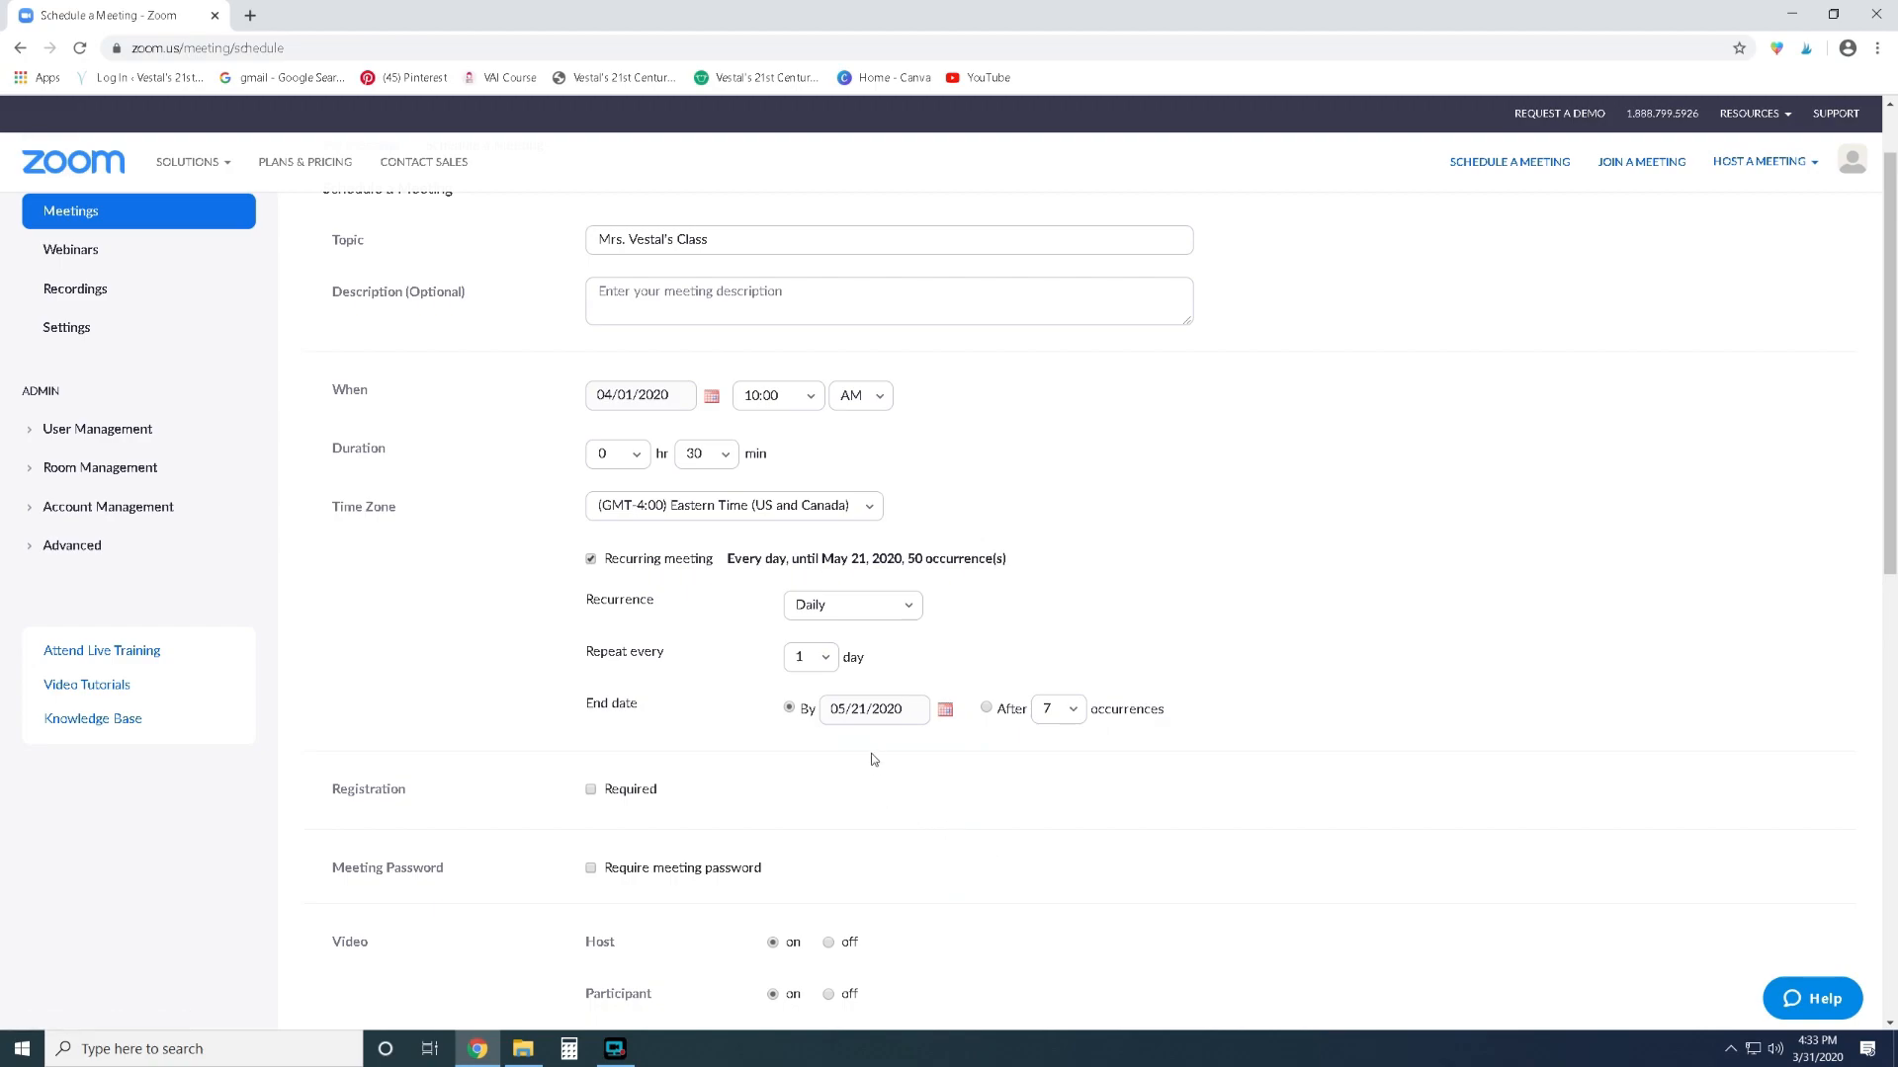
{"action": "mouse_move", "coordinate": [872, 724]}
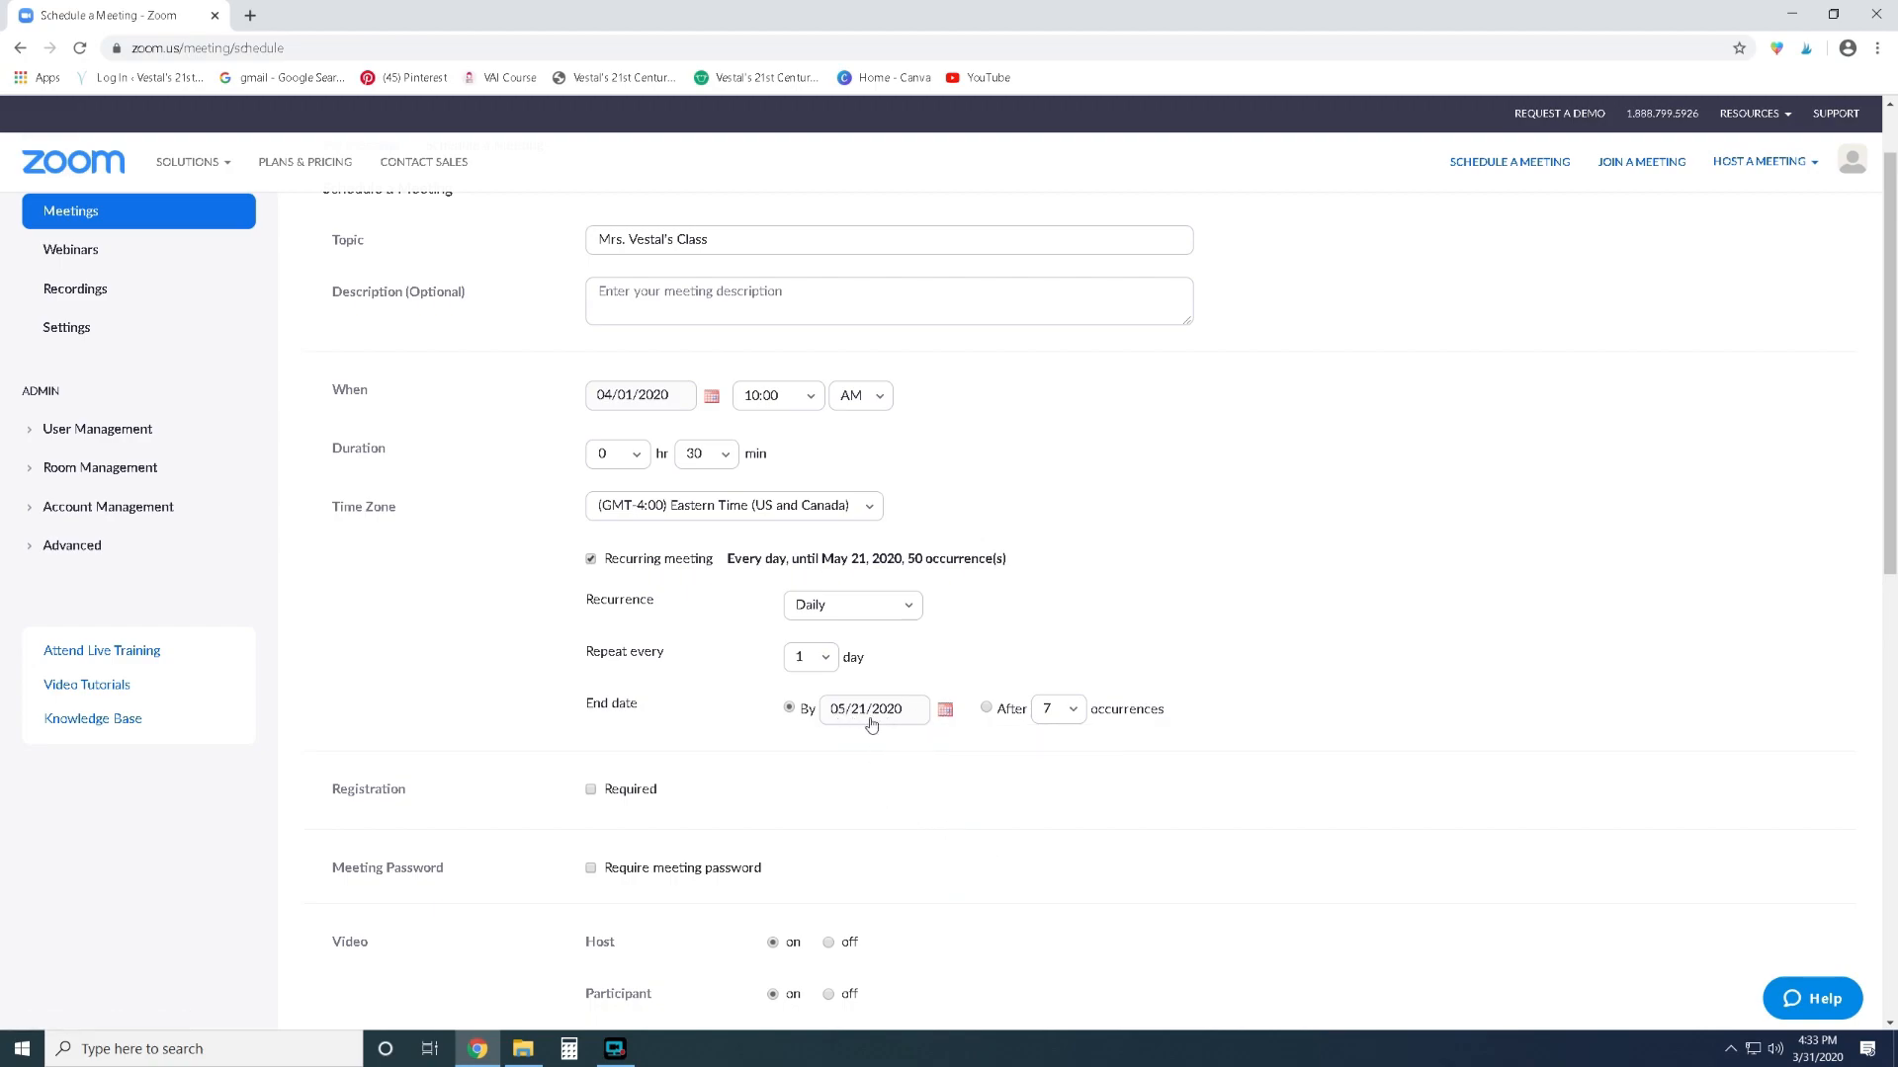
{"action": "mouse_move", "coordinate": [784, 734]}
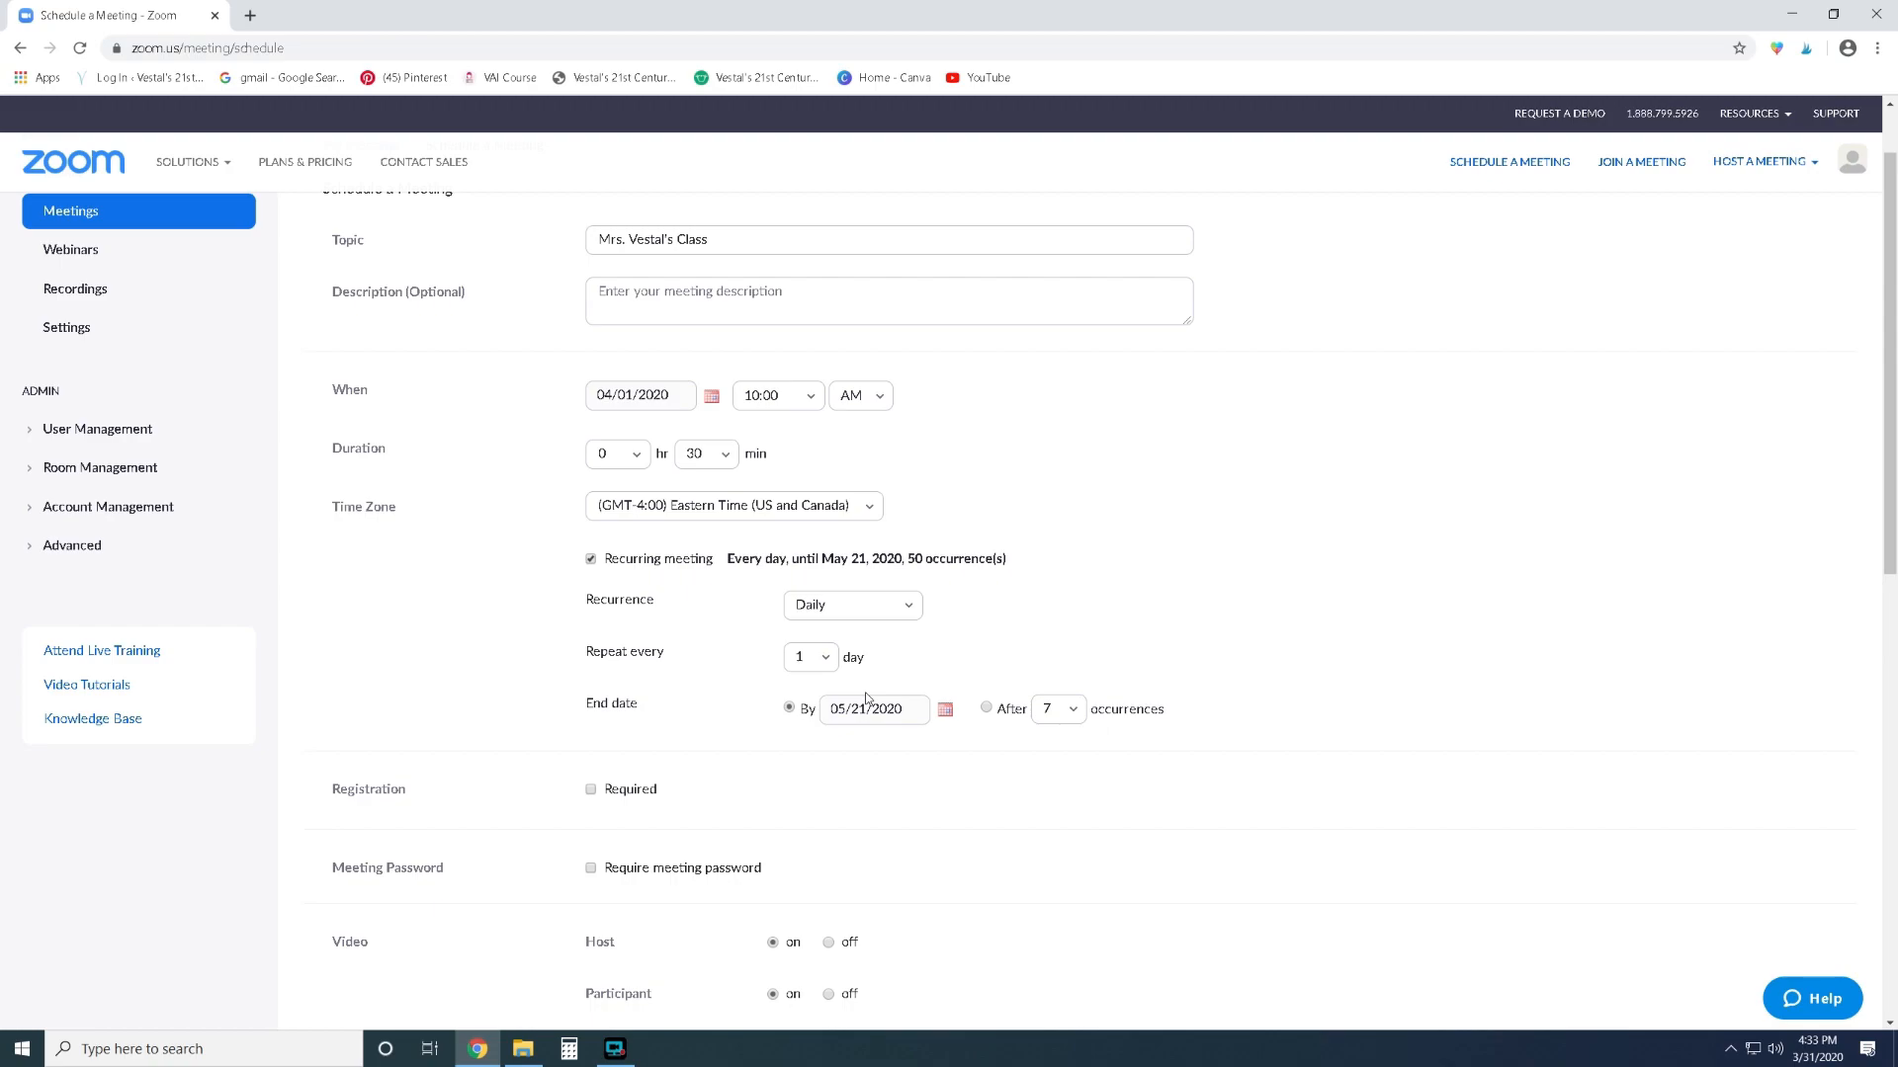
{"action": "mouse_move", "coordinate": [457, 417]}
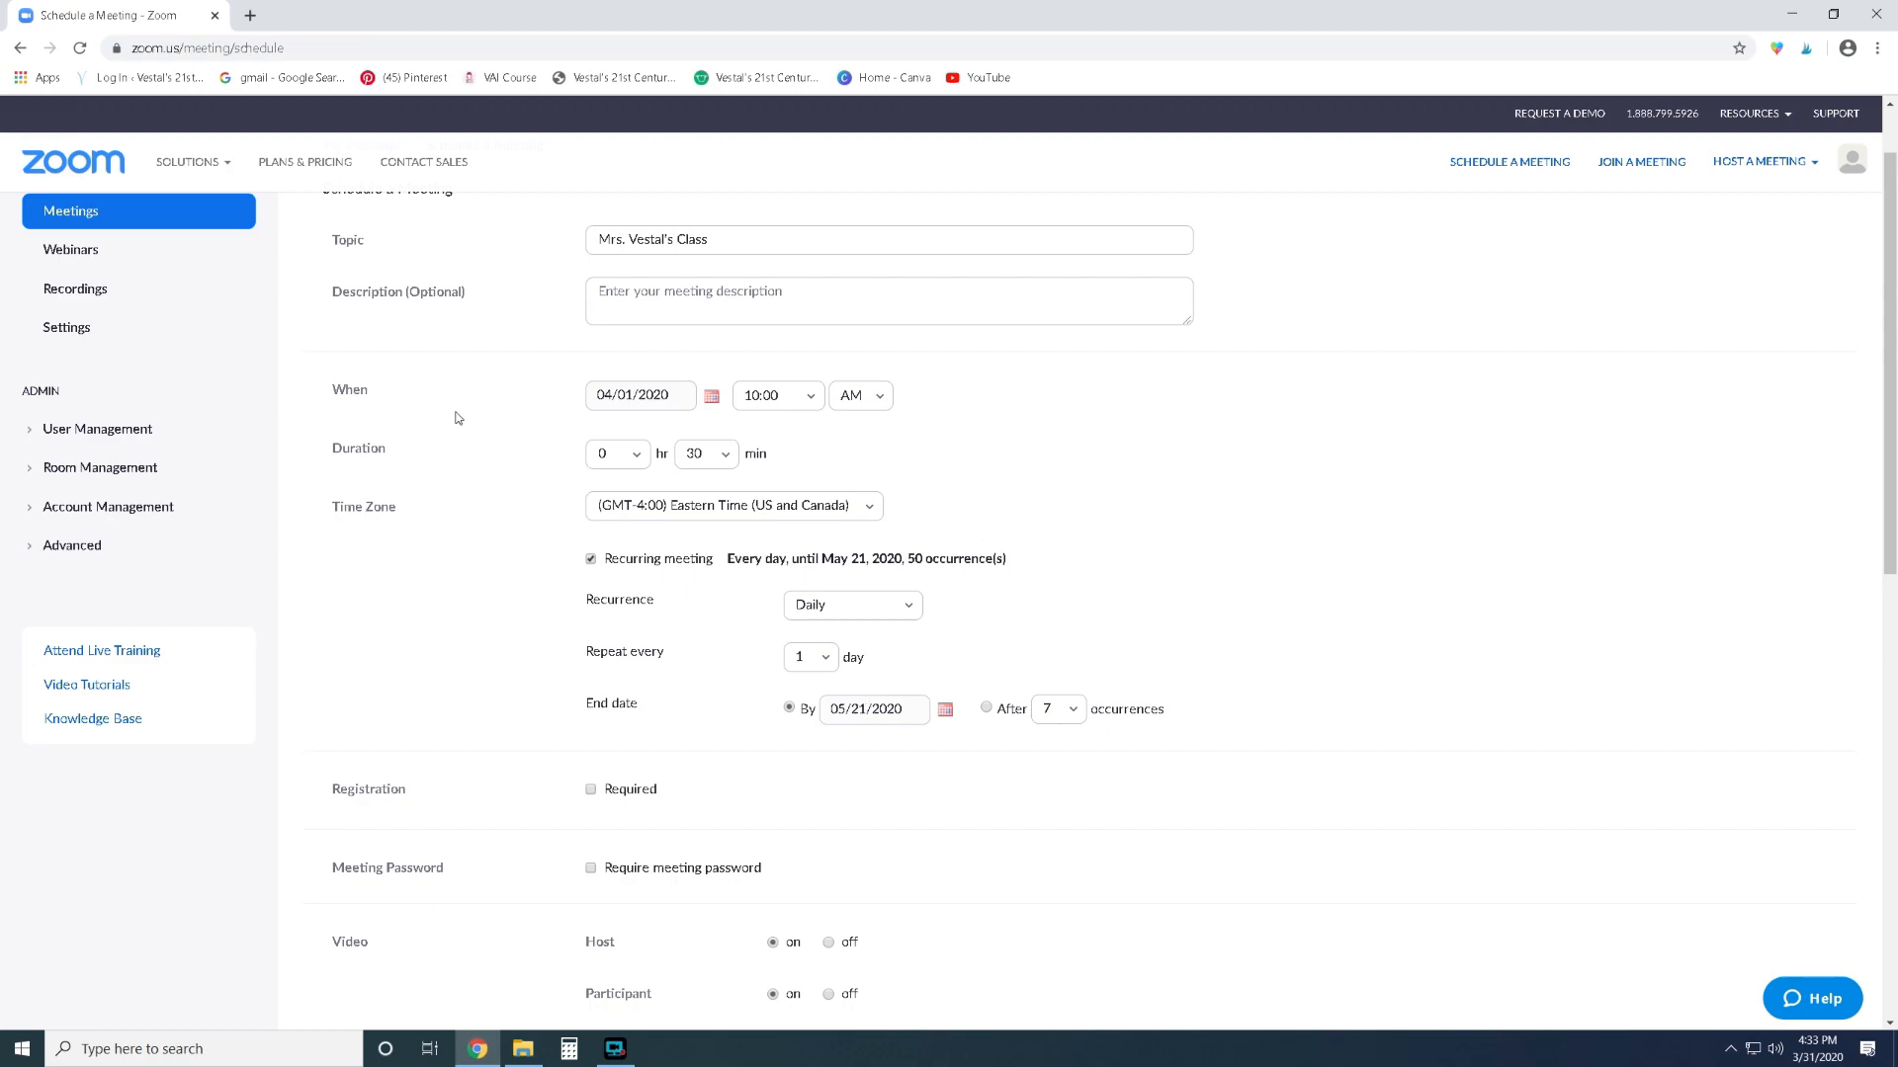
{"action": "scroll", "scroll_direction": "down", "scroll_amount": 3}
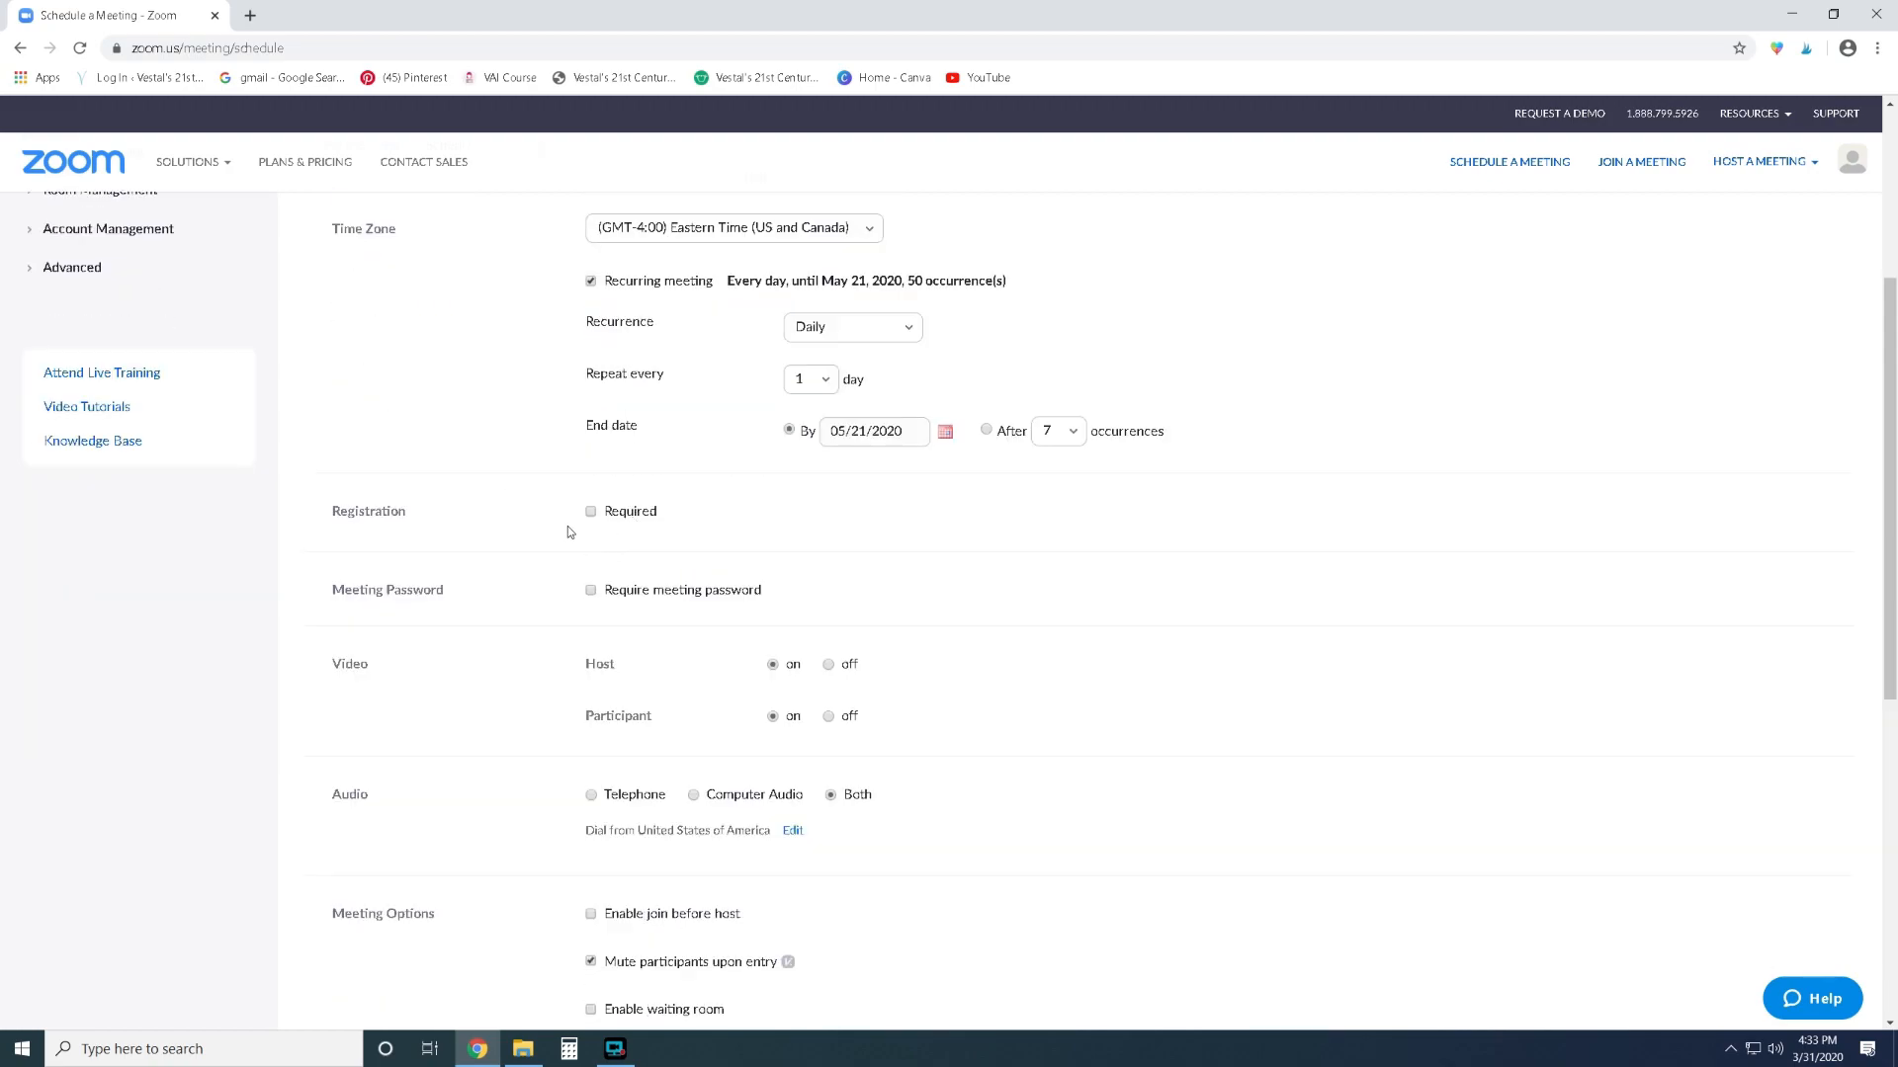
{"action": "mouse_move", "coordinate": [661, 545]}
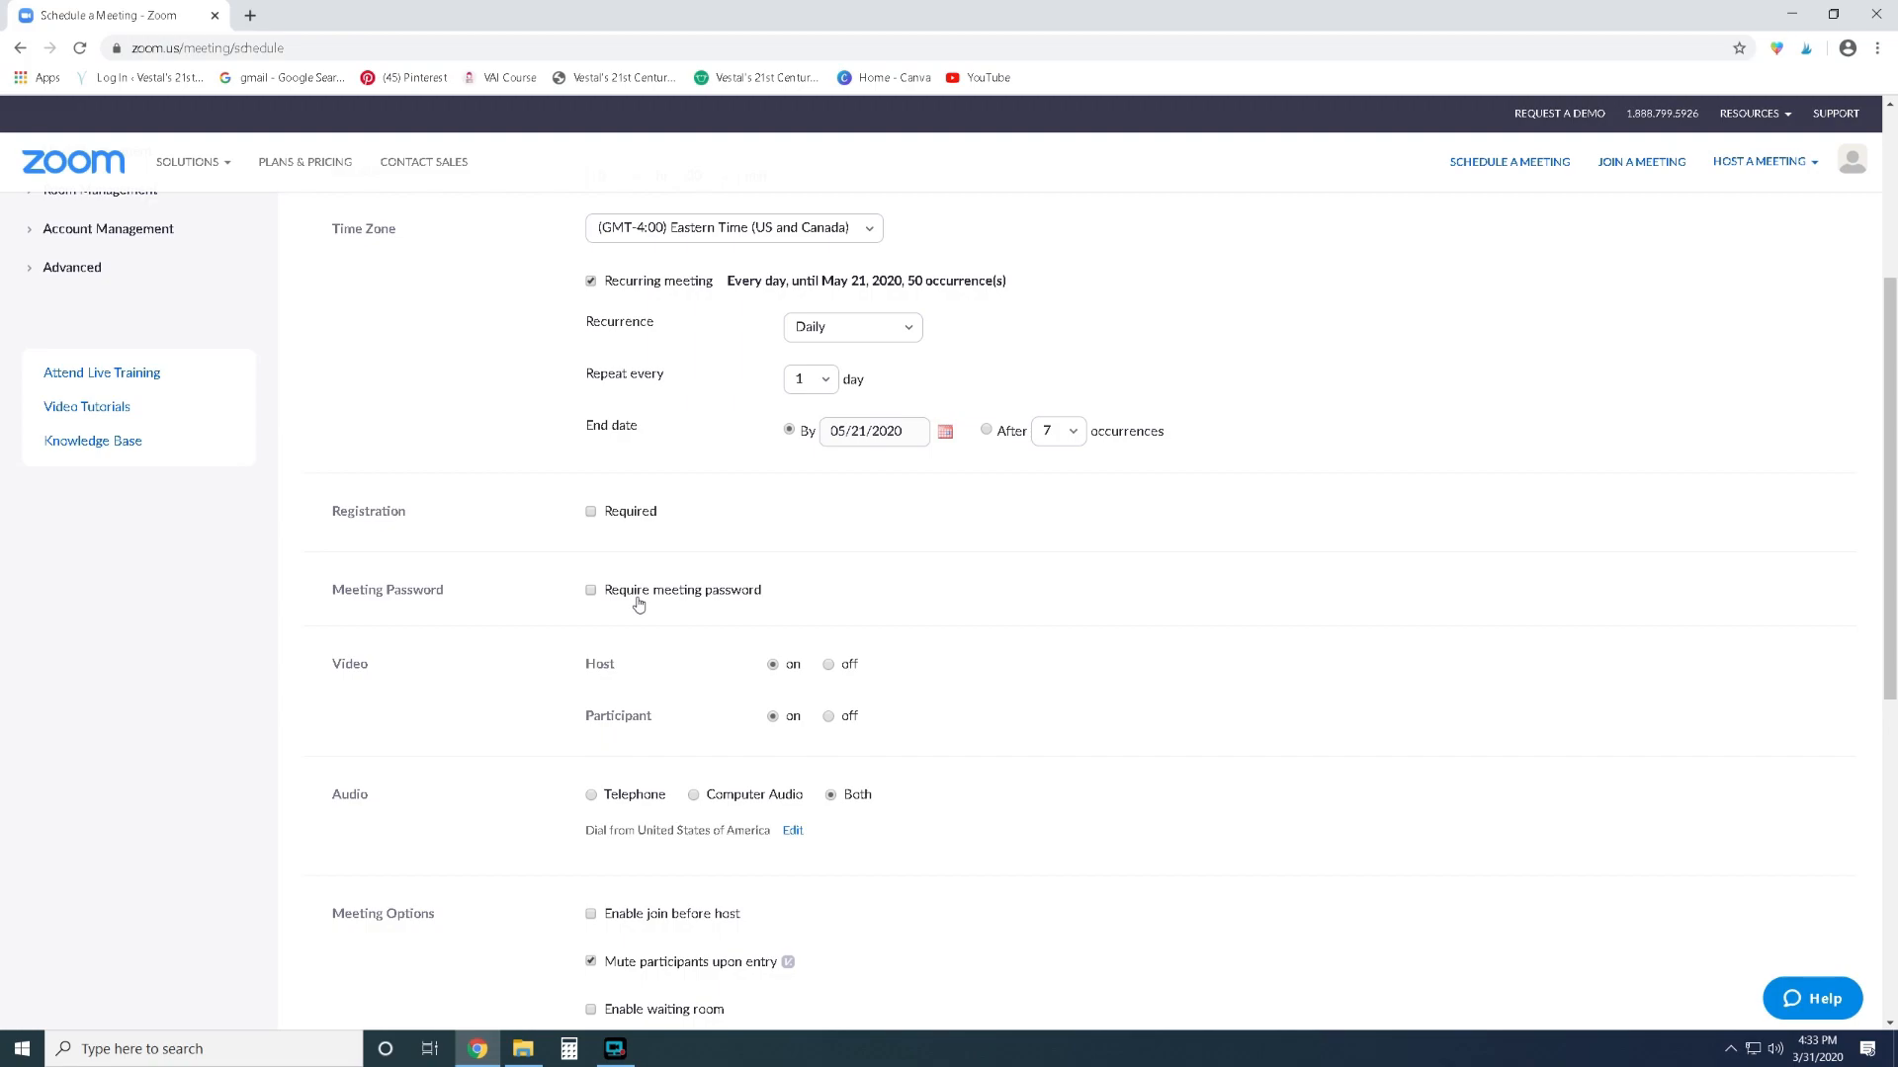
{"action": "mouse_move", "coordinate": [657, 605]}
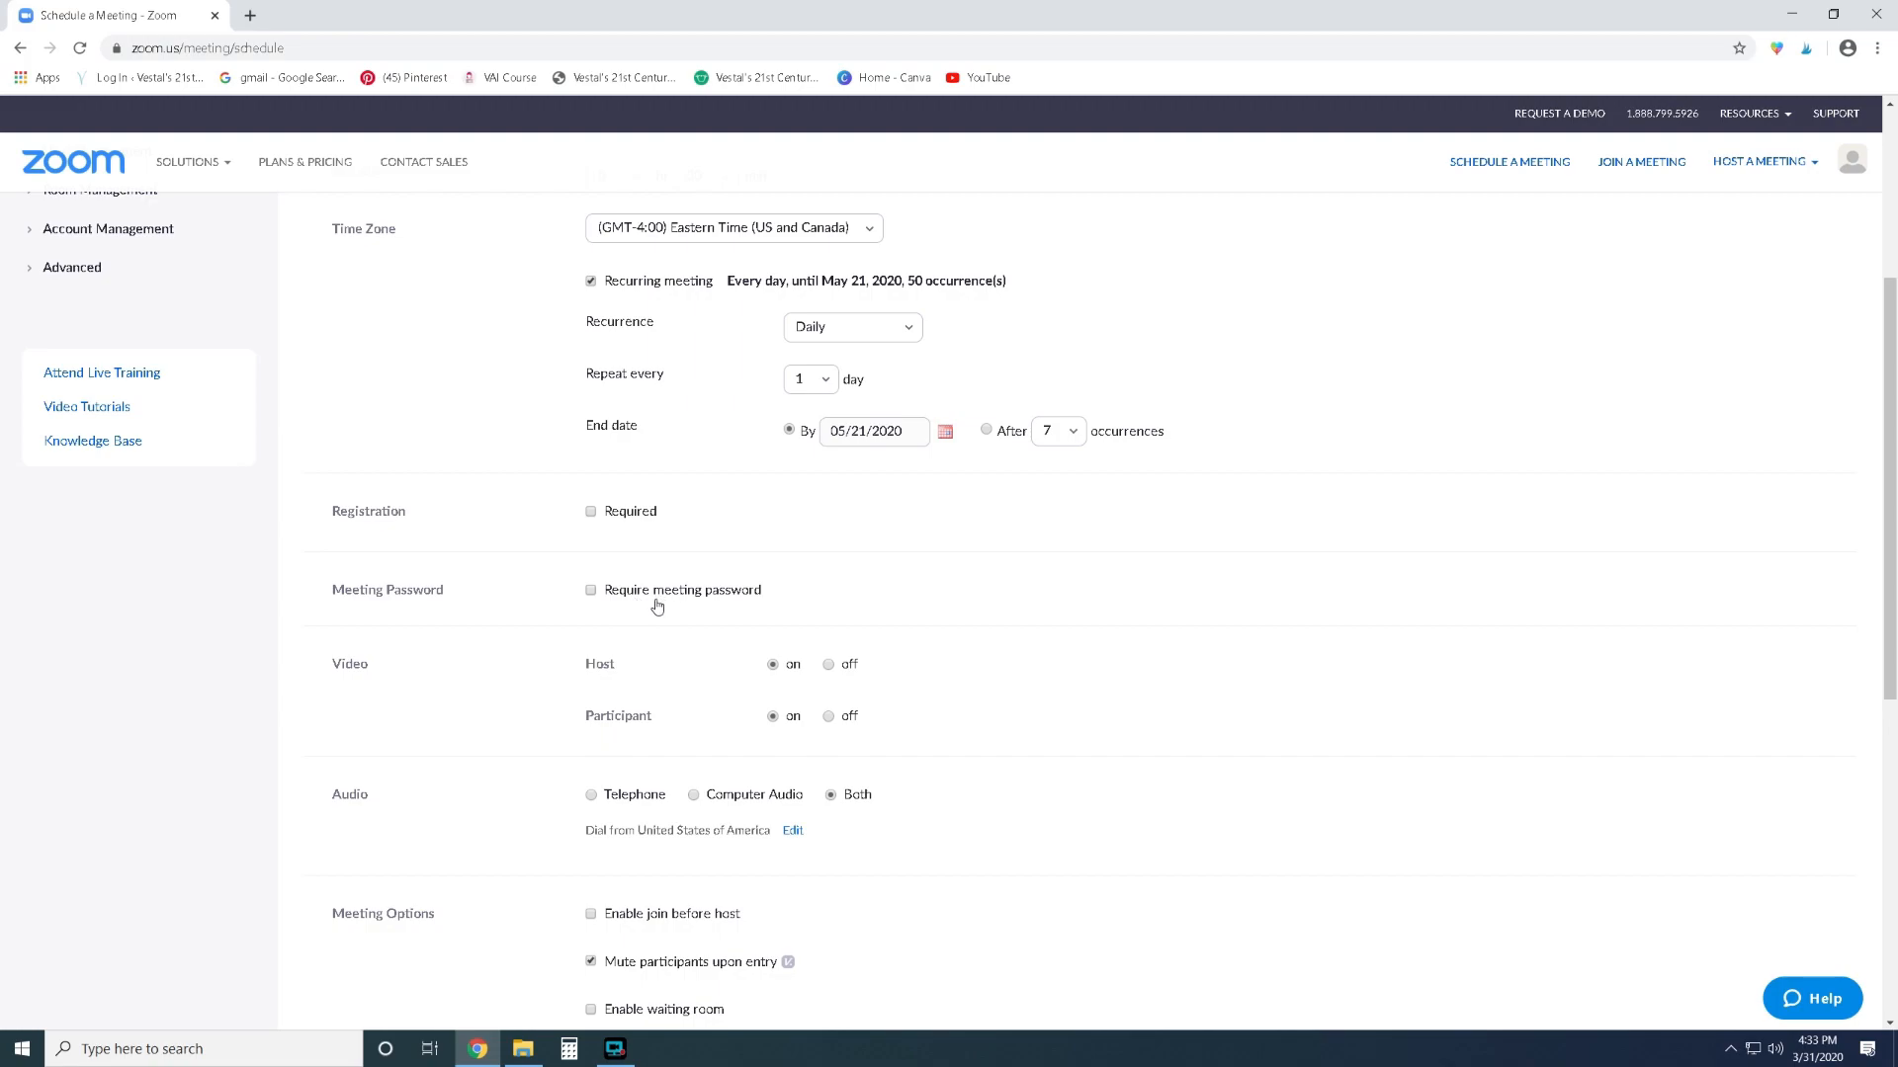
{"action": "mouse_move", "coordinate": [624, 604]}
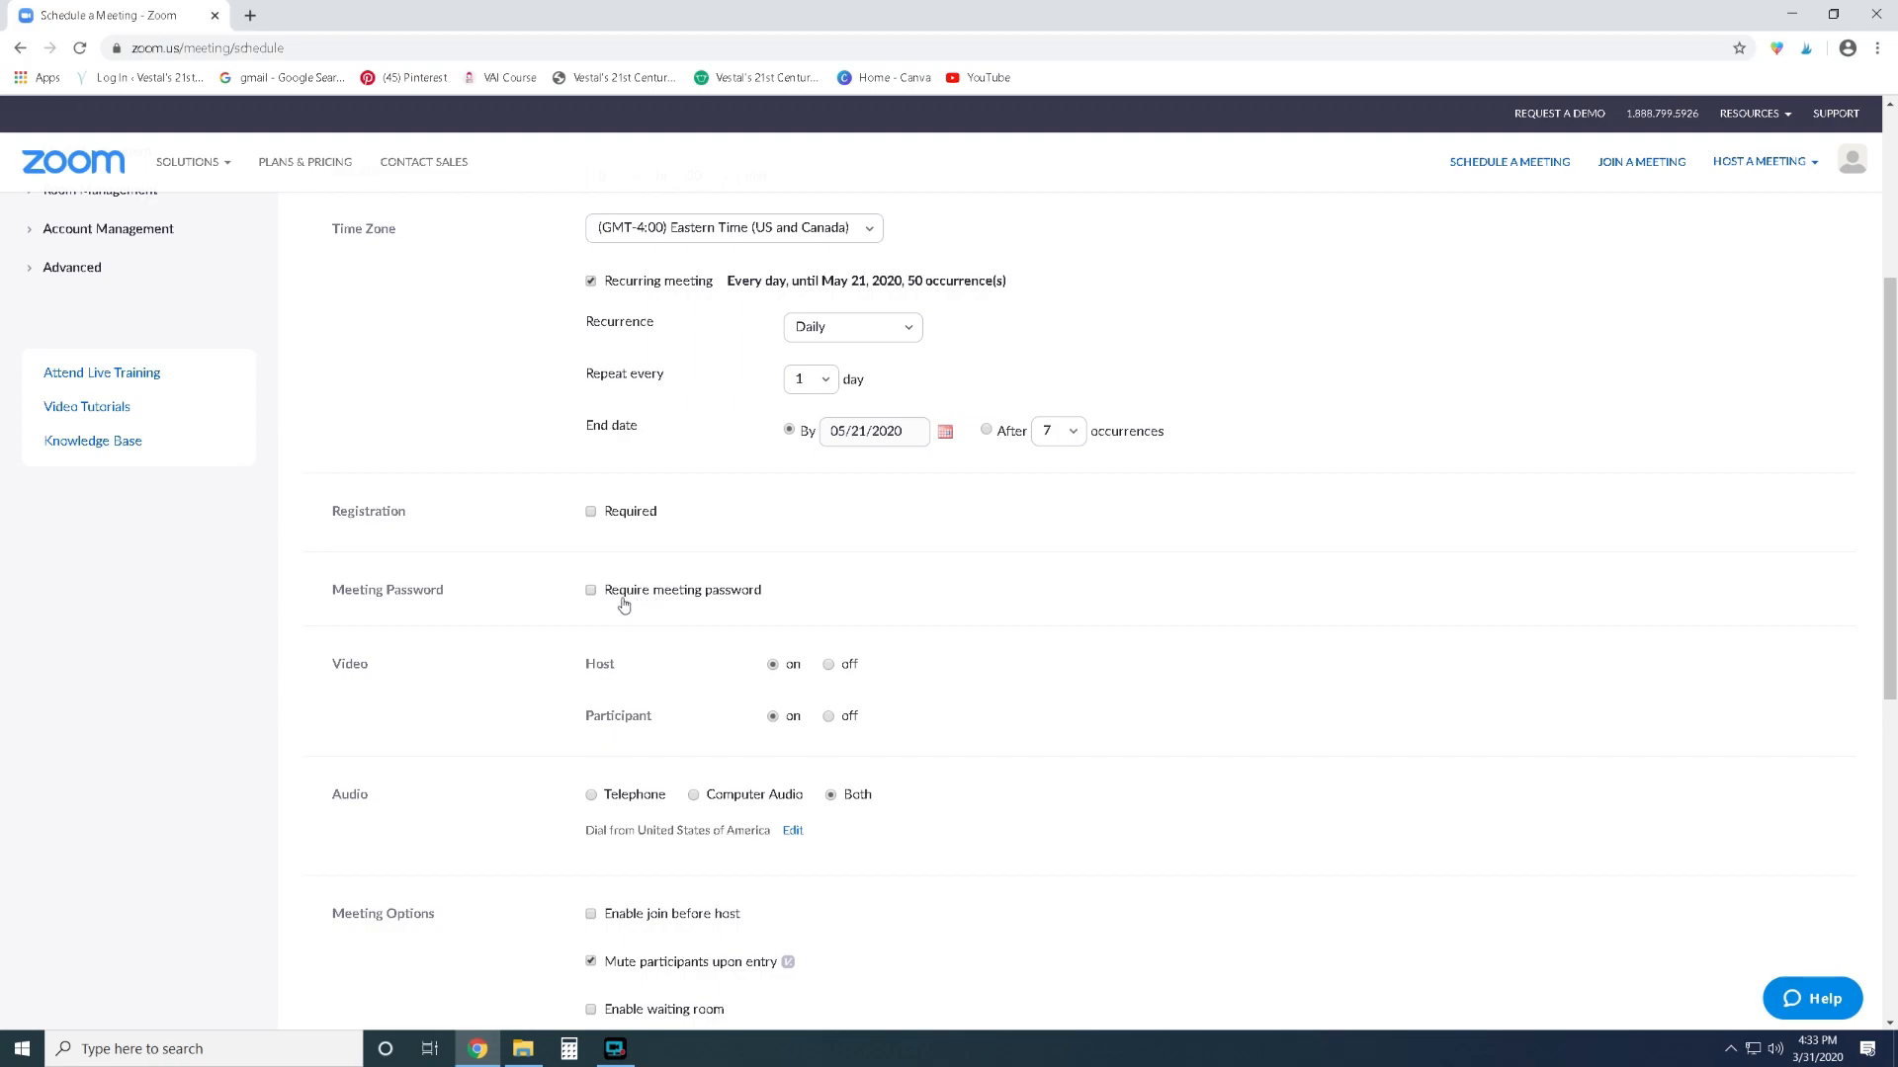
{"action": "left_click", "coordinate": [592, 589]}
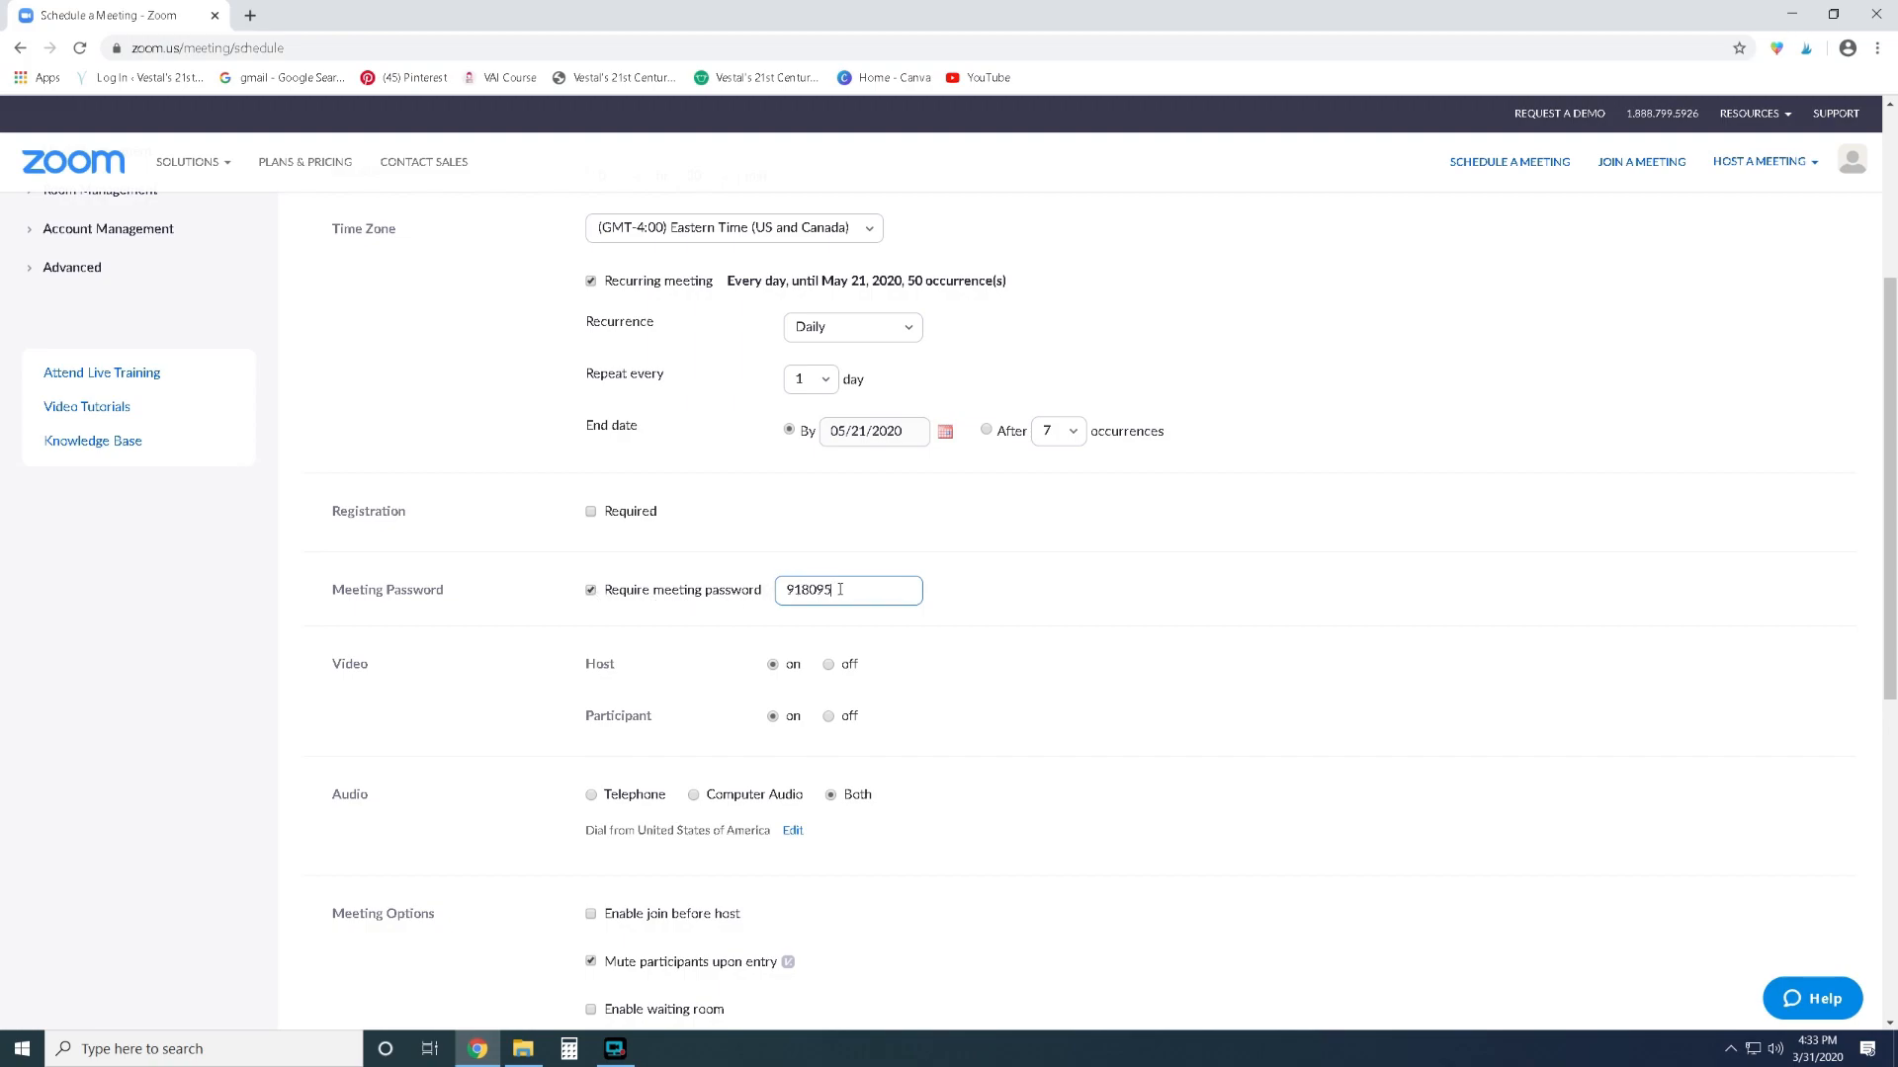
{"action": "mouse_move", "coordinate": [985, 630]}
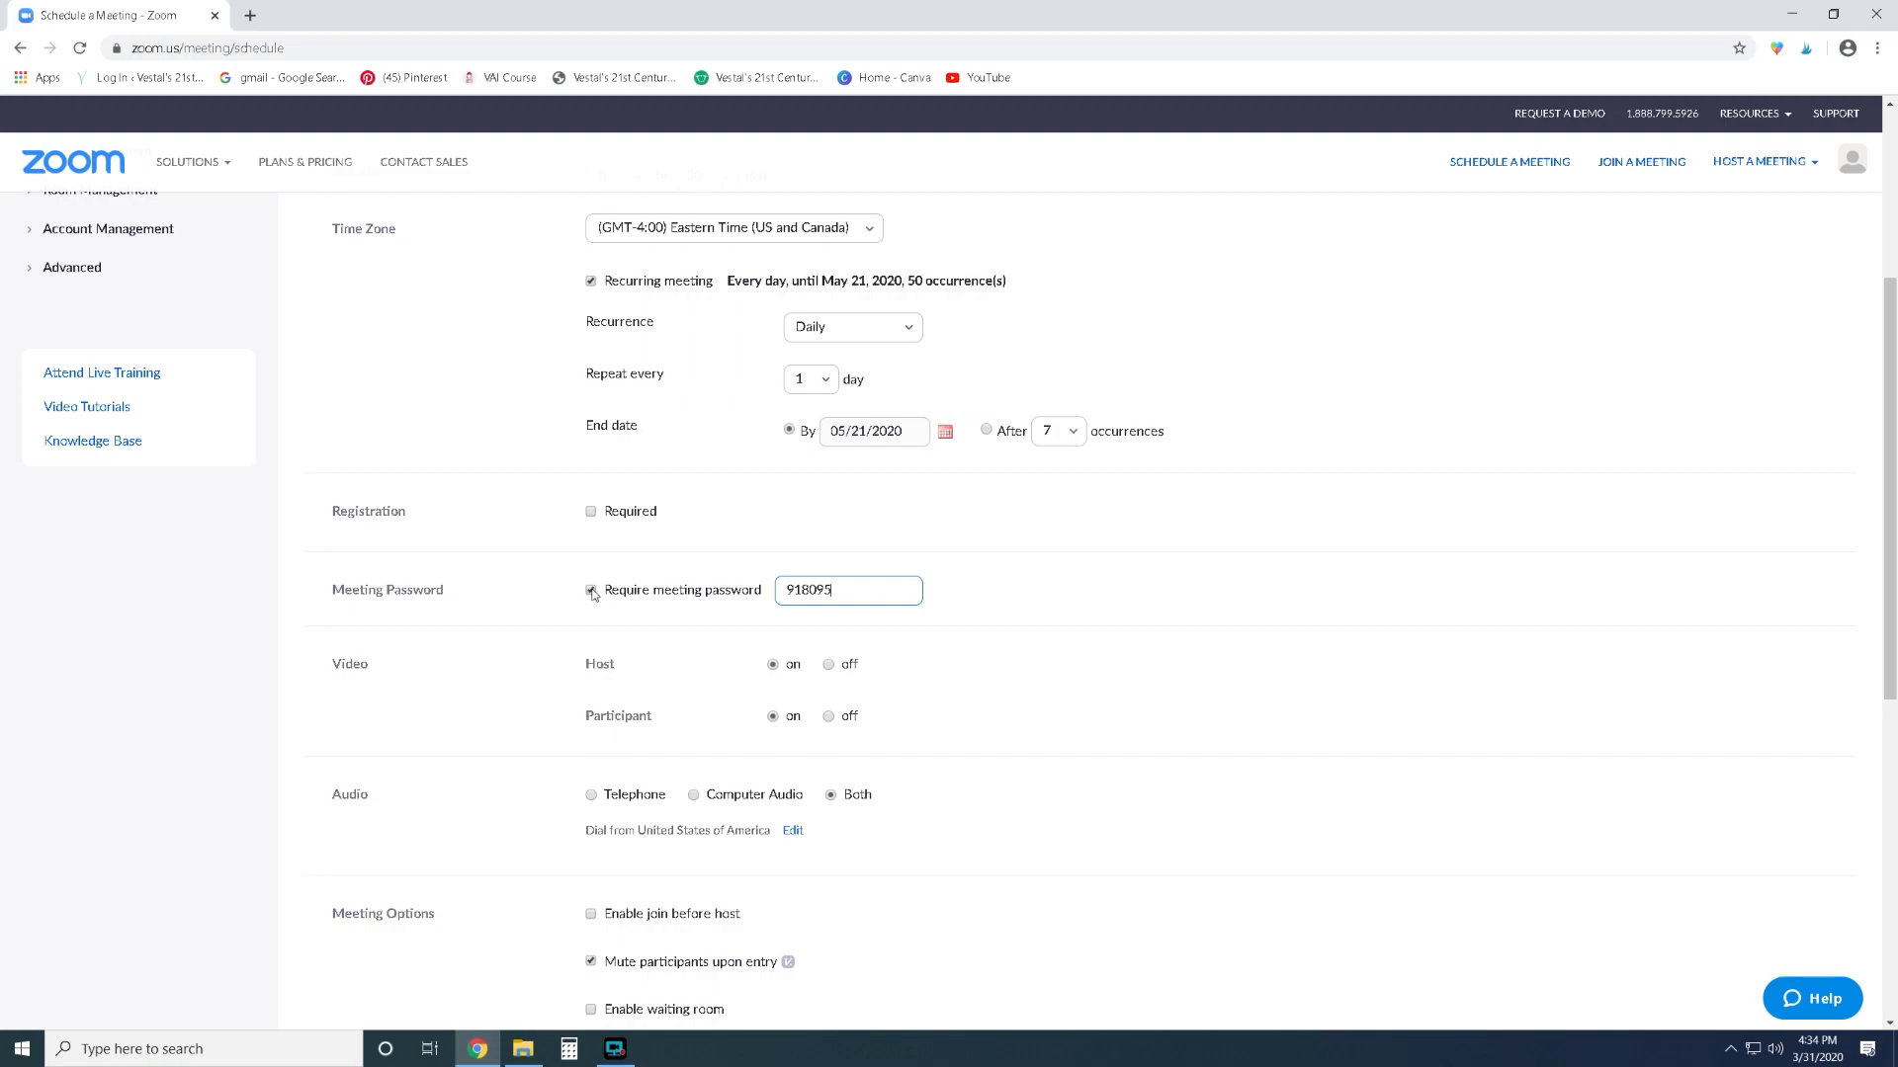
{"action": "left_click", "coordinate": [592, 589]}
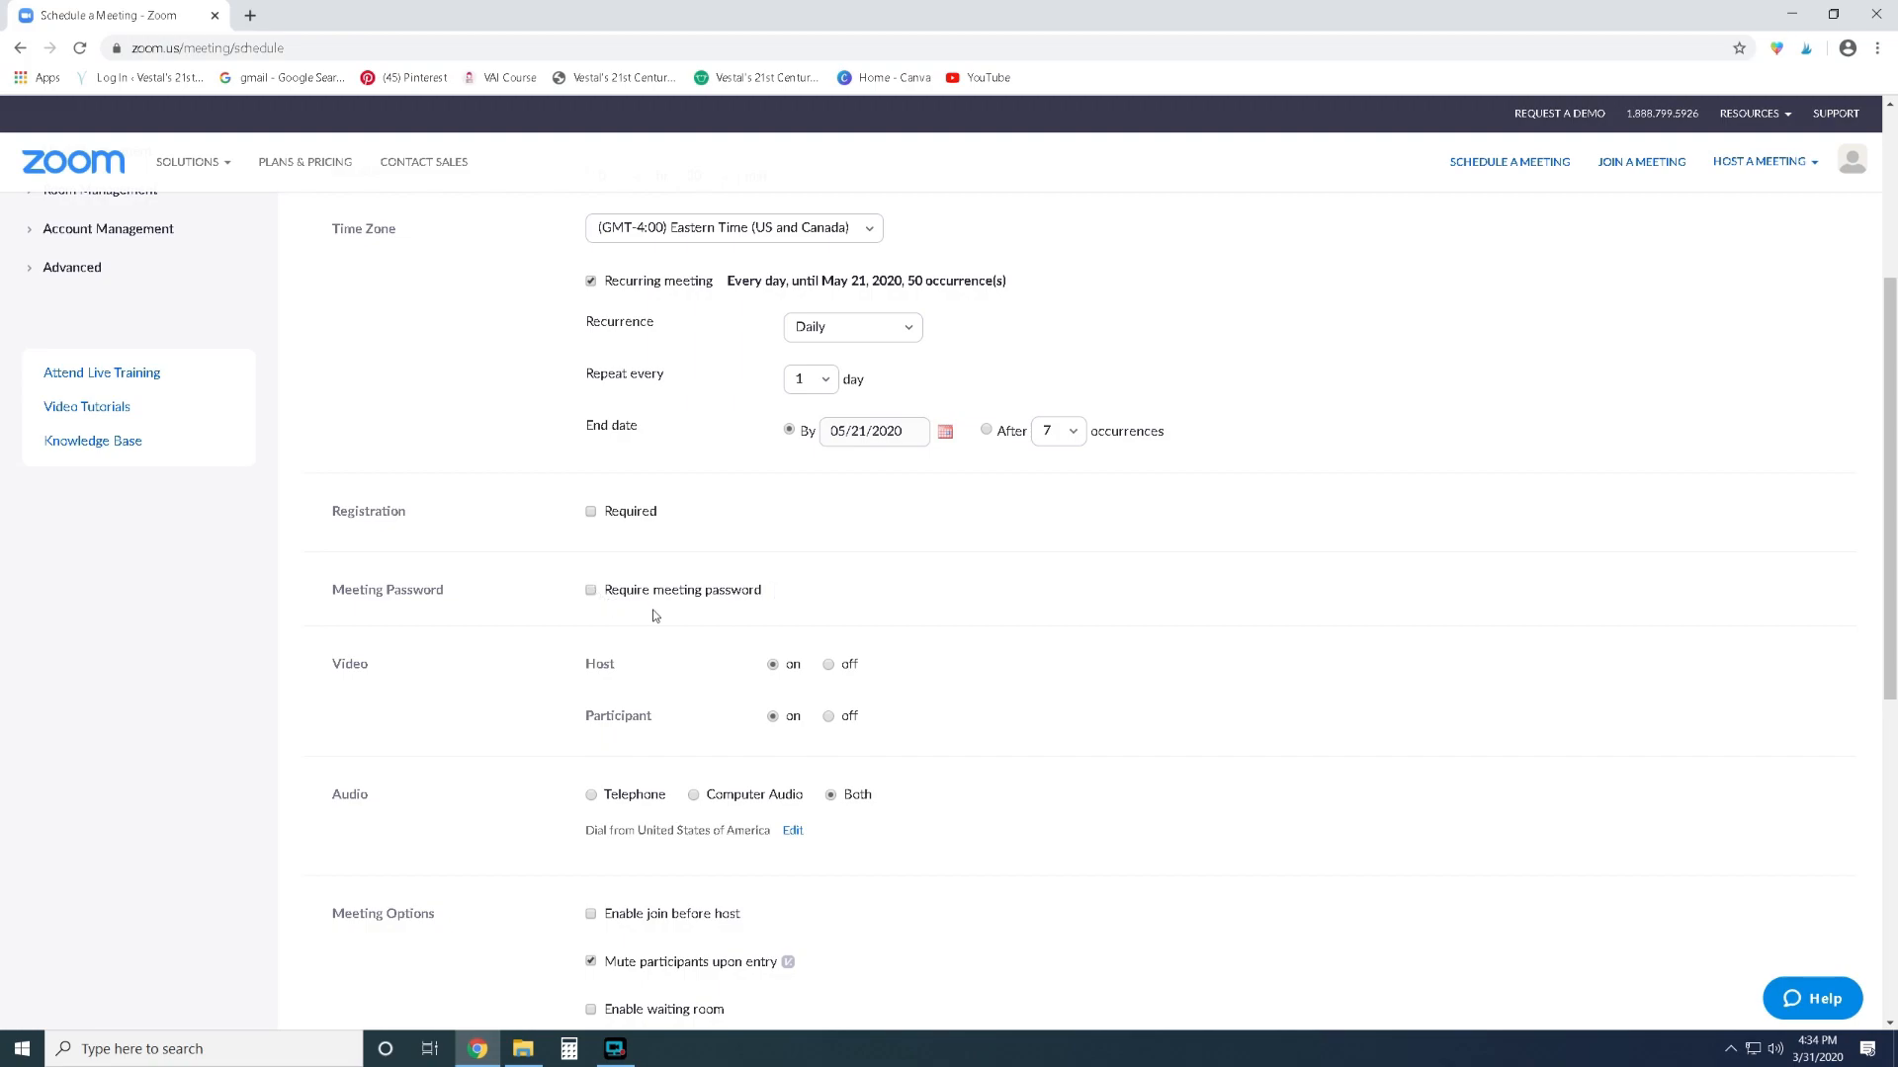
{"action": "scroll", "scroll_direction": "down", "scroll_amount": 3}
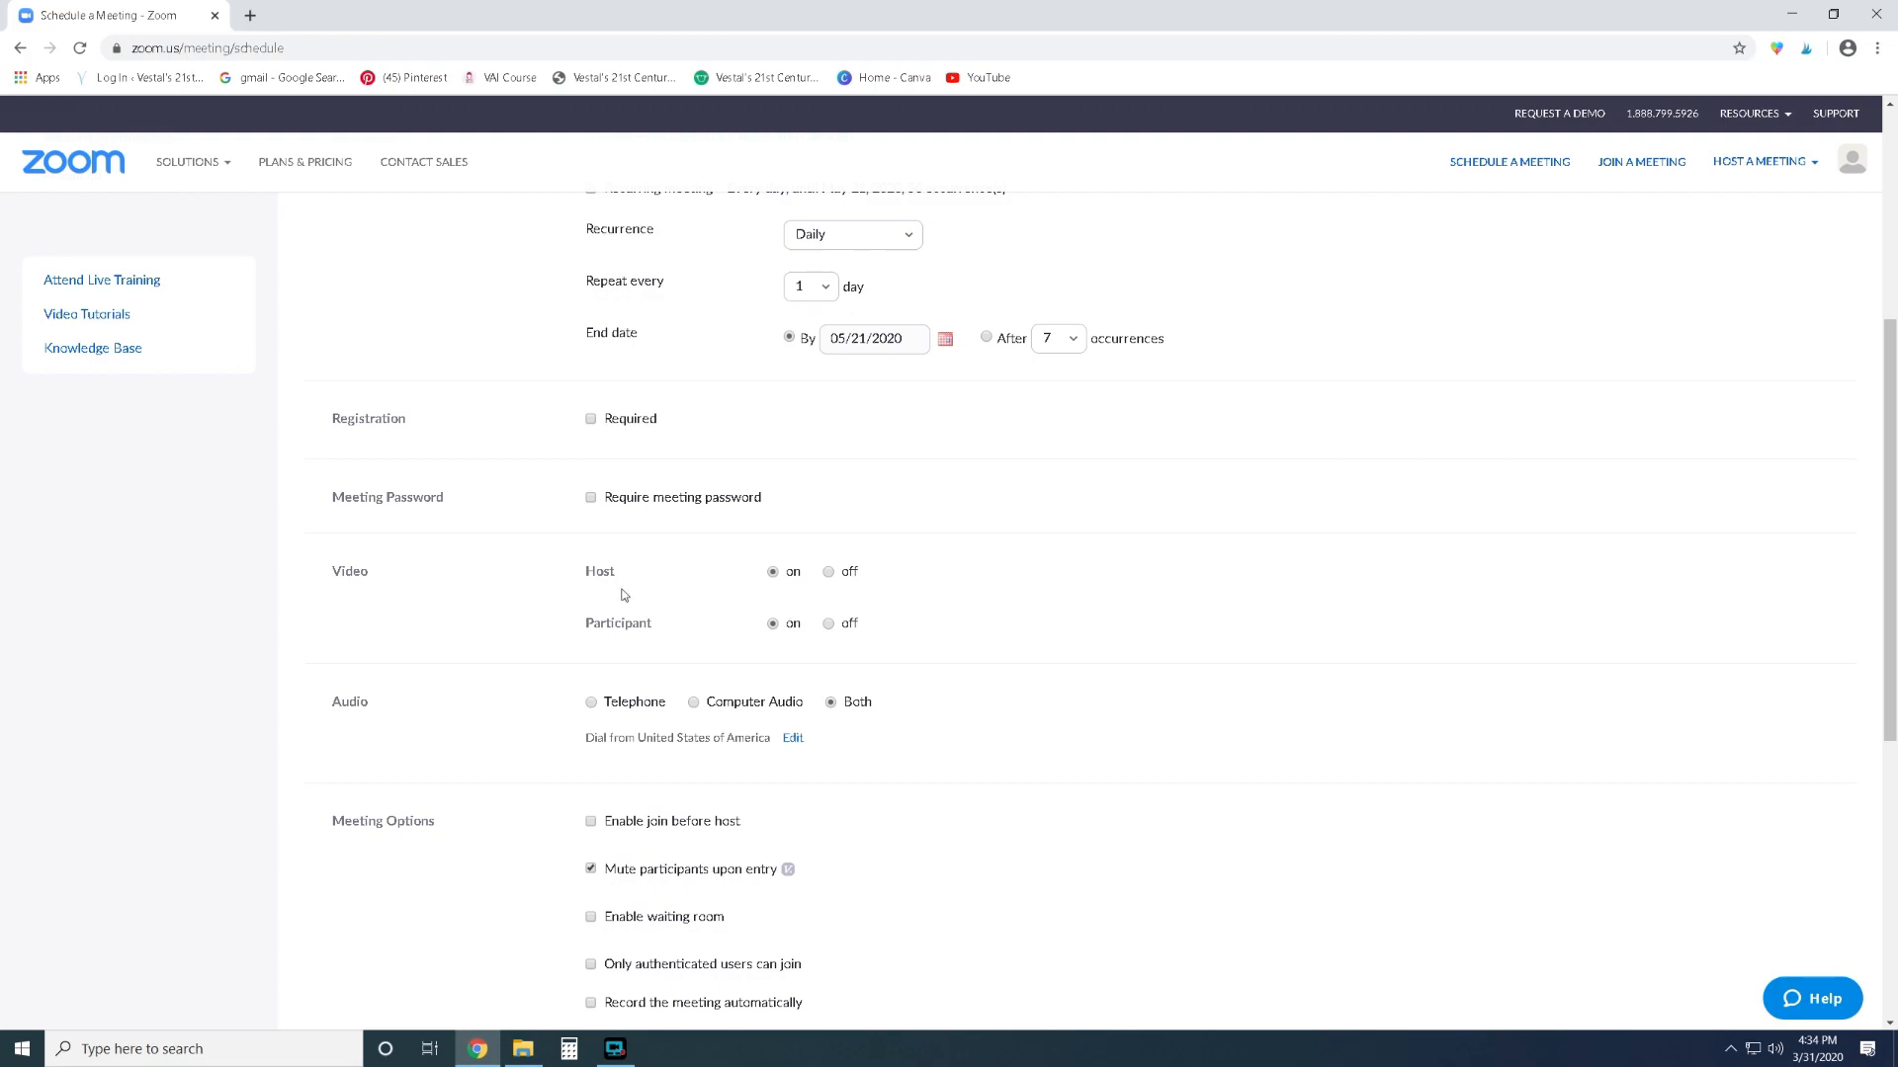
{"action": "mouse_move", "coordinate": [670, 594]}
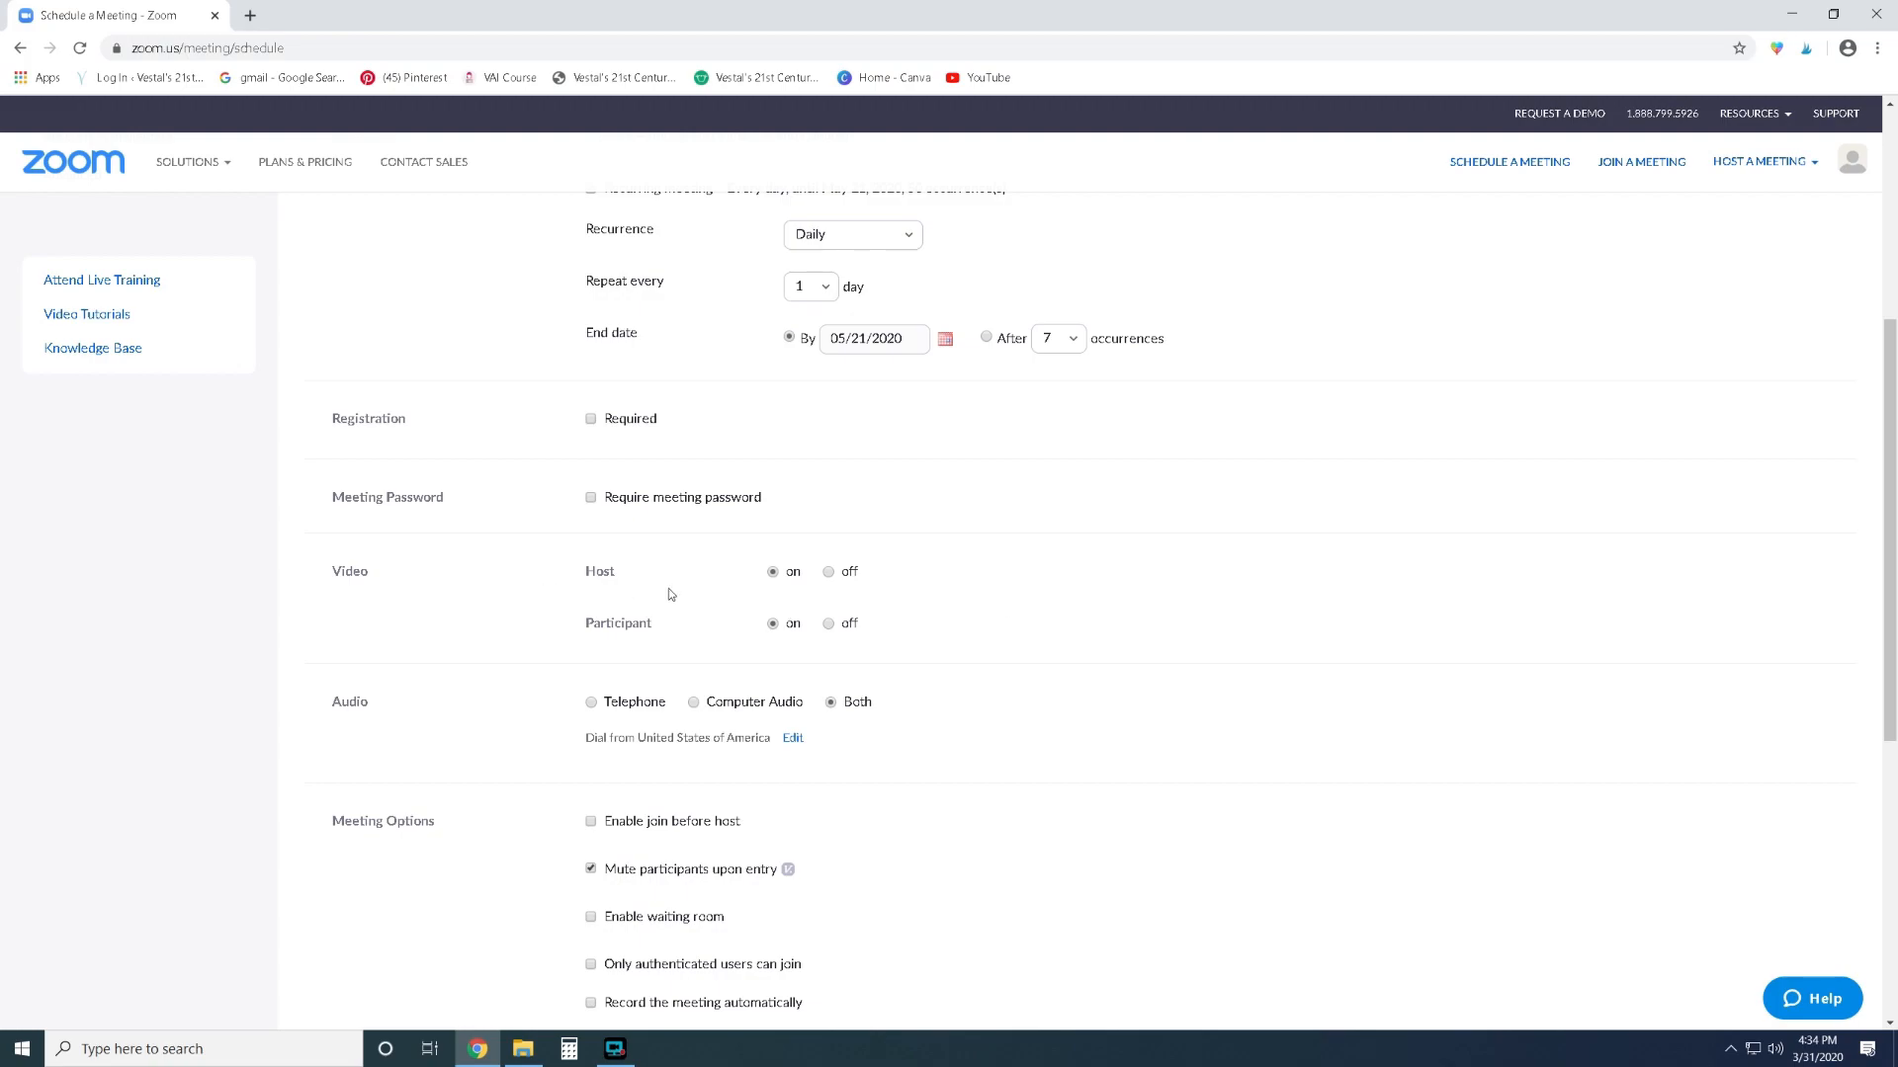
{"action": "mouse_move", "coordinate": [664, 619]}
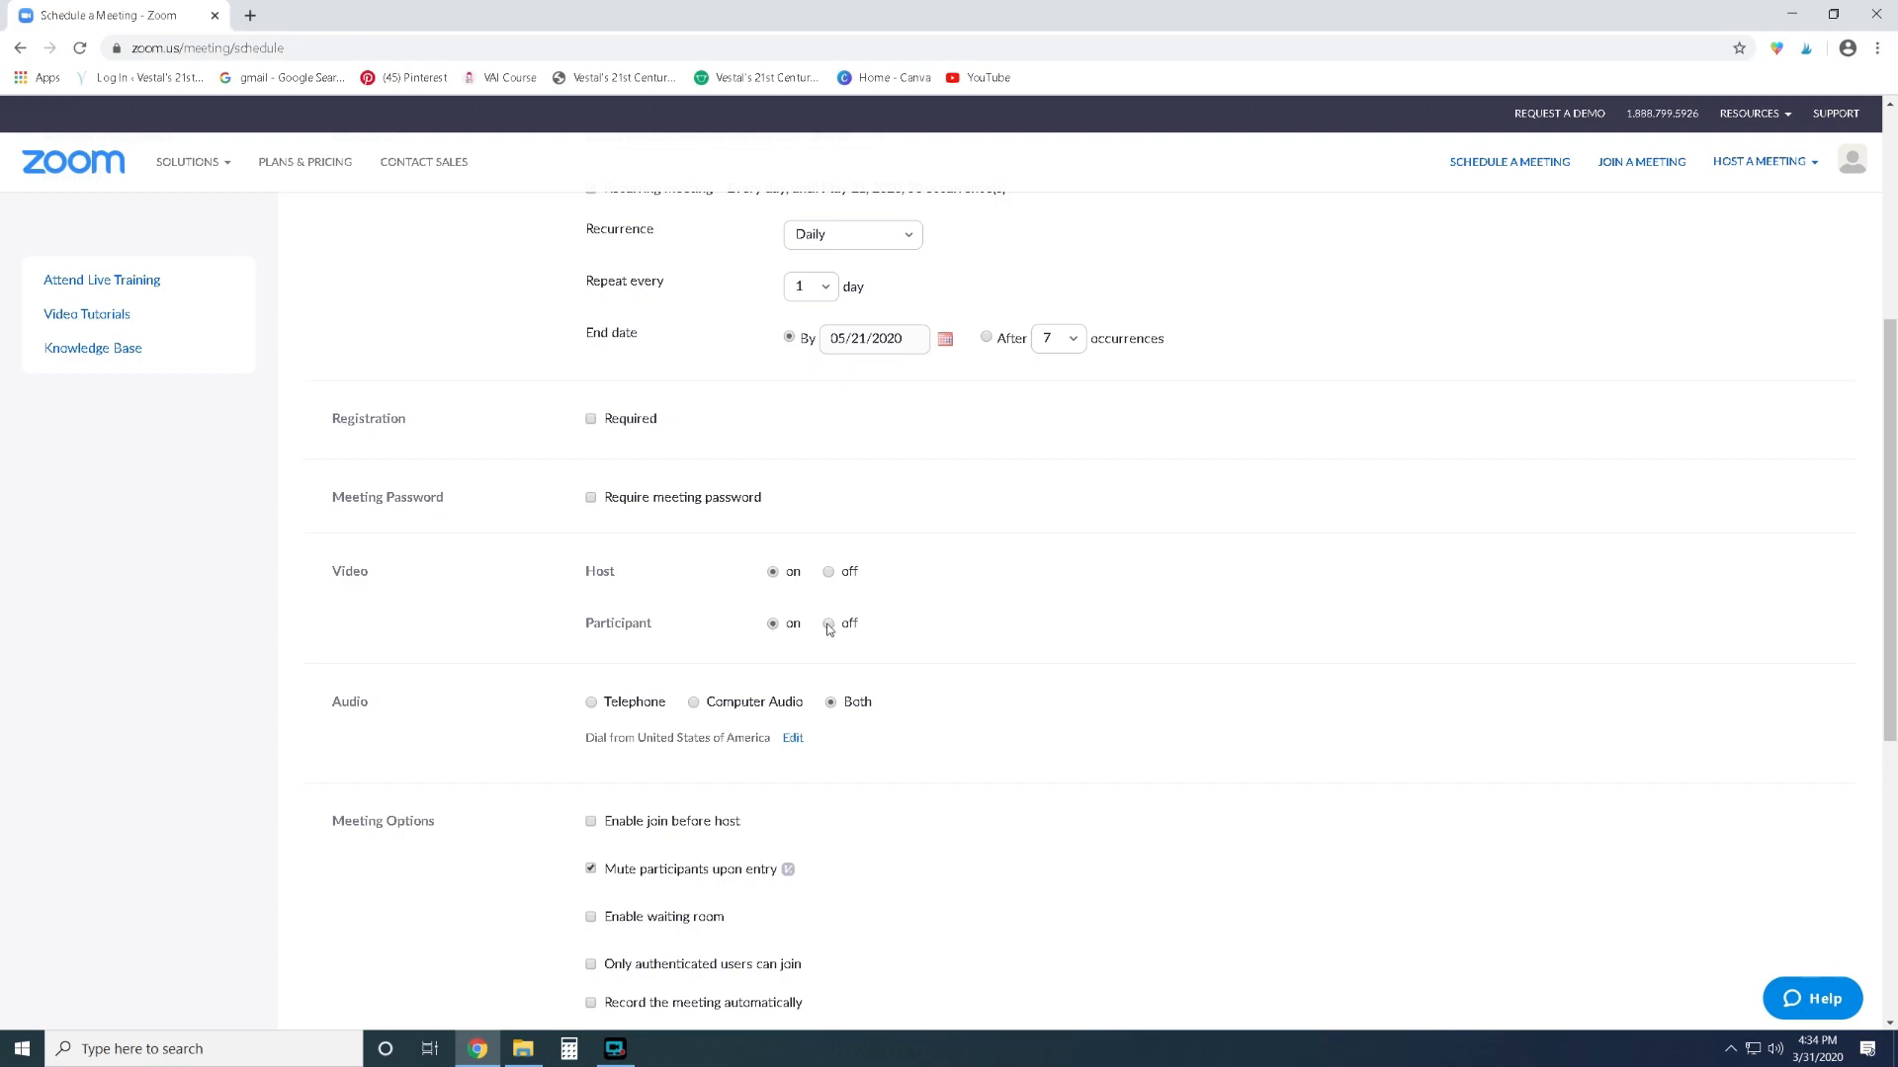
{"action": "scroll", "scroll_direction": "down", "scroll_amount": 3}
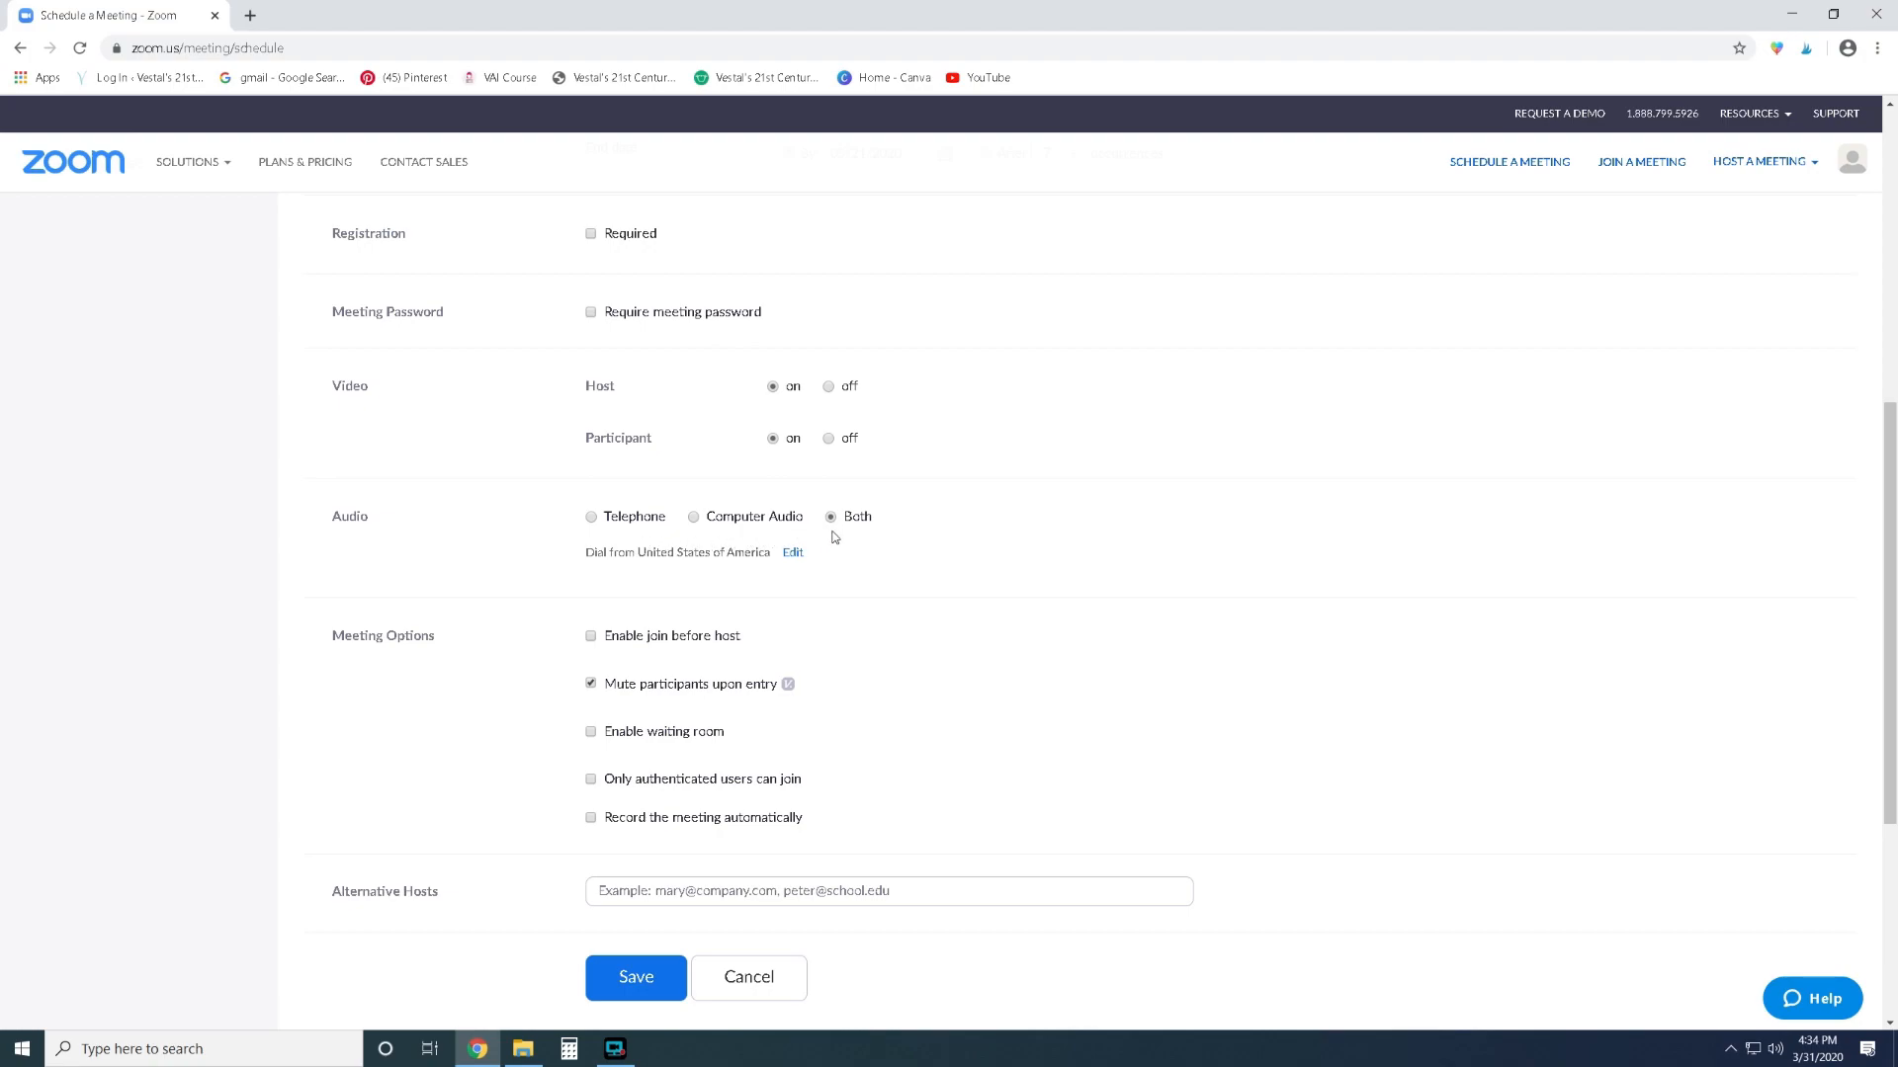
{"action": "scroll", "scroll_direction": "down", "scroll_amount": 3}
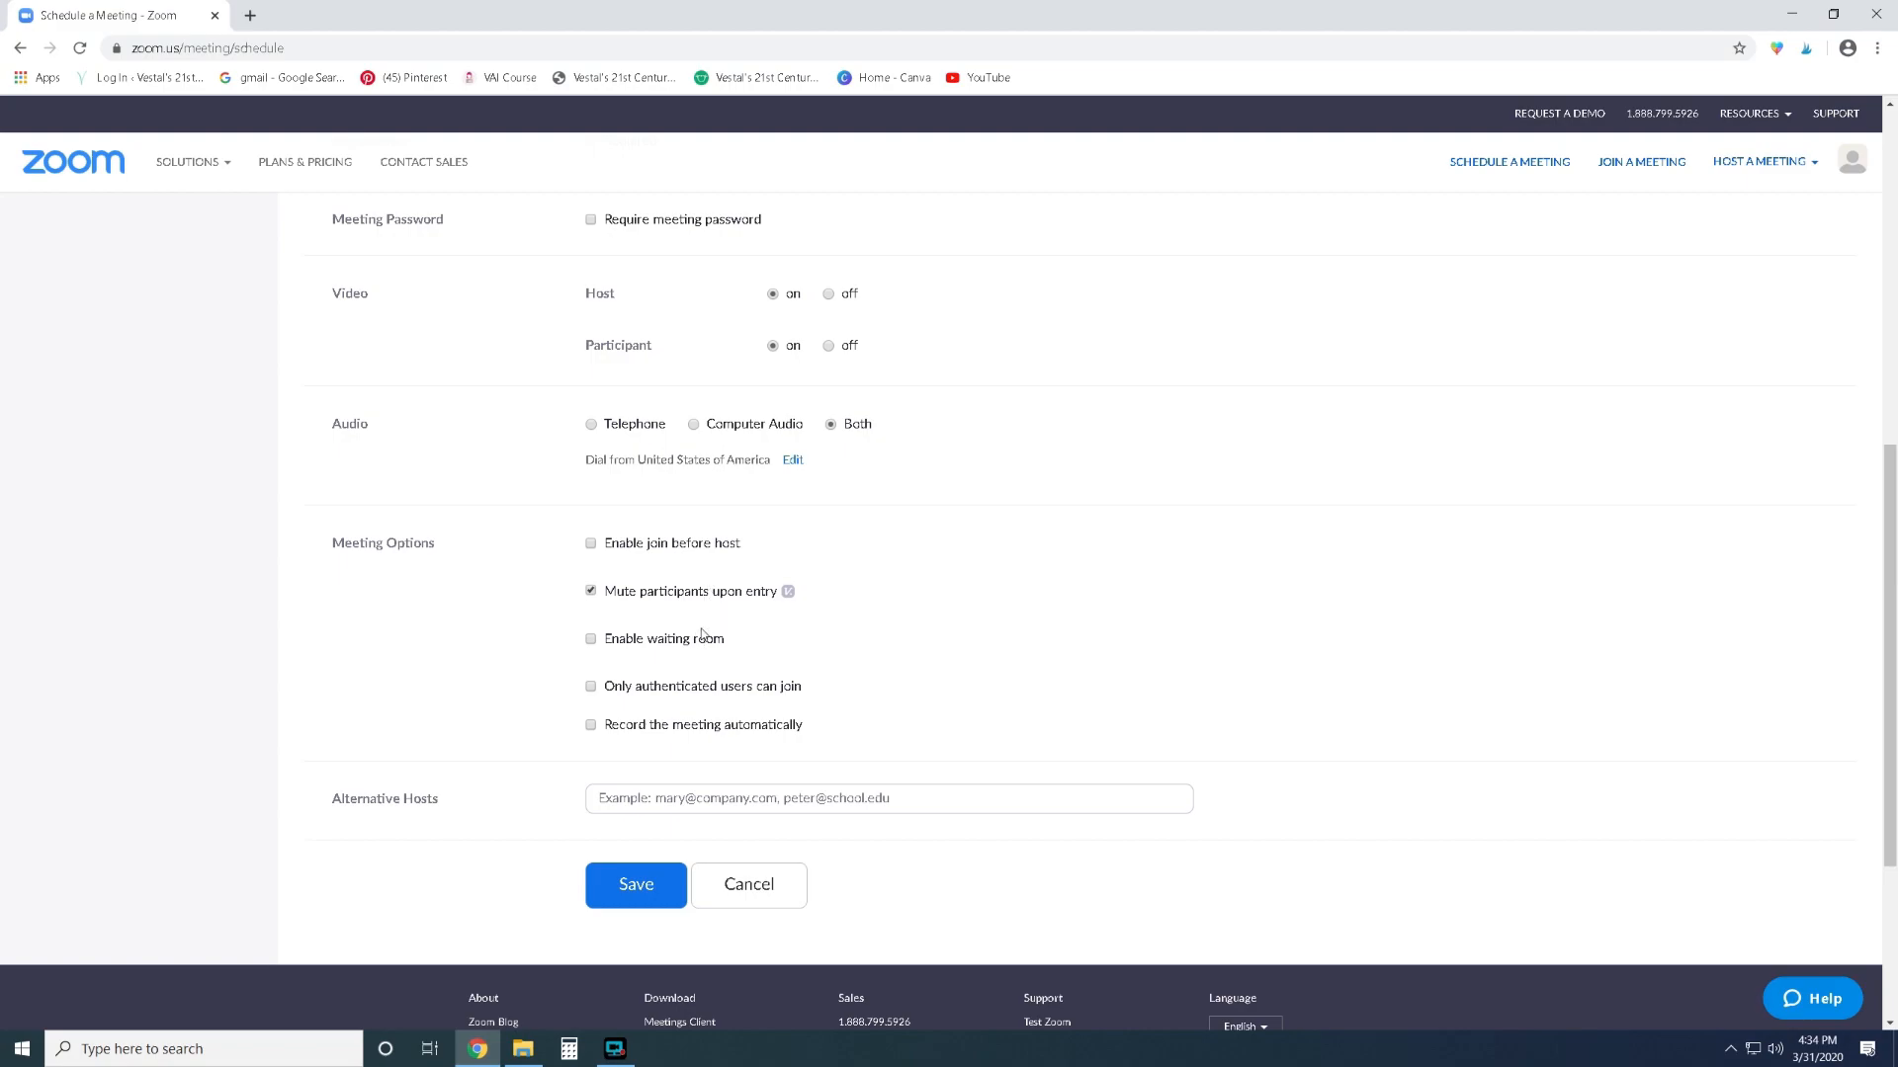
{"action": "mouse_move", "coordinate": [675, 651]}
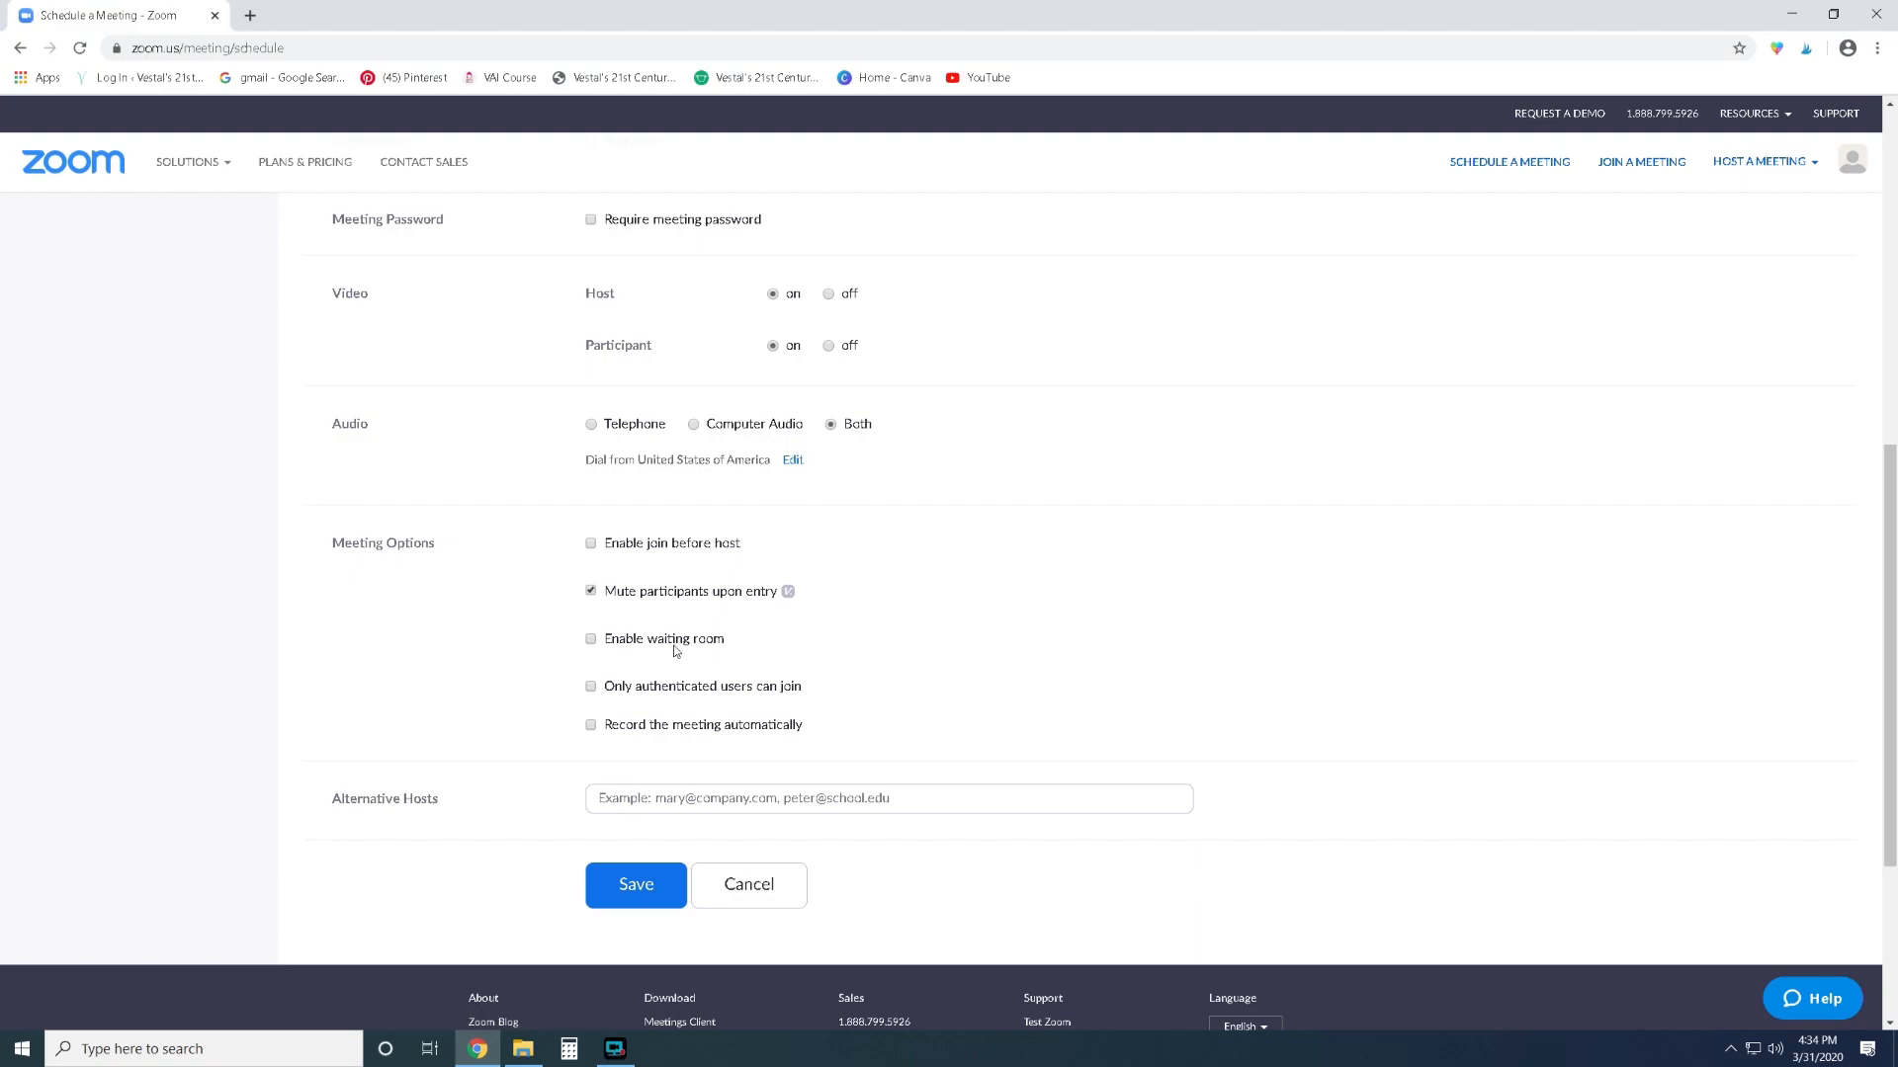
{"action": "mouse_move", "coordinate": [691, 560]}
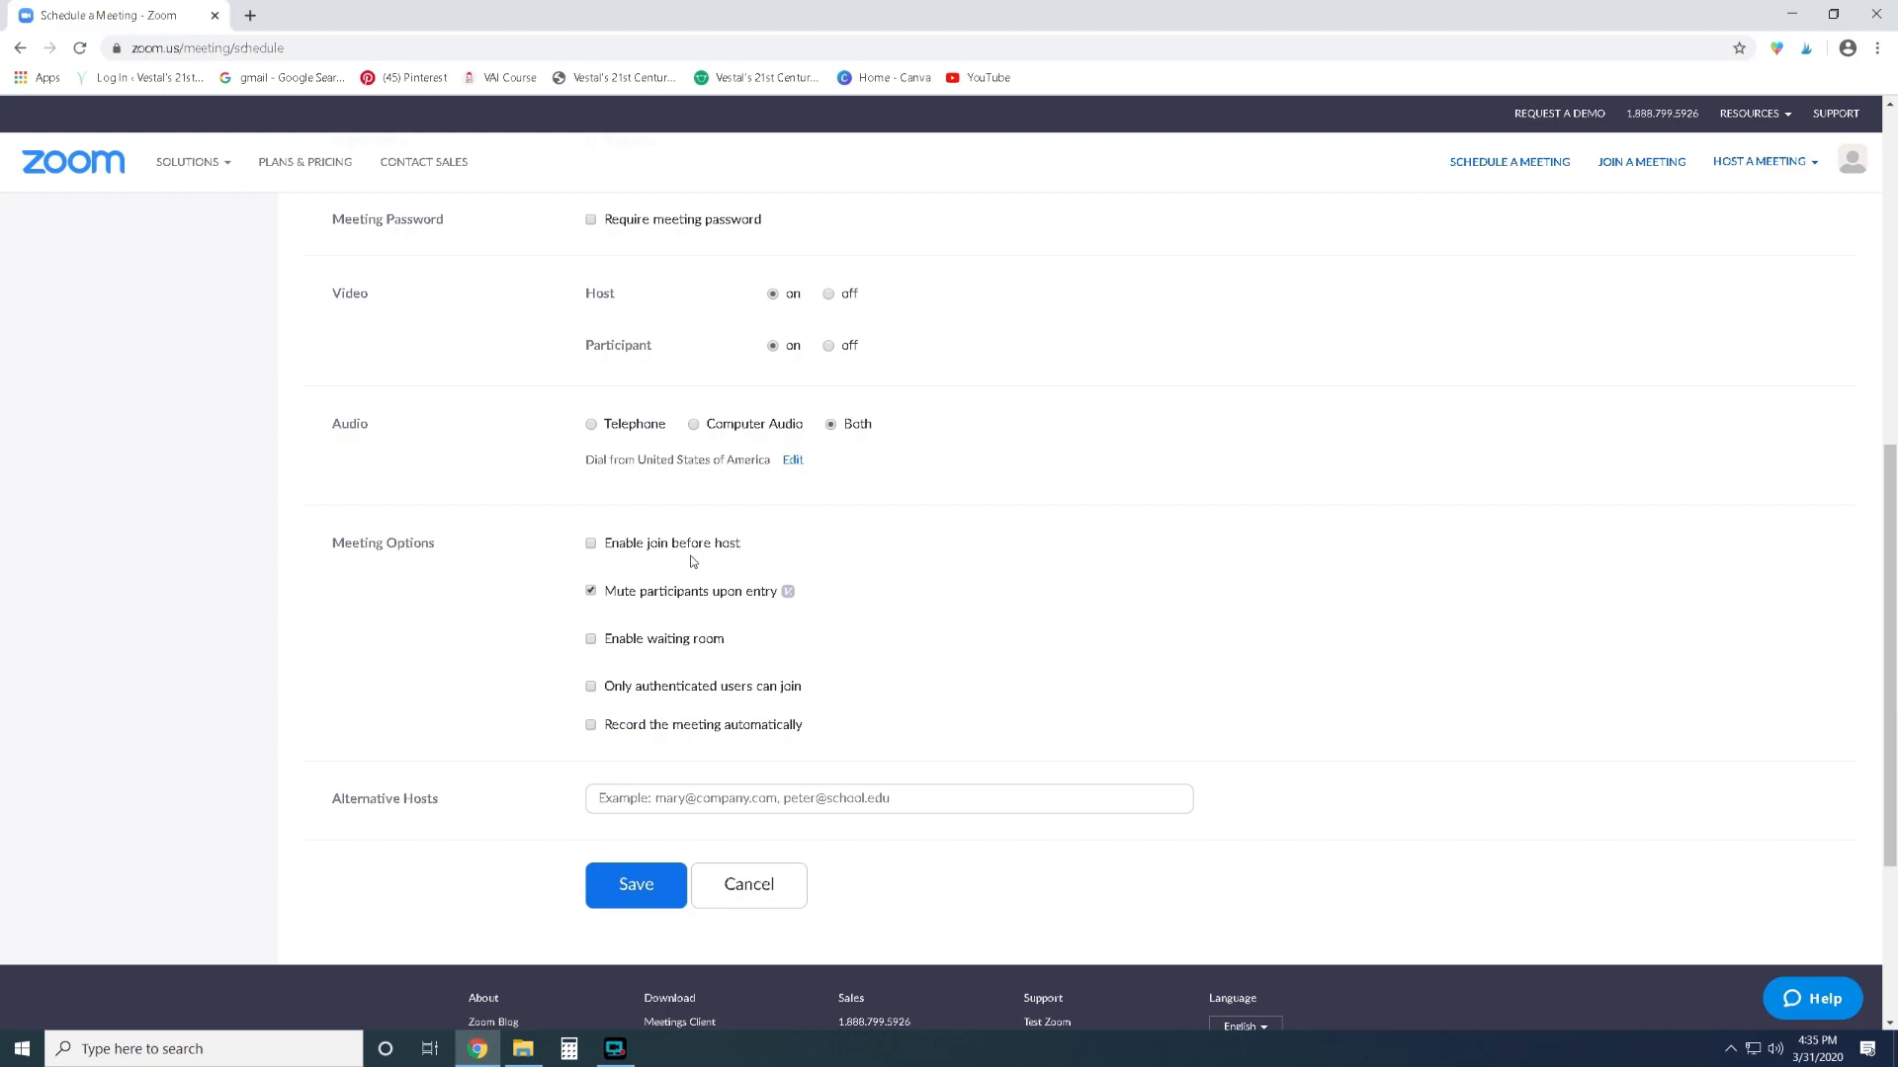
{"action": "mouse_move", "coordinate": [577, 548]}
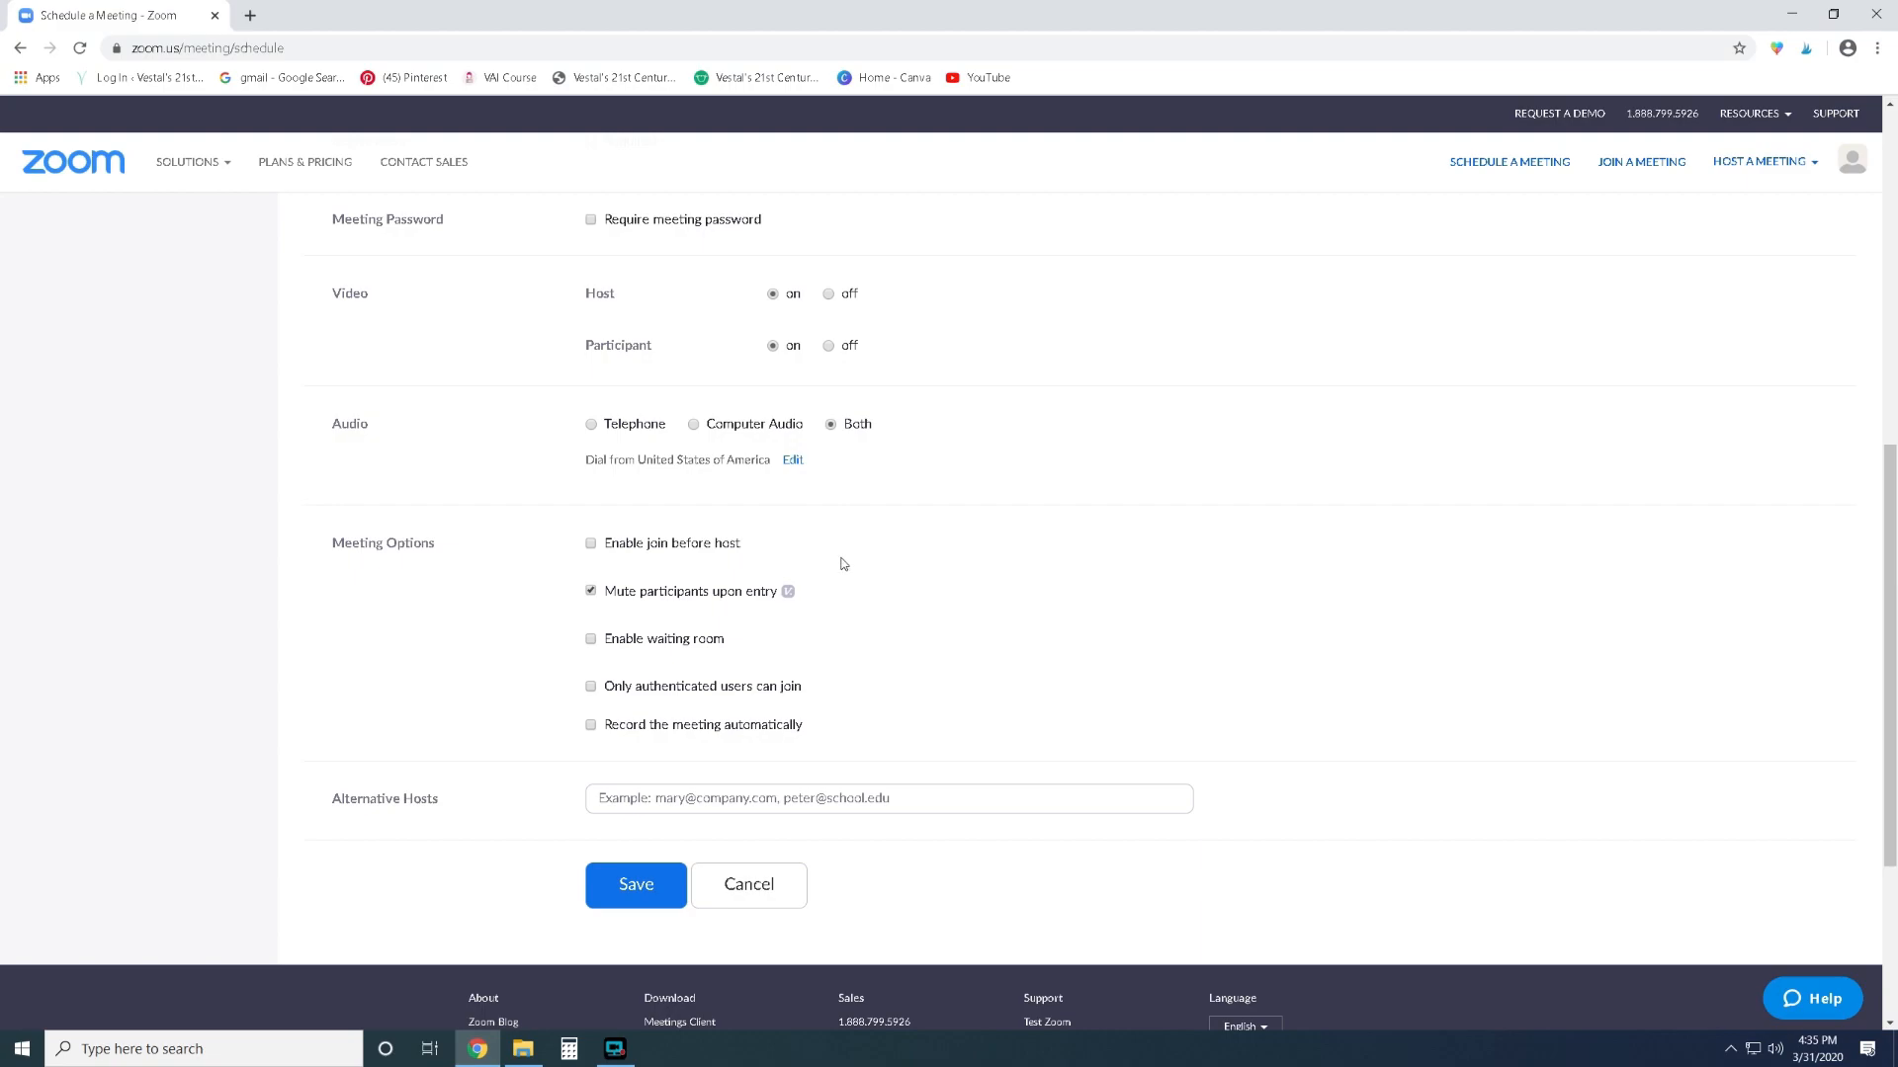
{"action": "mouse_move", "coordinate": [646, 604]}
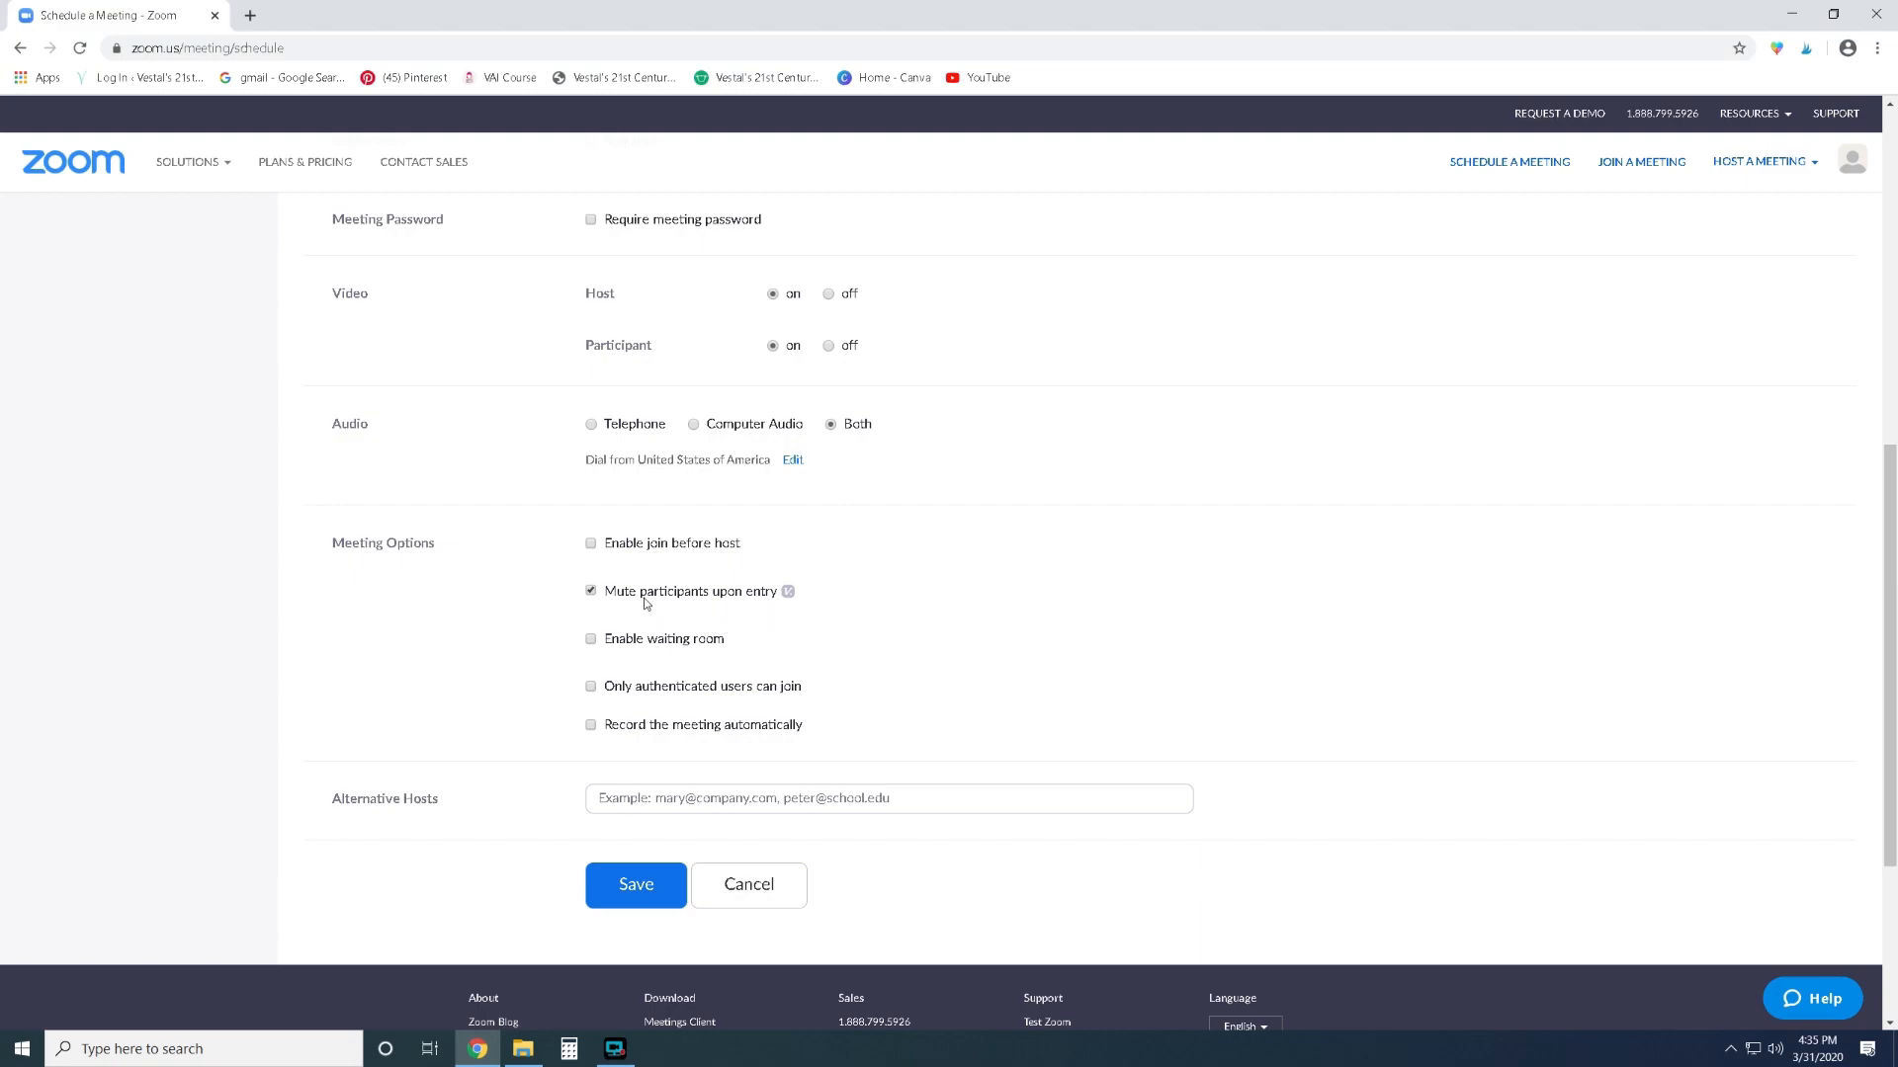
{"action": "mouse_move", "coordinate": [719, 604]}
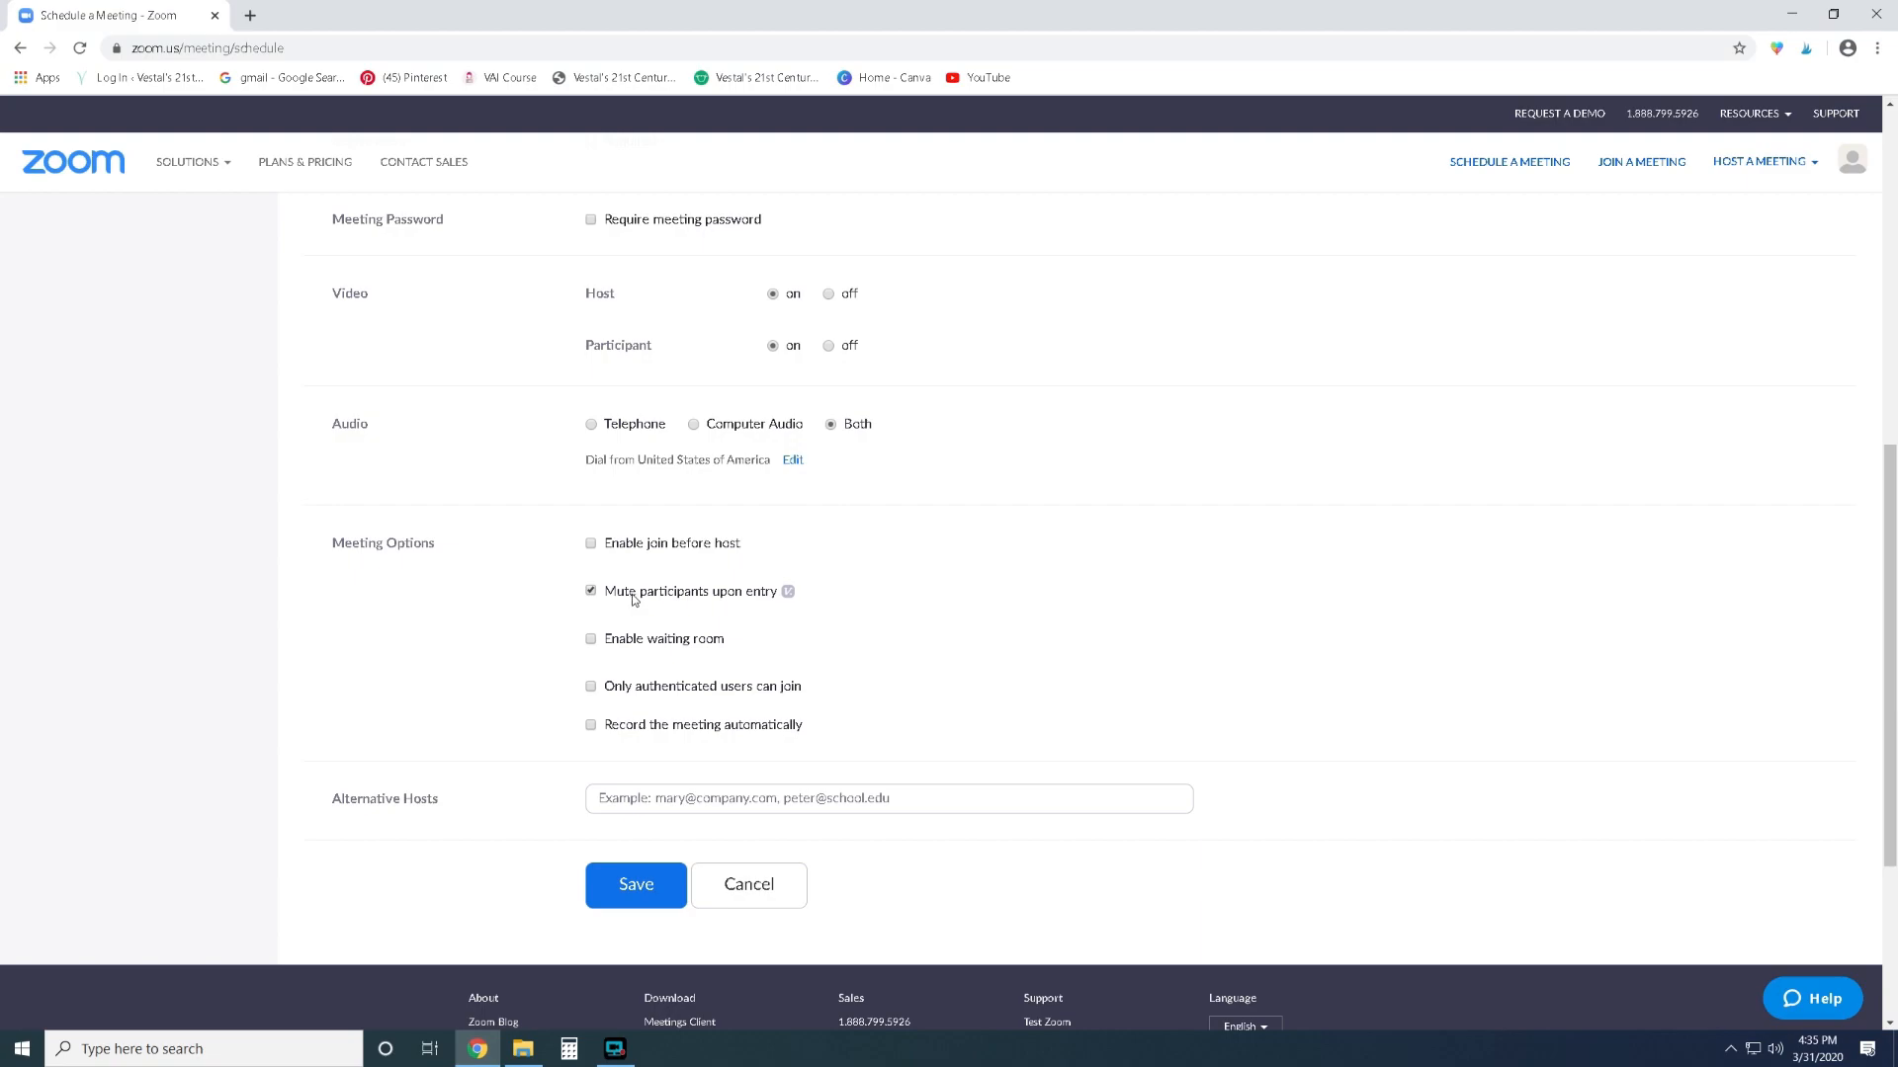
{"action": "mouse_move", "coordinate": [662, 654]}
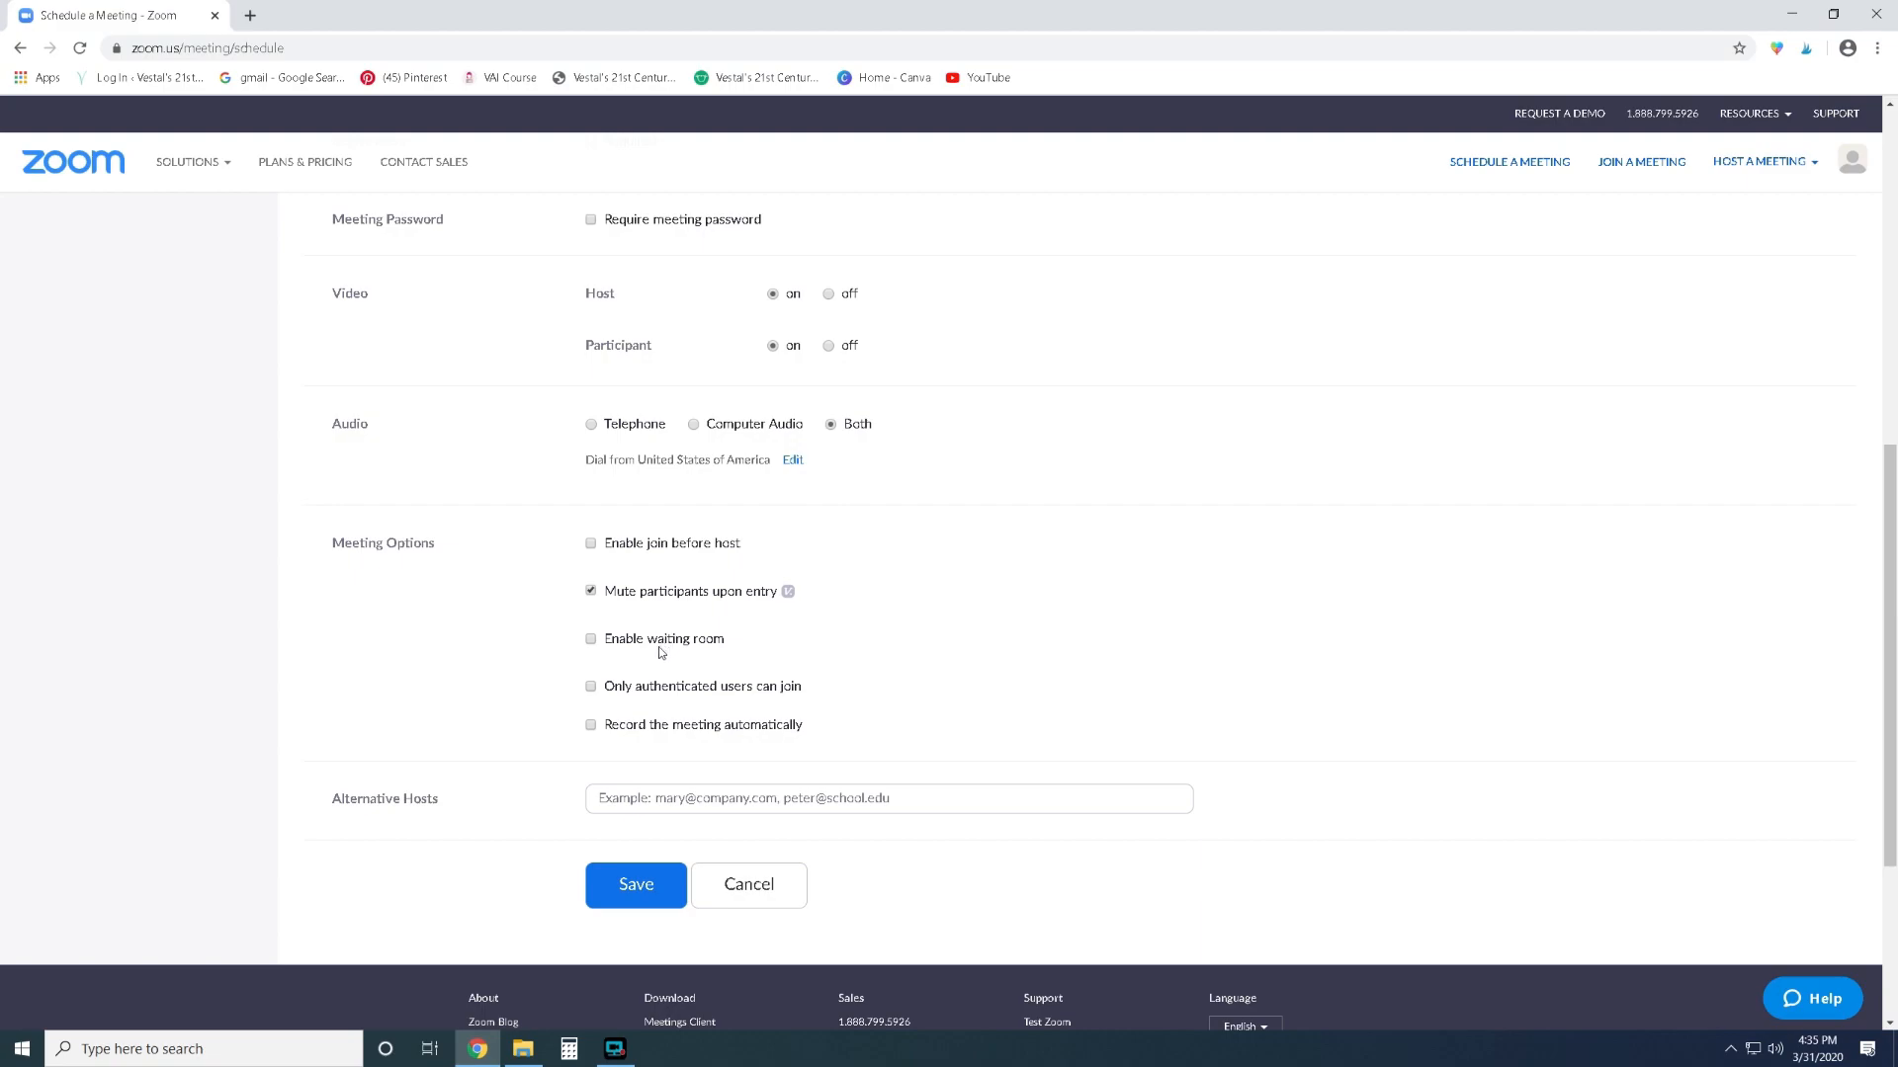
{"action": "mouse_move", "coordinate": [695, 650]}
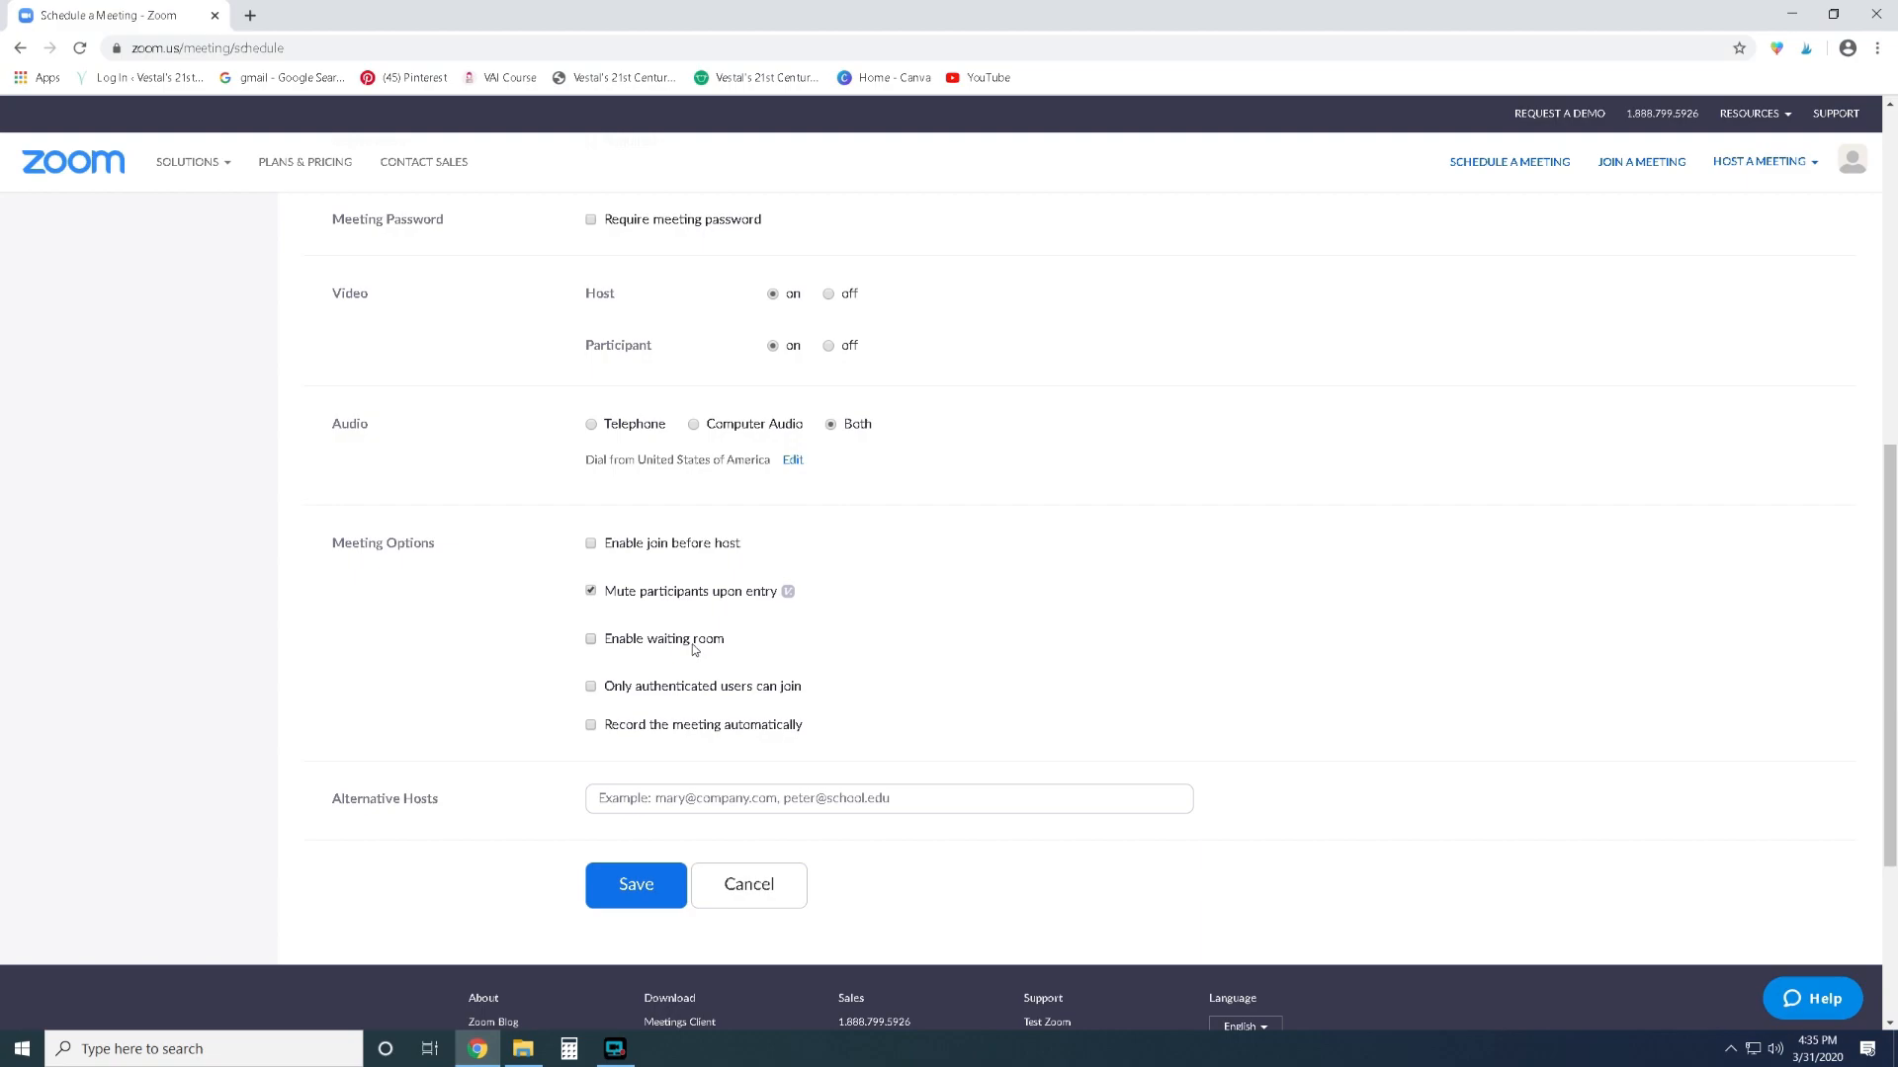
{"action": "mouse_move", "coordinate": [700, 647]}
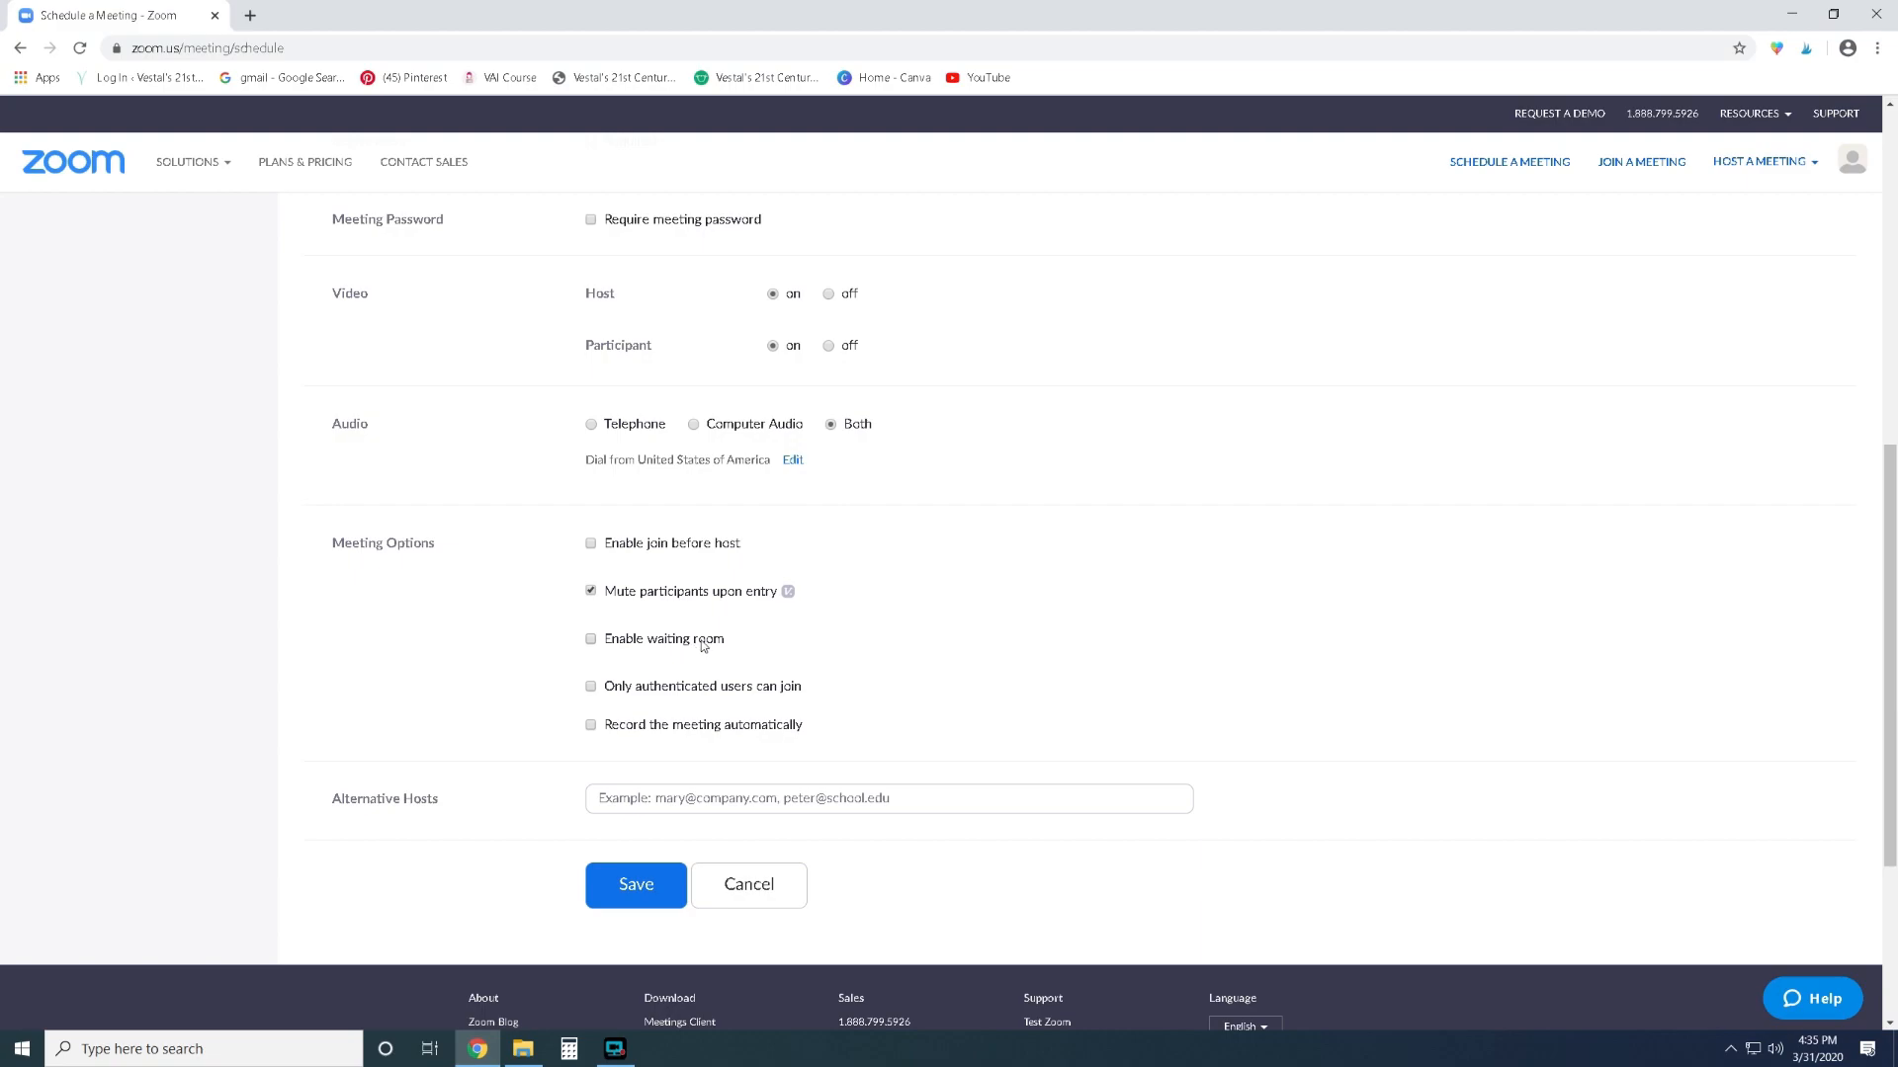
{"action": "mouse_move", "coordinate": [718, 633]}
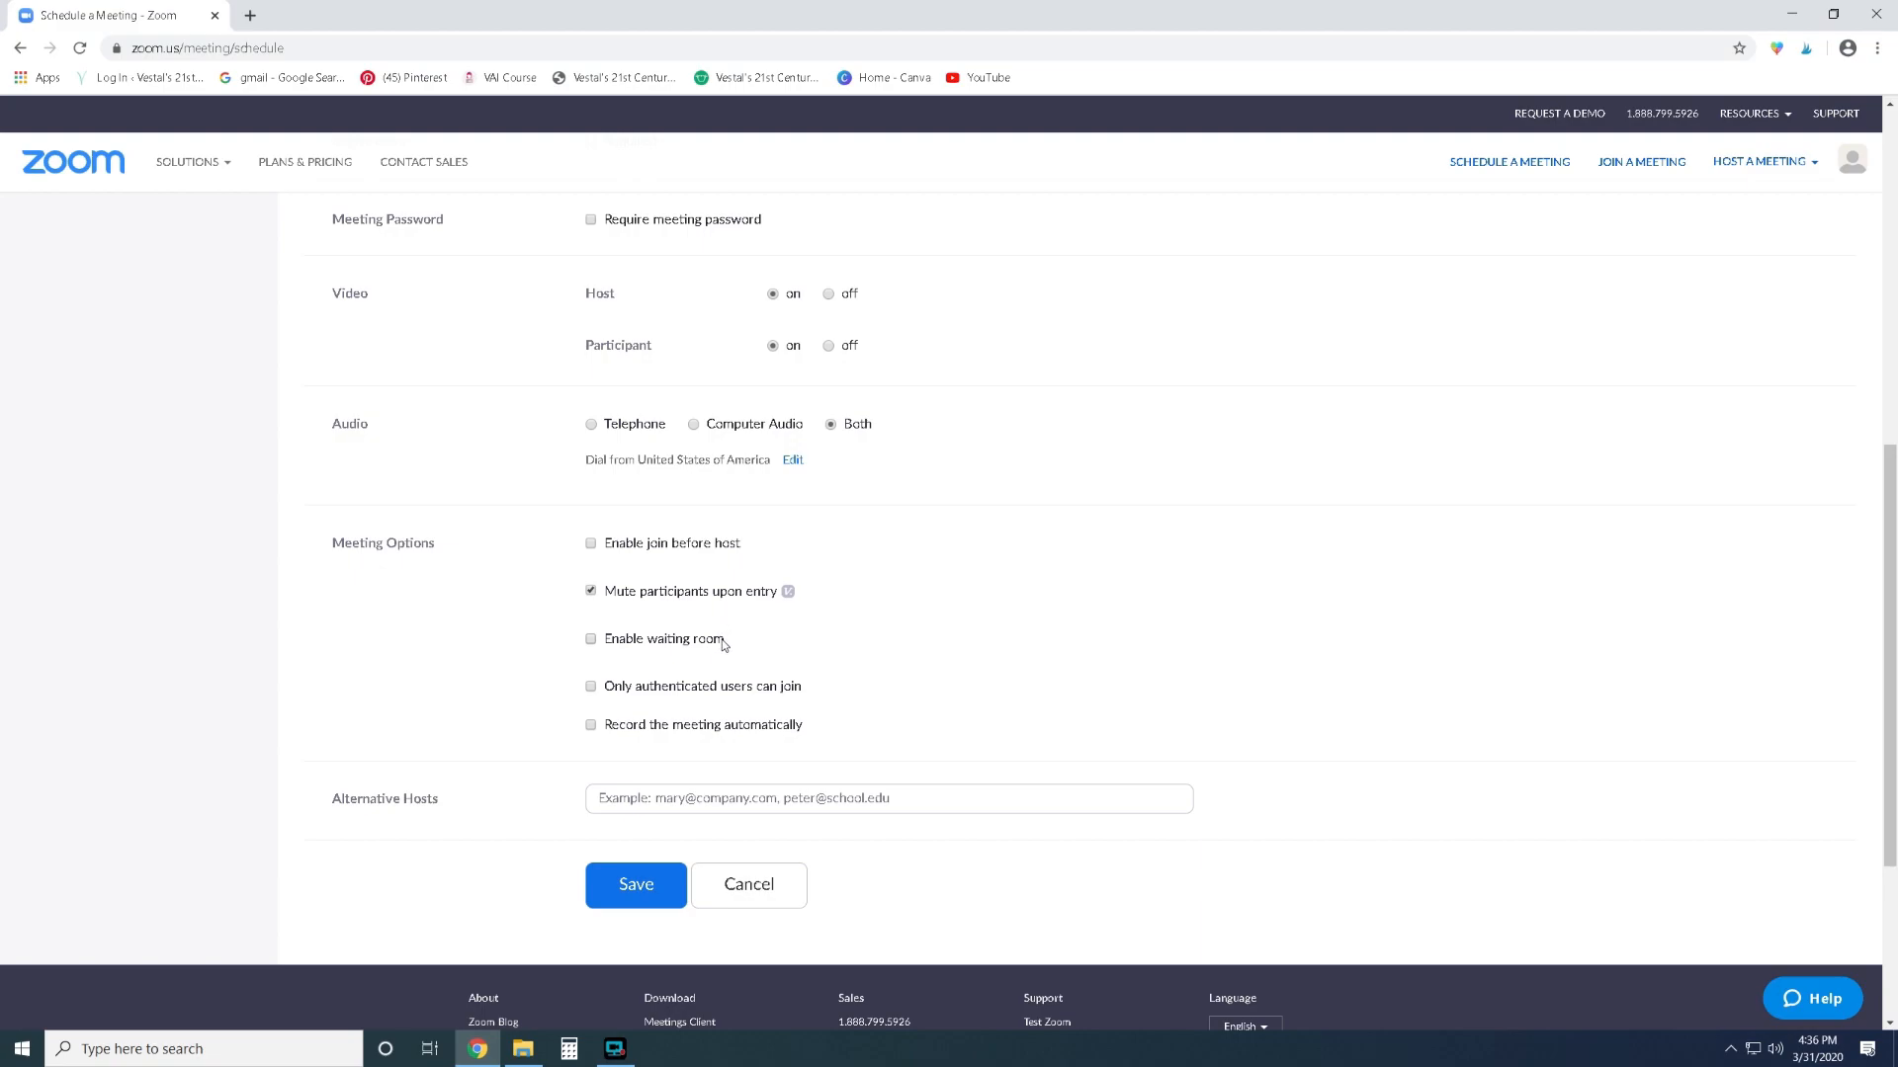
{"action": "mouse_move", "coordinate": [634, 652]}
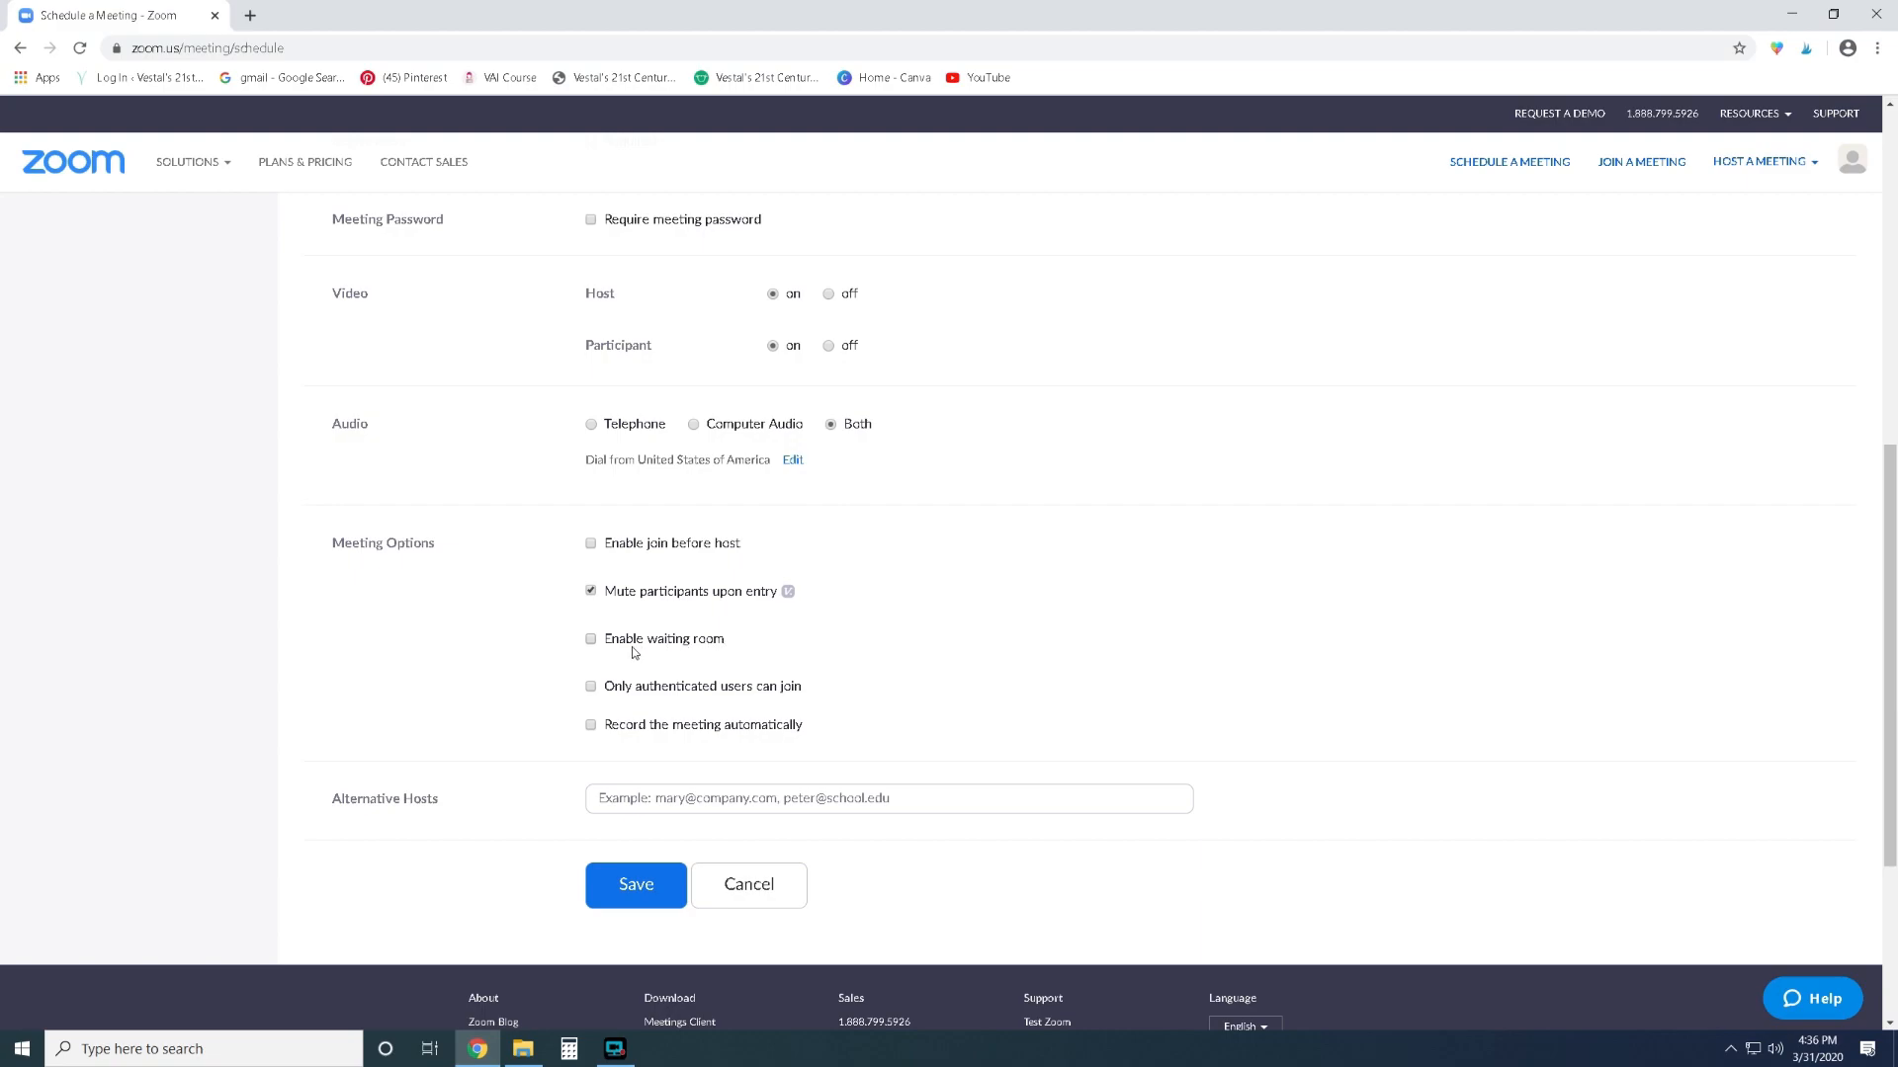
{"action": "mouse_move", "coordinate": [711, 662]}
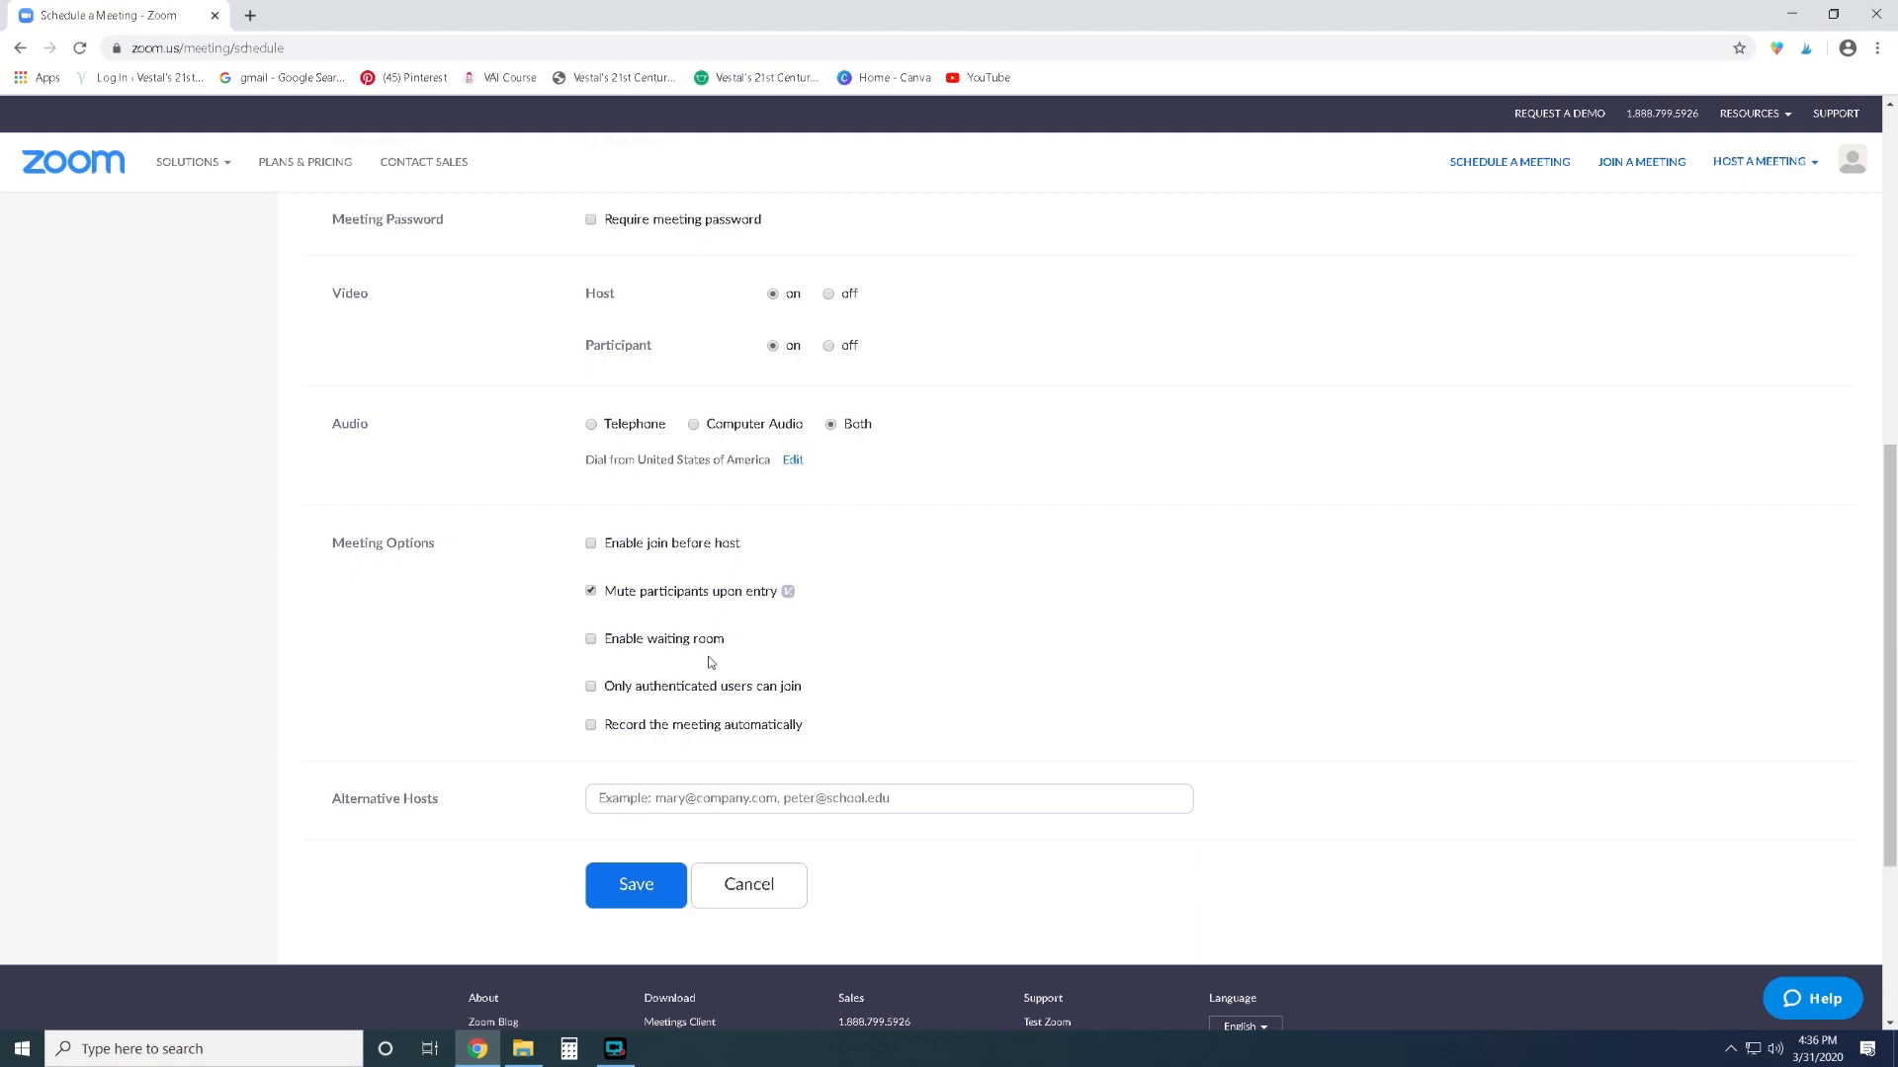
{"action": "mouse_move", "coordinate": [802, 707]}
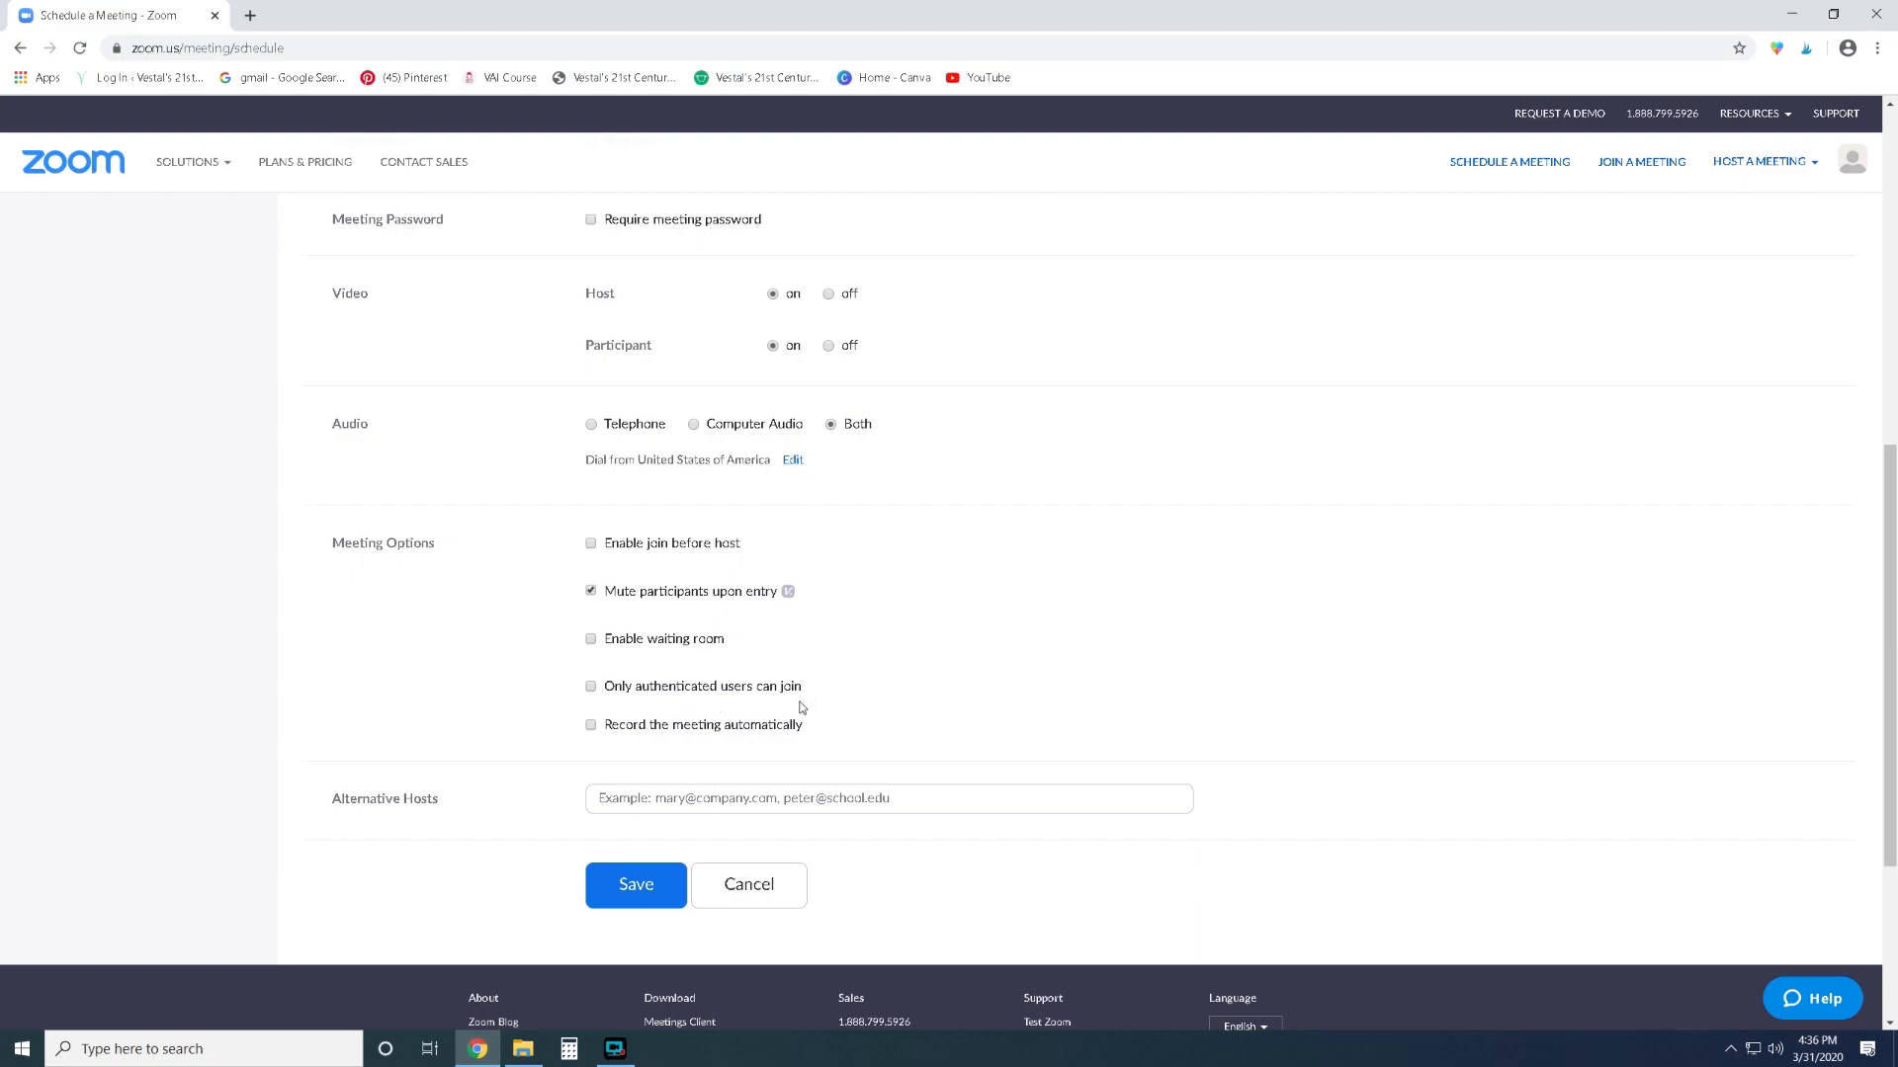
{"action": "mouse_move", "coordinate": [766, 711]}
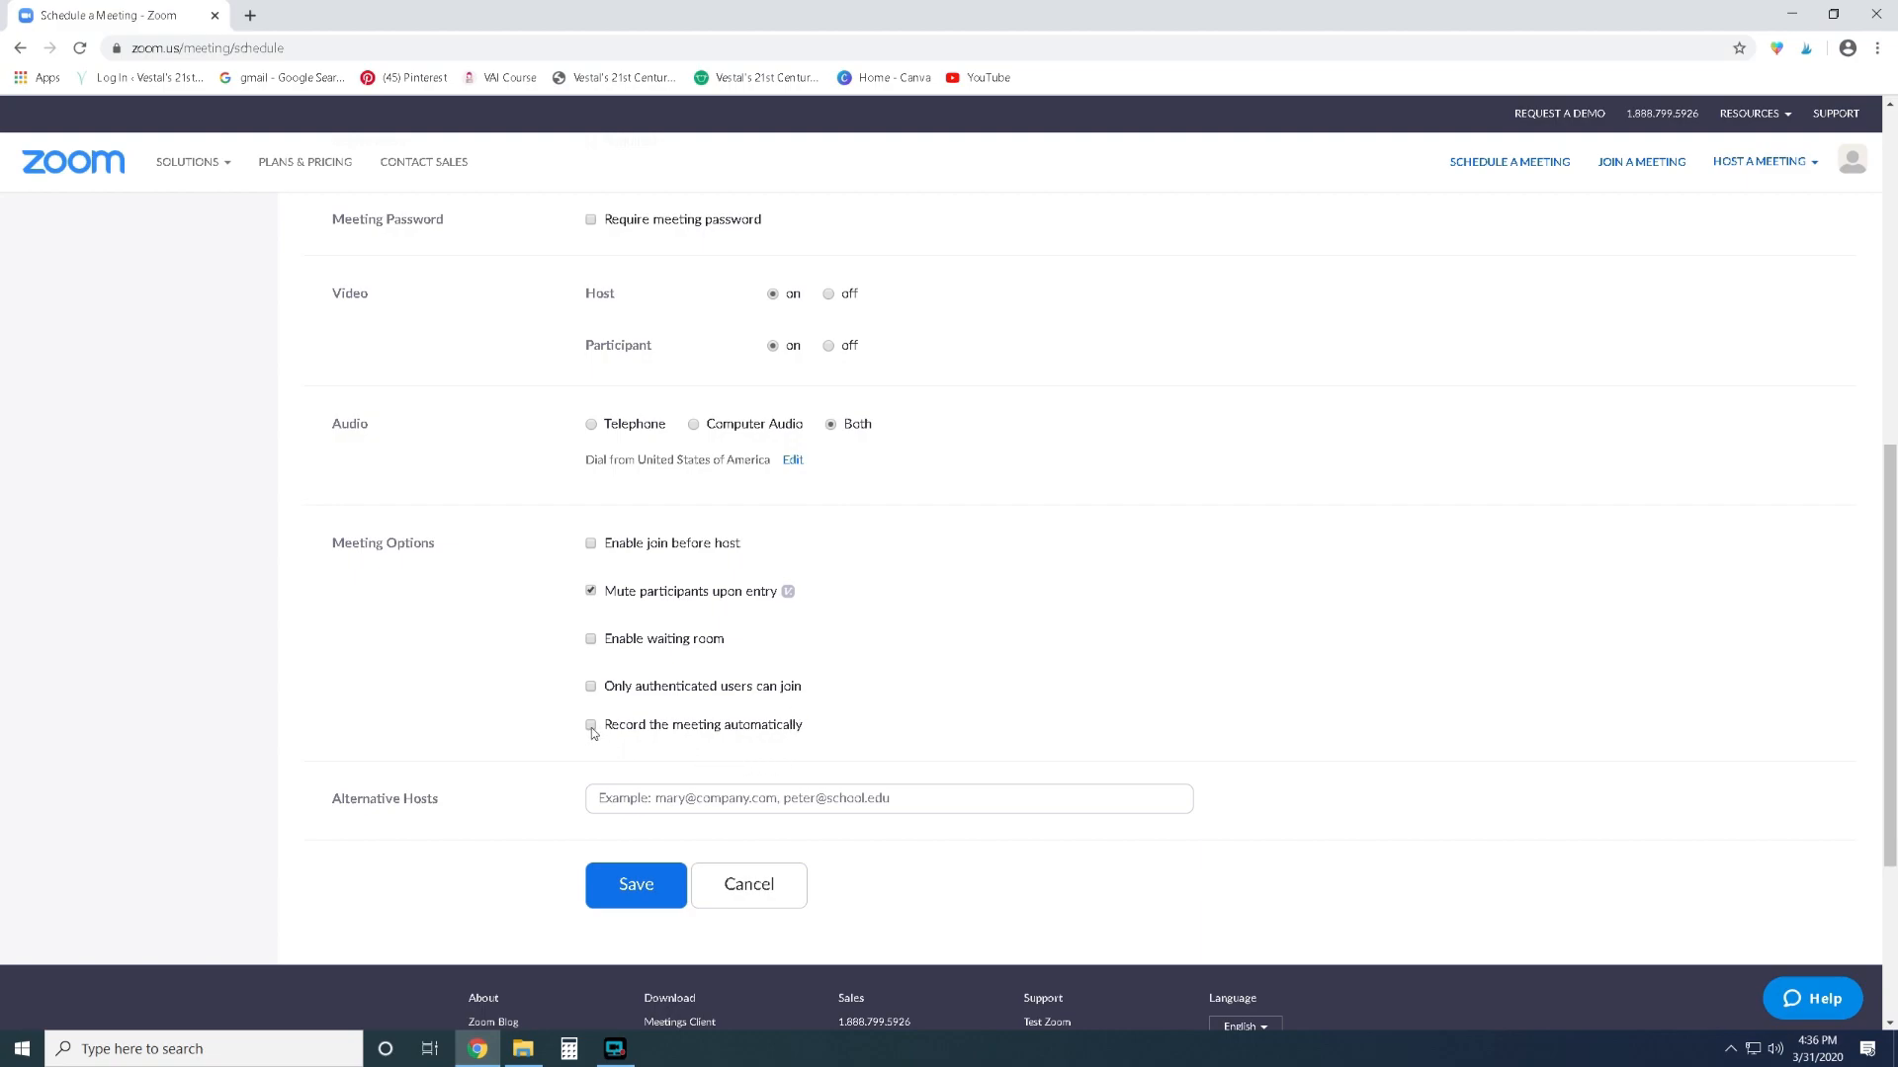
Tick 'Record the meeting automatically', keeping 'On the local computer' selected.
{"action": "left_click", "coordinate": [591, 724]}
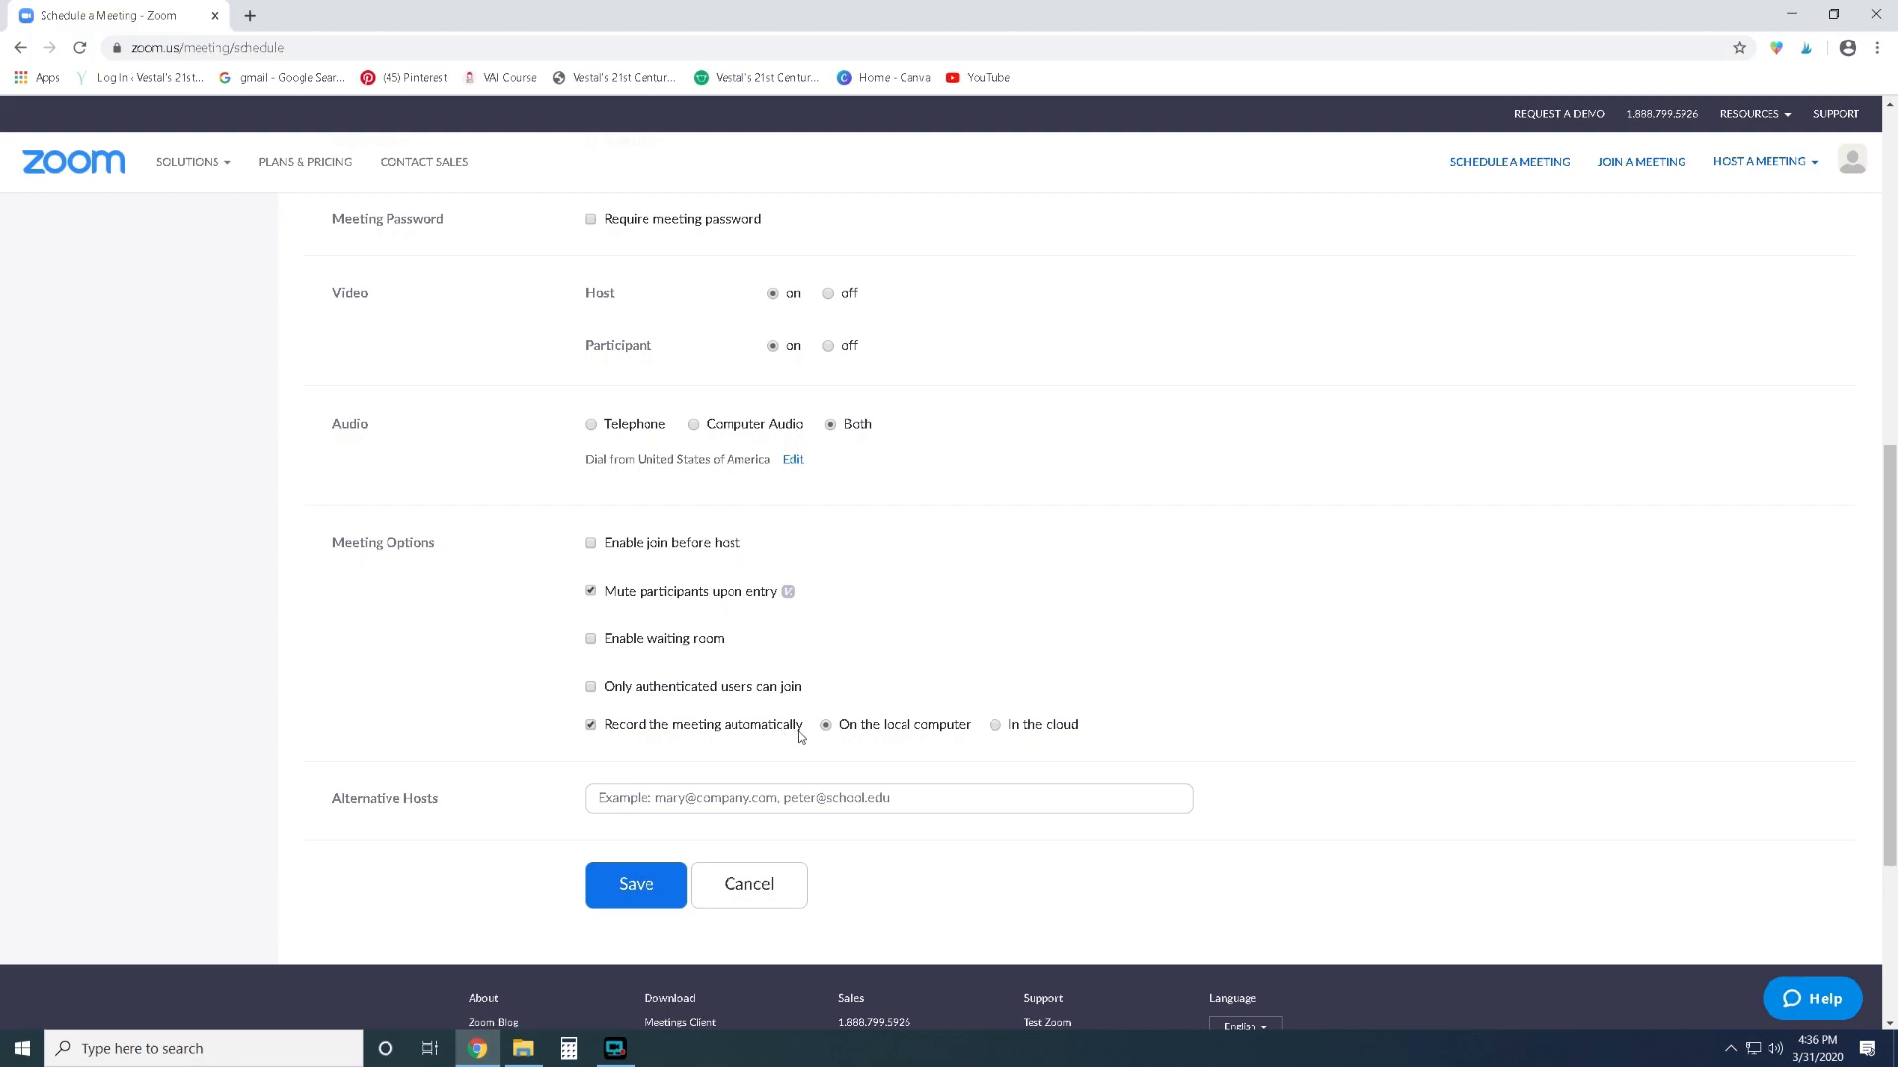
{"action": "mouse_move", "coordinate": [894, 734]}
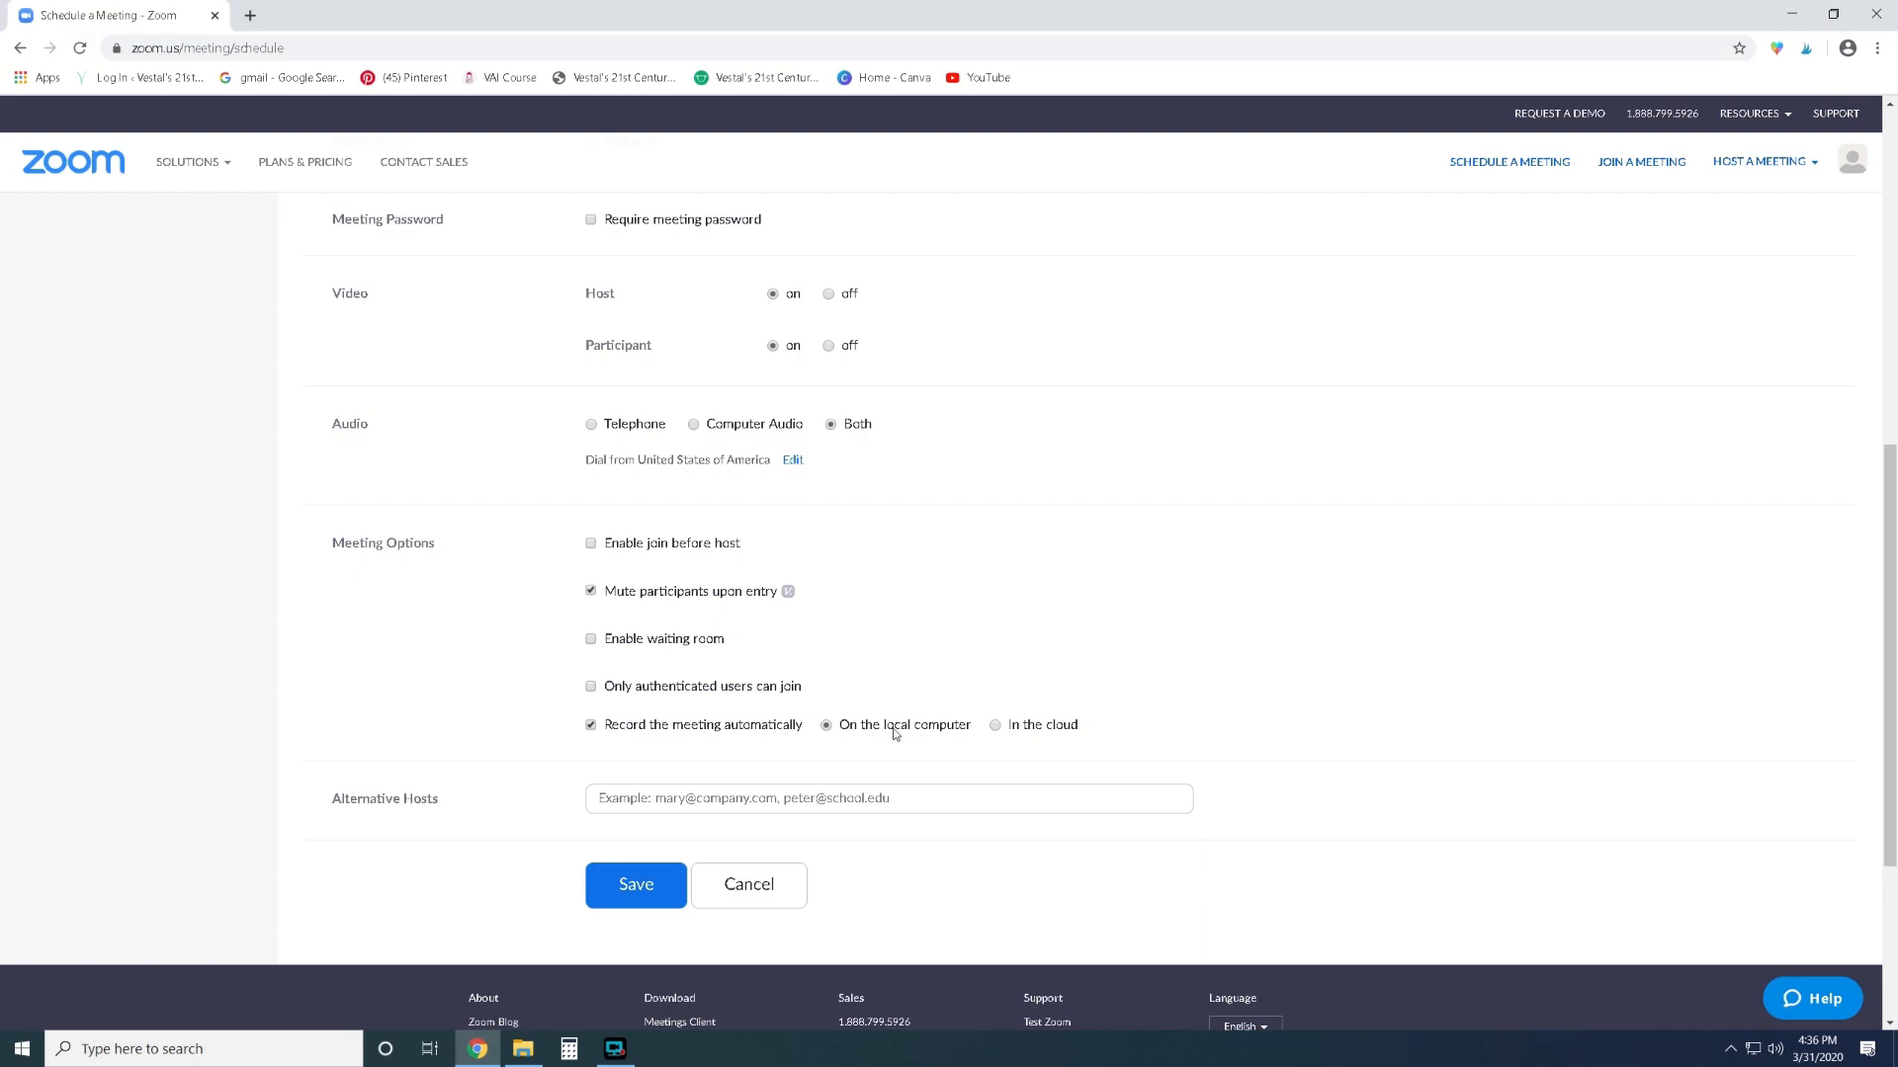
{"action": "mouse_move", "coordinate": [910, 743]}
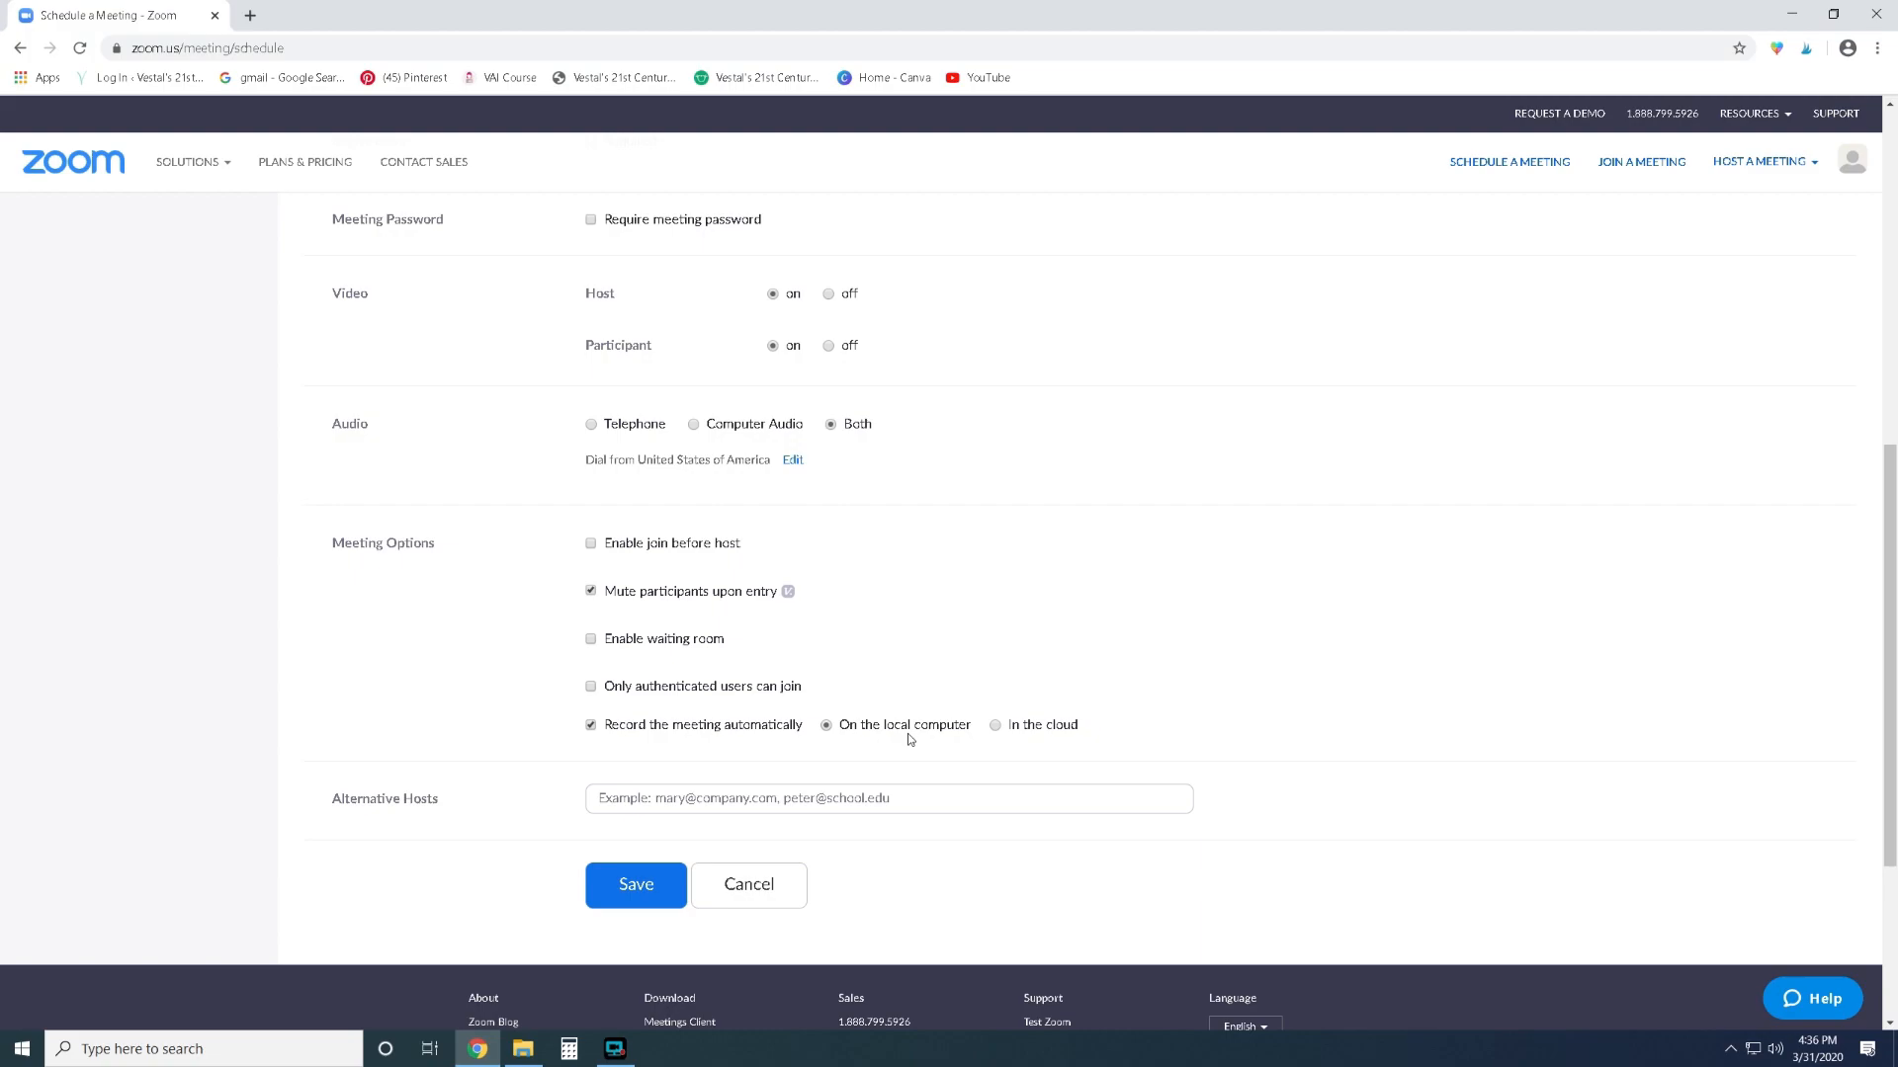
{"action": "mouse_move", "coordinate": [901, 751]}
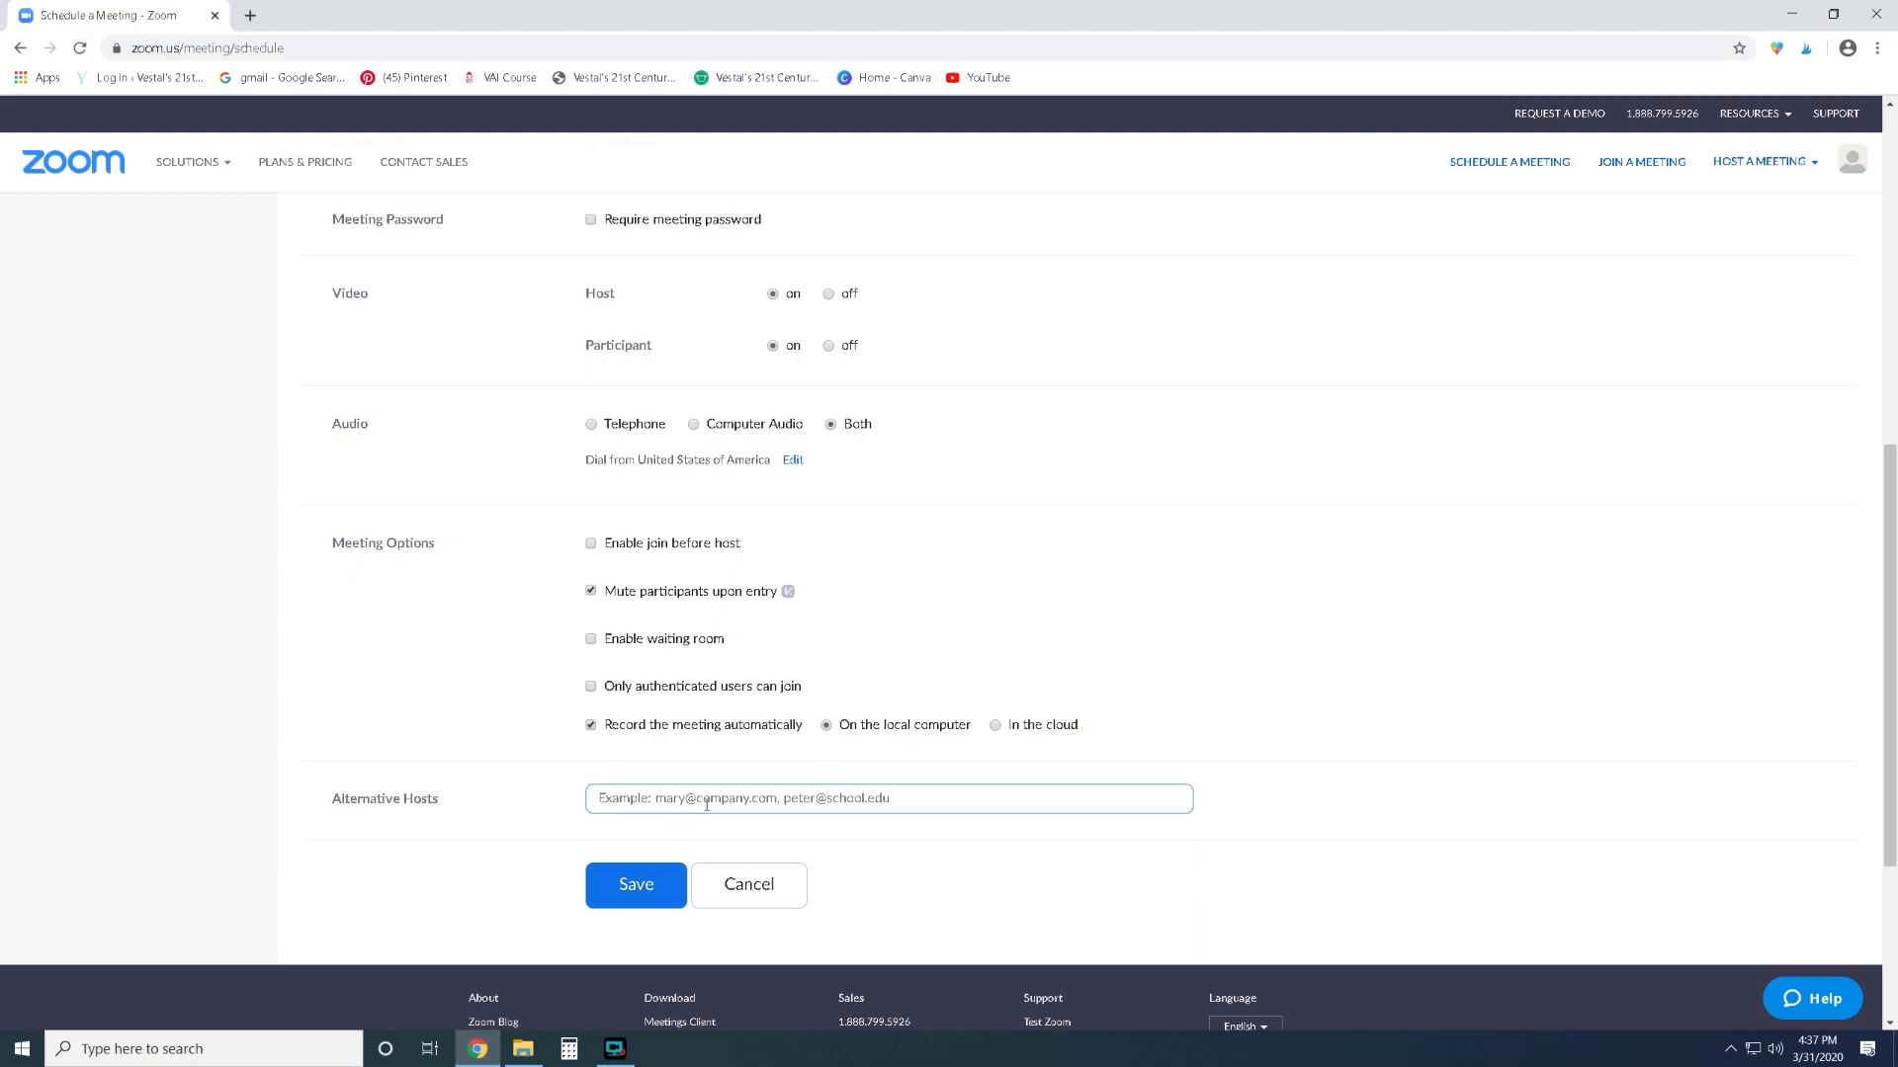
{"action": "mouse_move", "coordinate": [869, 798]}
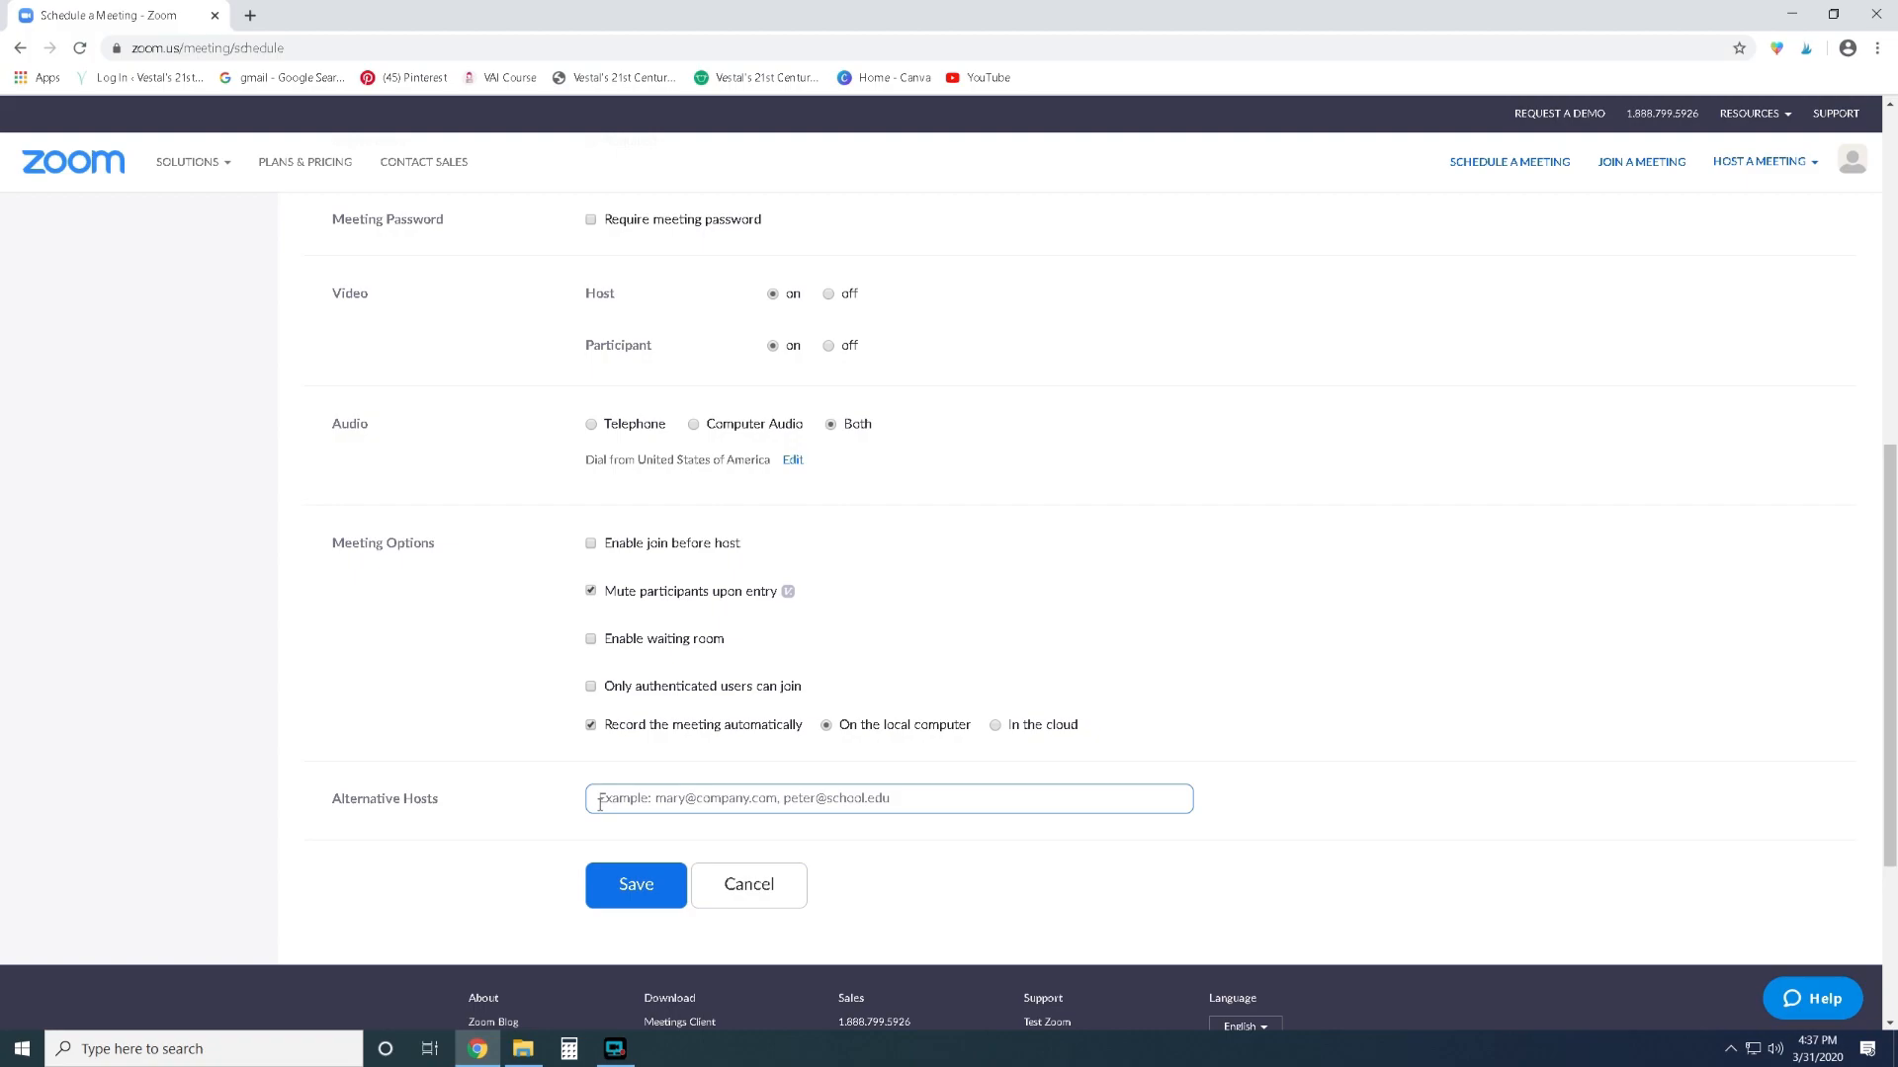
{"action": "mouse_move", "coordinate": [788, 810]}
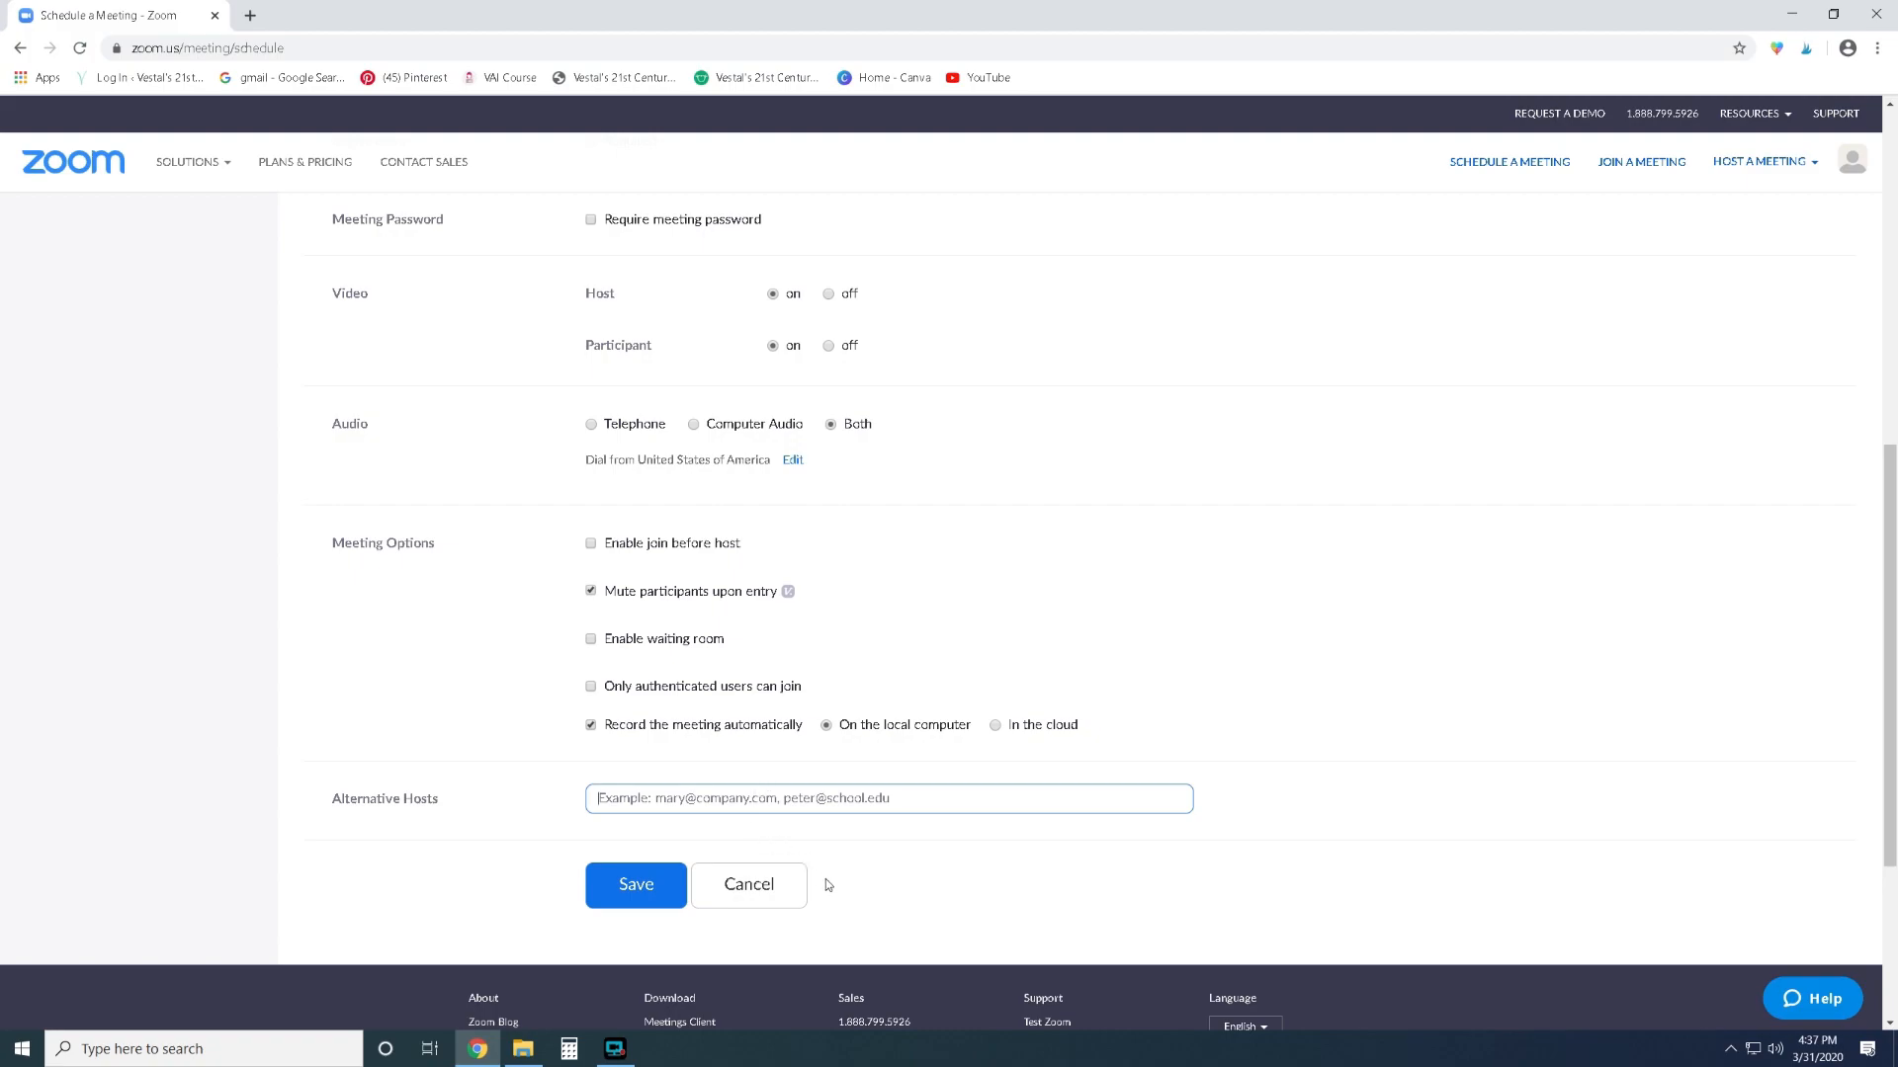
Scroll up on the Zoom desktop Home screen to show the scheduling options.
{"action": "scroll", "scroll_direction": "up", "scroll_amount": 3}
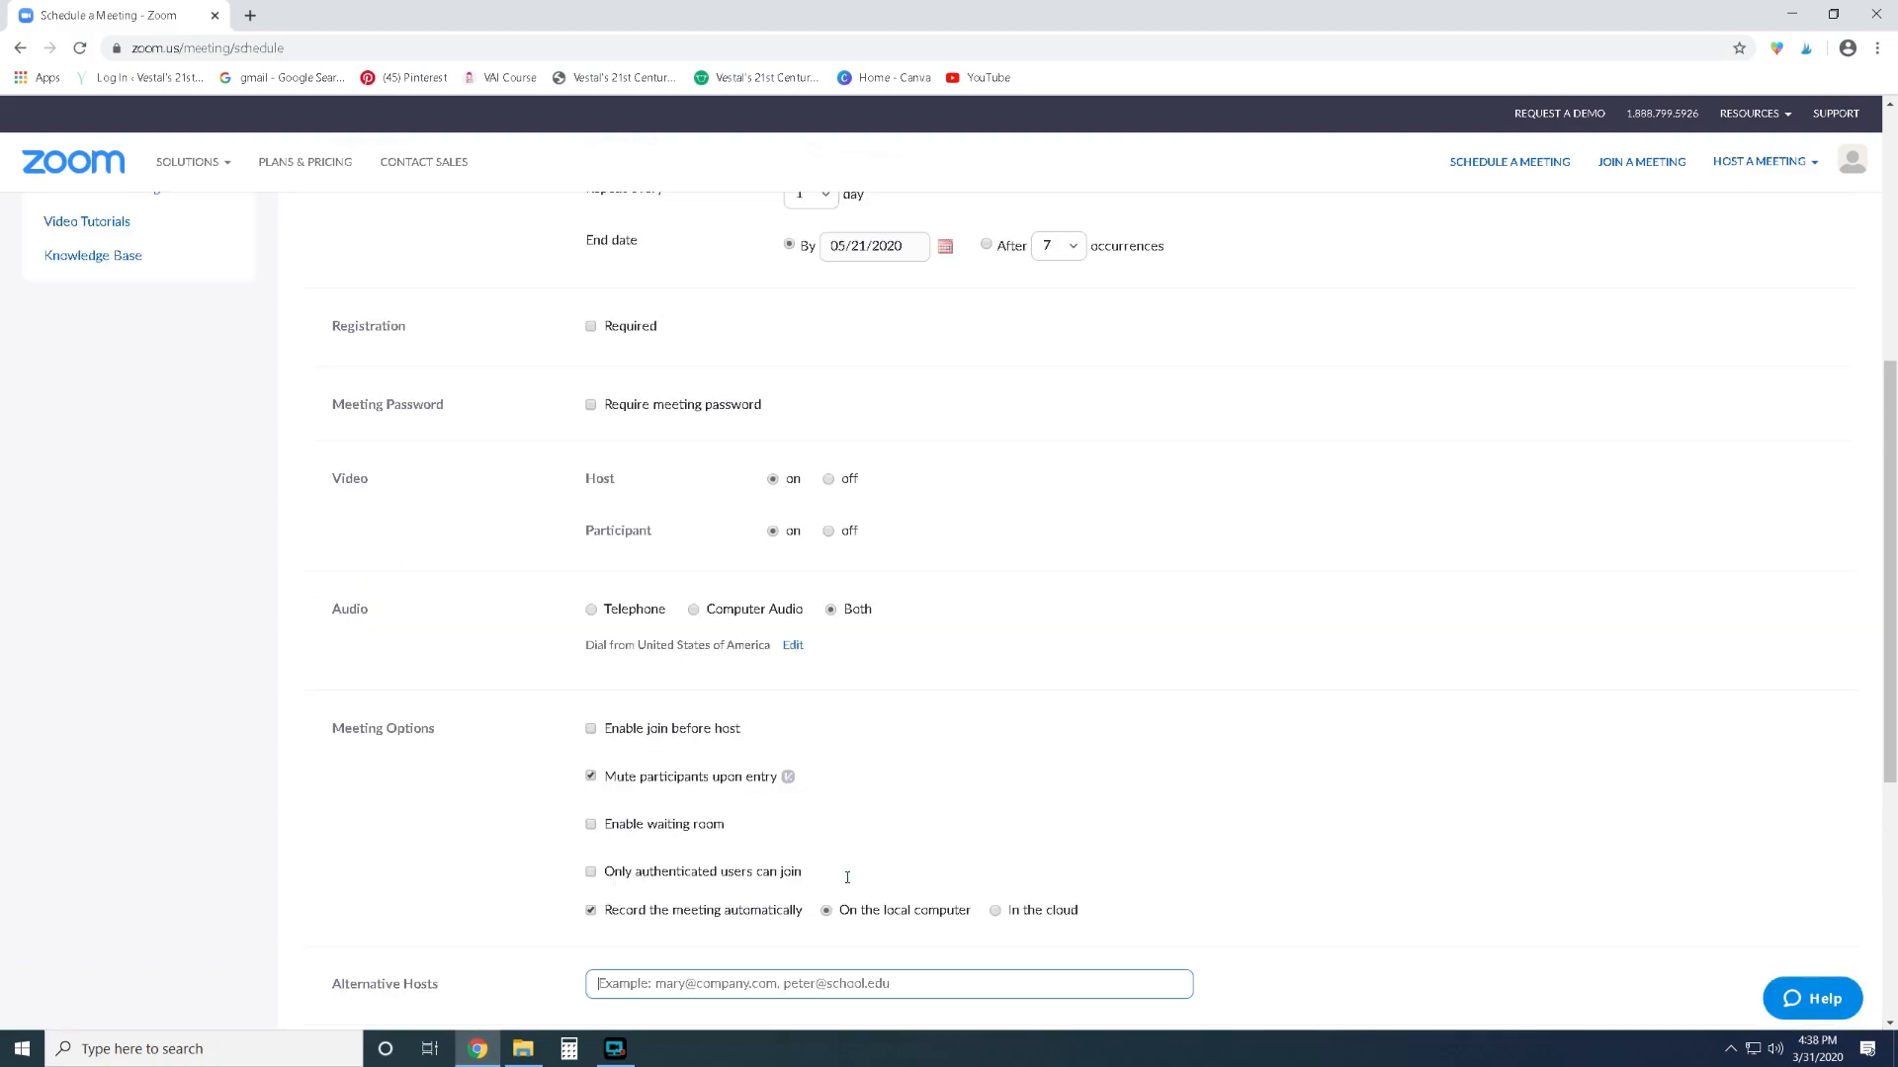
{"action": "scroll", "scroll_direction": "up", "scroll_amount": 3}
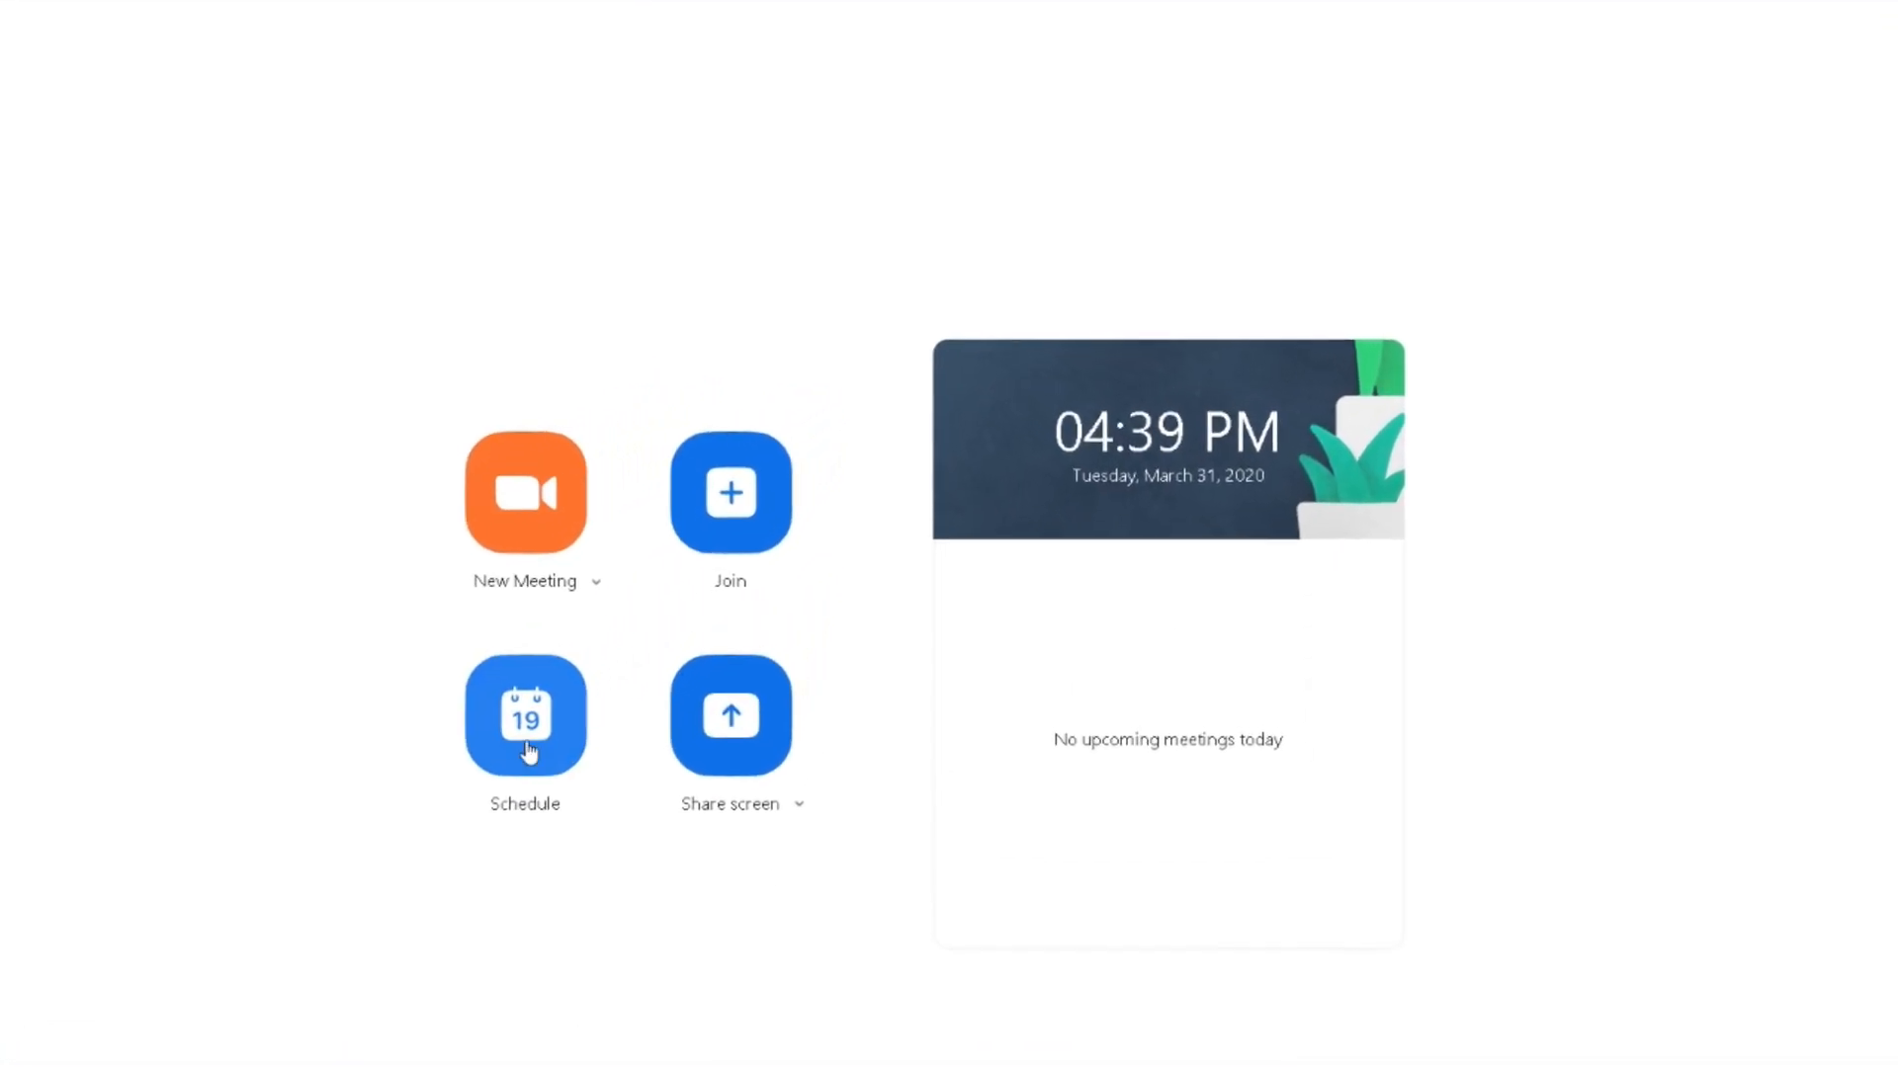
Set the start to April 1, 2020 at 10:00 AM, adjust duration, and enable recurring.
{"action": "left_click", "coordinate": [524, 715]}
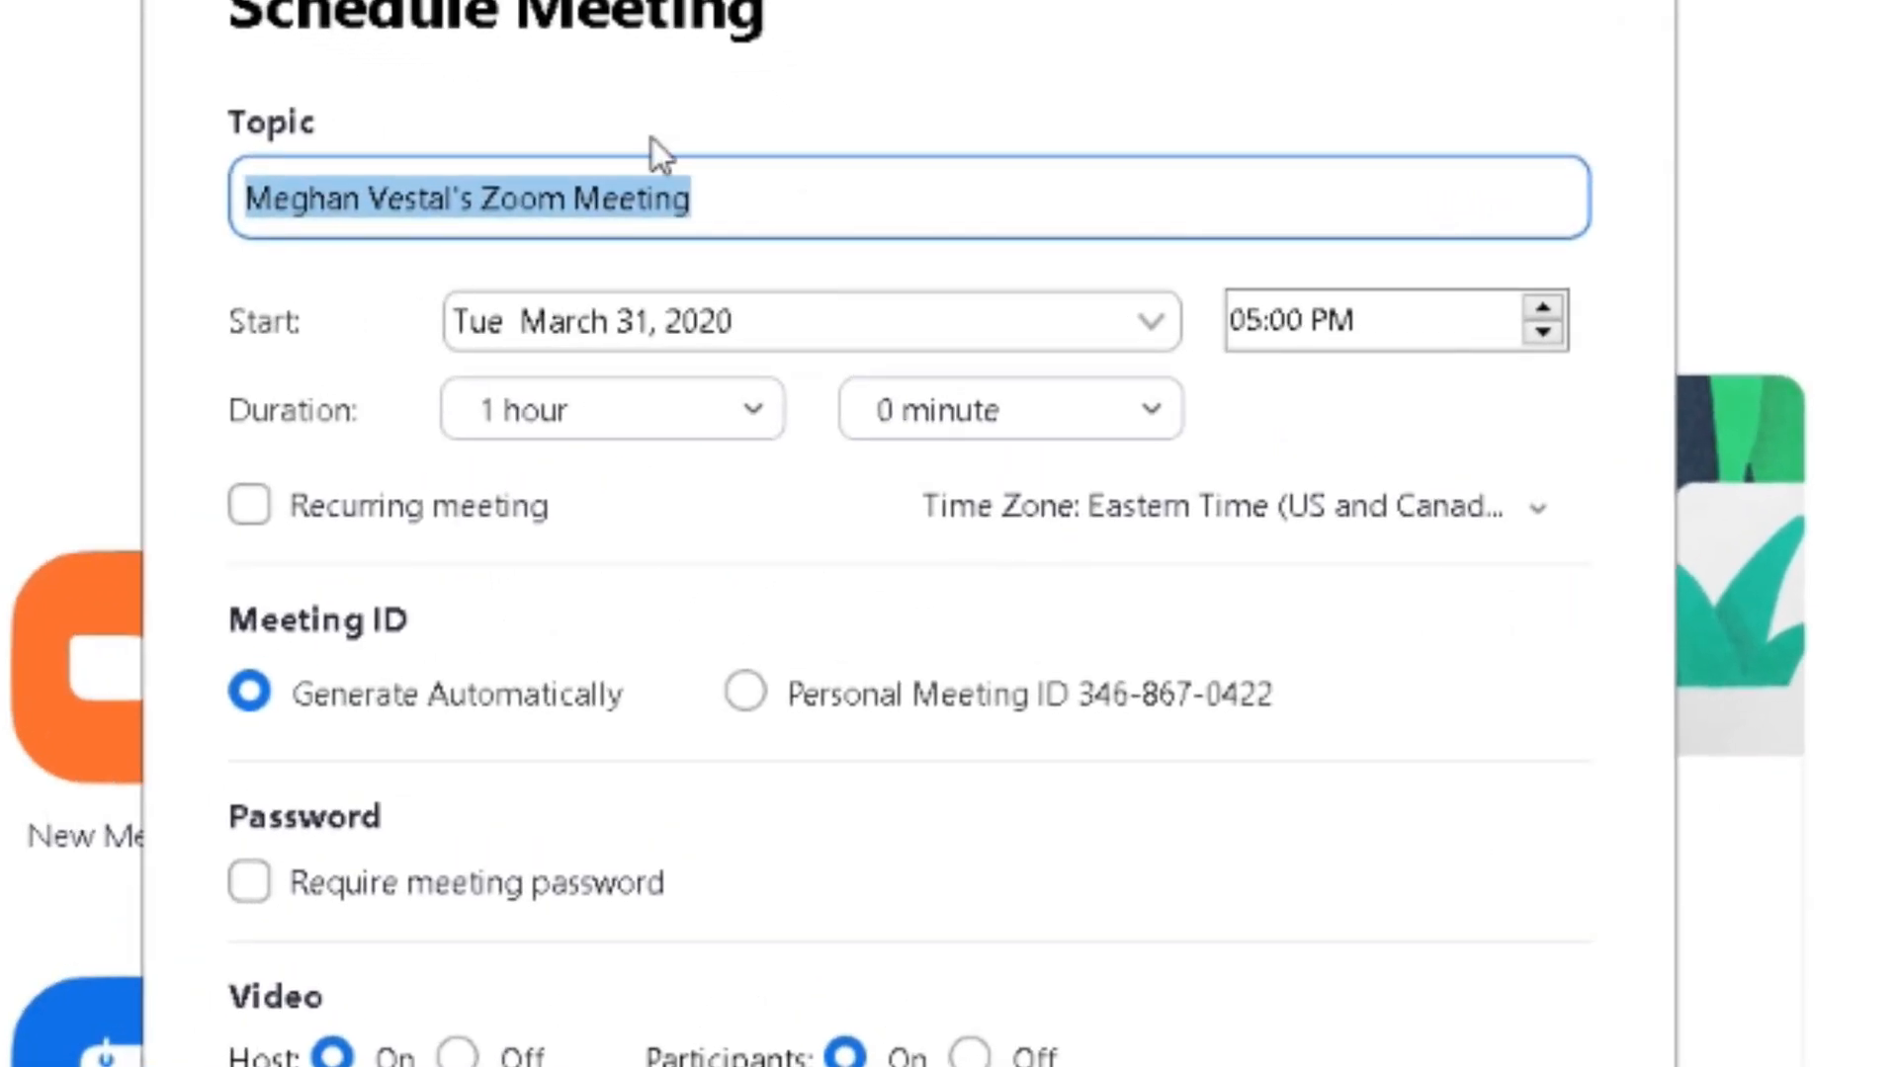
{"action": "mouse_move", "coordinate": [818, 593]}
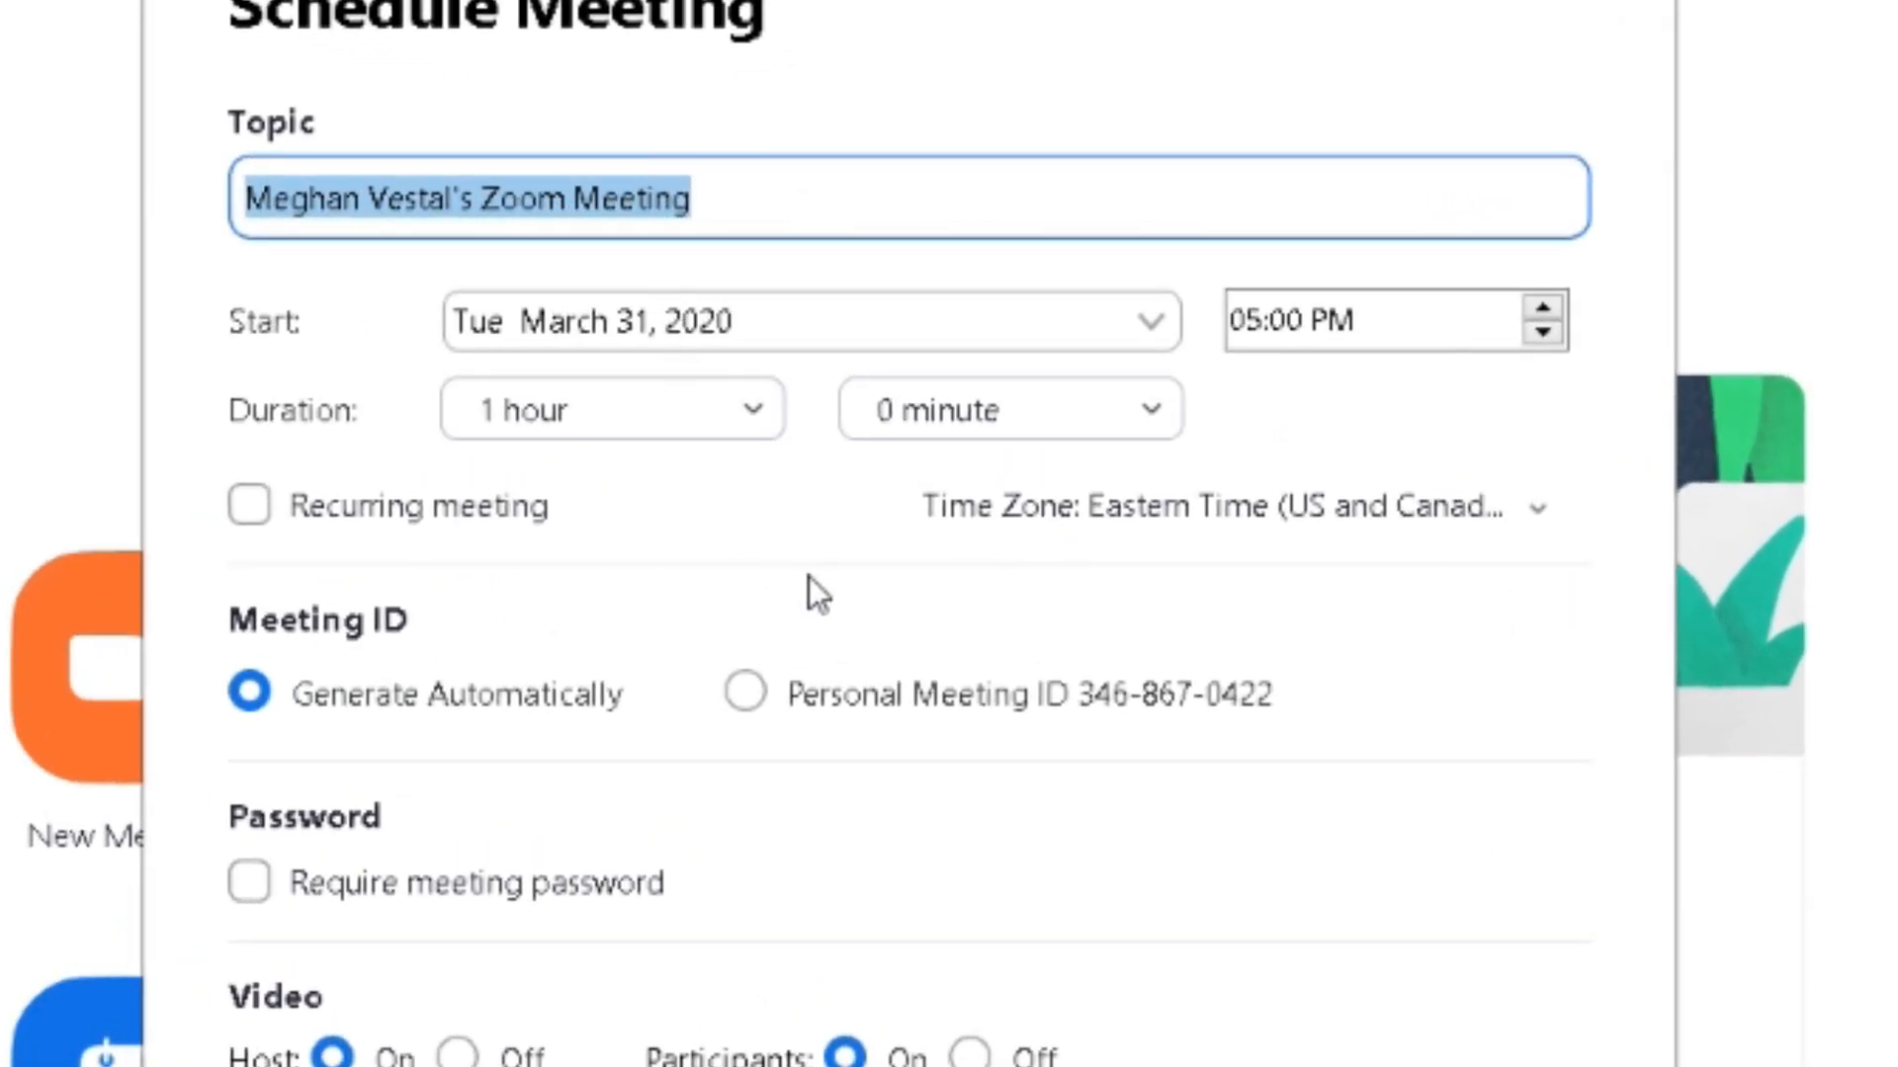
{"action": "mouse_move", "coordinate": [1149, 345]}
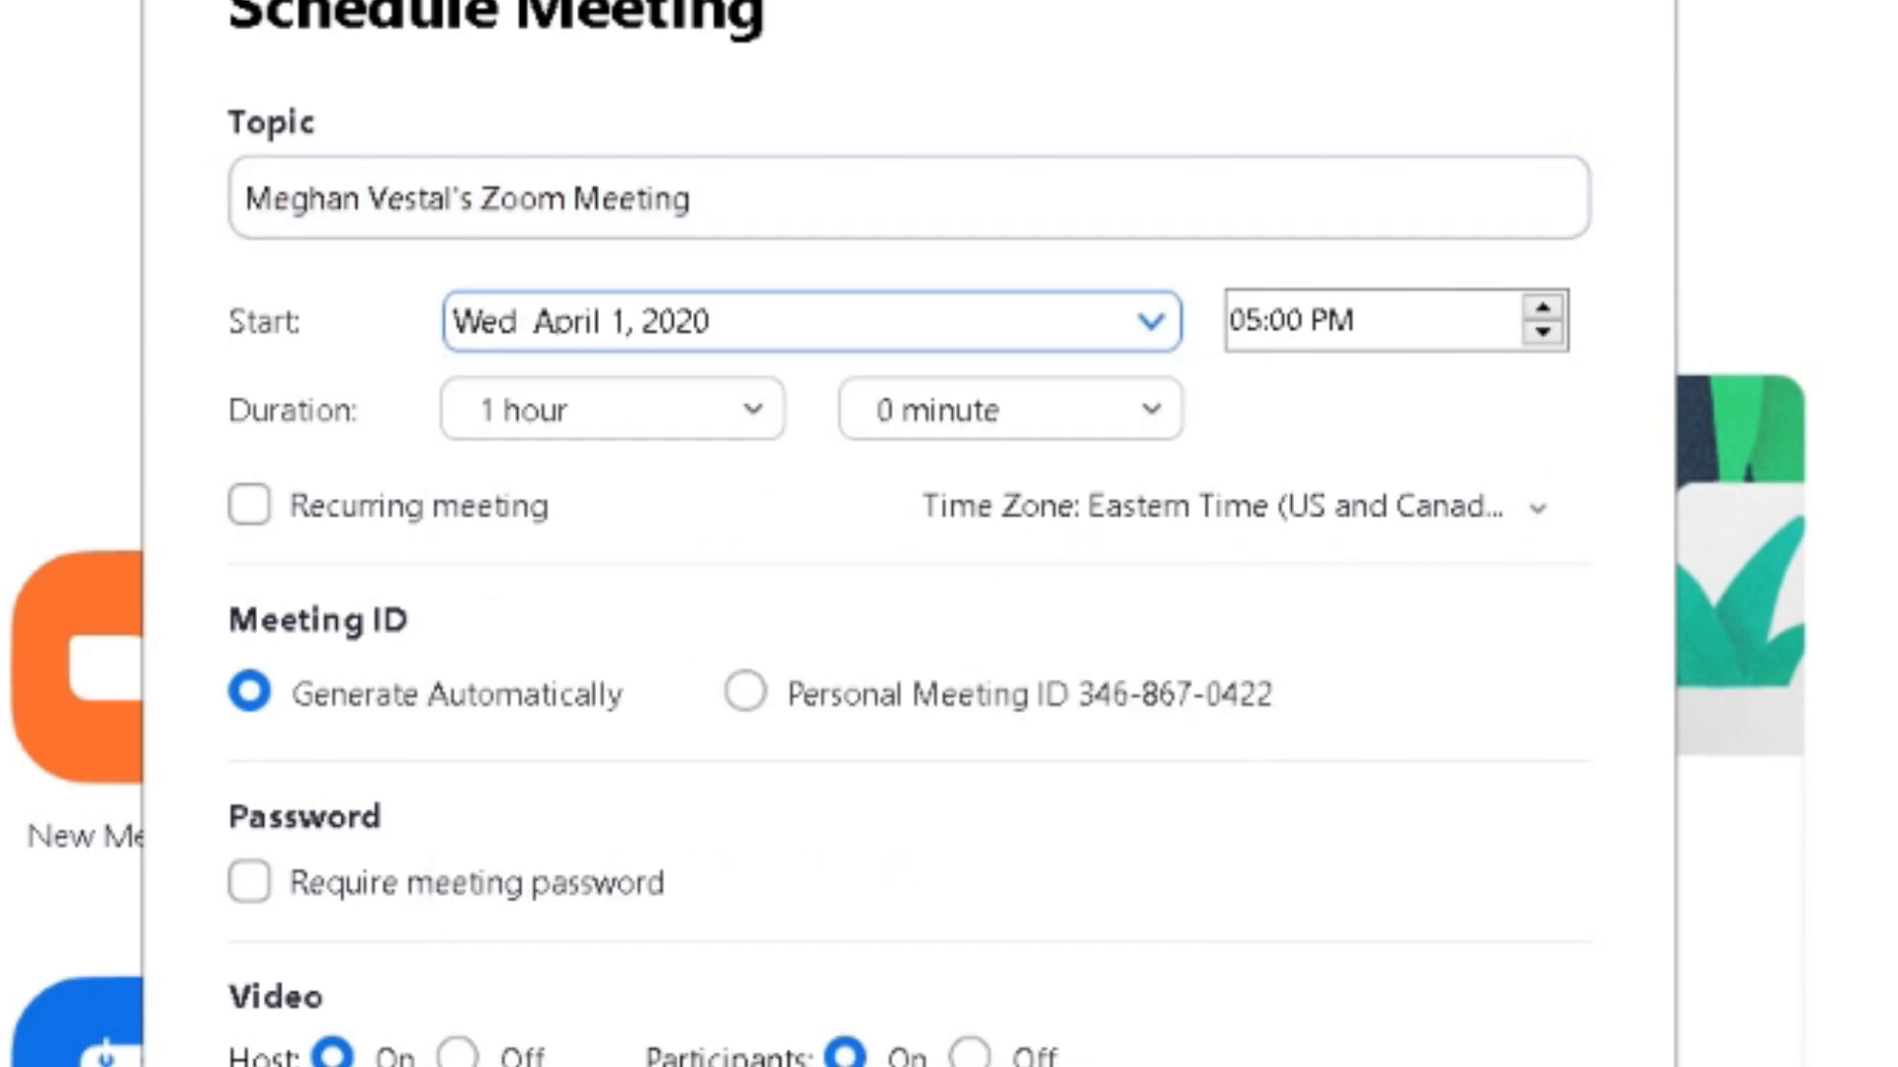
{"action": "mouse_move", "coordinate": [1219, 339]}
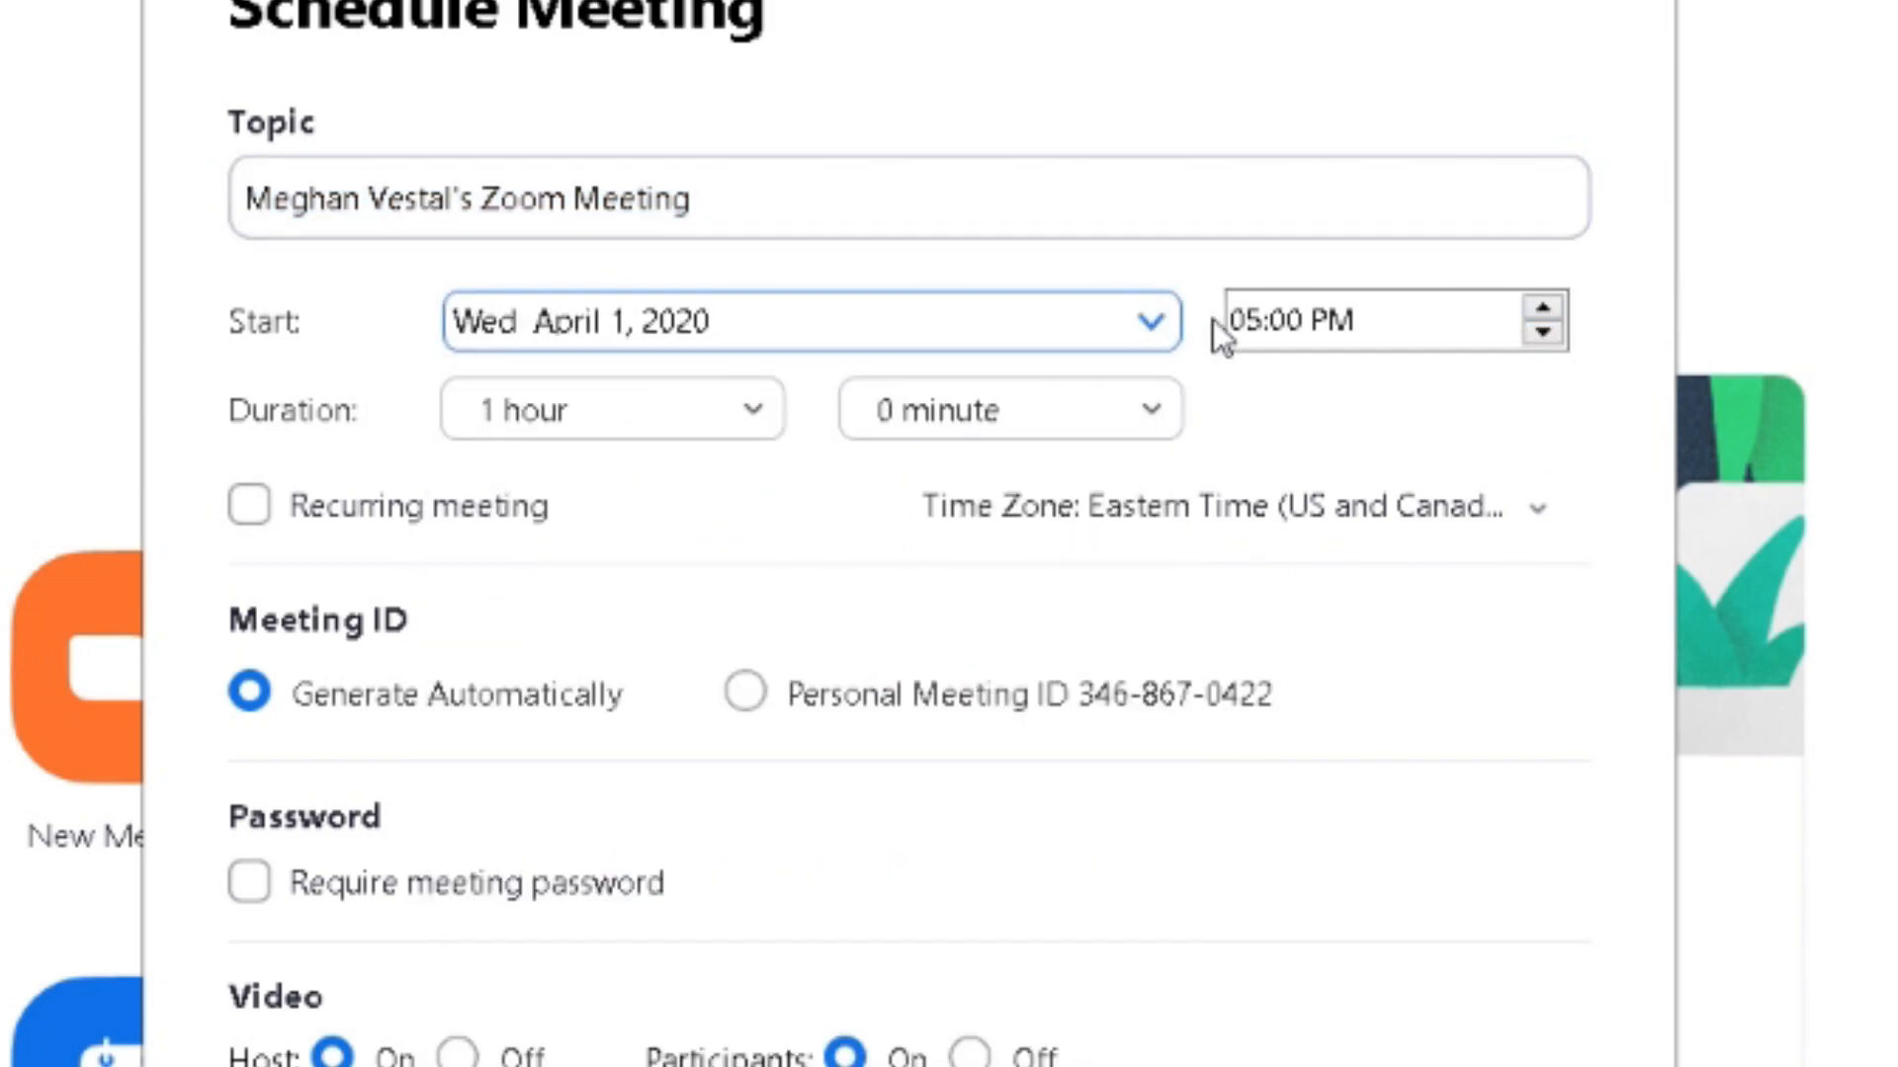
{"action": "left_click", "coordinate": [1276, 322]}
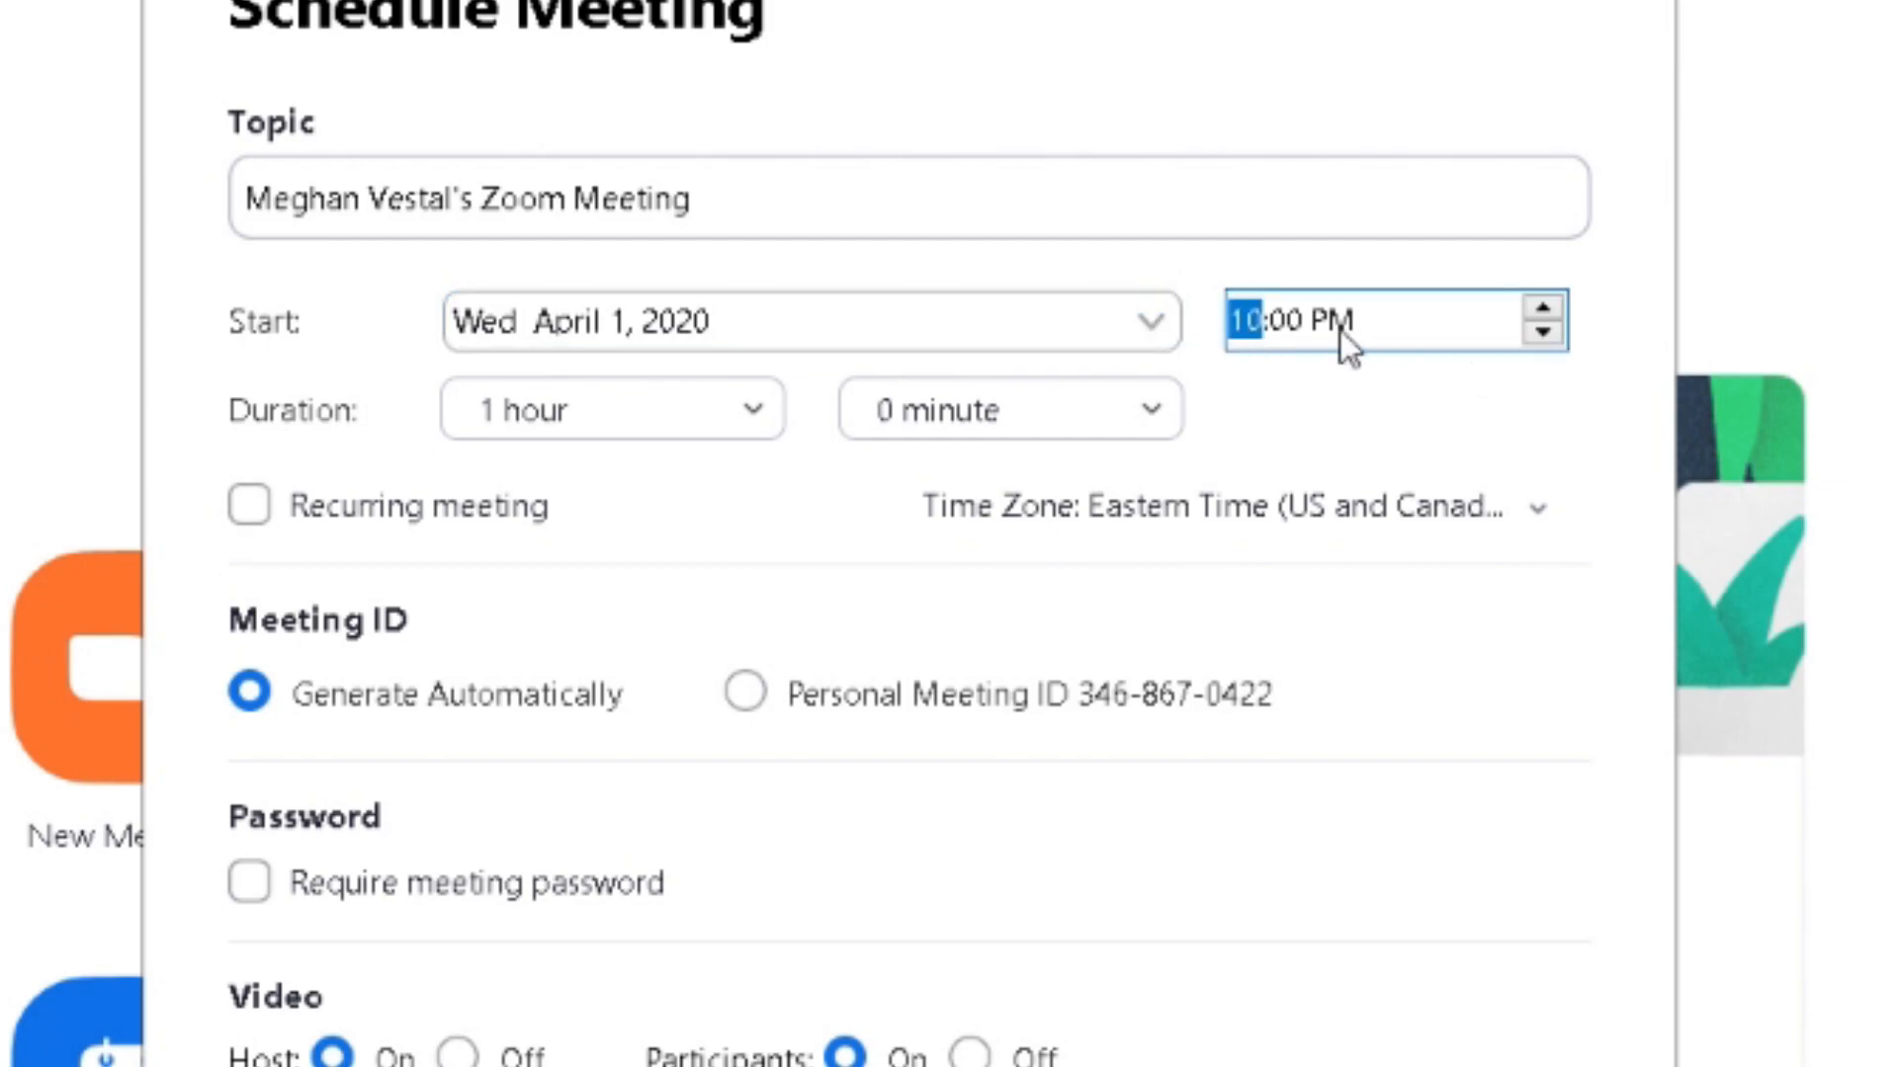
{"action": "left_click", "coordinate": [1328, 320]}
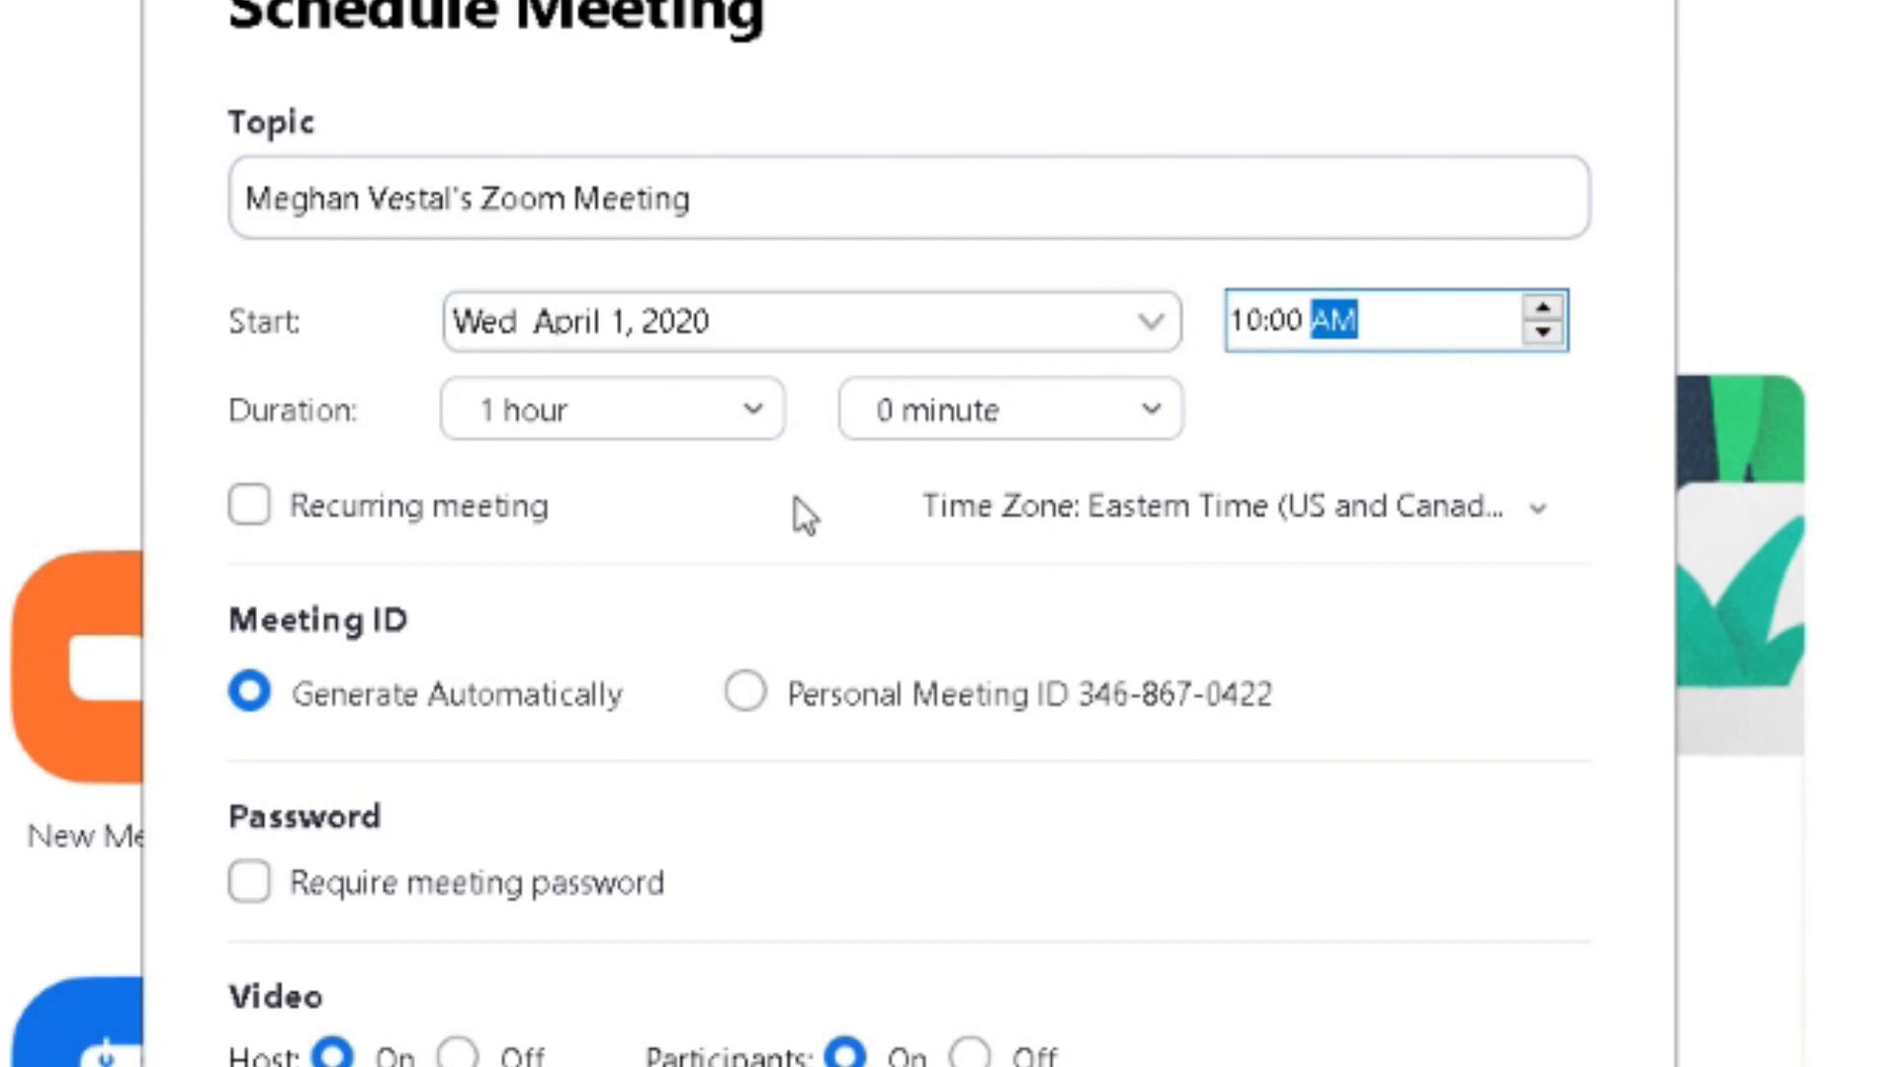
{"action": "left_click", "coordinate": [610, 409]}
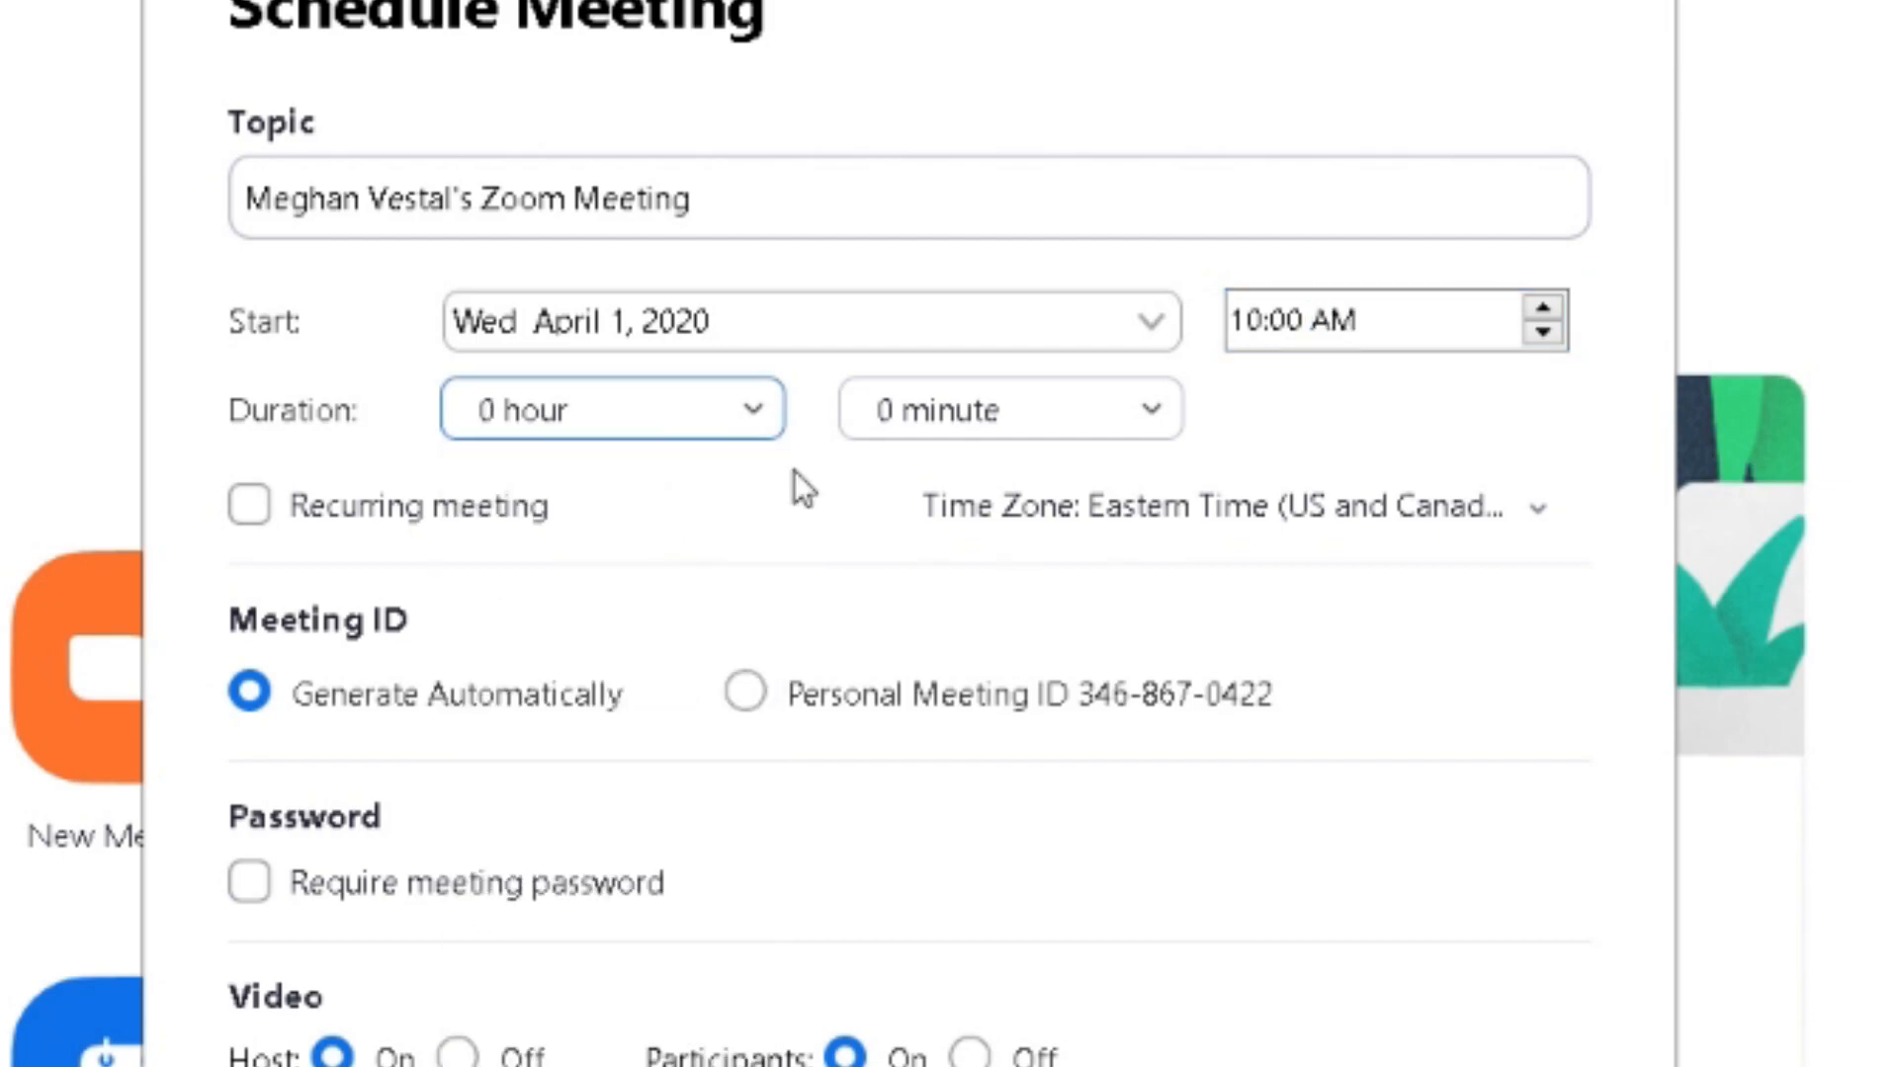
{"action": "left_click", "coordinate": [249, 503]}
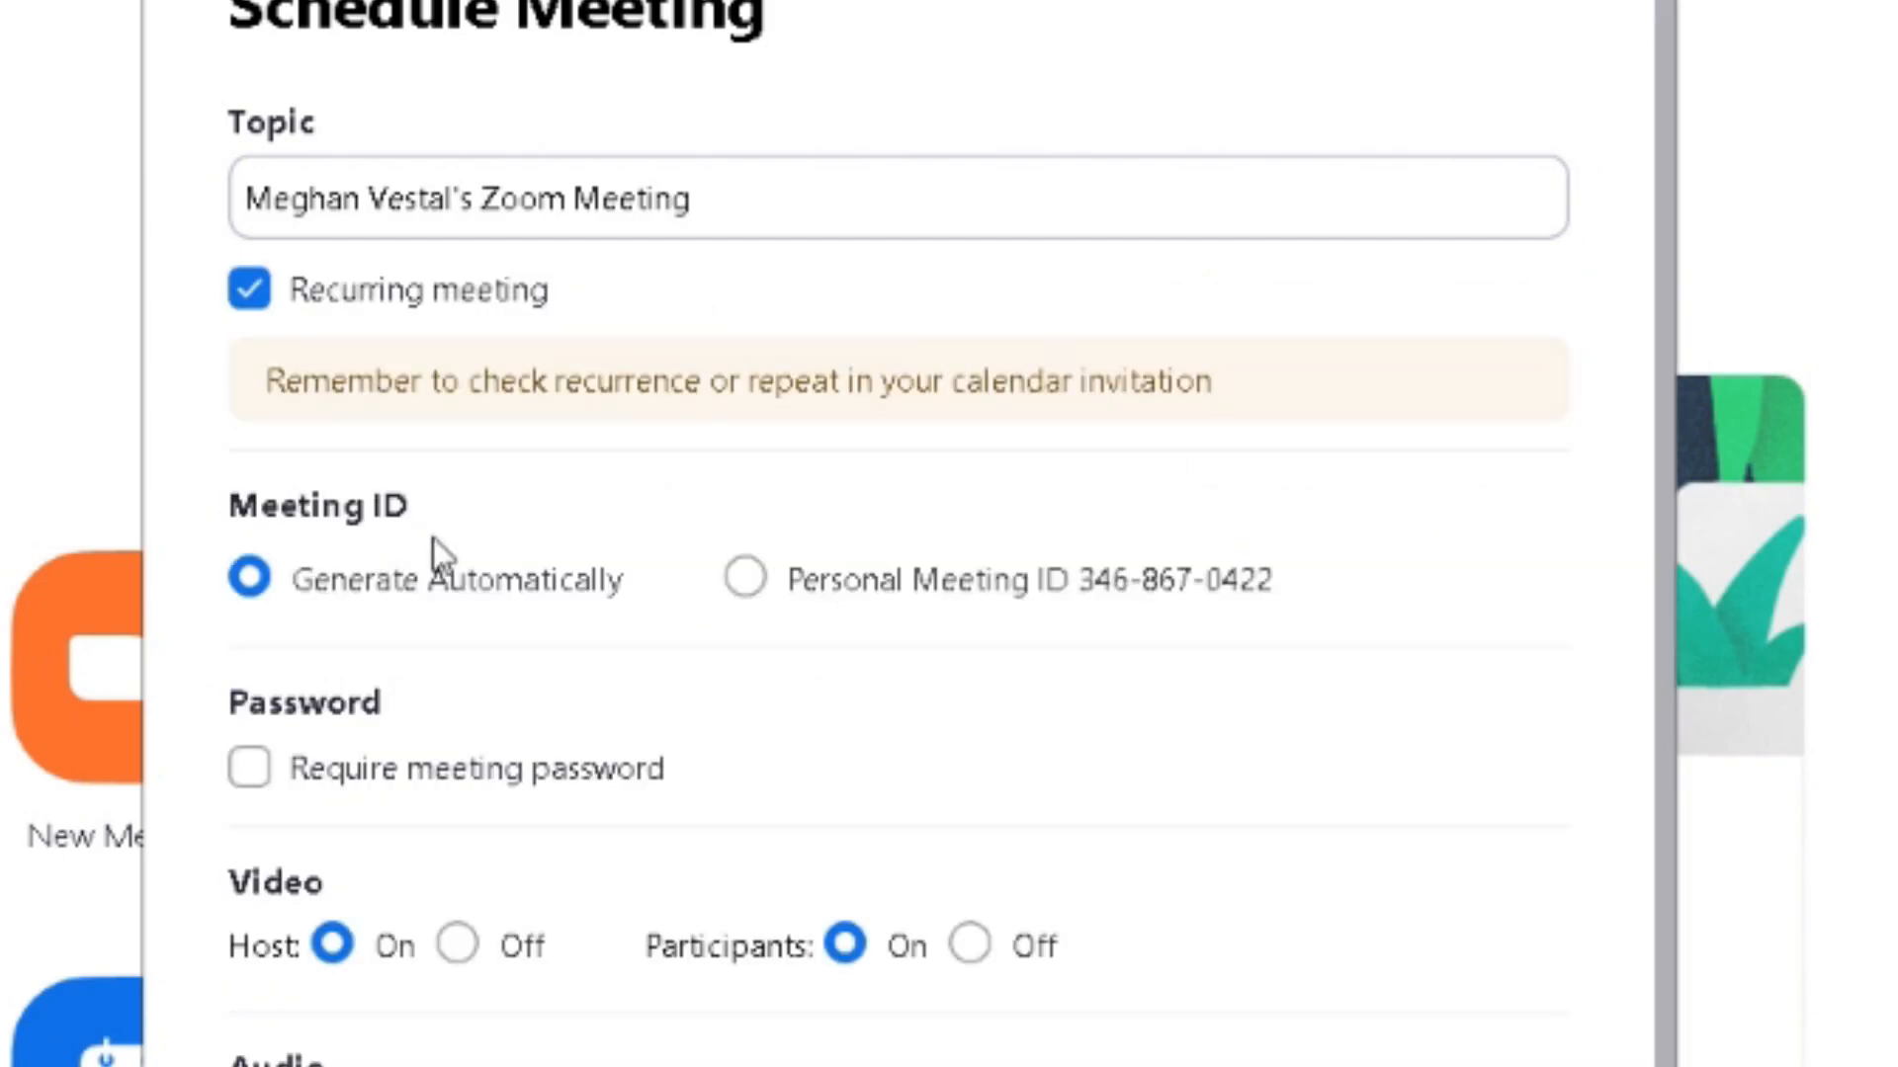
{"action": "mouse_move", "coordinate": [443, 651]}
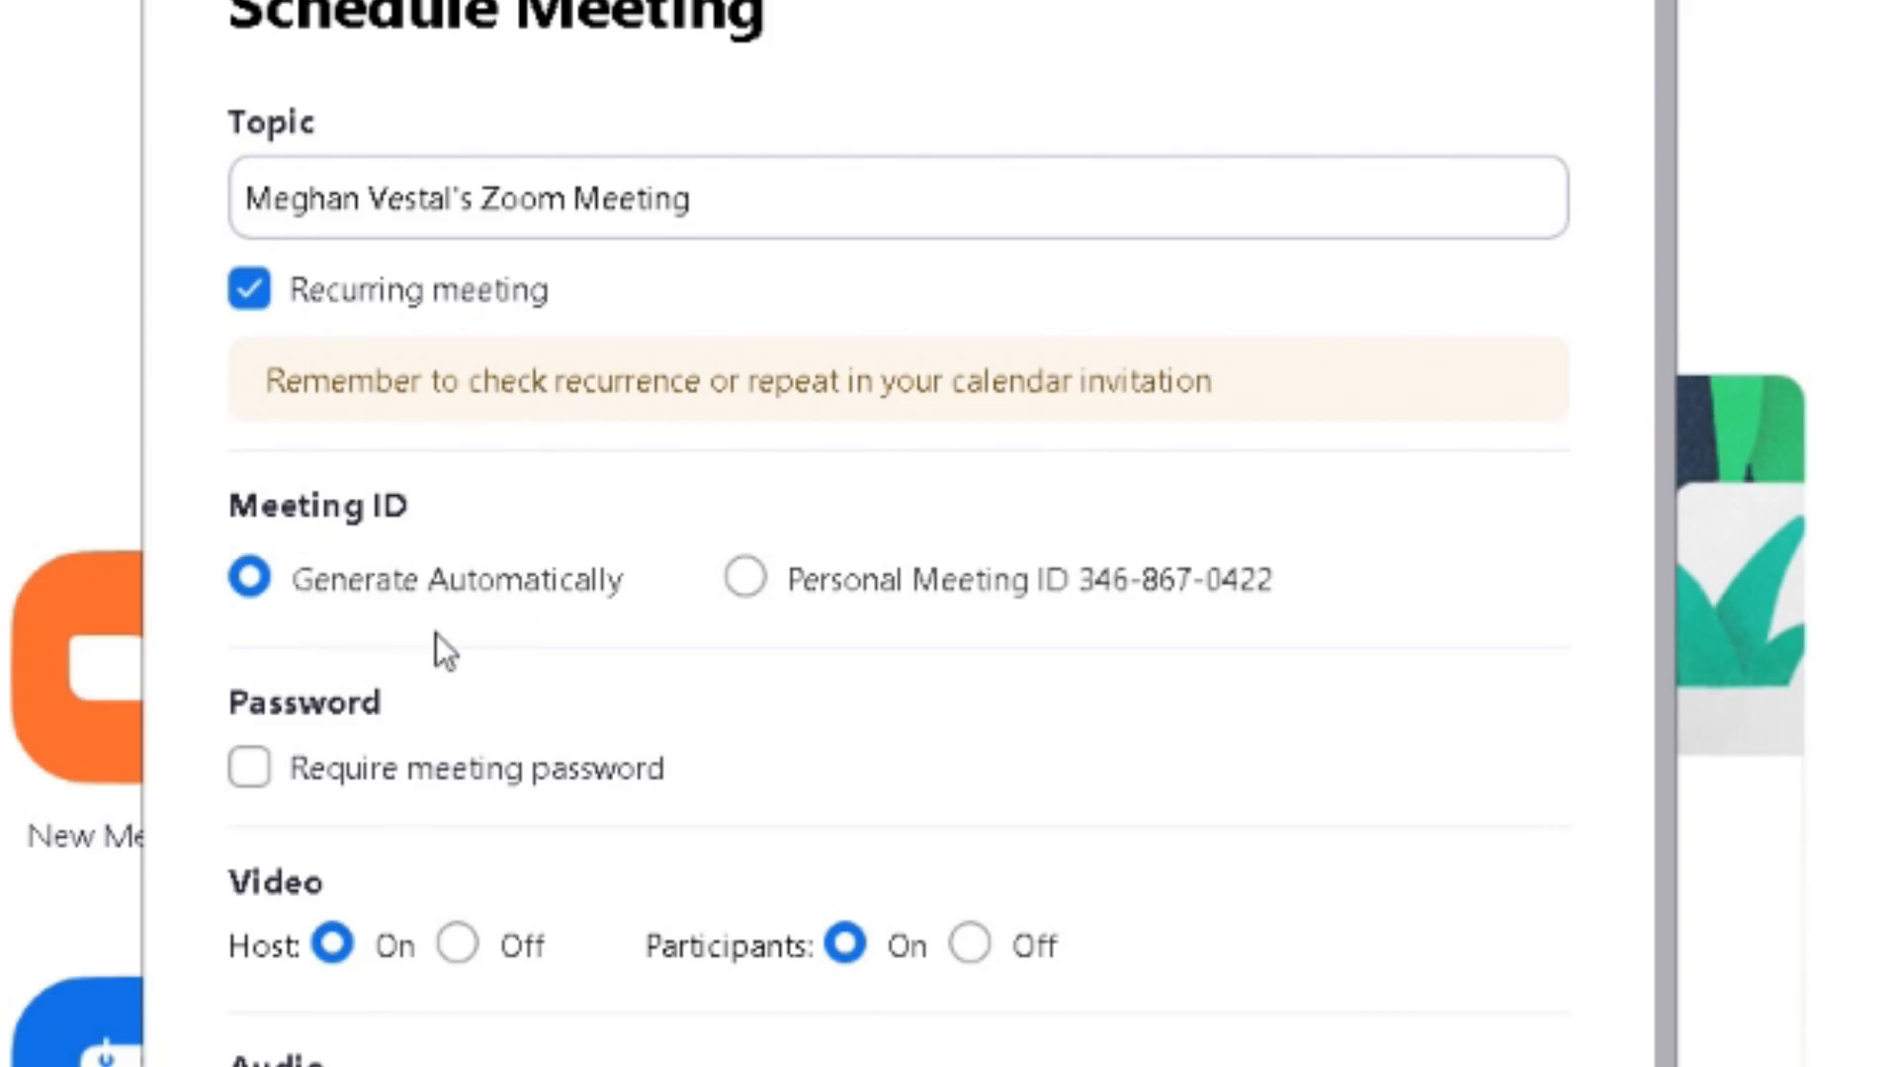
{"action": "scroll", "scroll_direction": "down", "scroll_amount": 3}
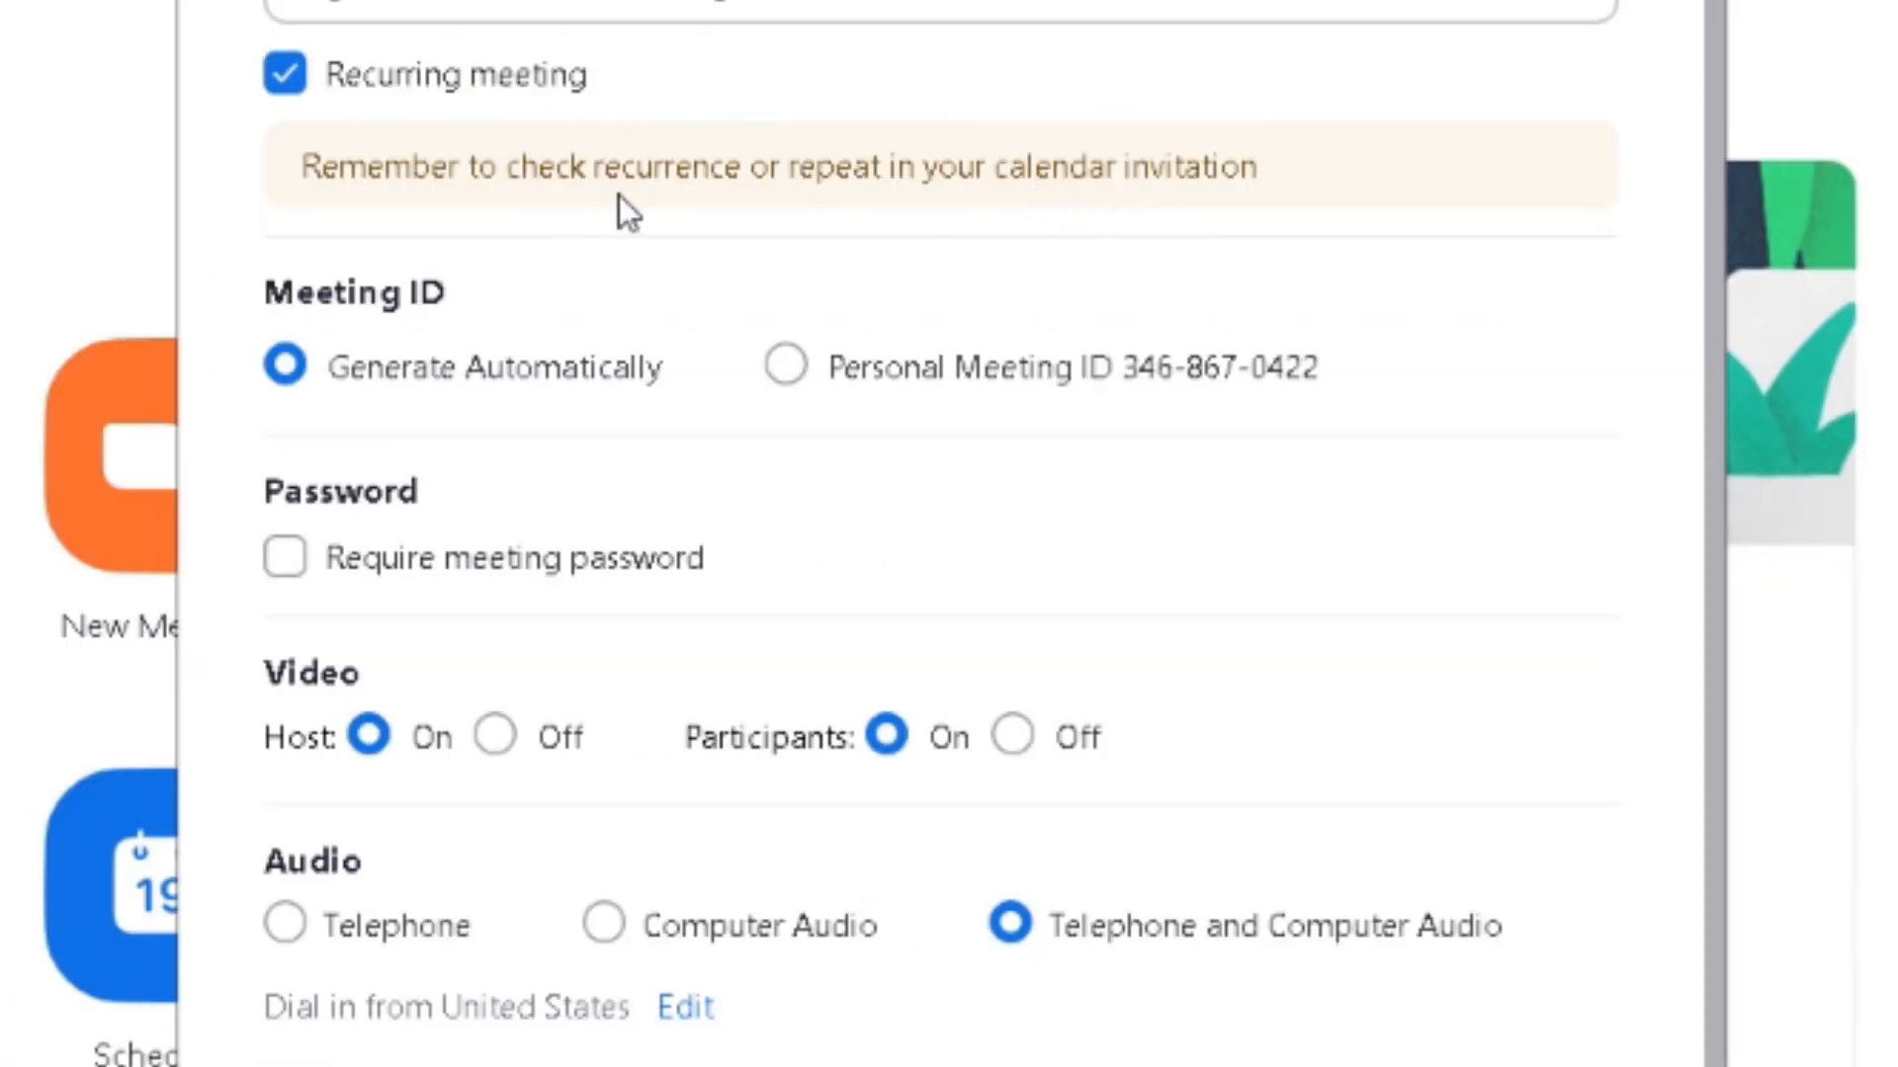
{"action": "mouse_move", "coordinate": [853, 218]}
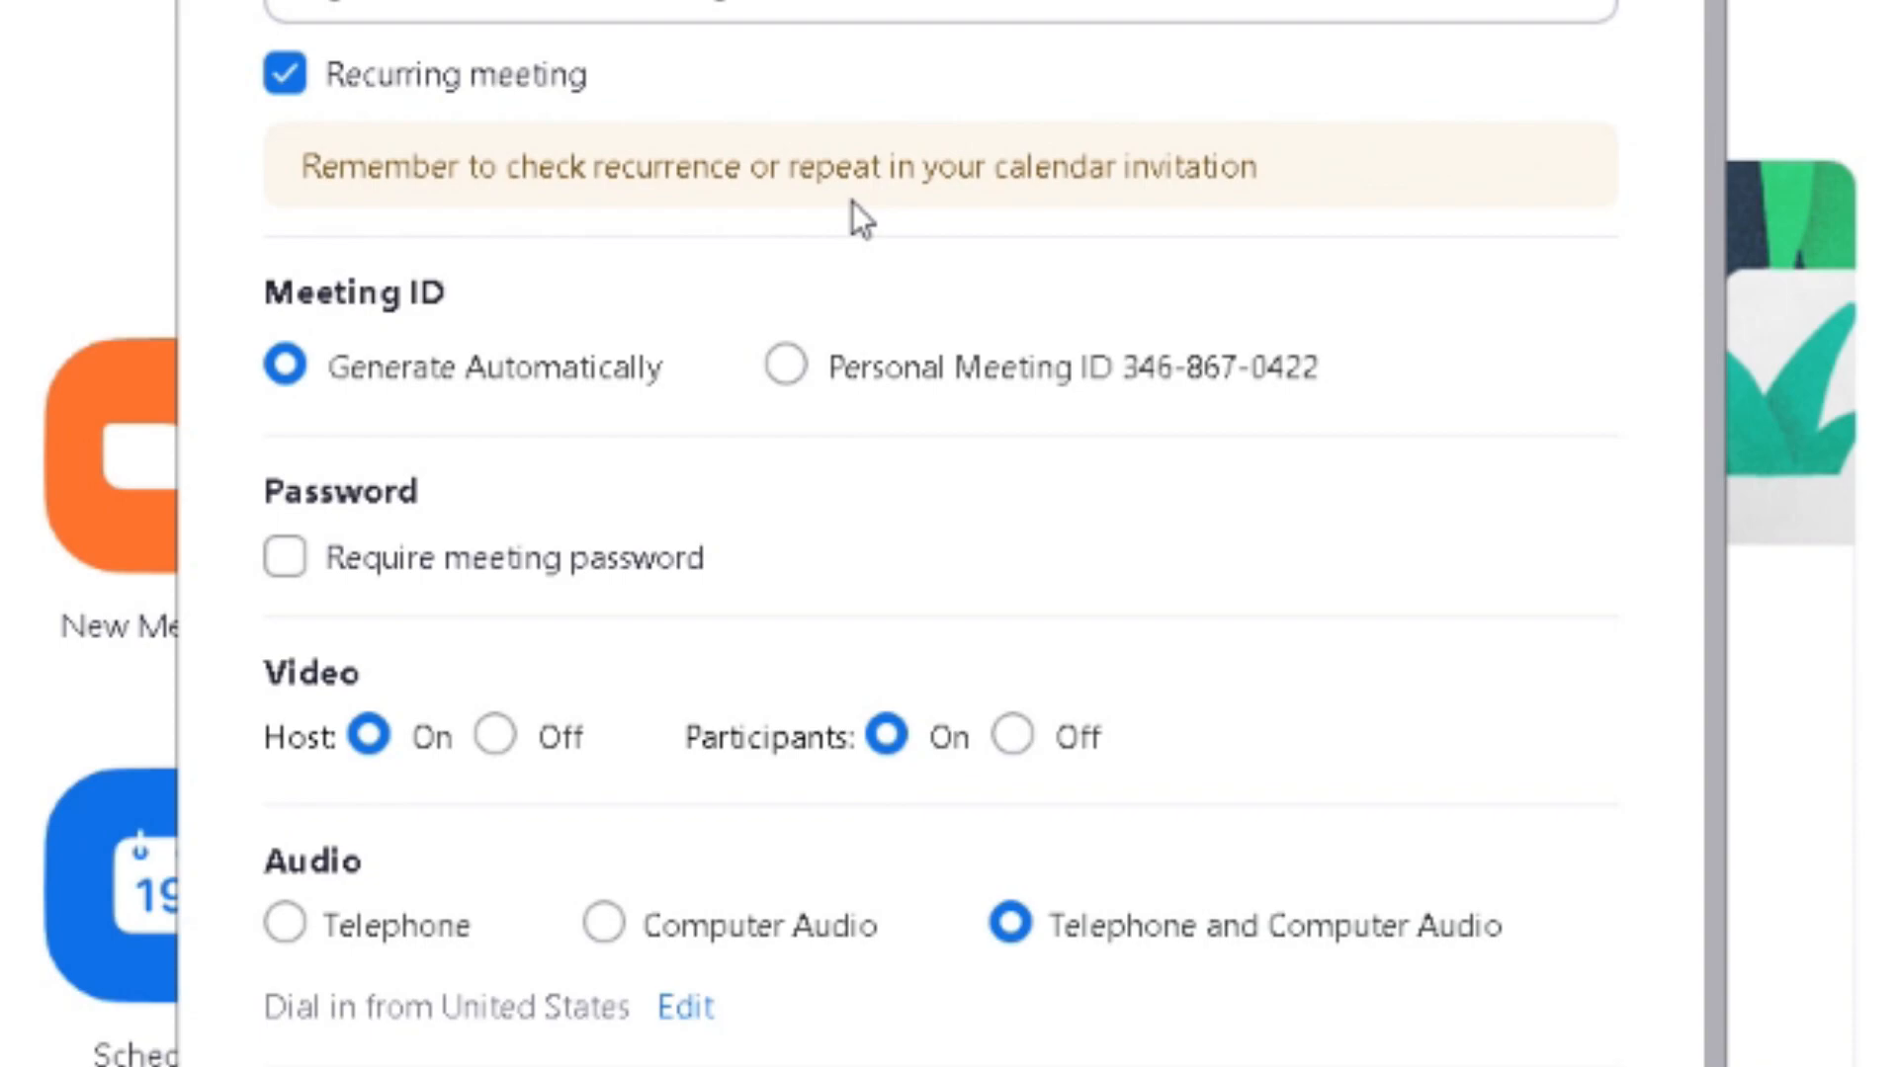
{"action": "mouse_move", "coordinate": [907, 203]}
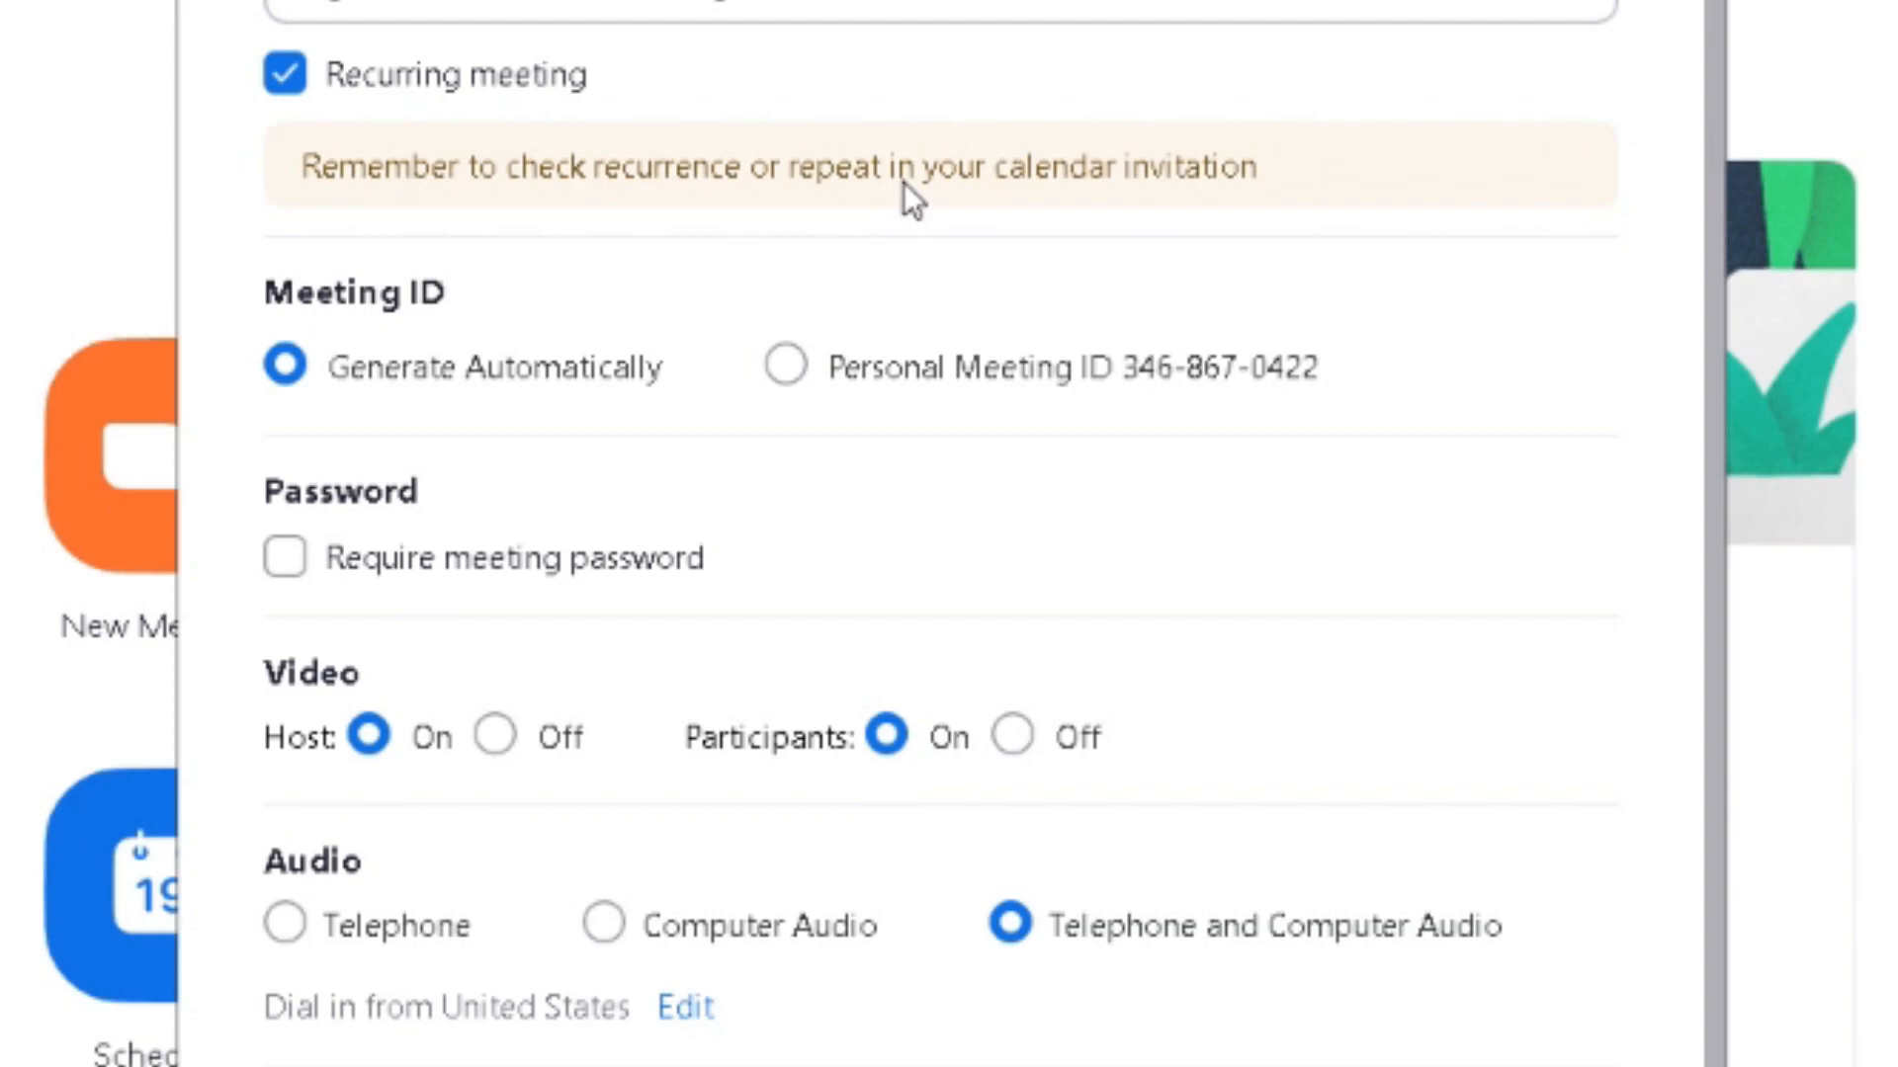
{"action": "mouse_move", "coordinate": [801, 188]}
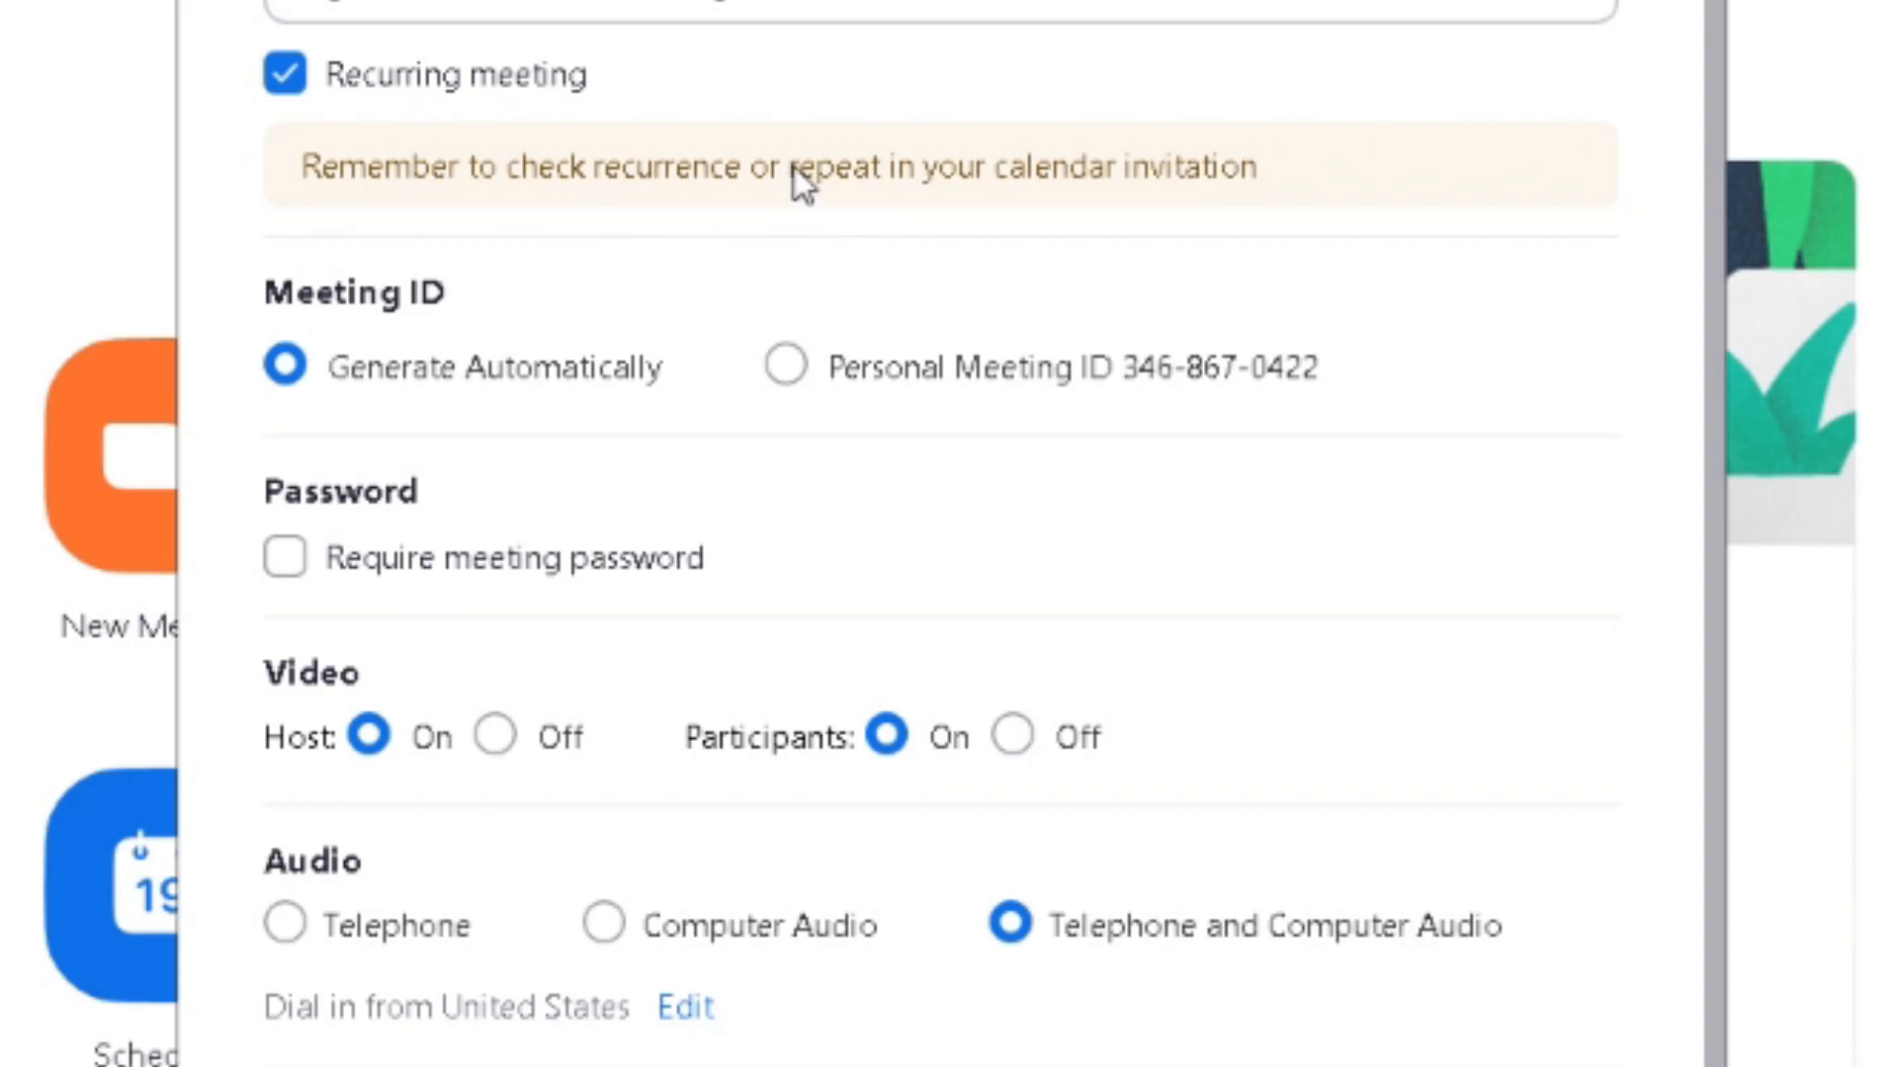
{"action": "mouse_move", "coordinate": [735, 259]}
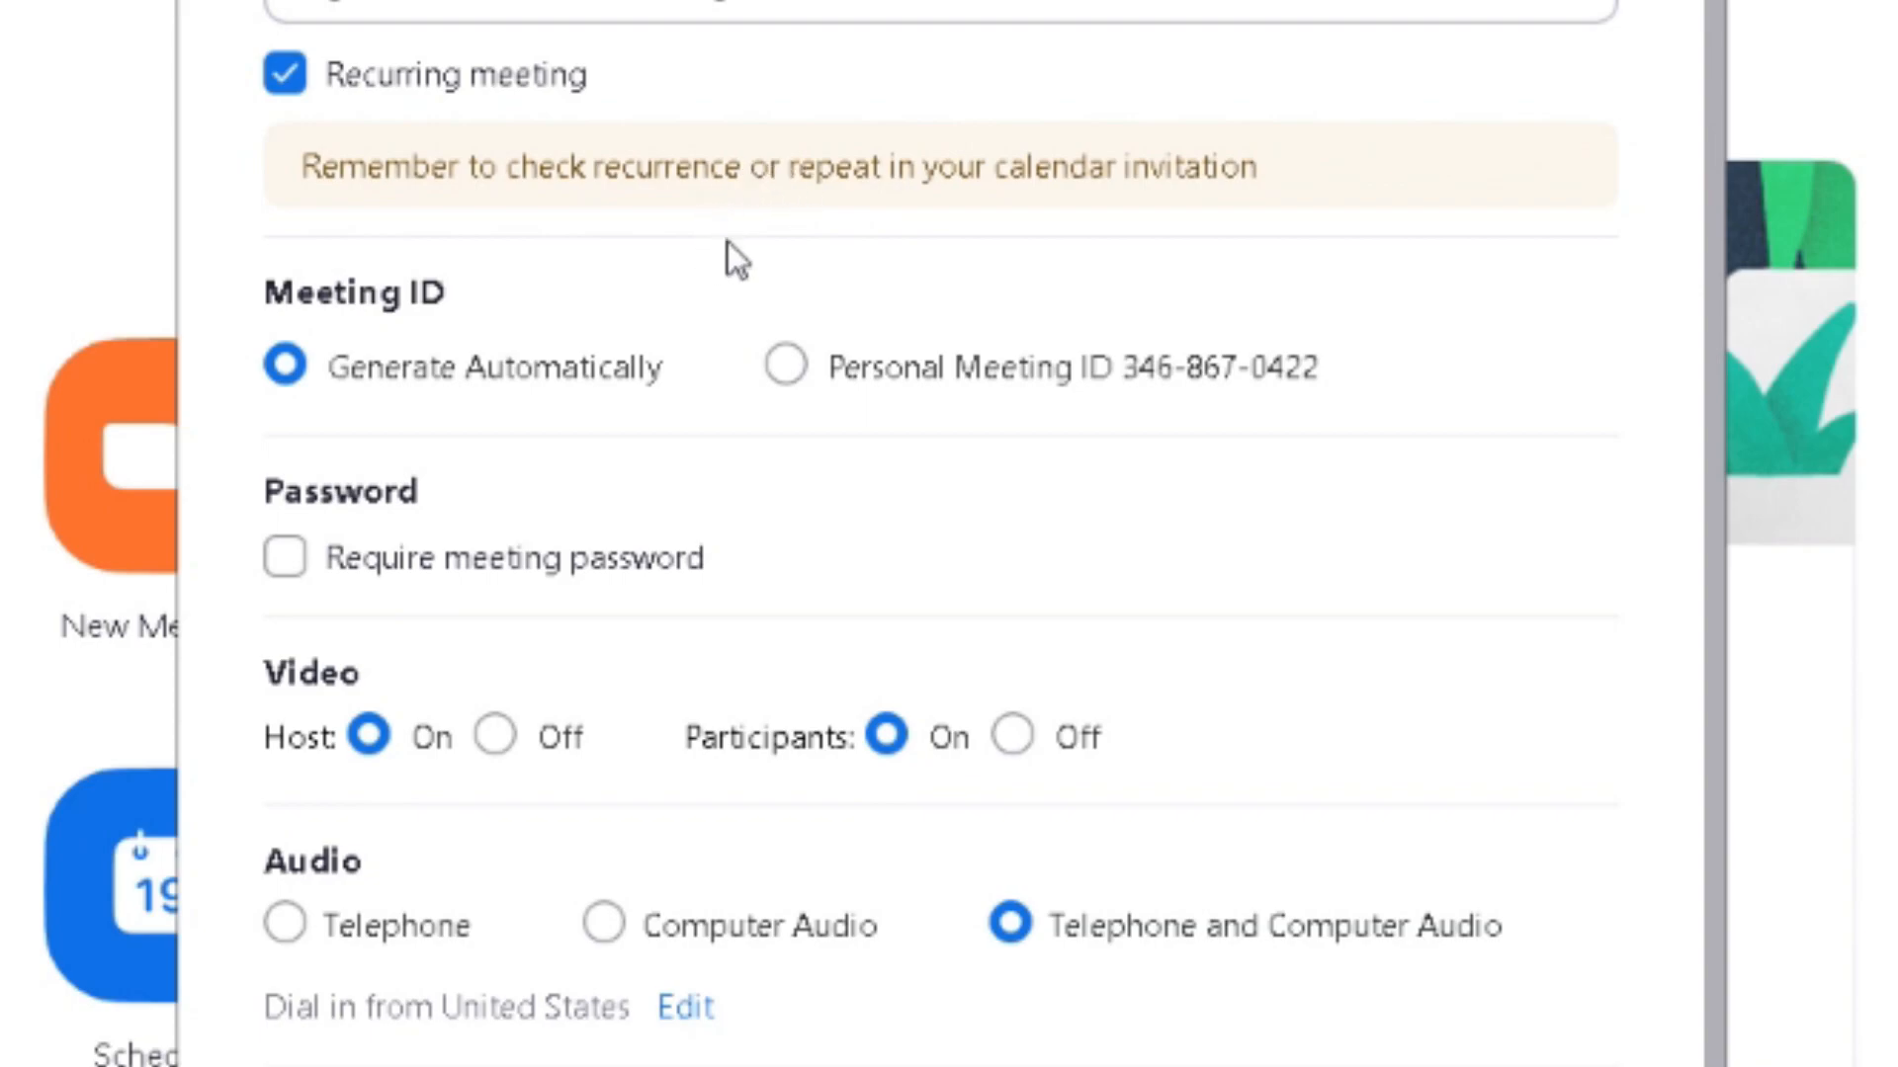
{"action": "mouse_move", "coordinate": [448, 450]}
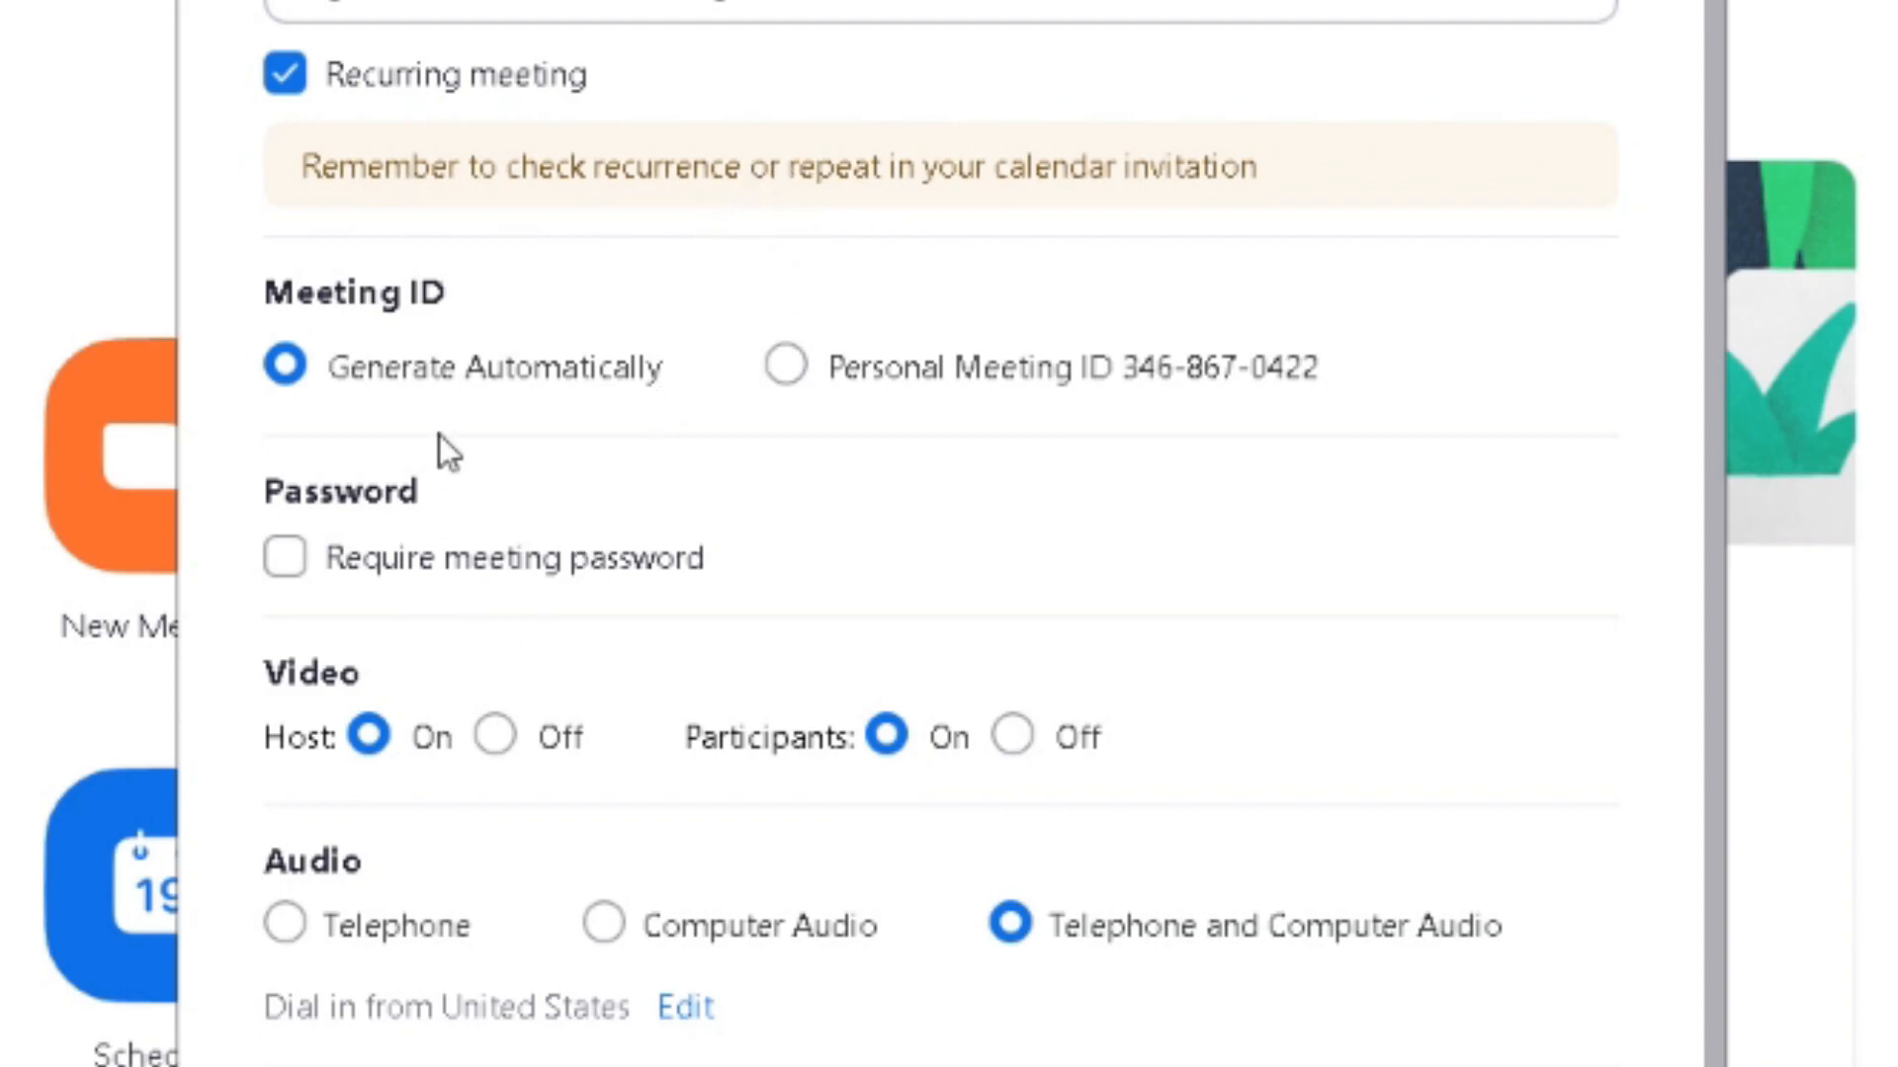
{"action": "mouse_move", "coordinate": [603, 497]}
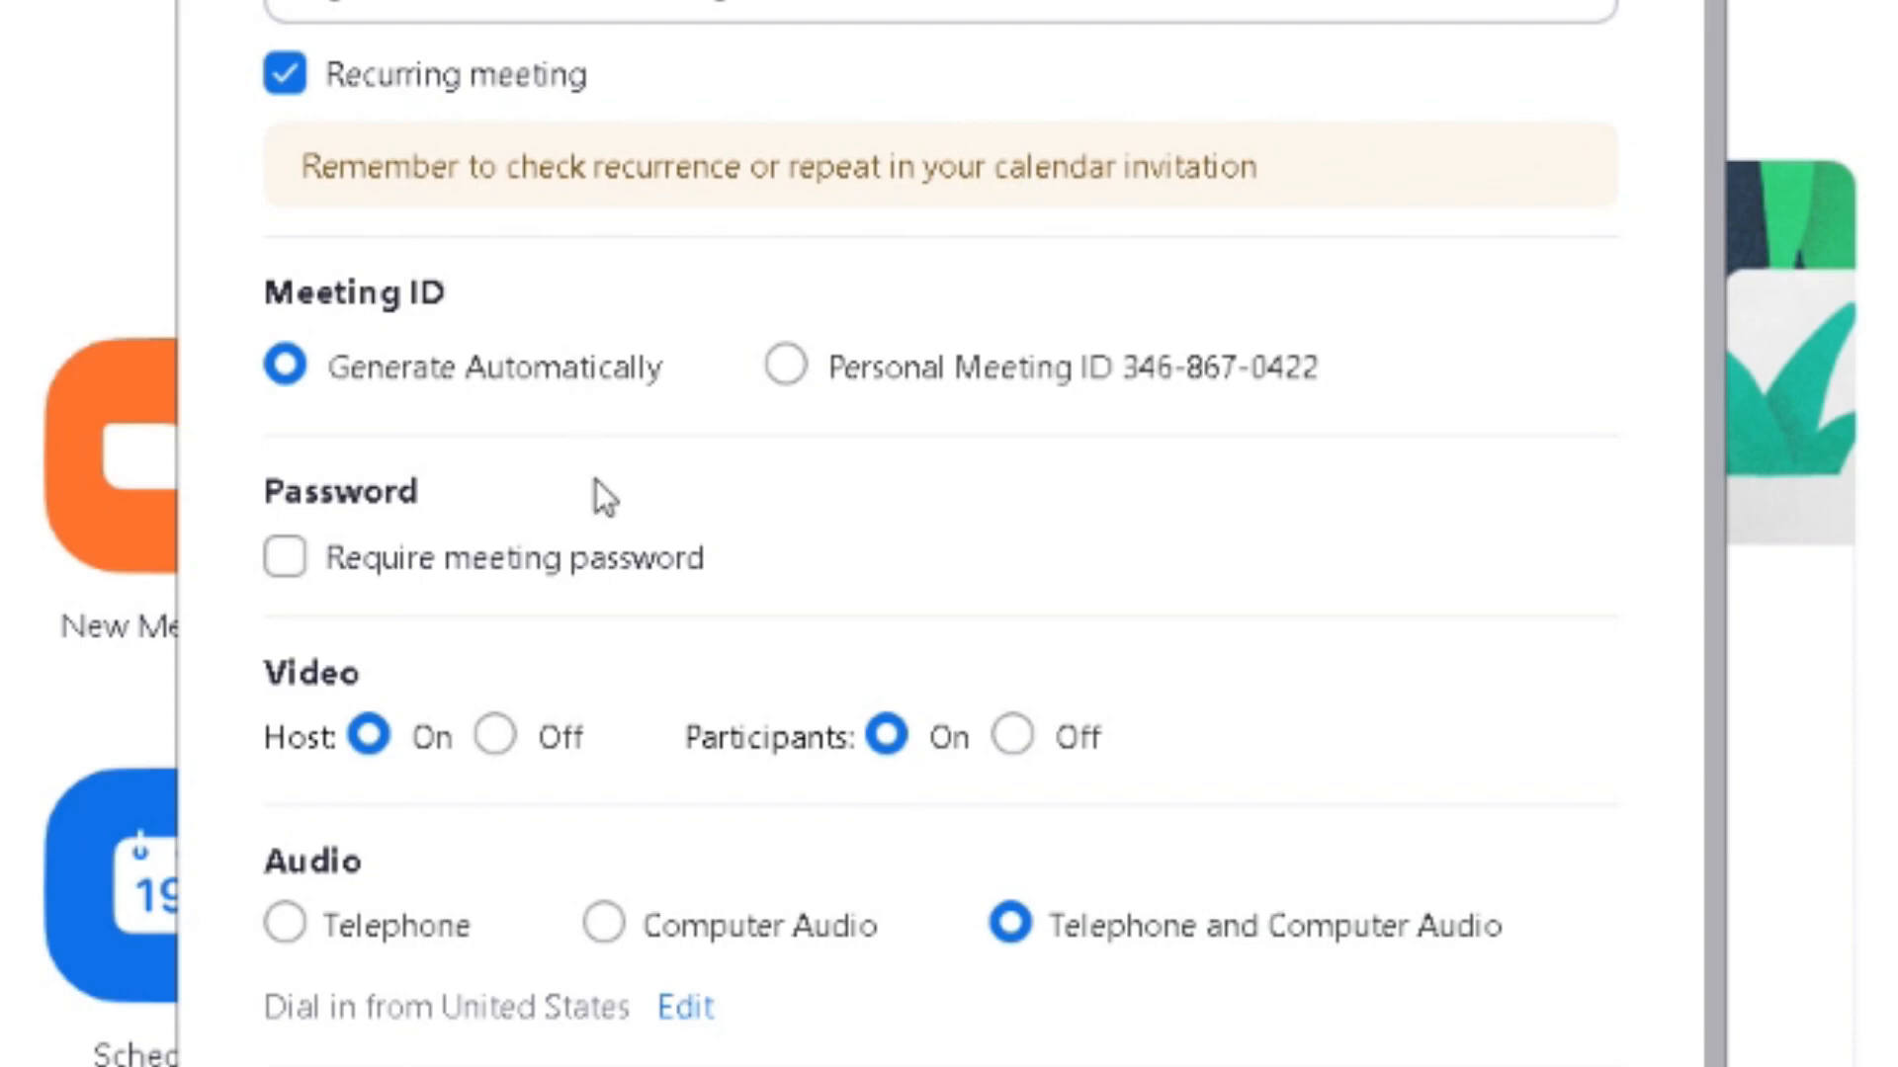
{"action": "mouse_move", "coordinate": [581, 615]}
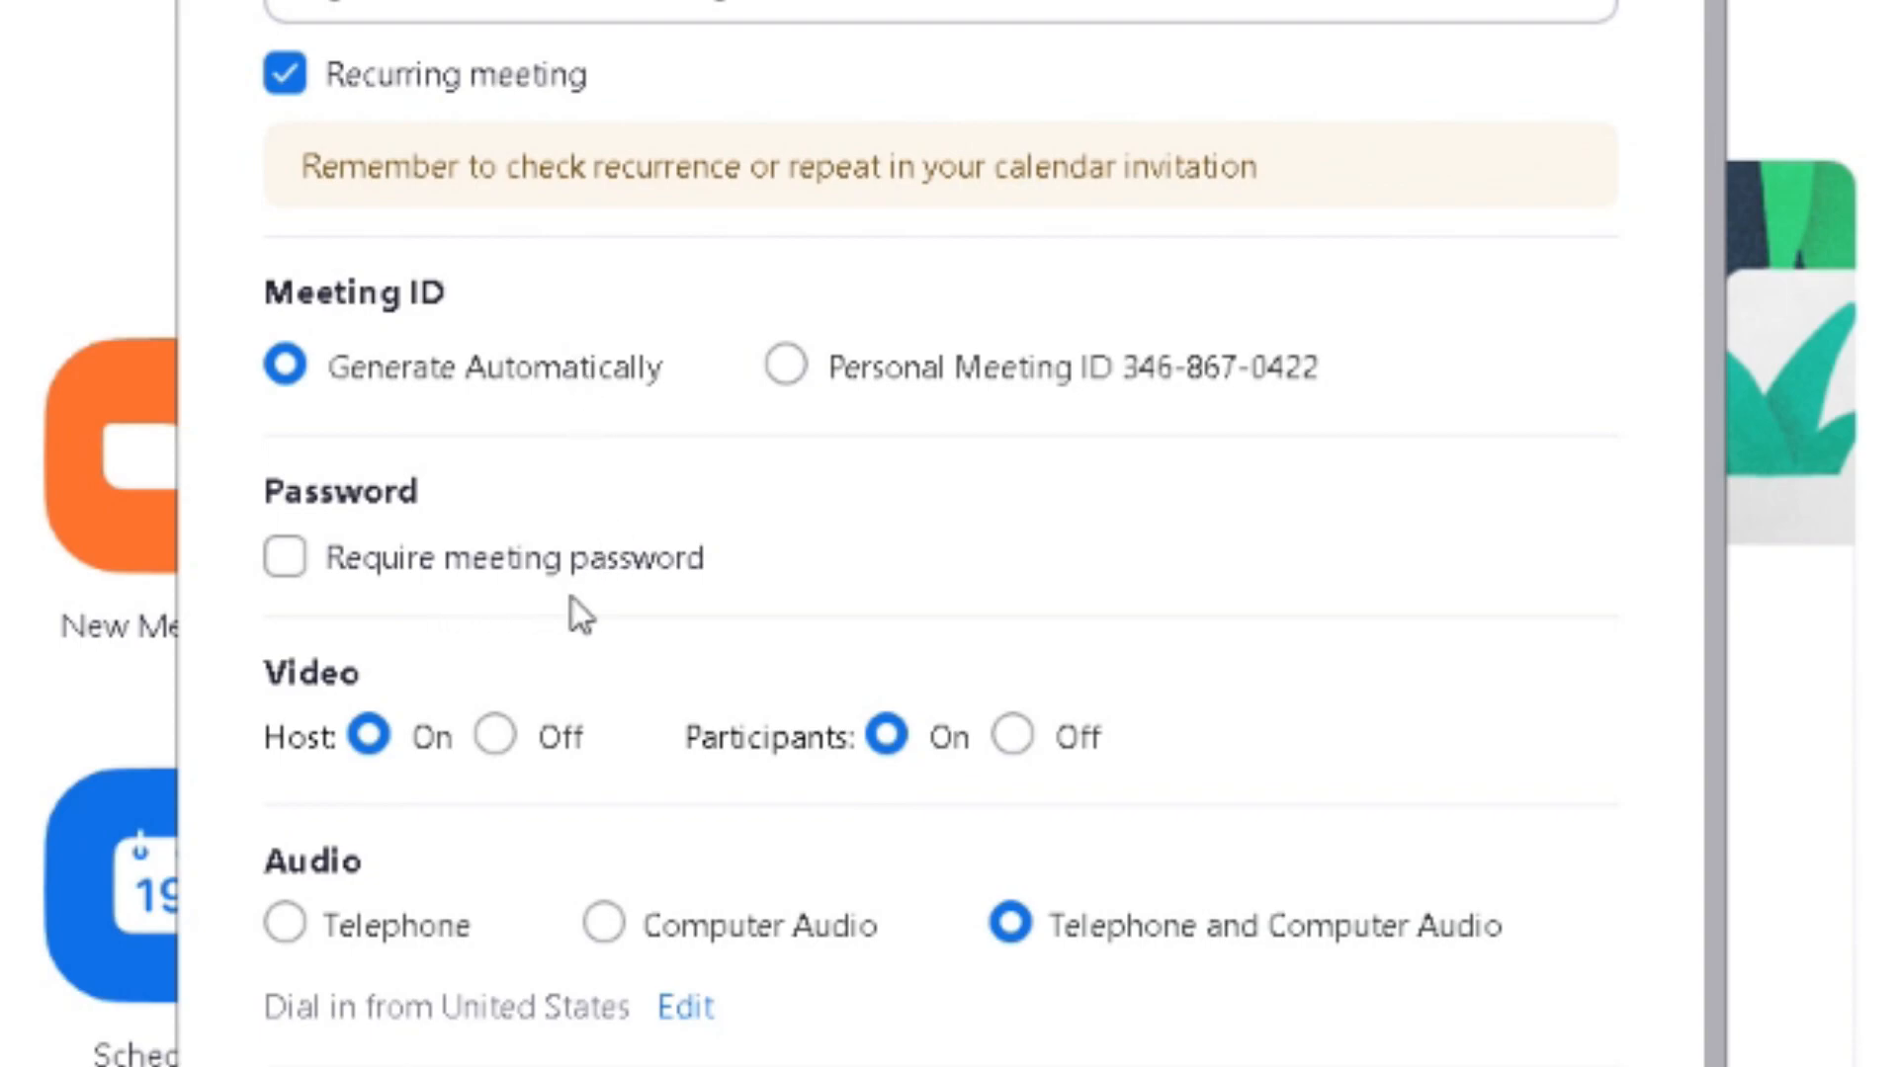
{"action": "scroll", "scroll_direction": "down", "scroll_amount": 3}
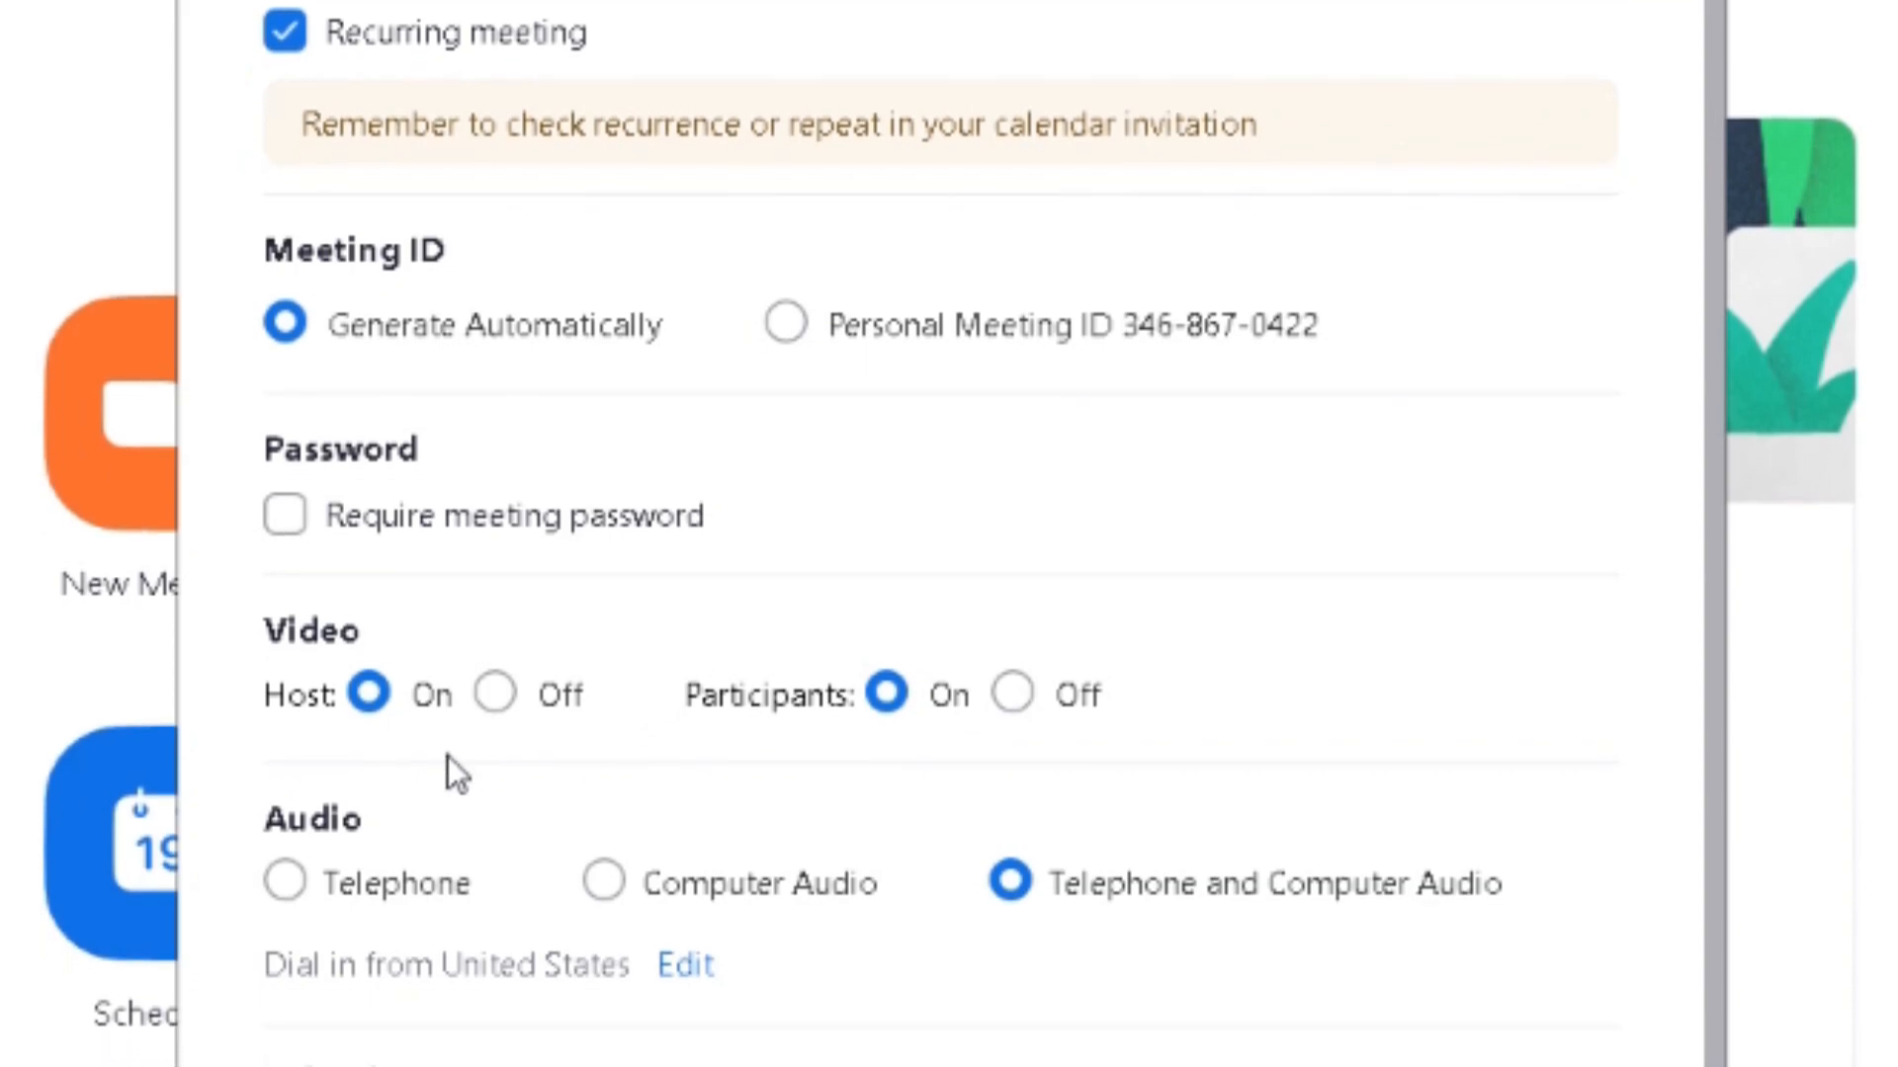
{"action": "scroll", "scroll_direction": "down", "scroll_amount": 3}
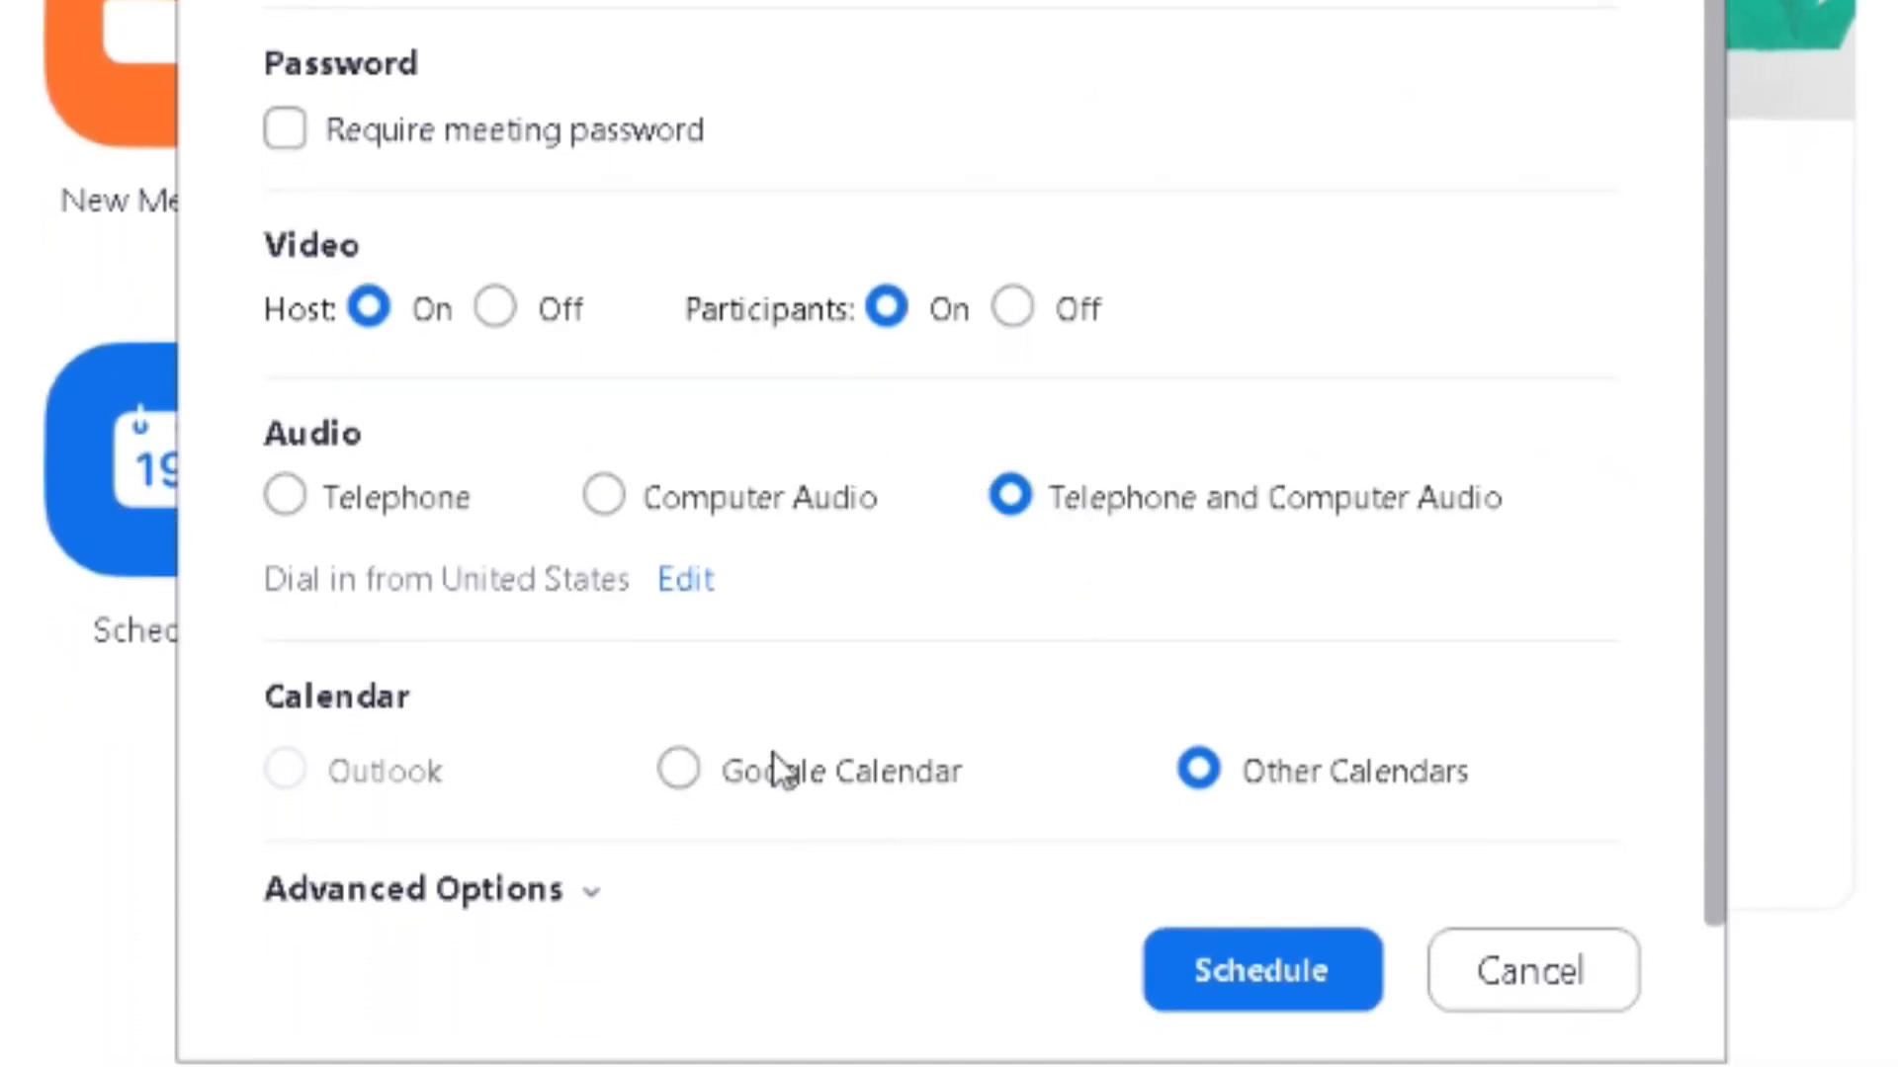
Turn on 'Automatically record meeting' locally in Advanced Options.
{"action": "scroll", "scroll_direction": "down", "scroll_amount": 3}
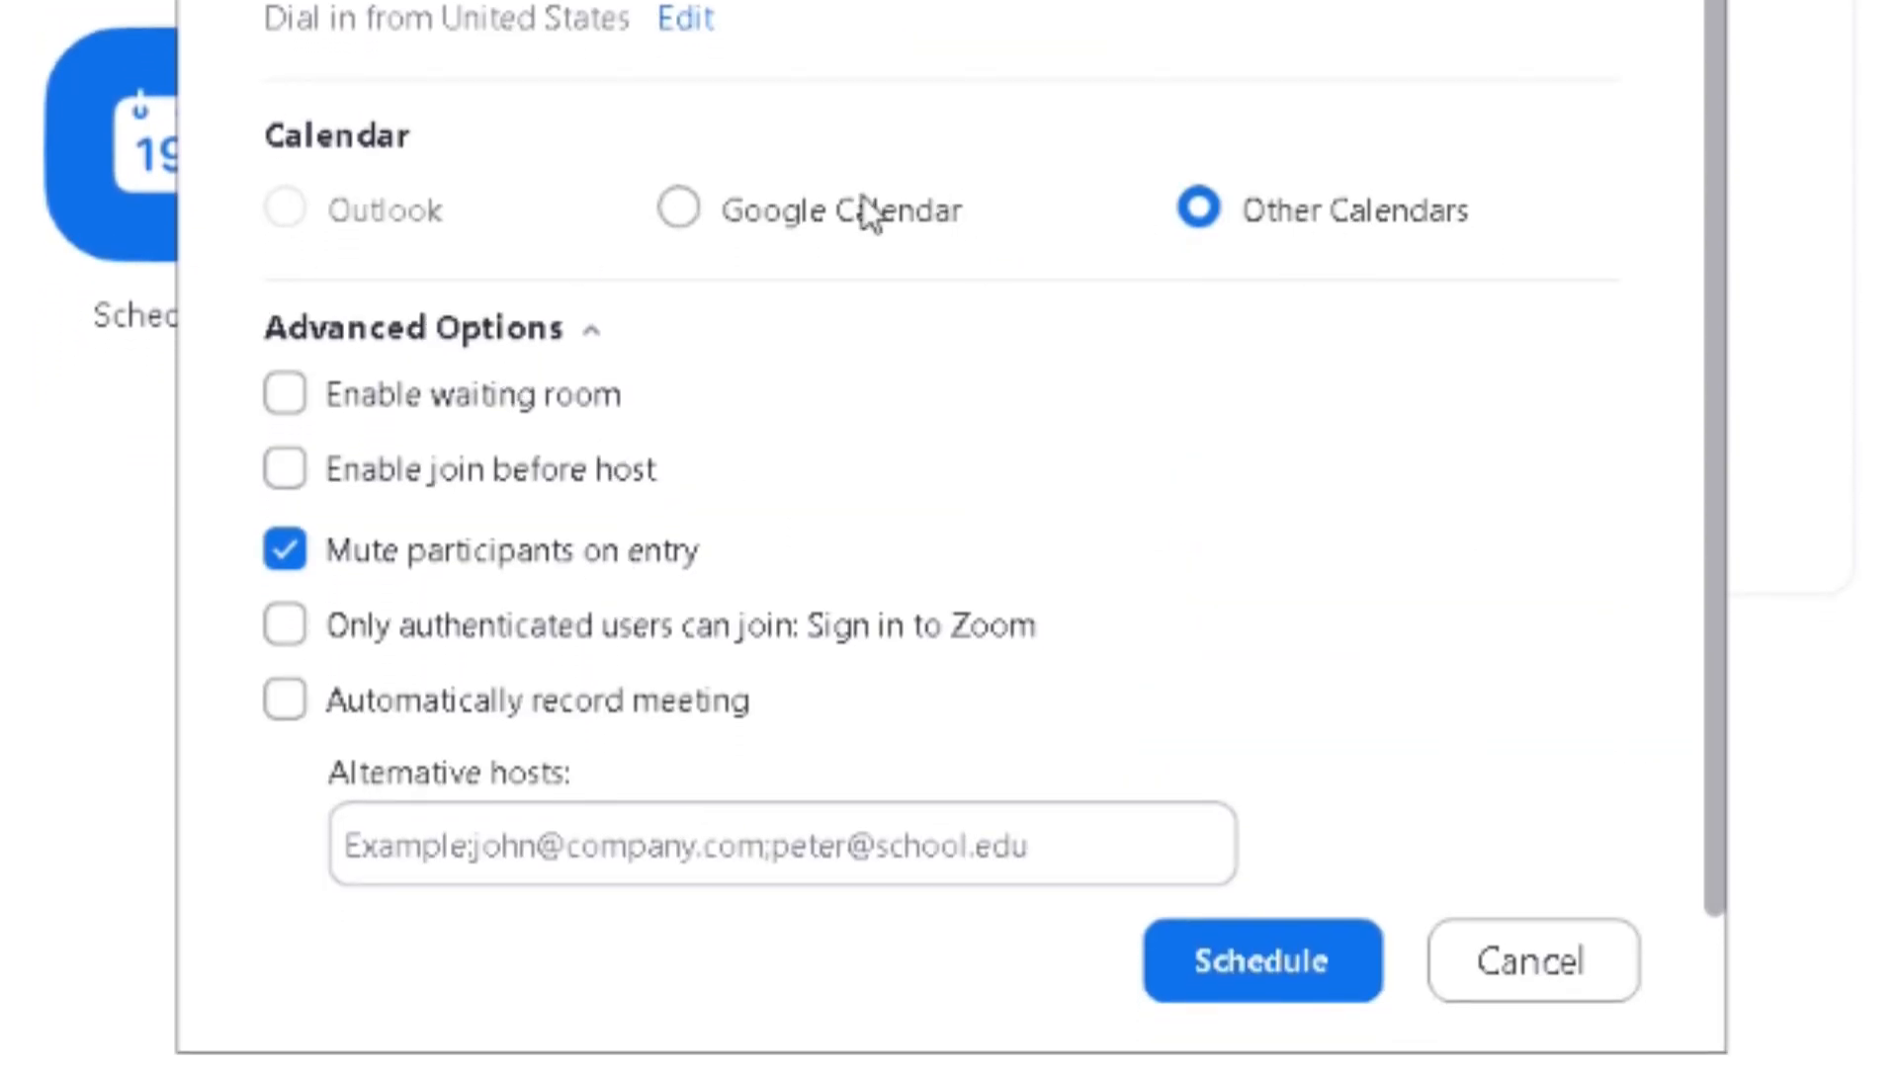
{"action": "mouse_move", "coordinate": [705, 179]}
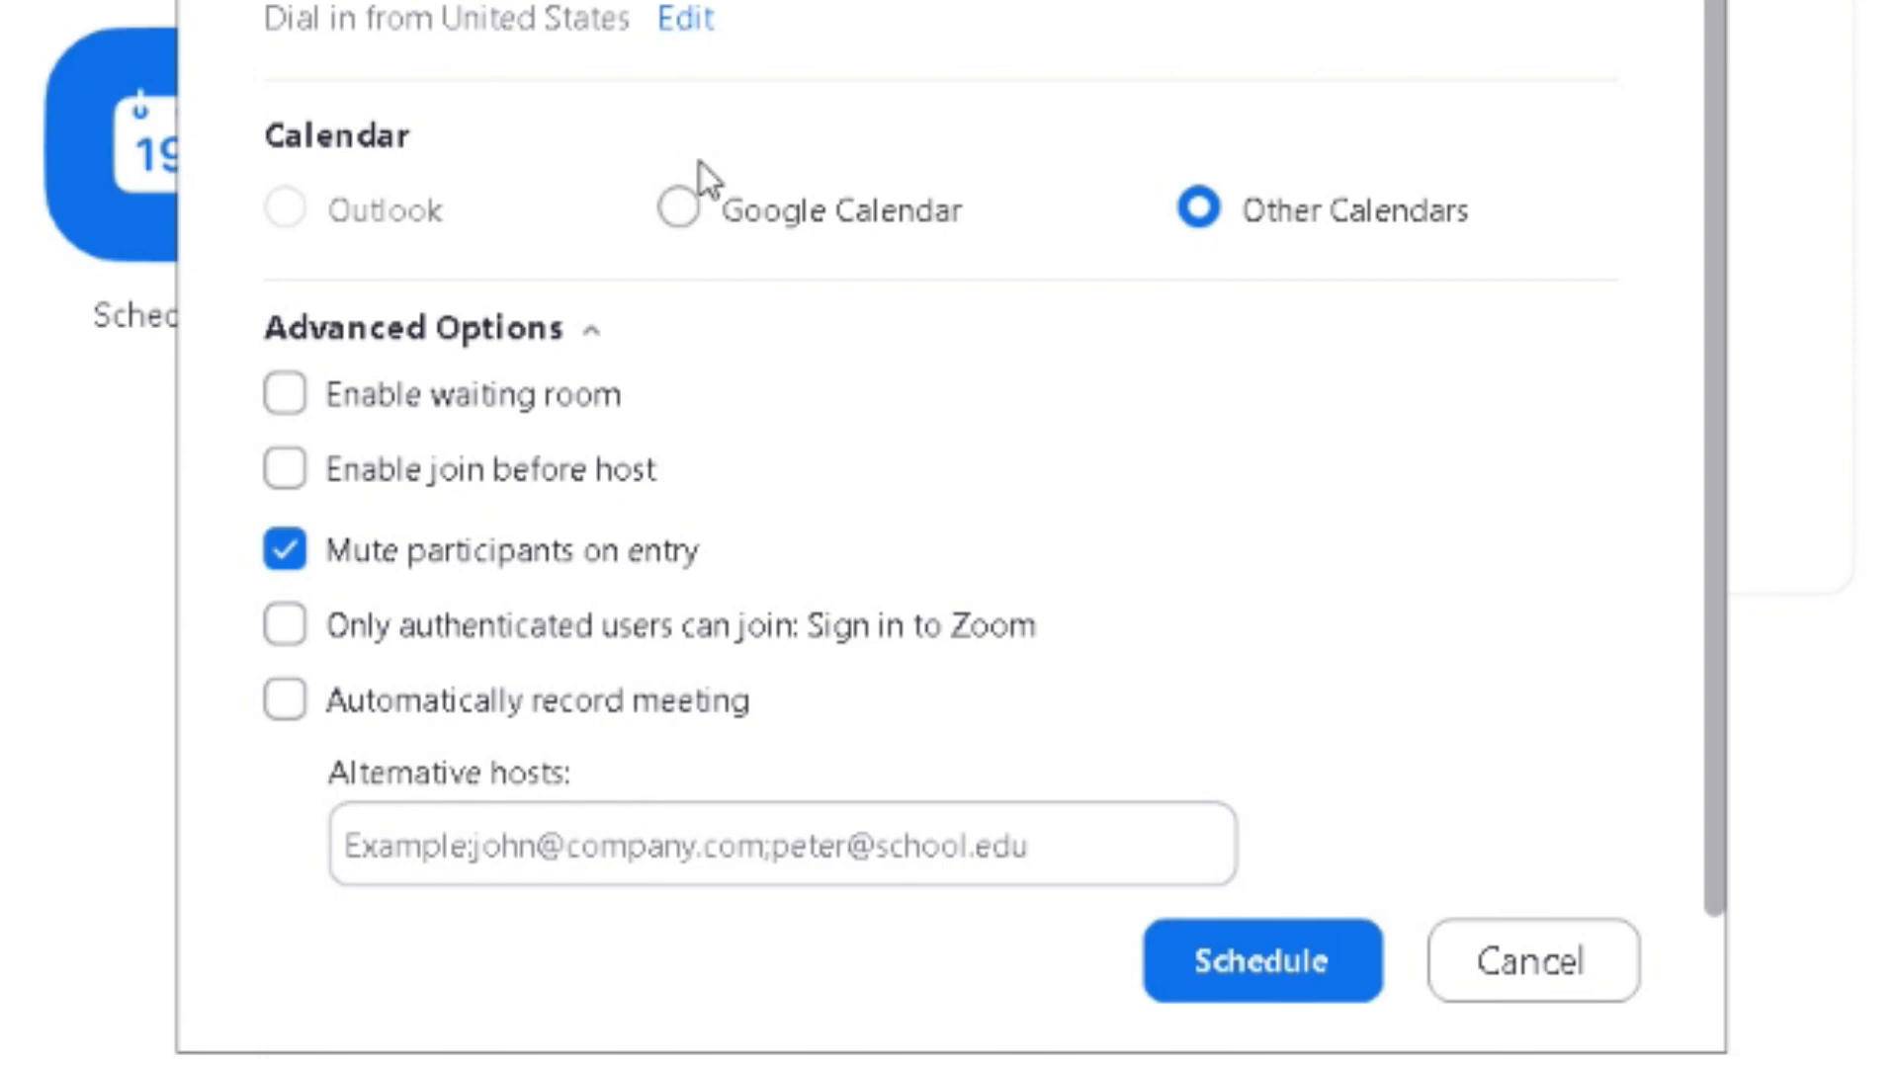
{"action": "mouse_move", "coordinate": [797, 280]}
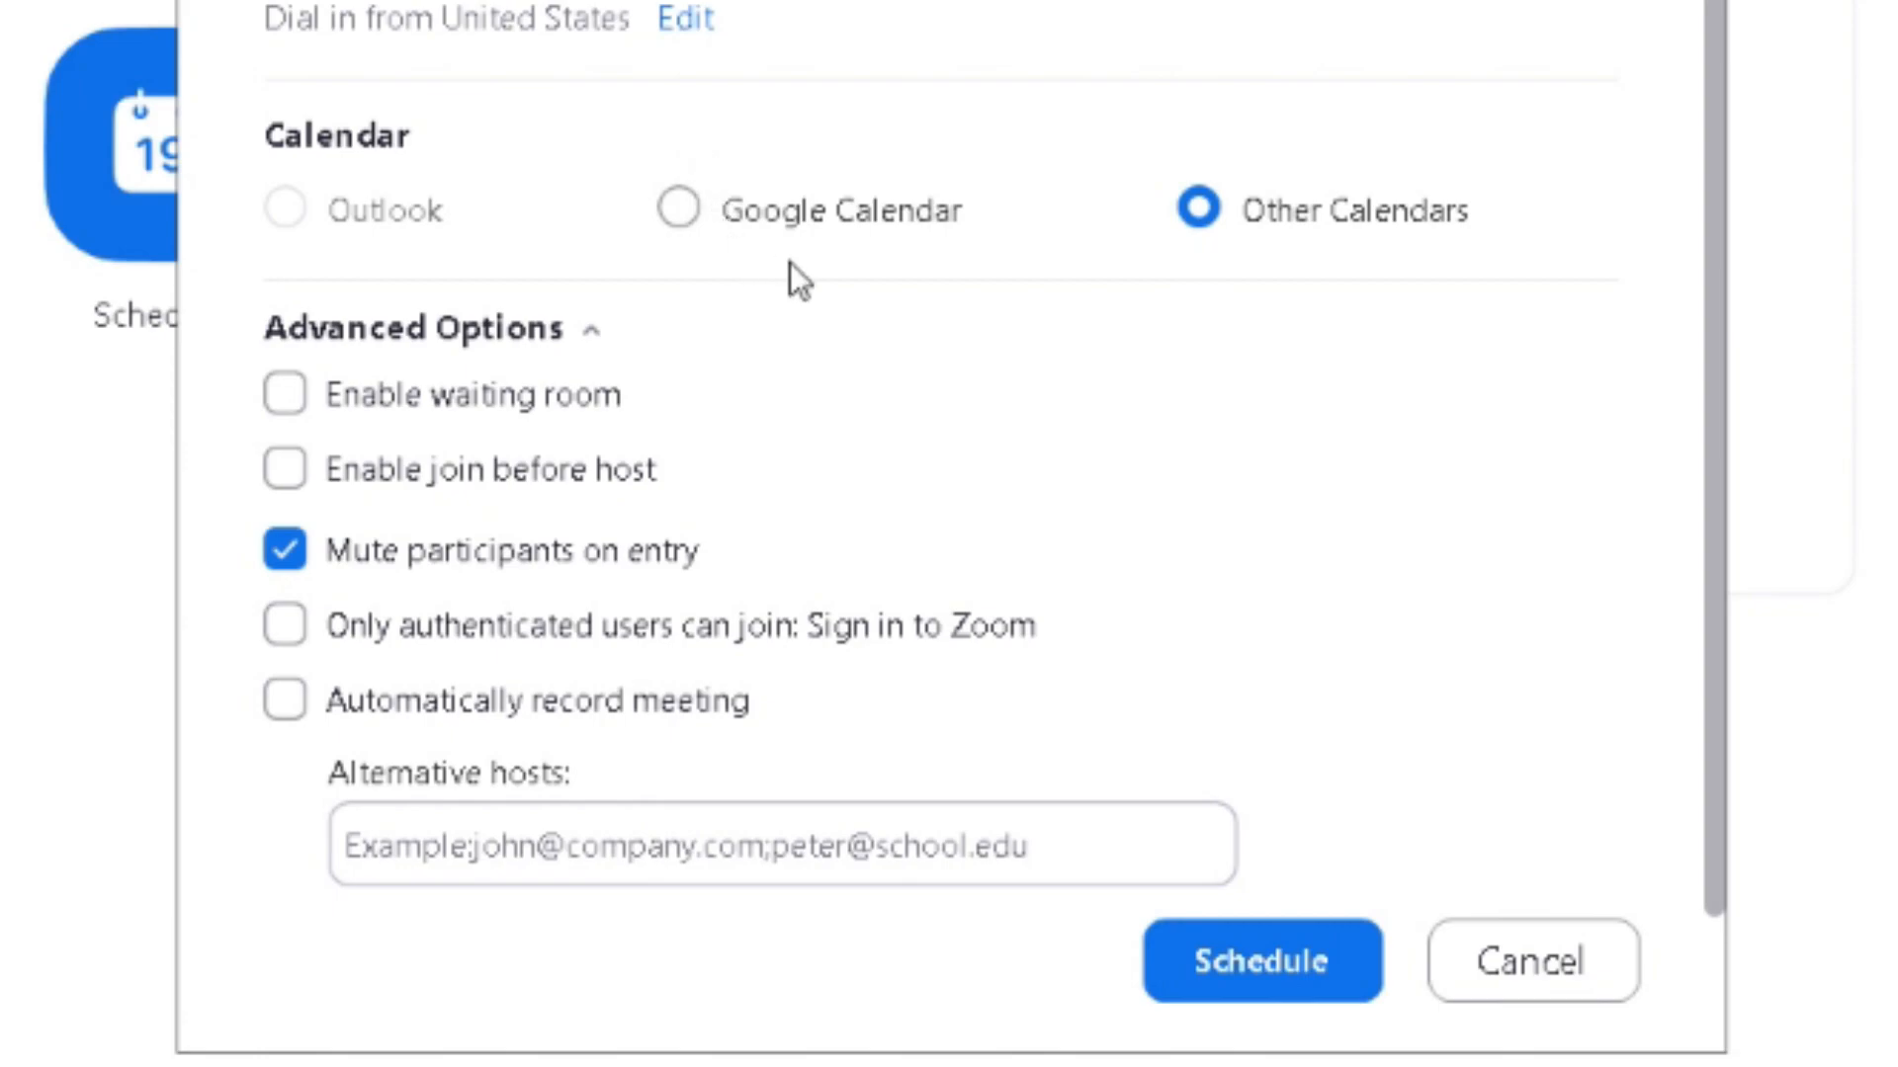
{"action": "mouse_move", "coordinate": [1207, 282]}
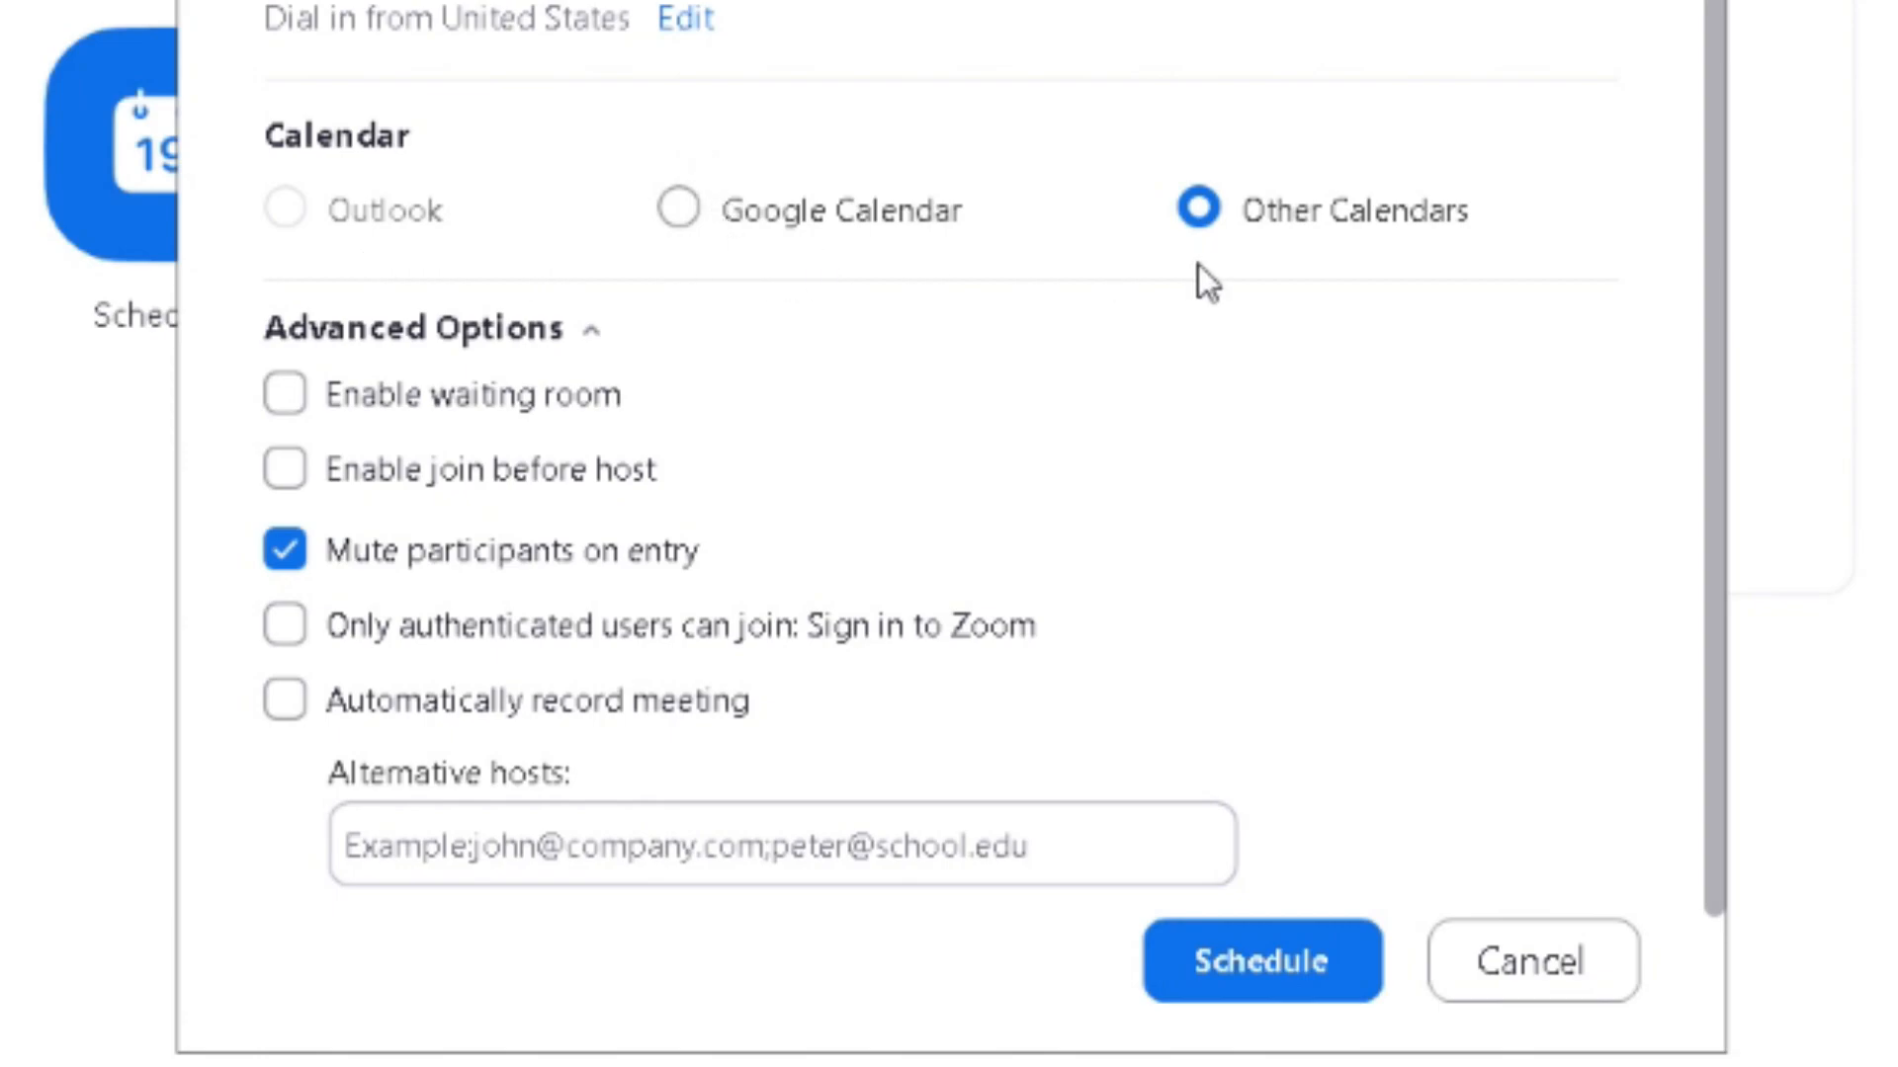
{"action": "mouse_move", "coordinate": [887, 294]}
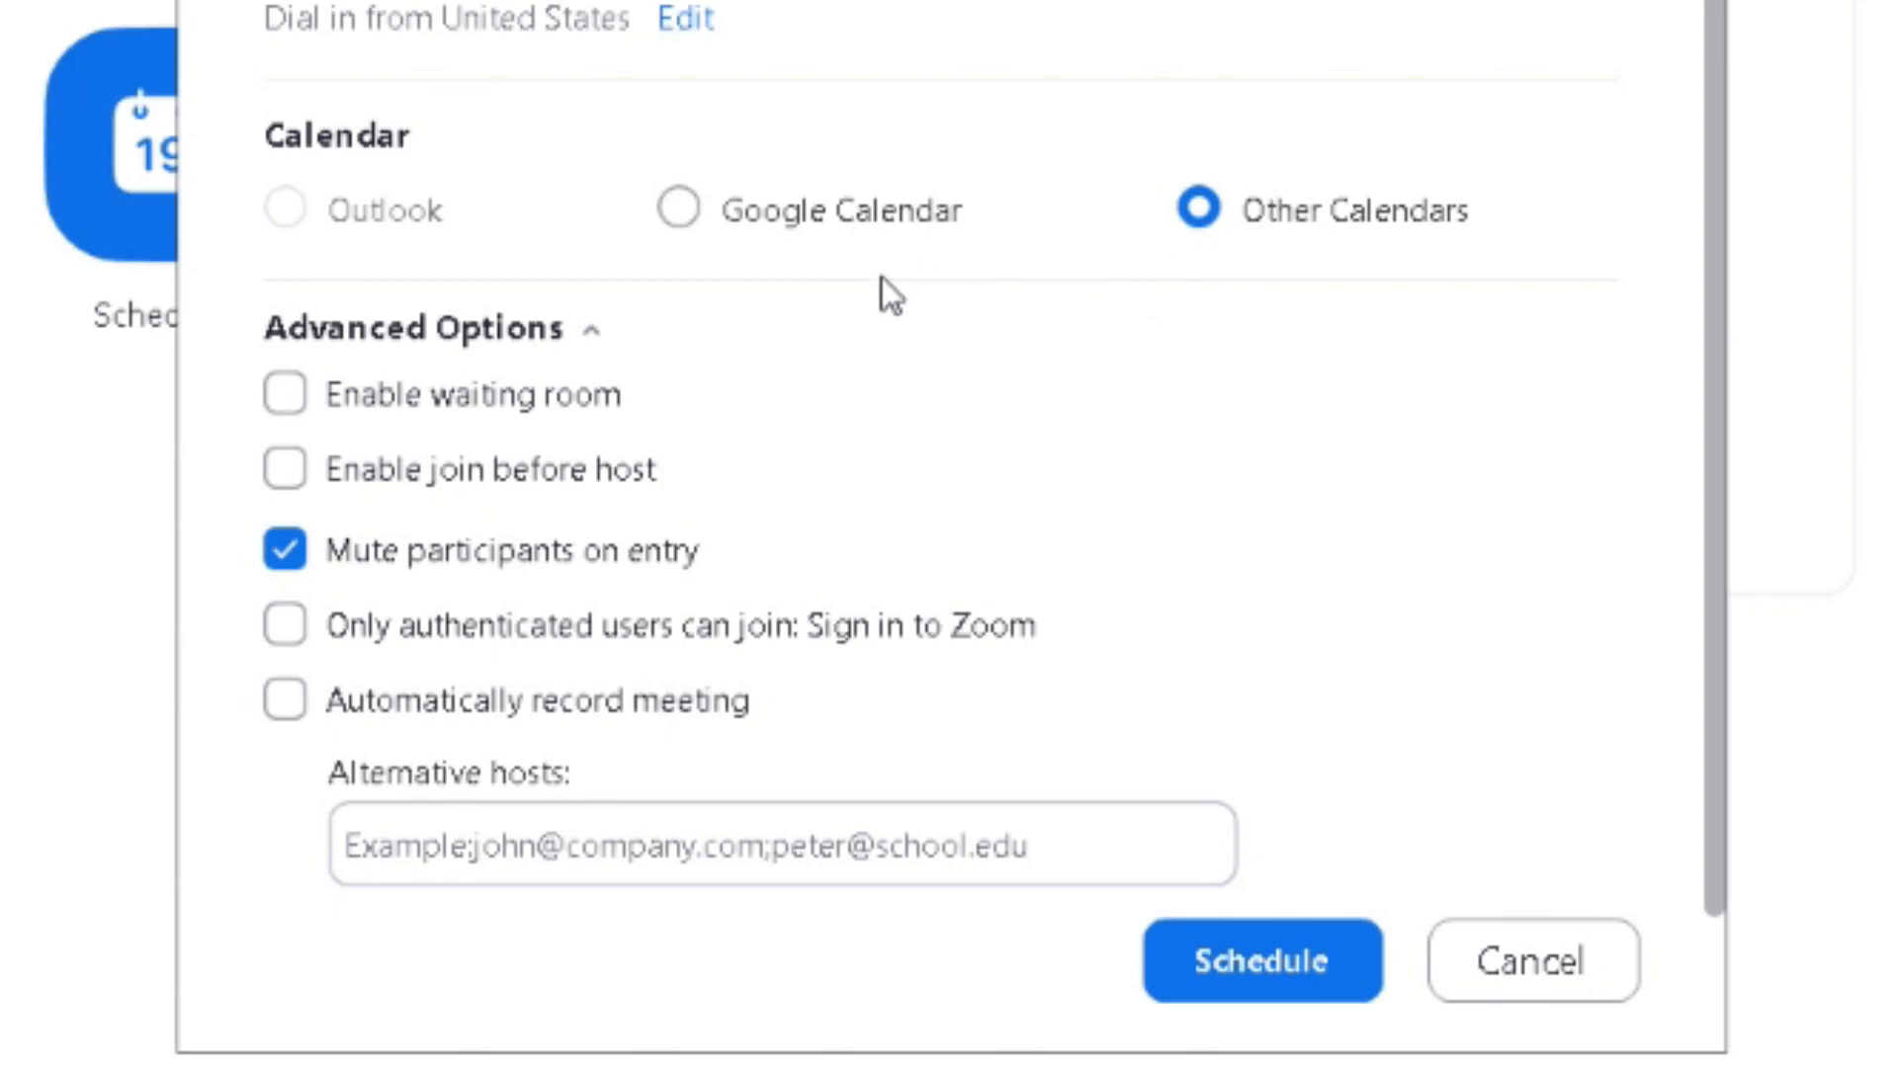
{"action": "mouse_move", "coordinate": [475, 642]}
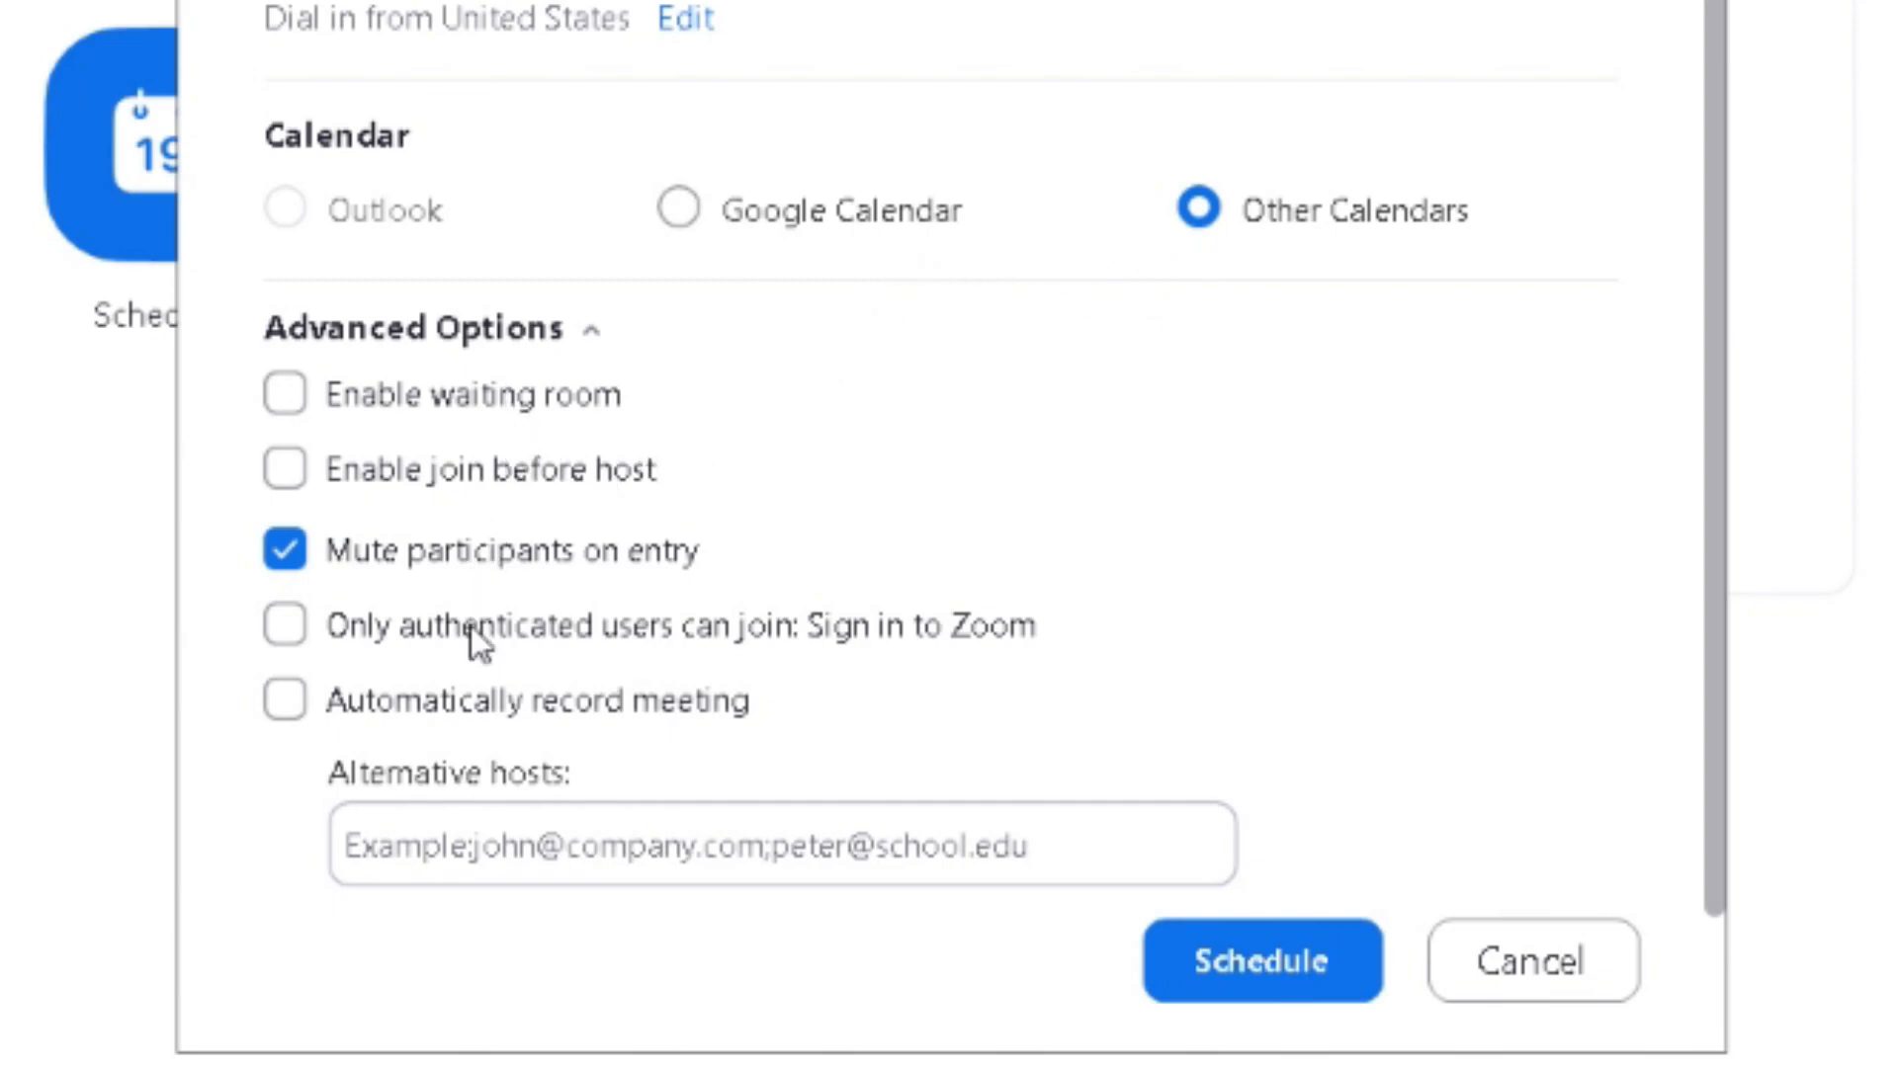
{"action": "mouse_move", "coordinate": [494, 675]}
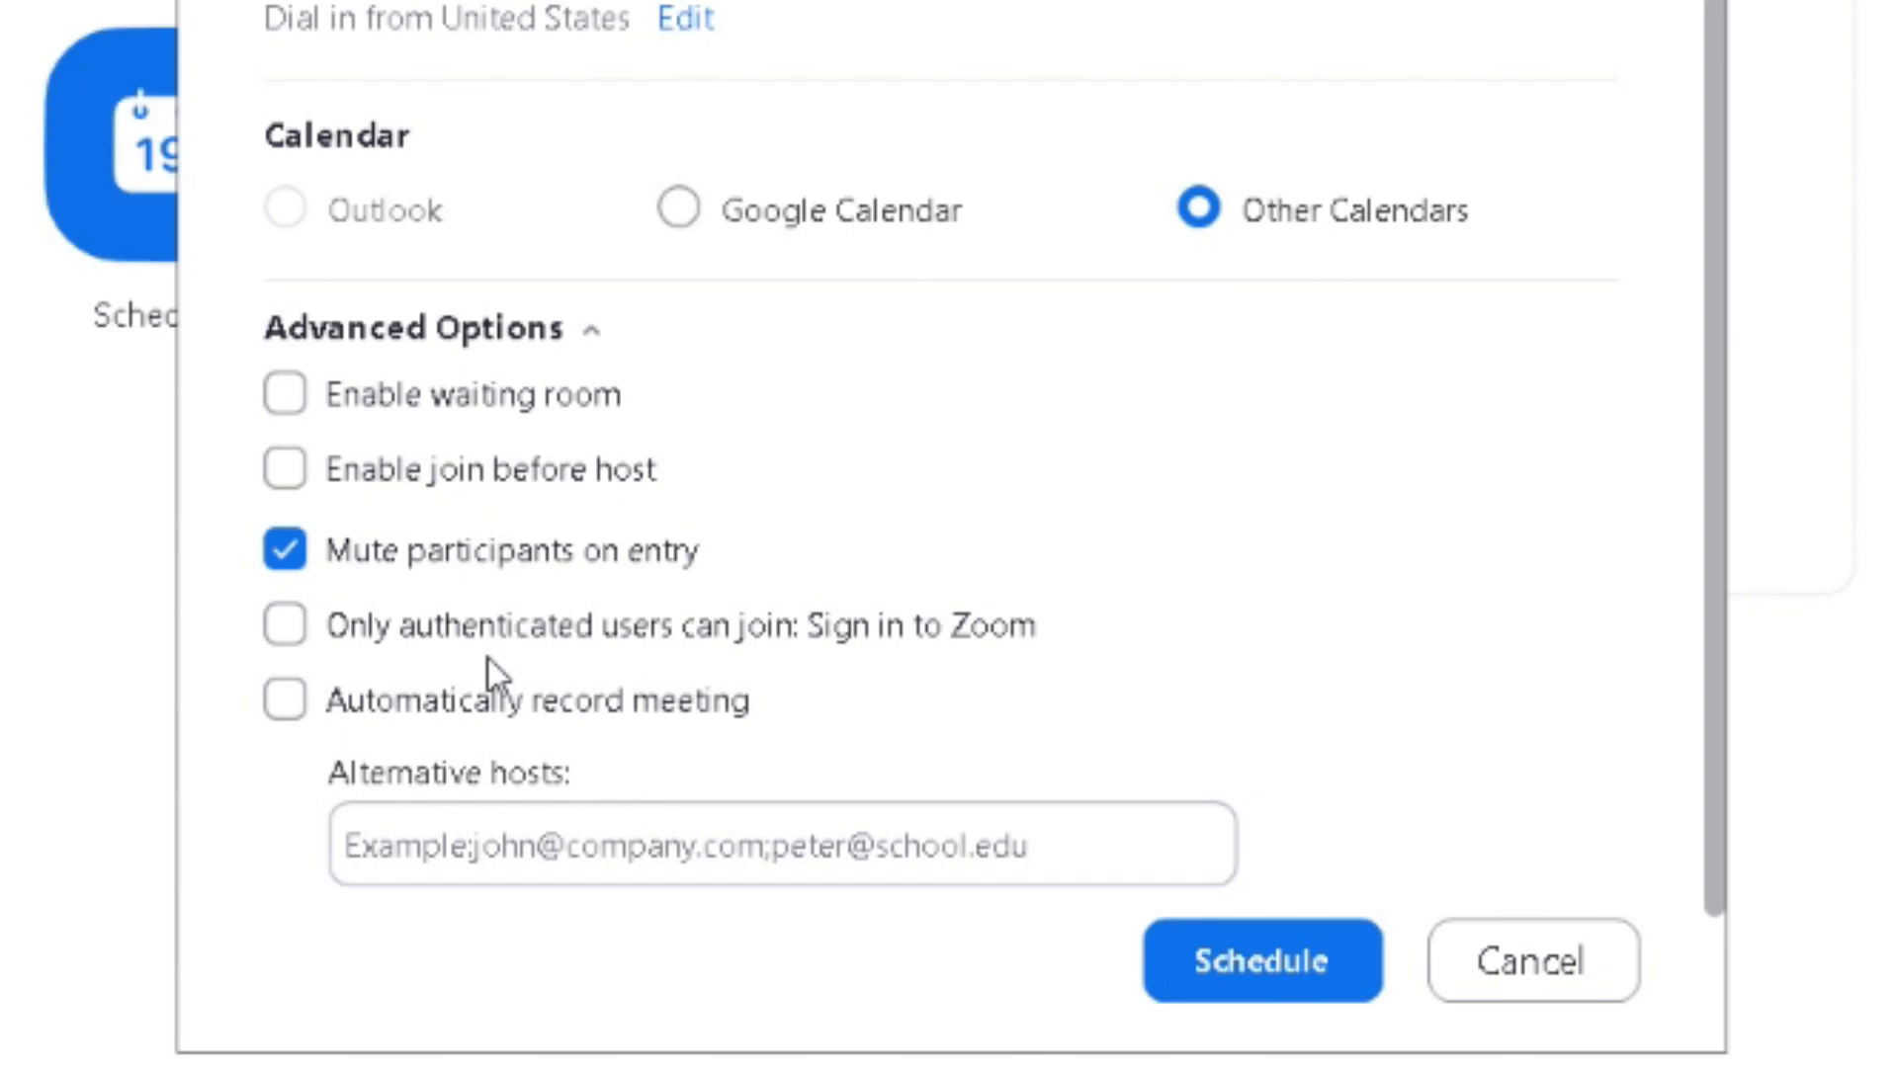
{"action": "mouse_move", "coordinate": [659, 601]}
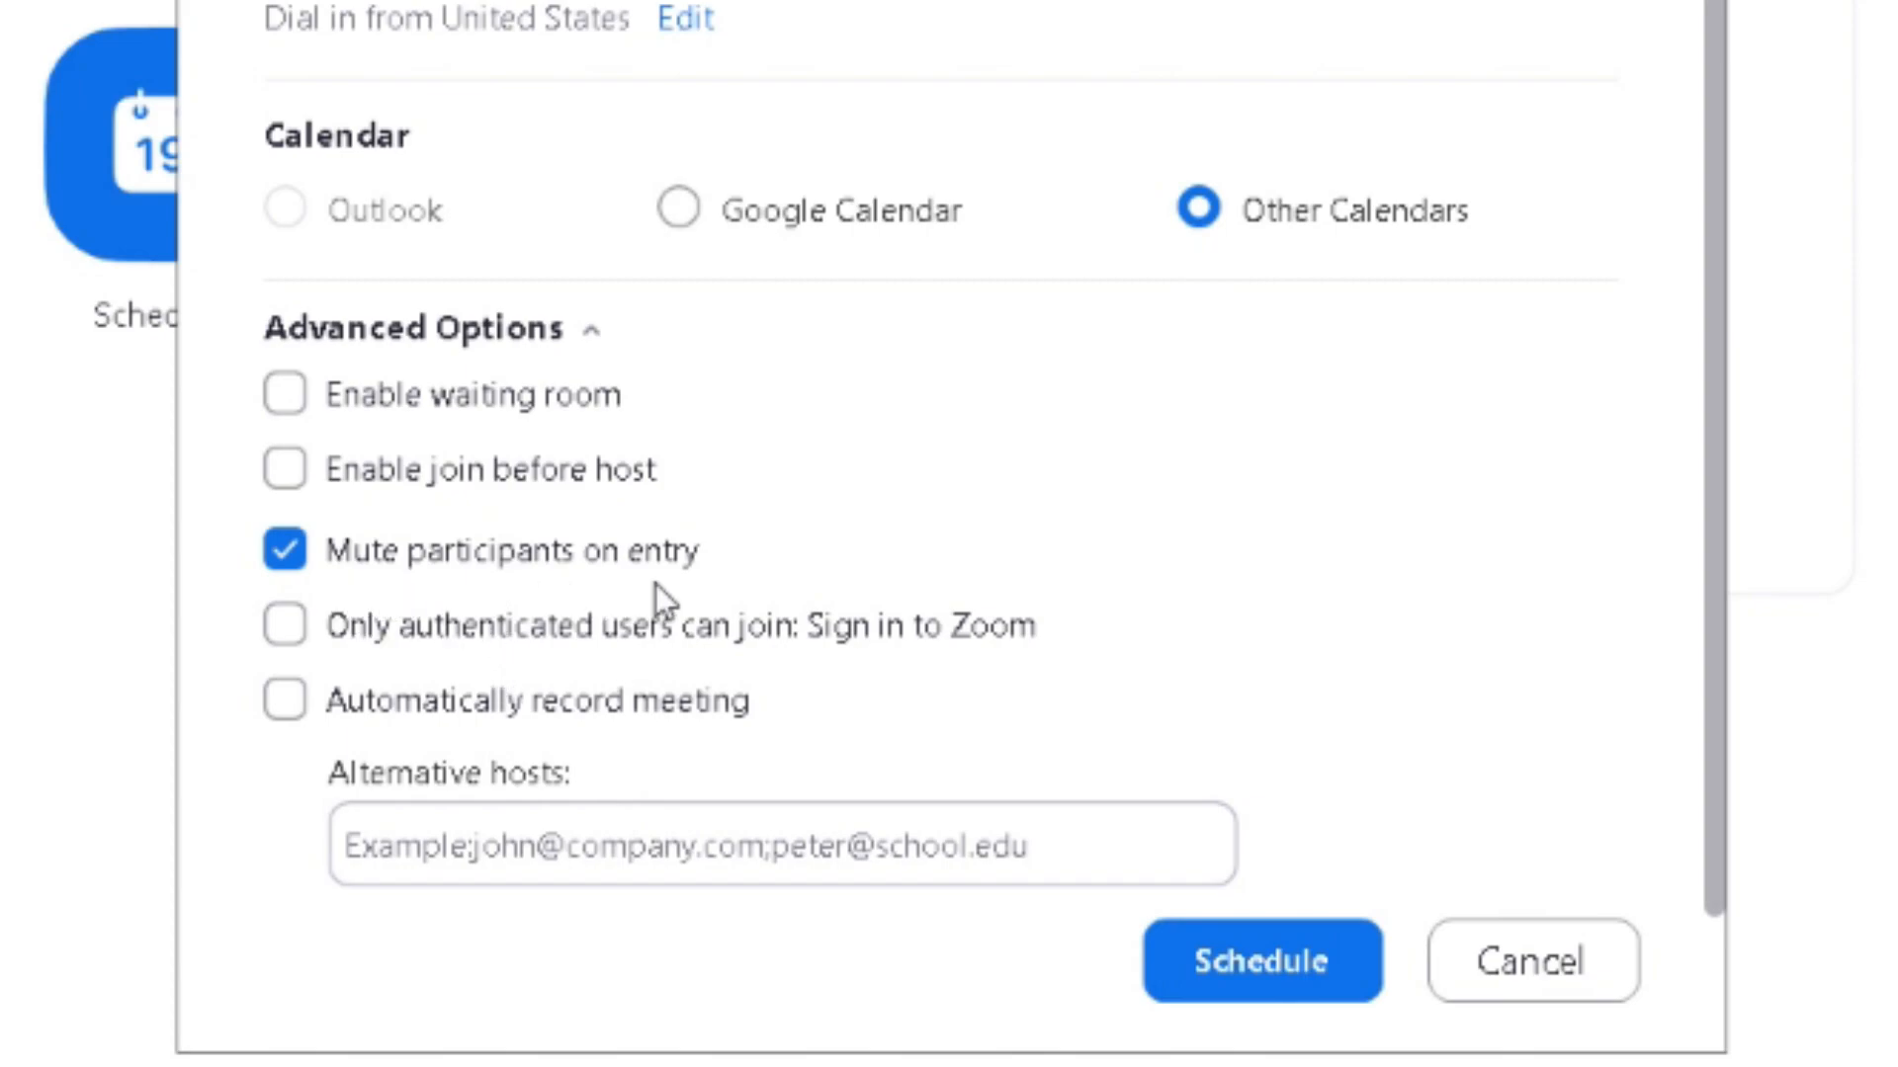
{"action": "left_click", "coordinate": [285, 700]}
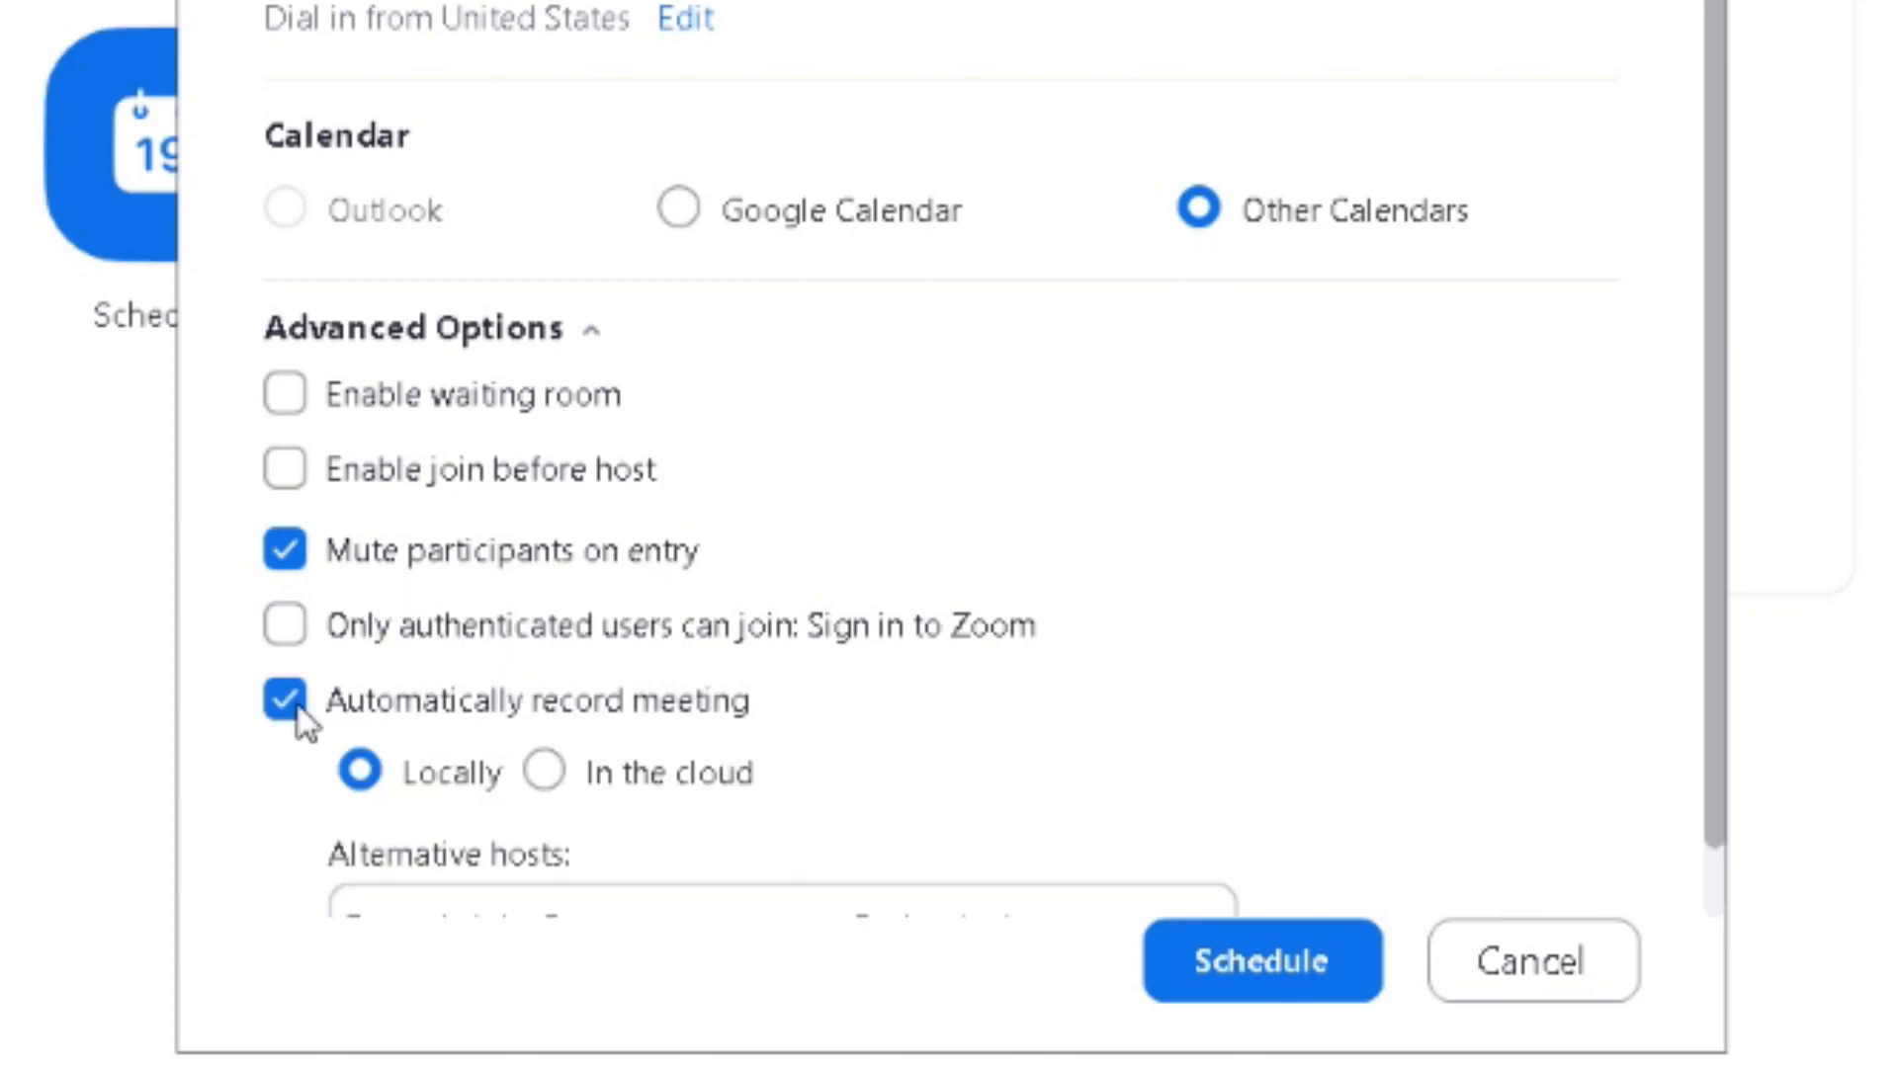
{"action": "scroll", "scroll_direction": "down", "scroll_amount": 3}
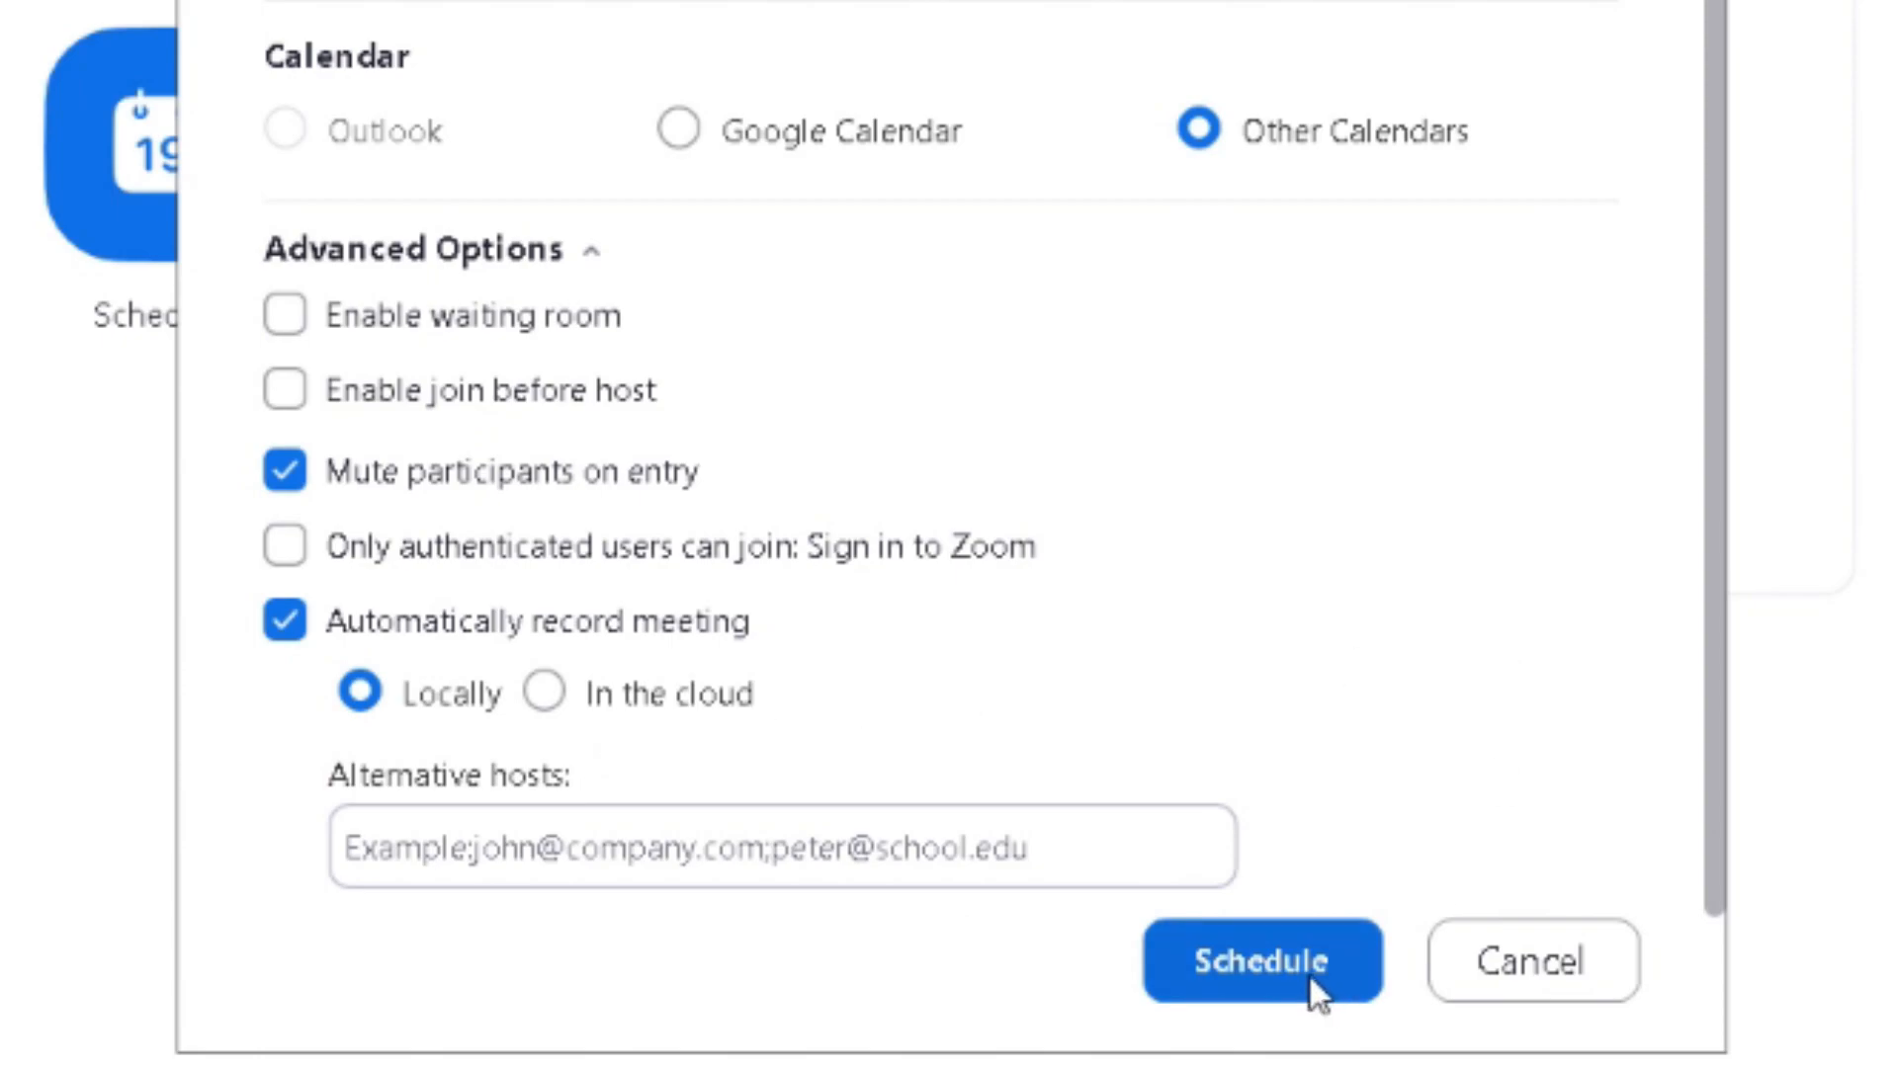
{"action": "mouse_move", "coordinate": [1797, 627]}
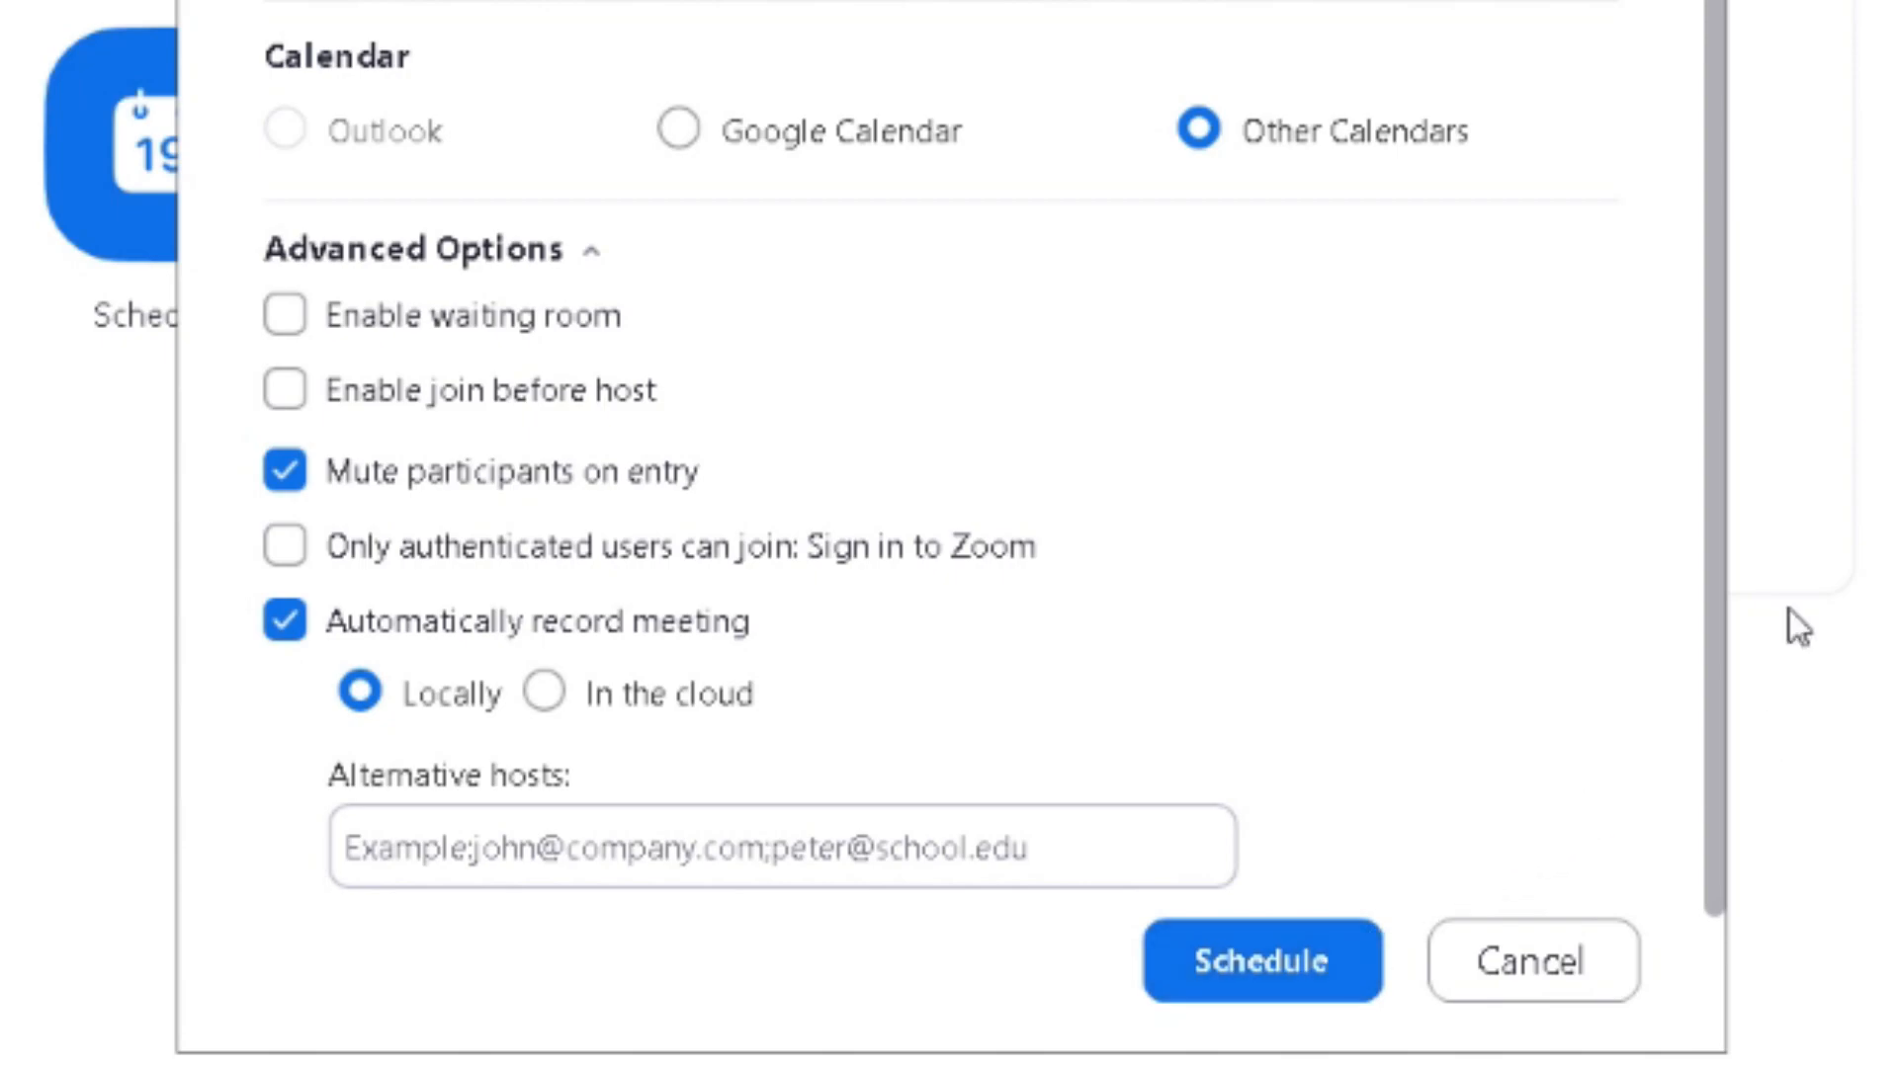